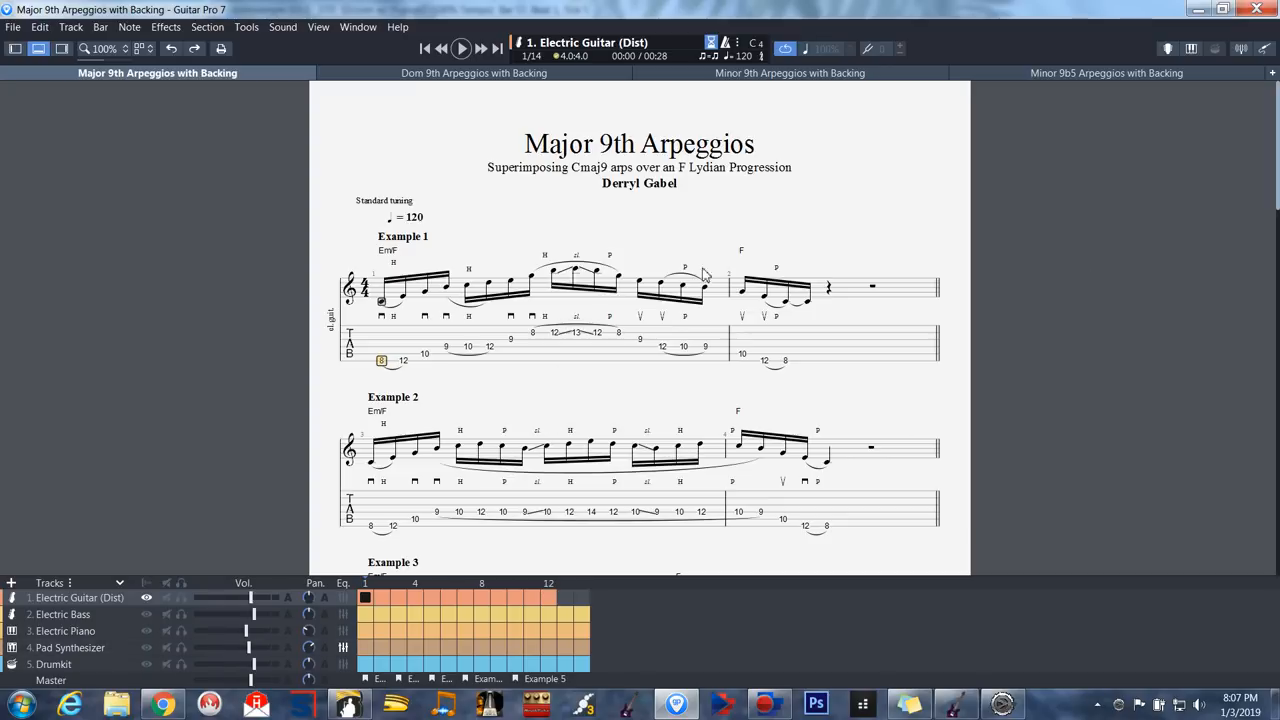
mouse_move(645, 305)
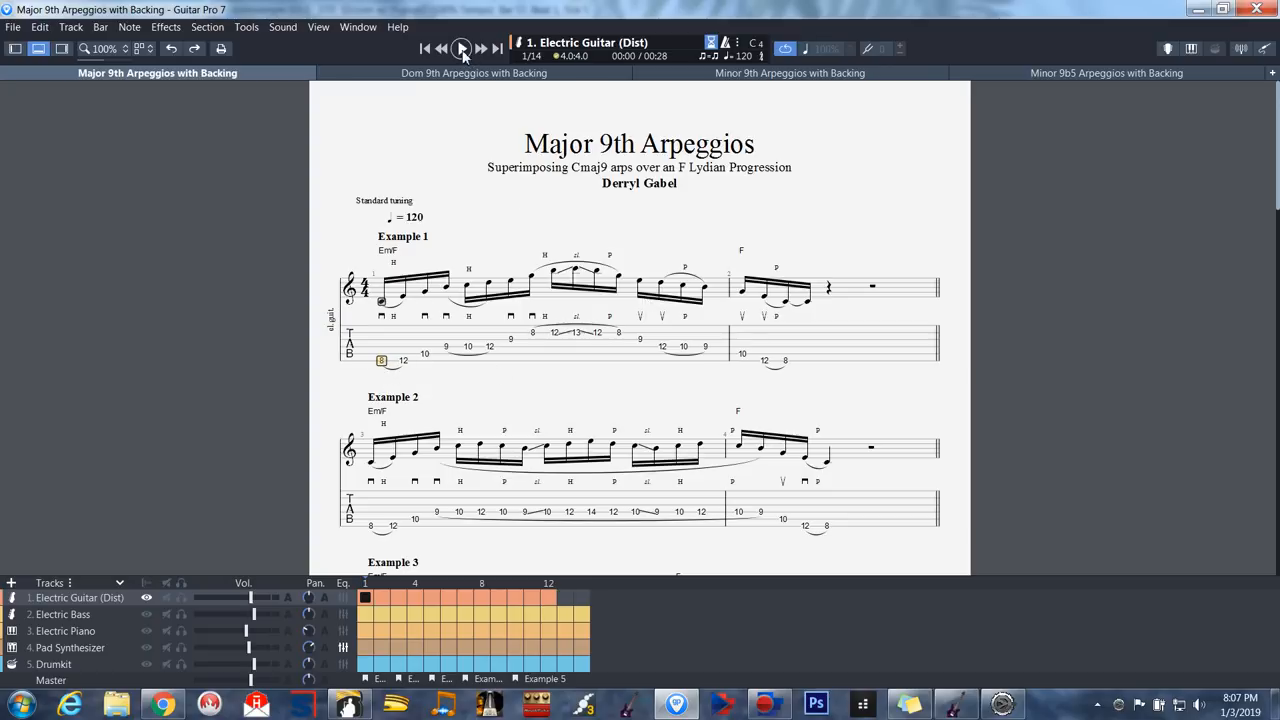
Step: Play the Major 9th Arpeggios score through all 14 bars, then stop playback
click(461, 48)
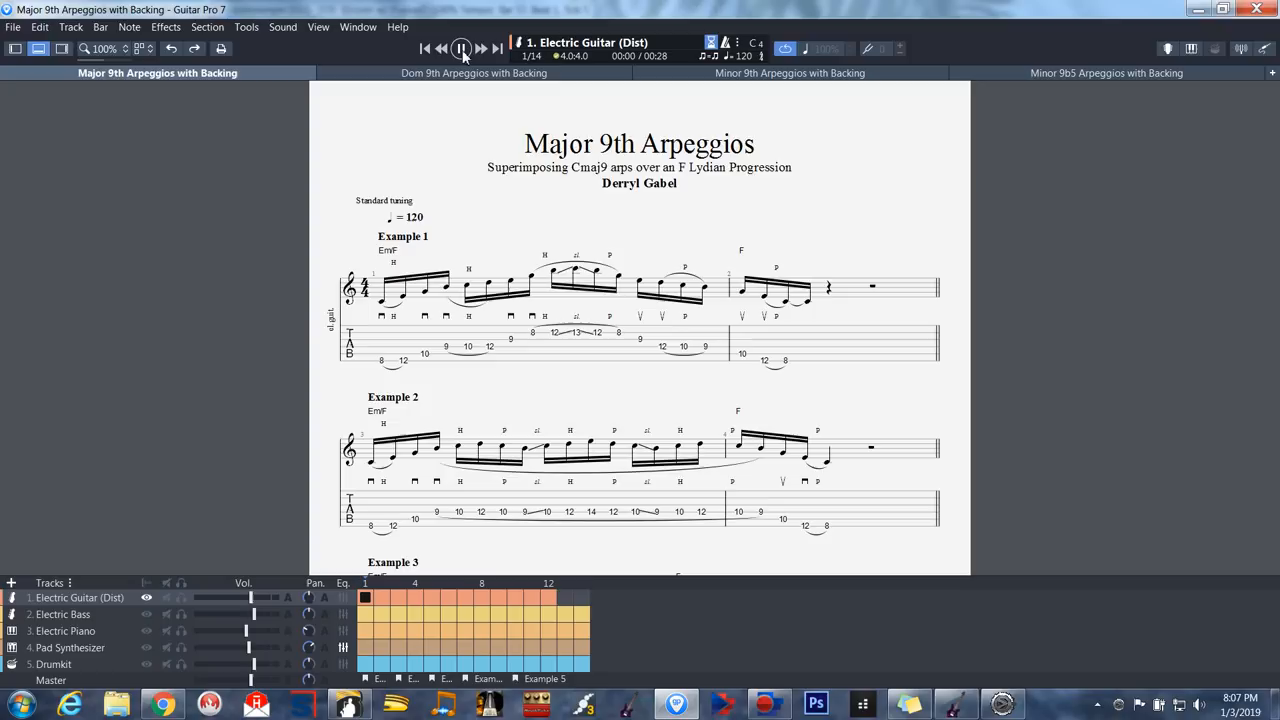
click(461, 48)
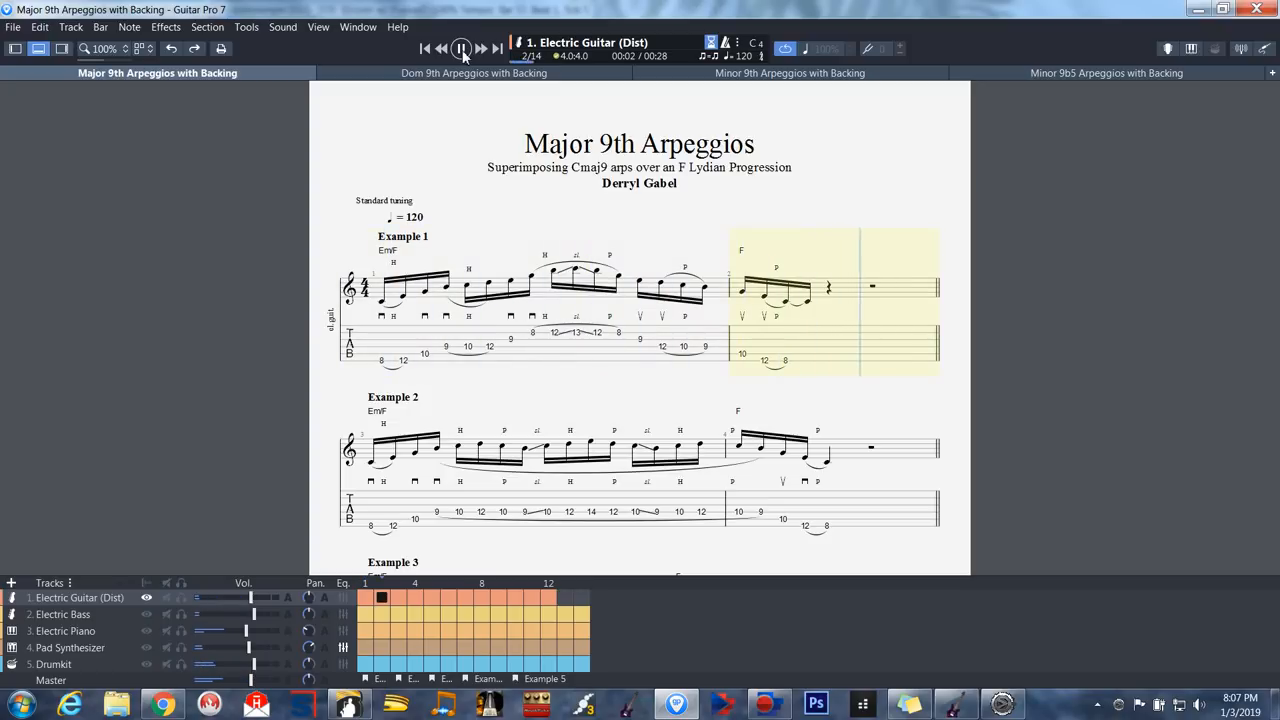
scroll(down, 3)
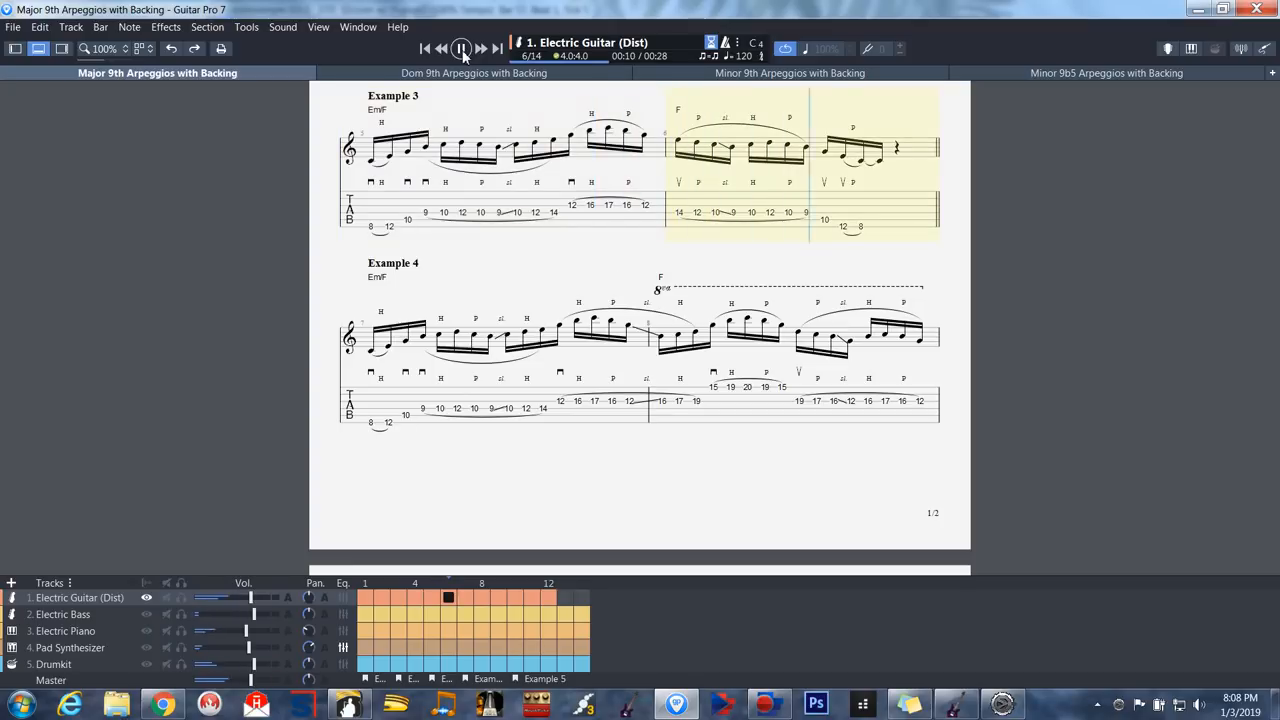
scroll(down, 3)
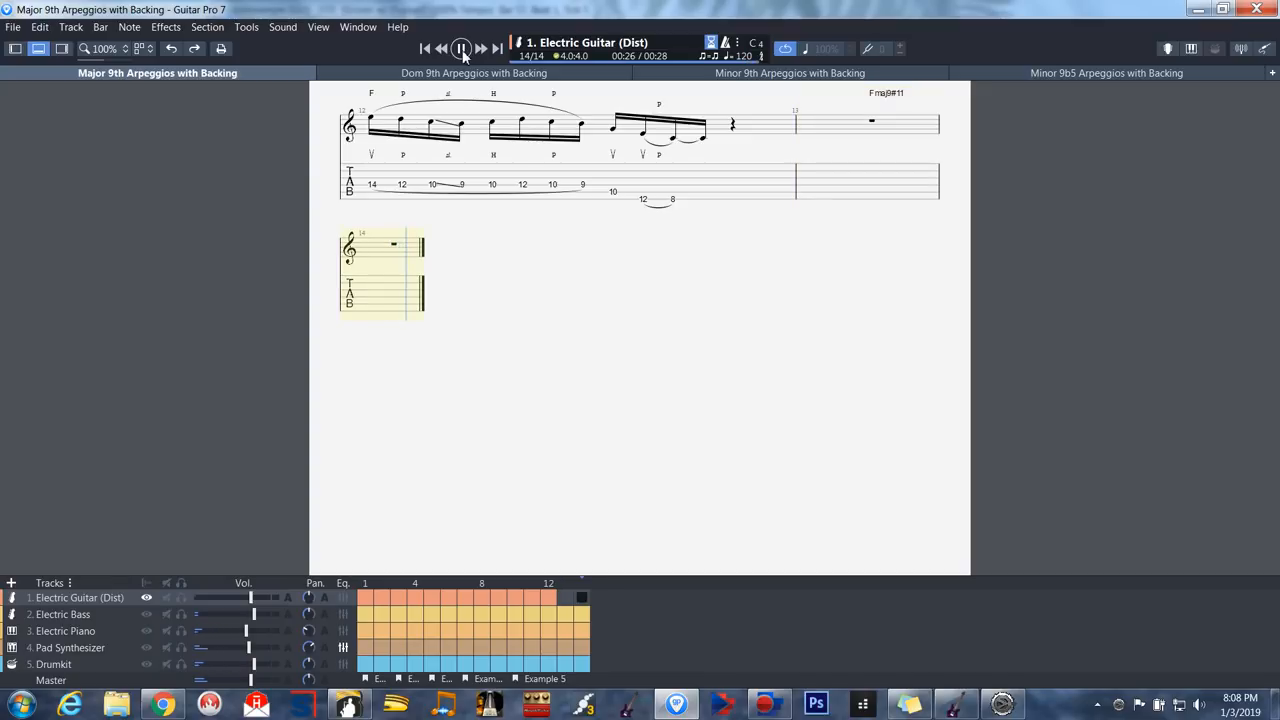
click(461, 48)
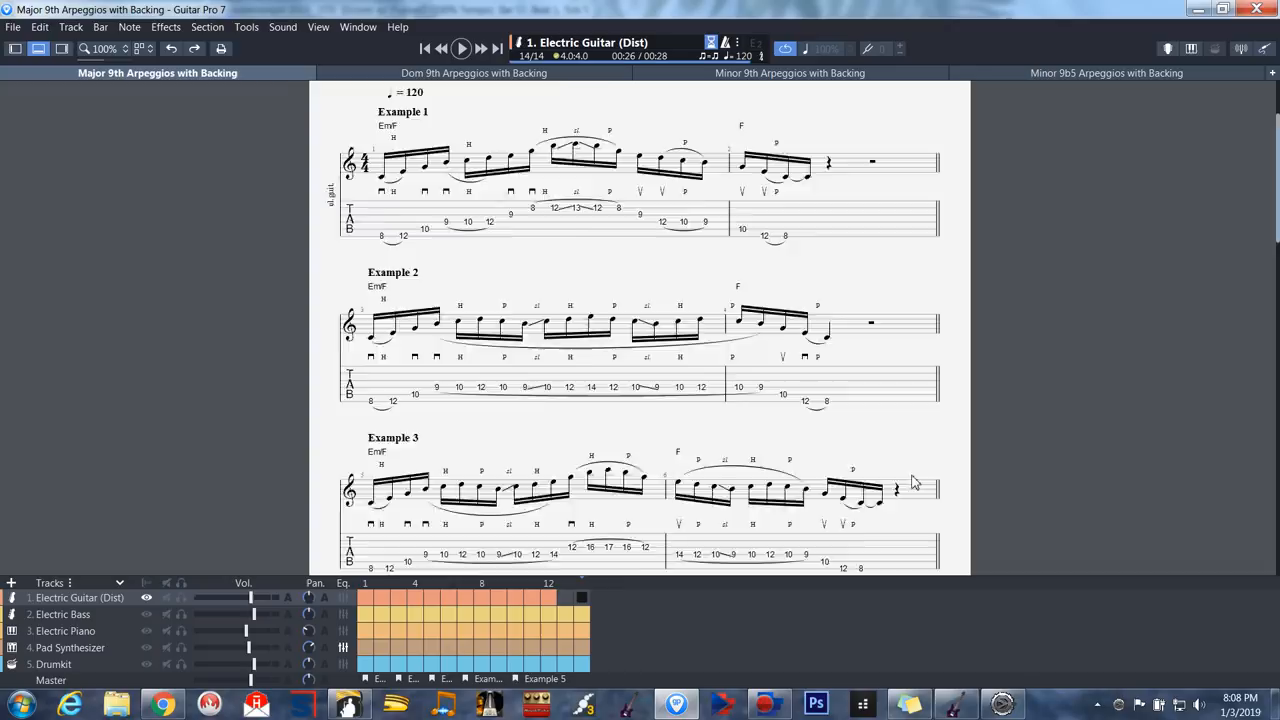
scroll(up, 3)
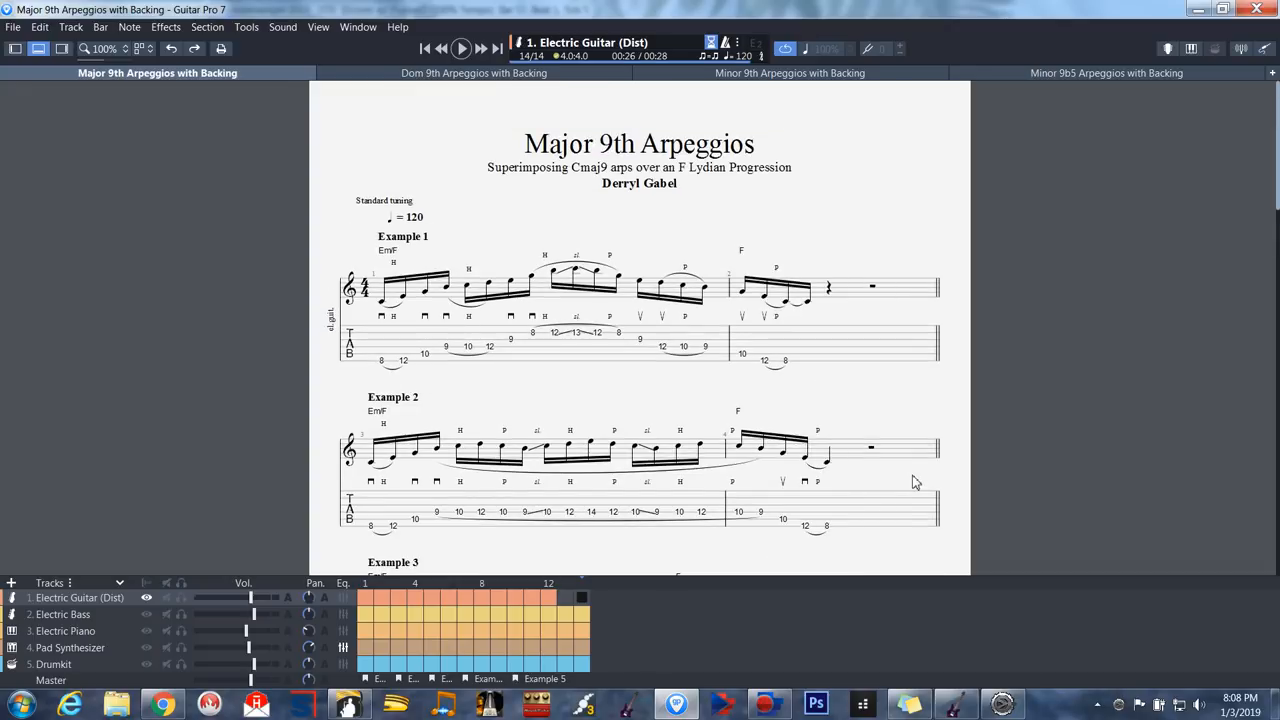
click(63, 614)
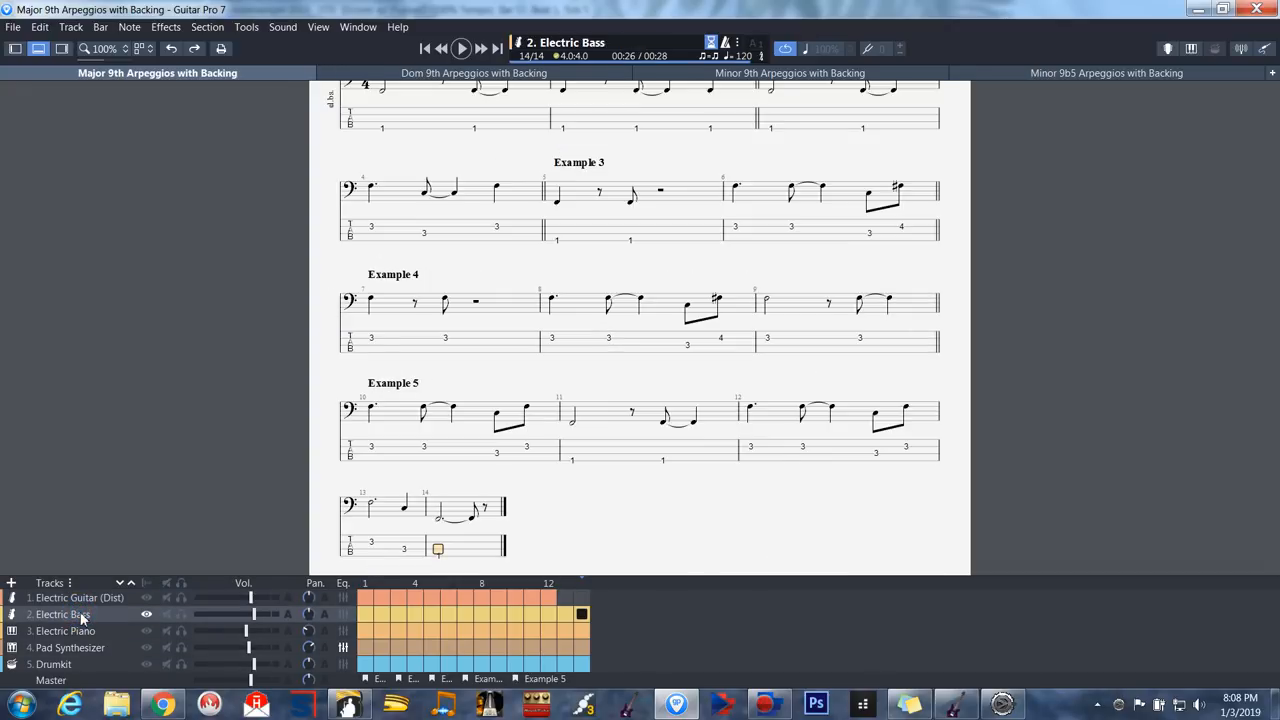
scroll(up, 3)
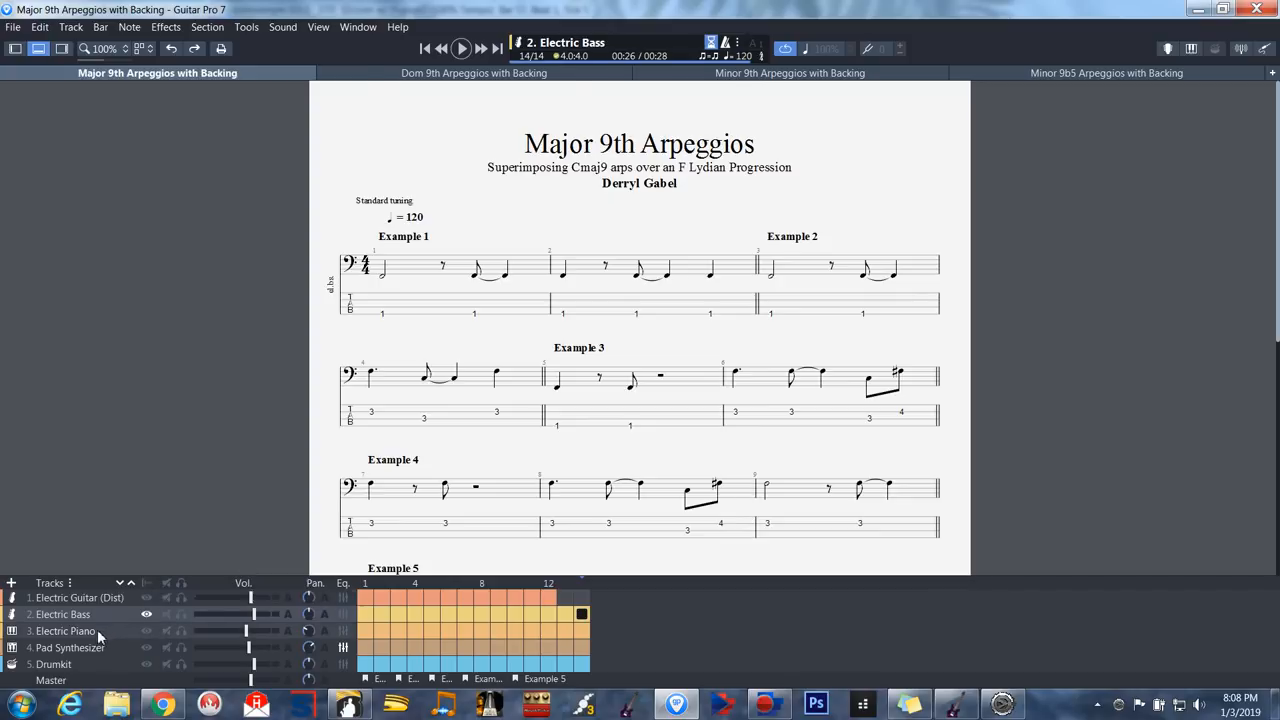
click(65, 631)
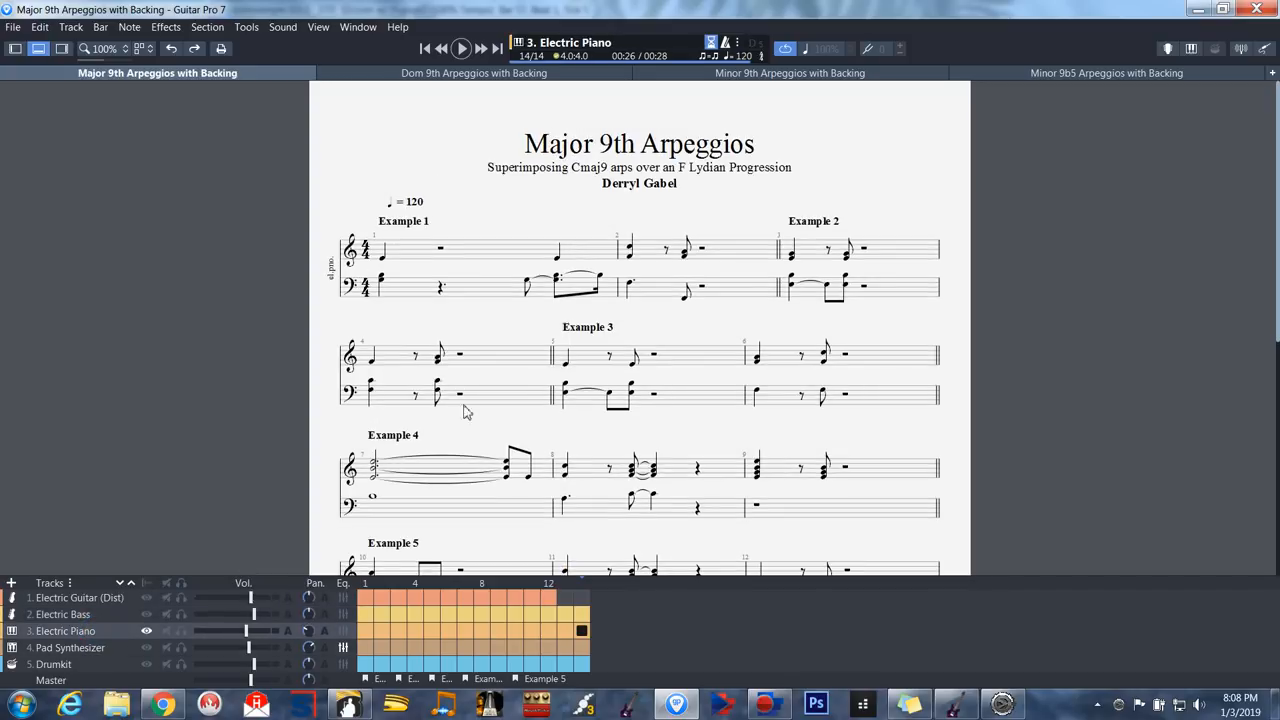
click(70, 647)
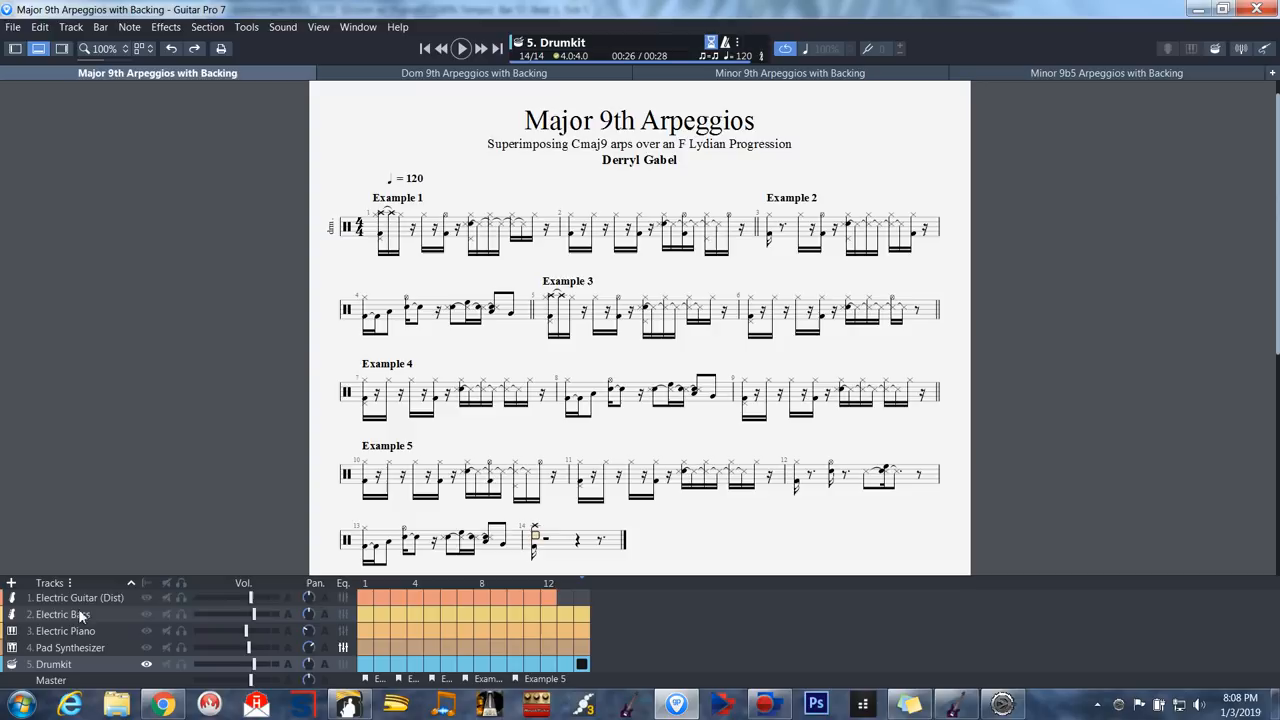
click(80, 597)
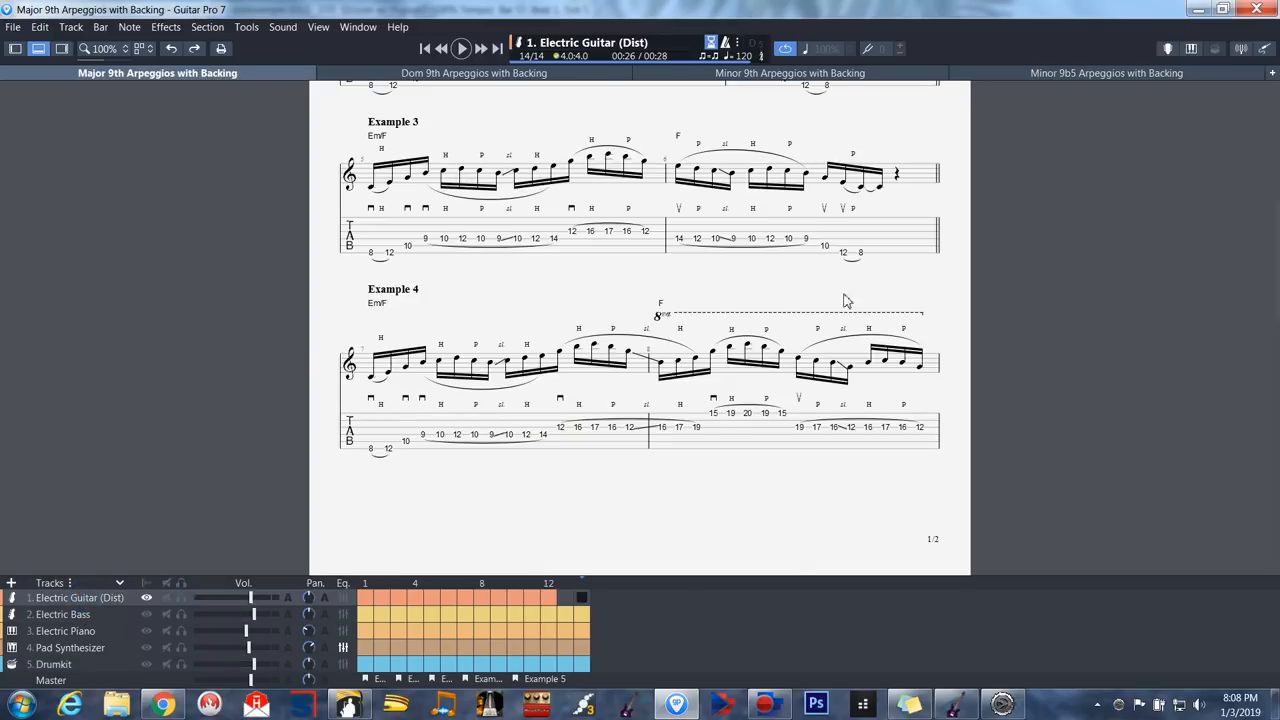
scroll(up, 3)
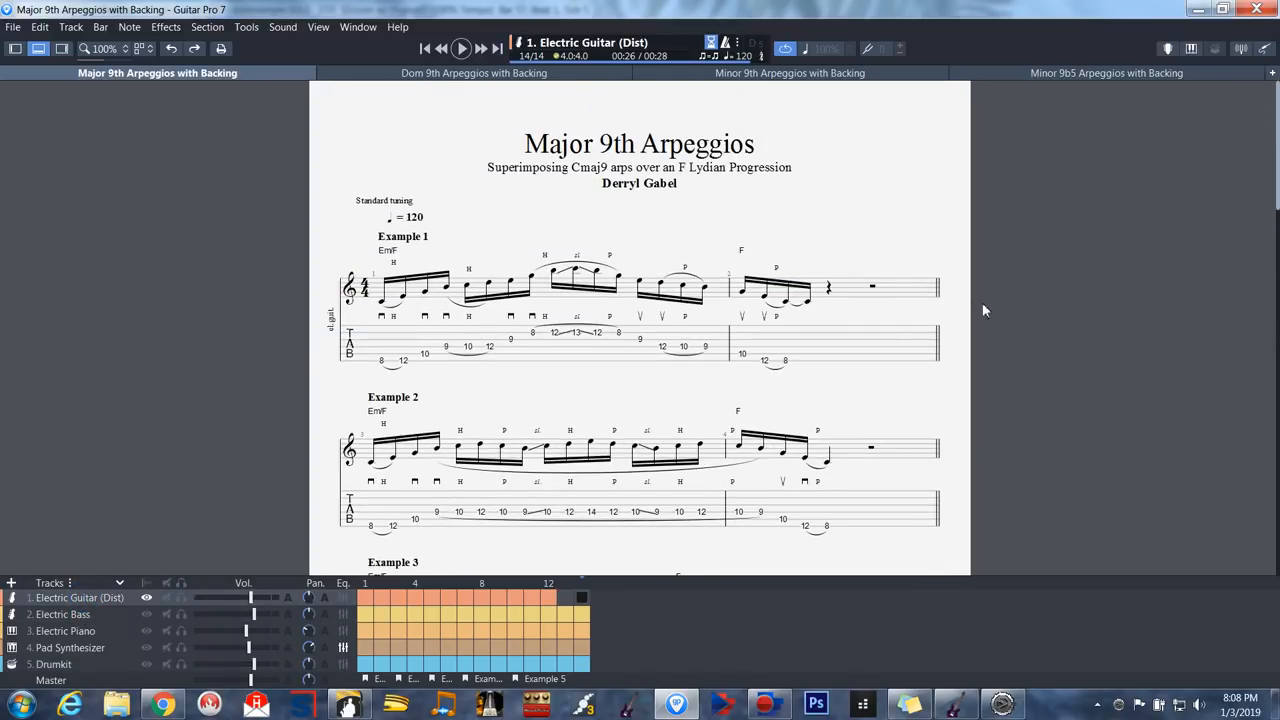
mouse_move(349, 703)
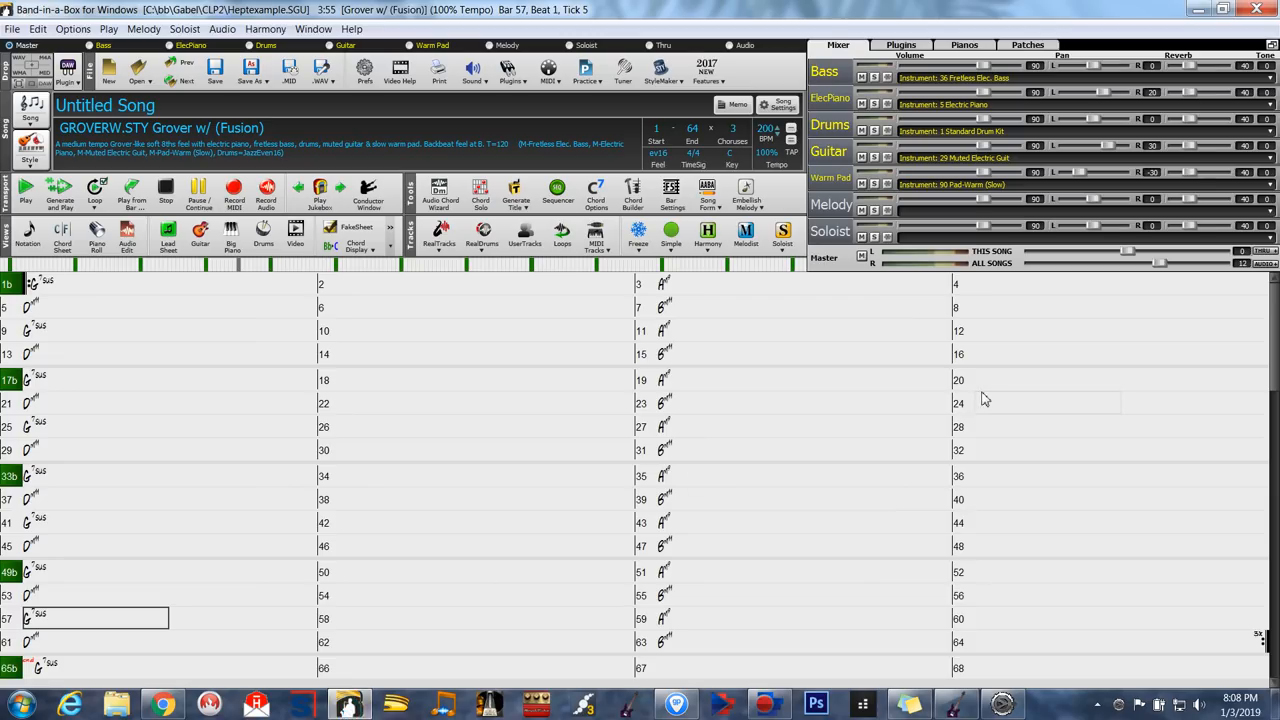
mouse_move(983, 400)
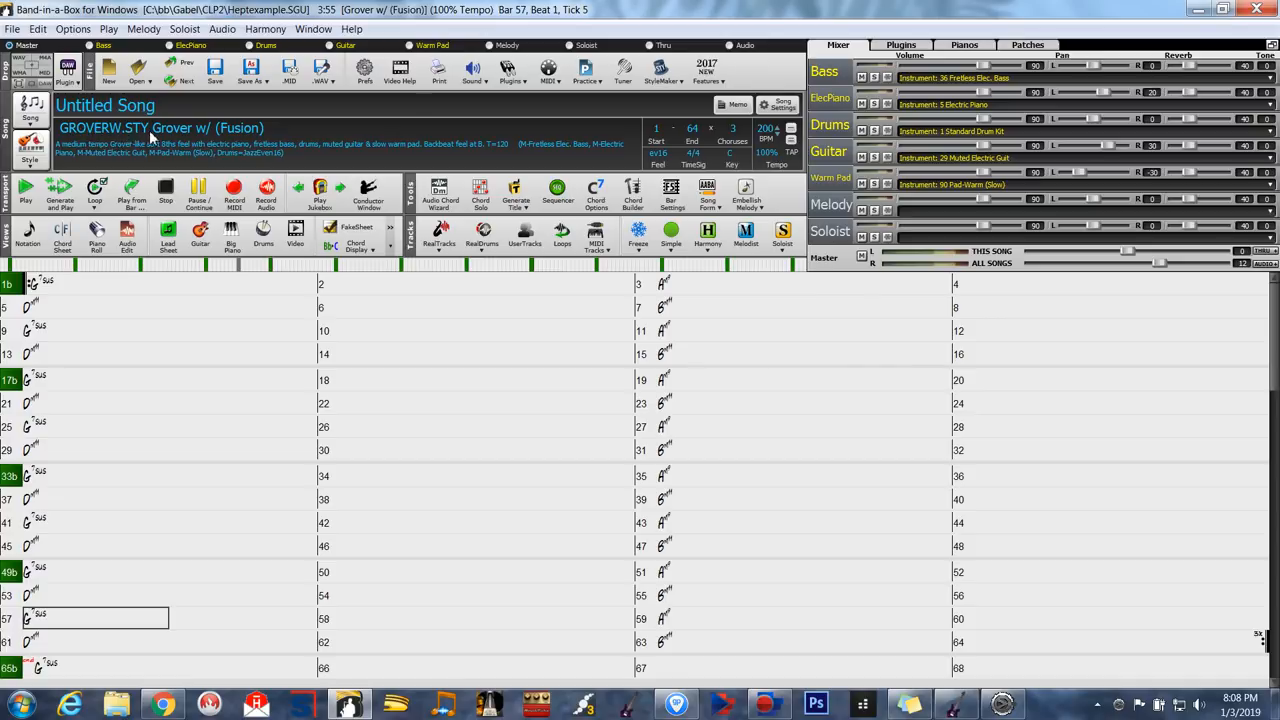
mouse_move(187, 146)
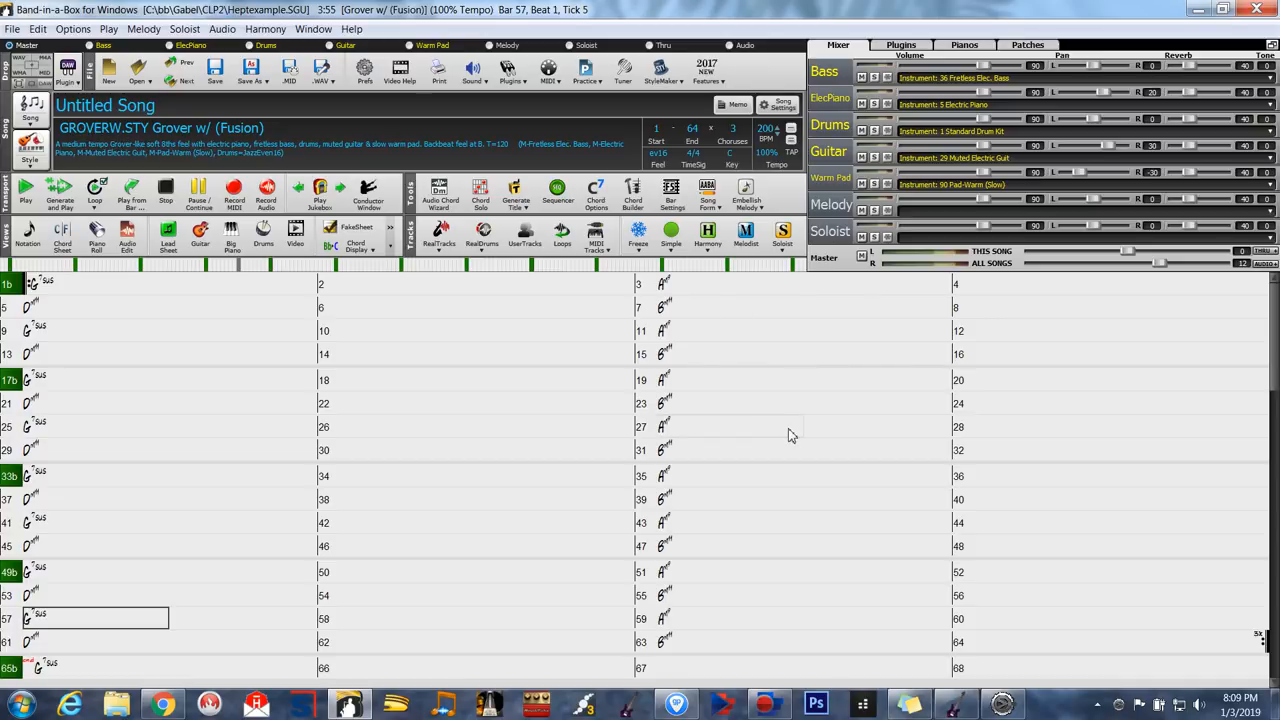
Step: Switch to the Band-in-a-Box window showing the Heptexample.SGU chord sheet
click(79, 307)
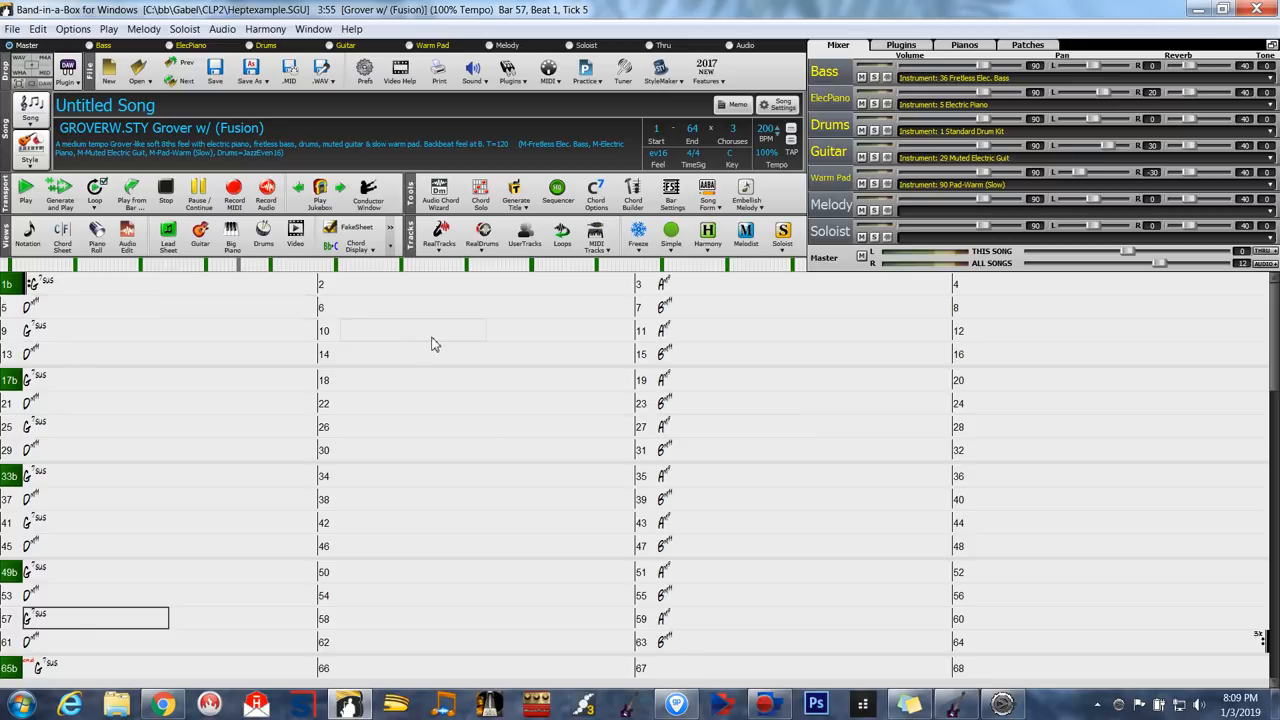
mouse_move(477, 372)
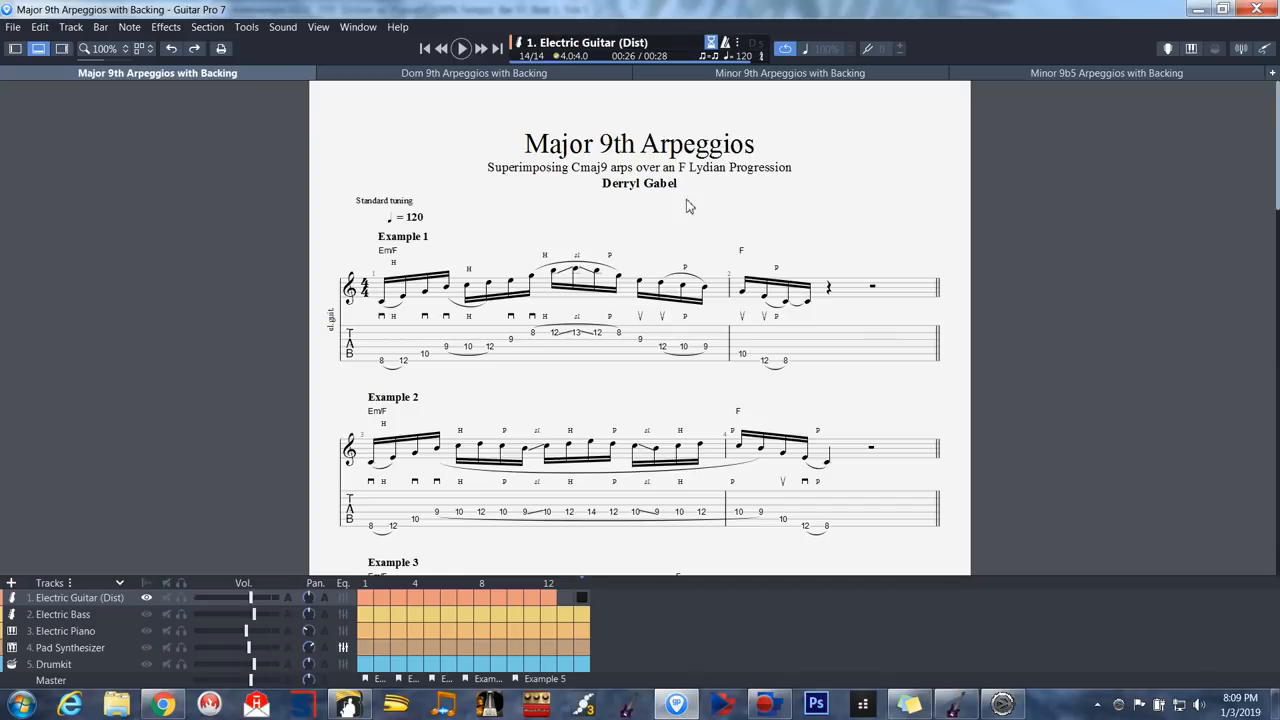
mouse_move(795, 533)
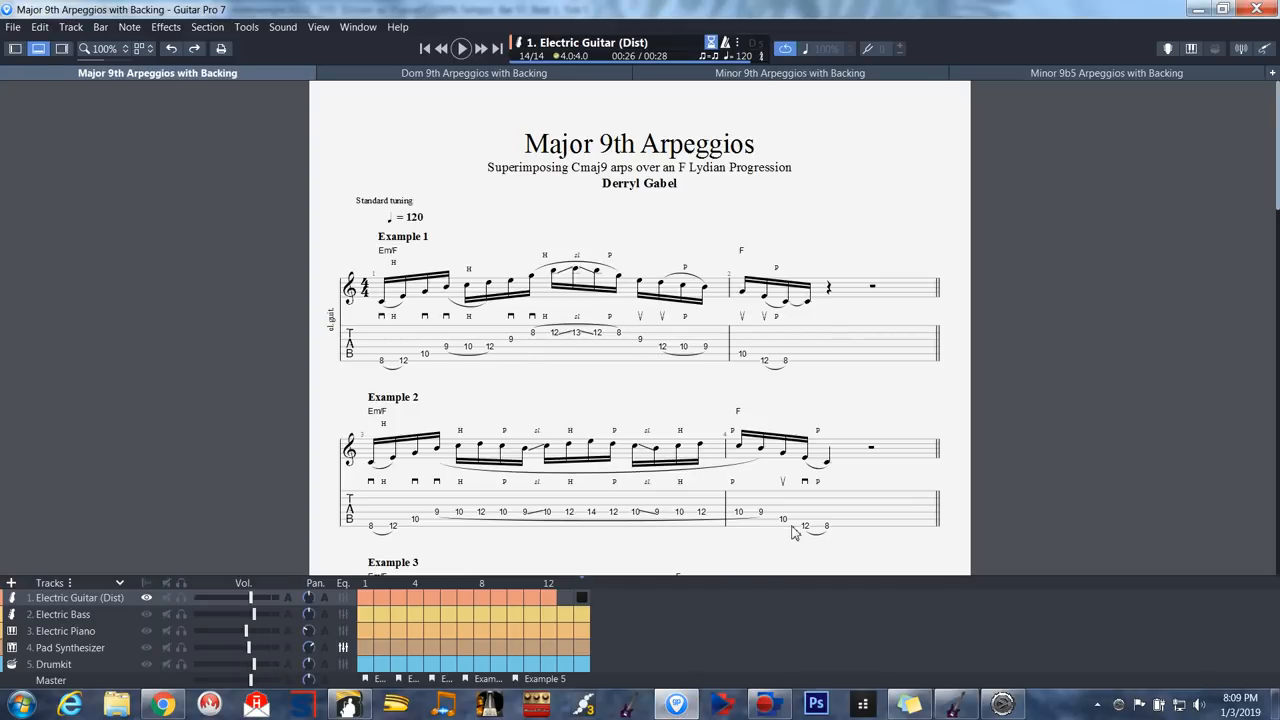
mouse_move(349, 703)
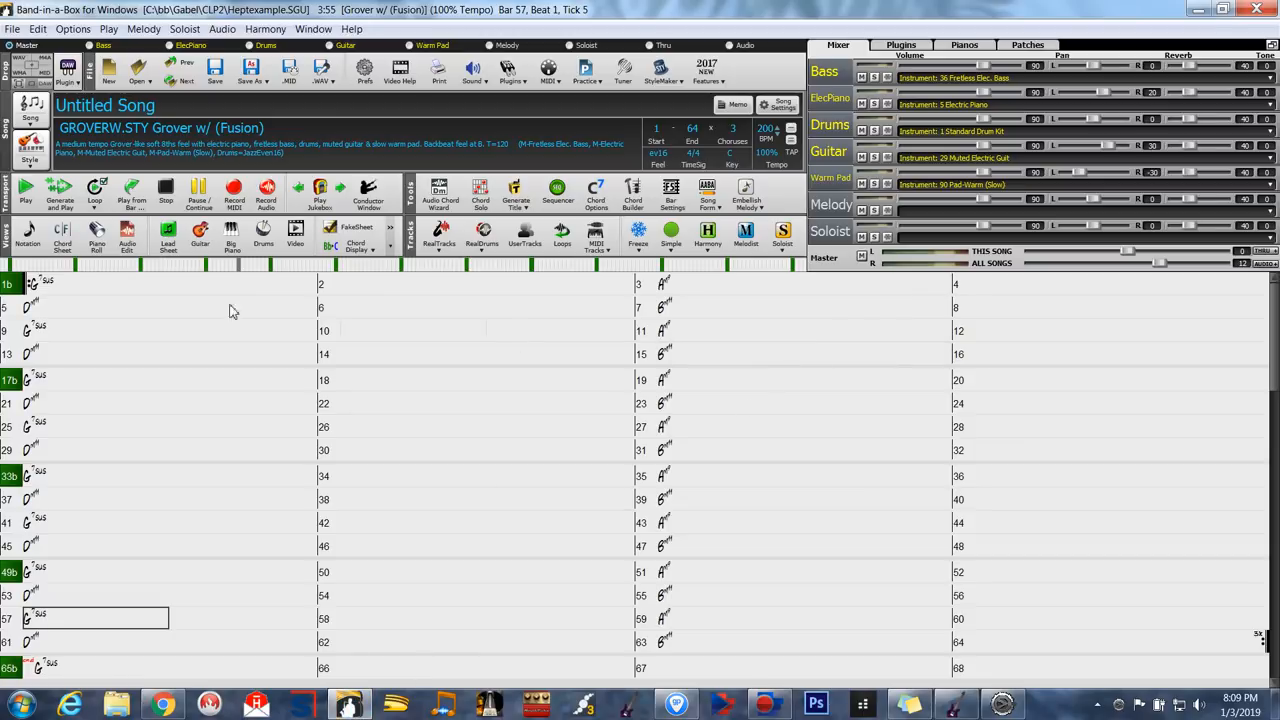
Step: Start a new song with the chorus ending at bar 12, played once
click(13, 28)
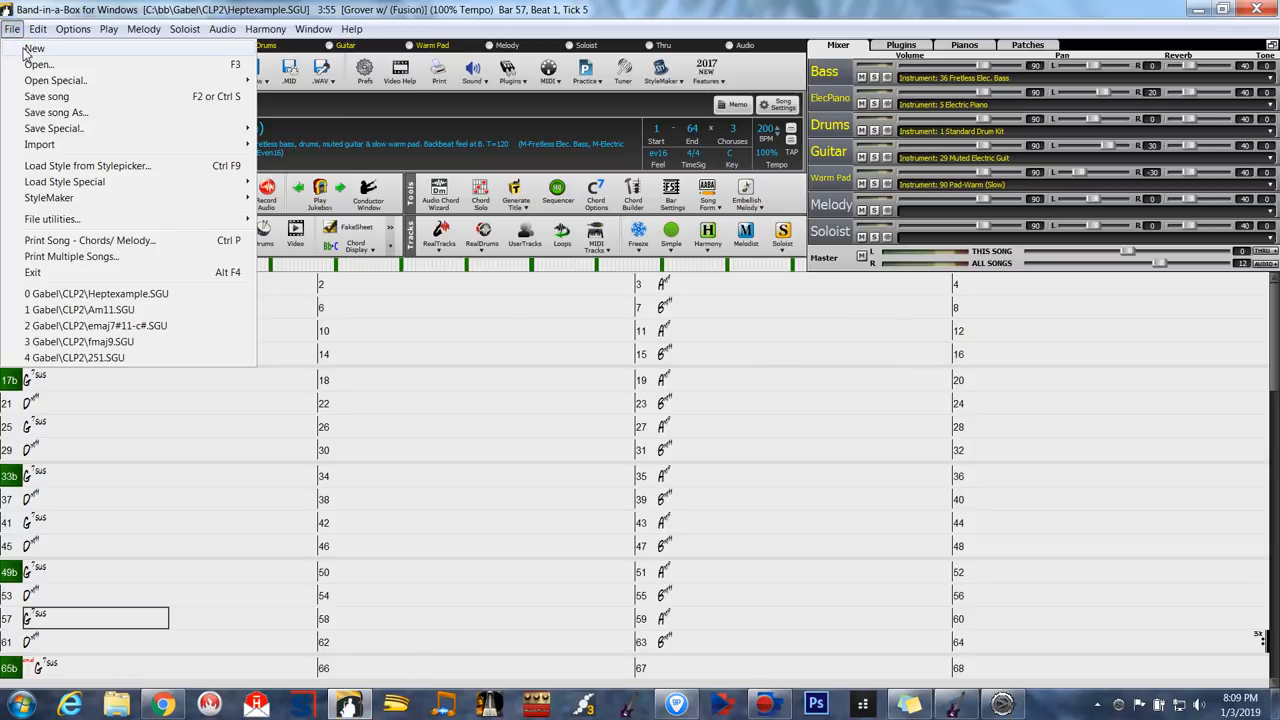
click(34, 48)
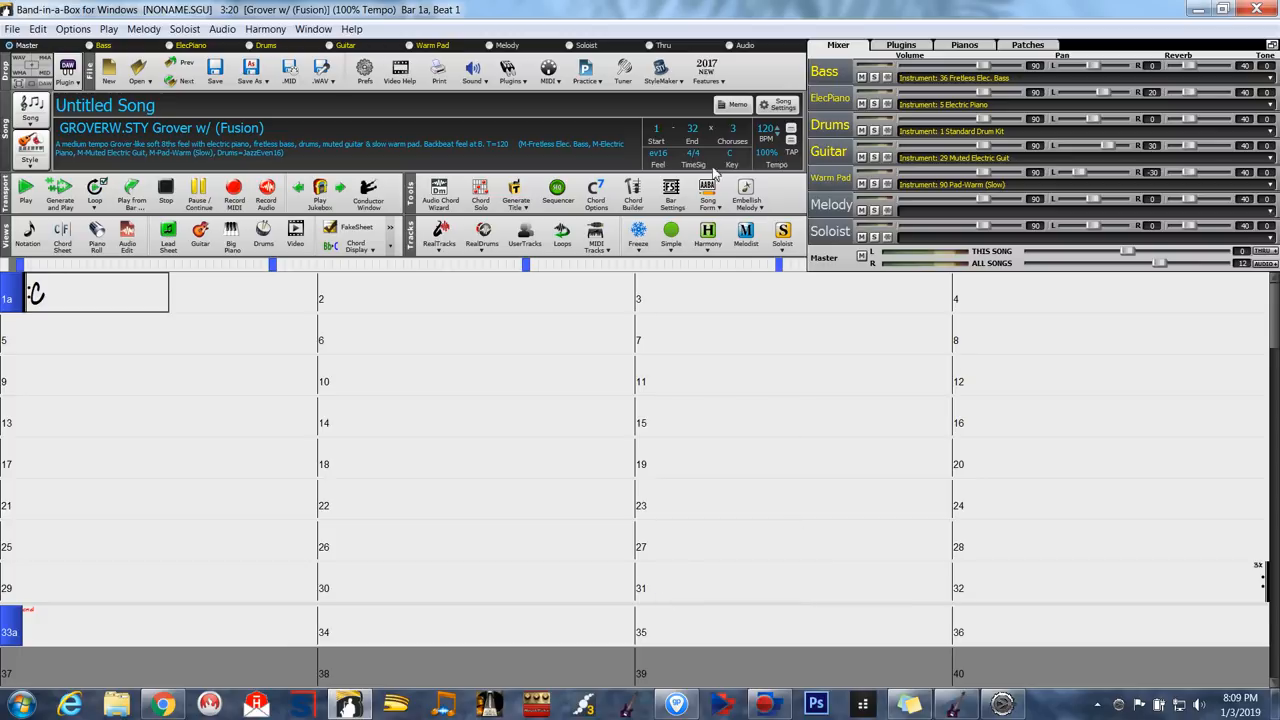
click(693, 128)
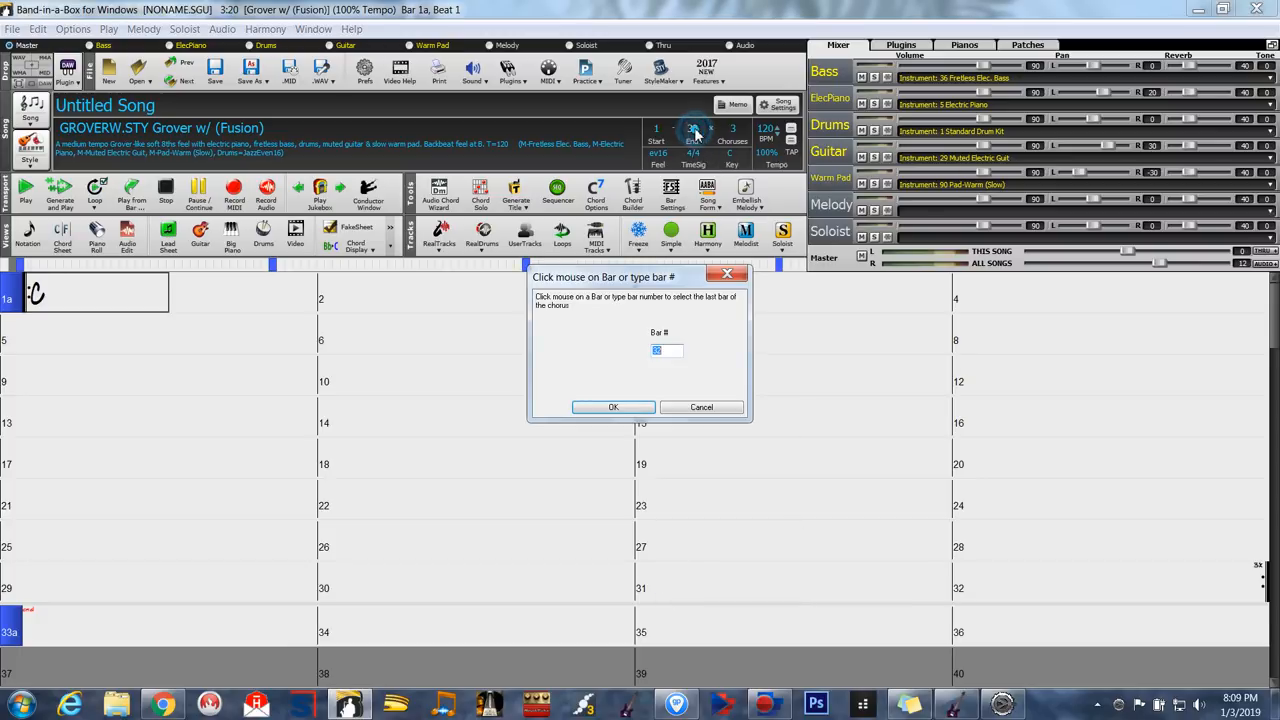
mouse_move(693, 130)
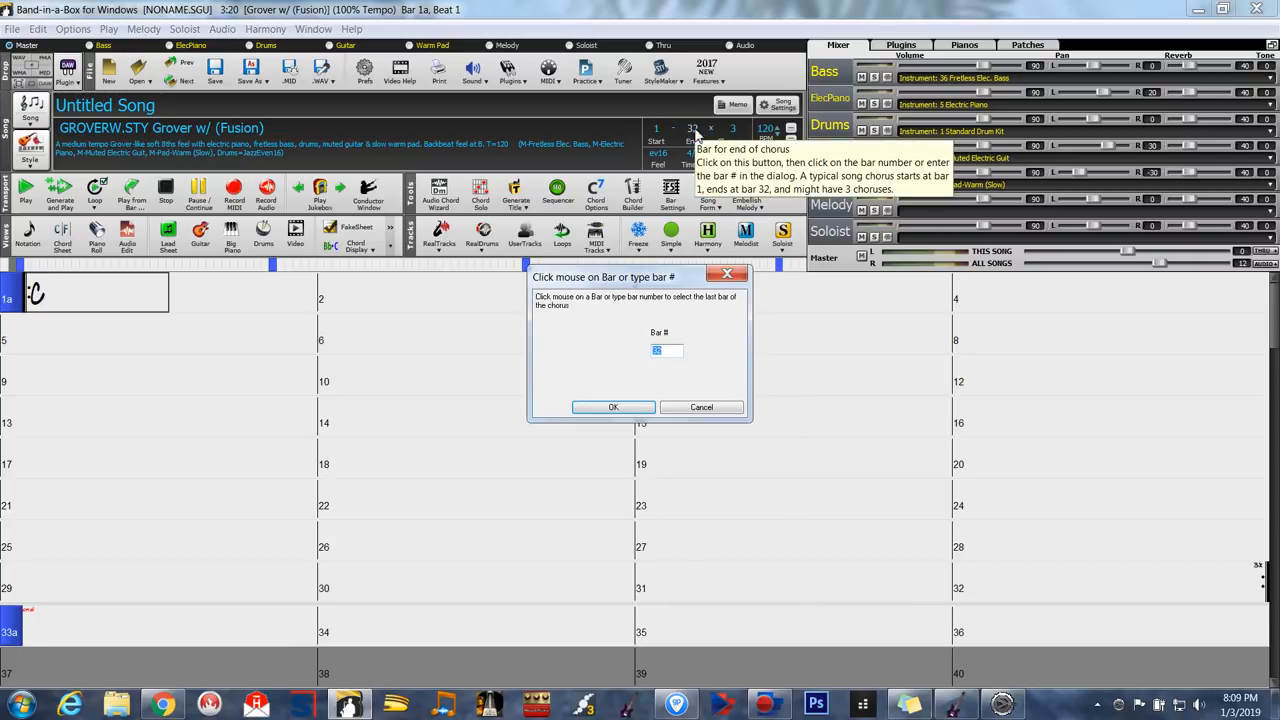
text(12)
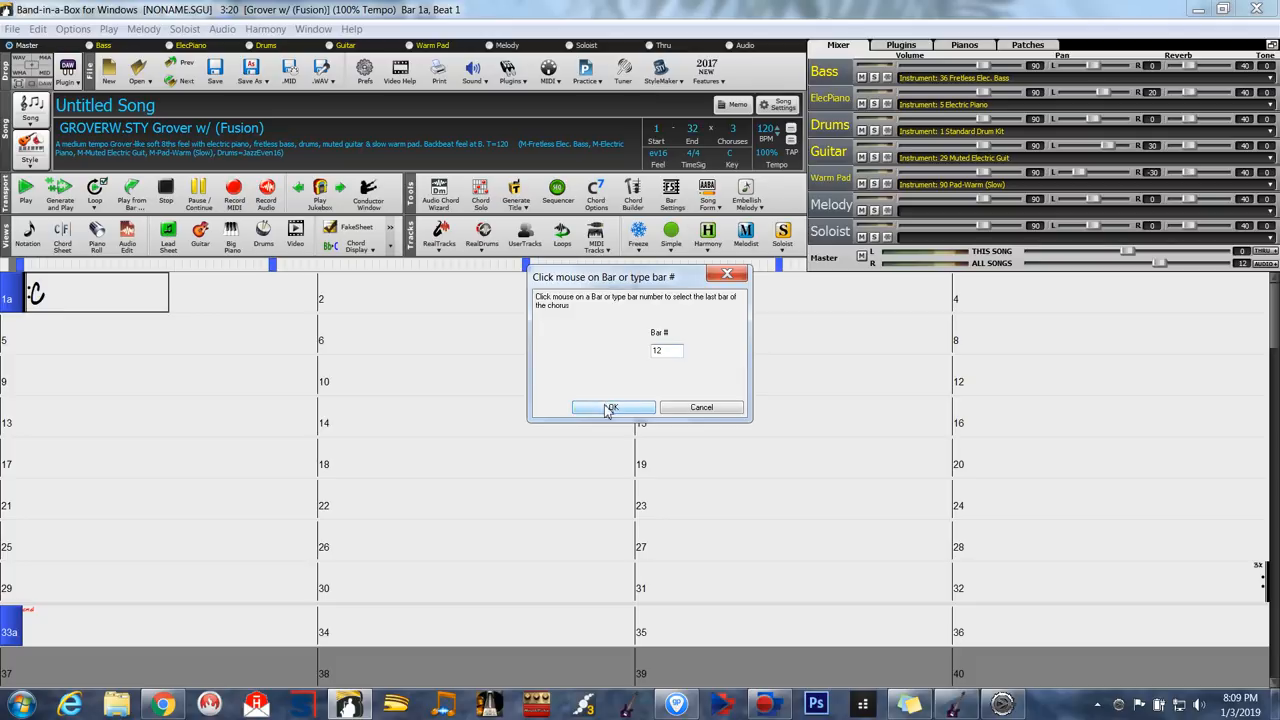
click(611, 407)
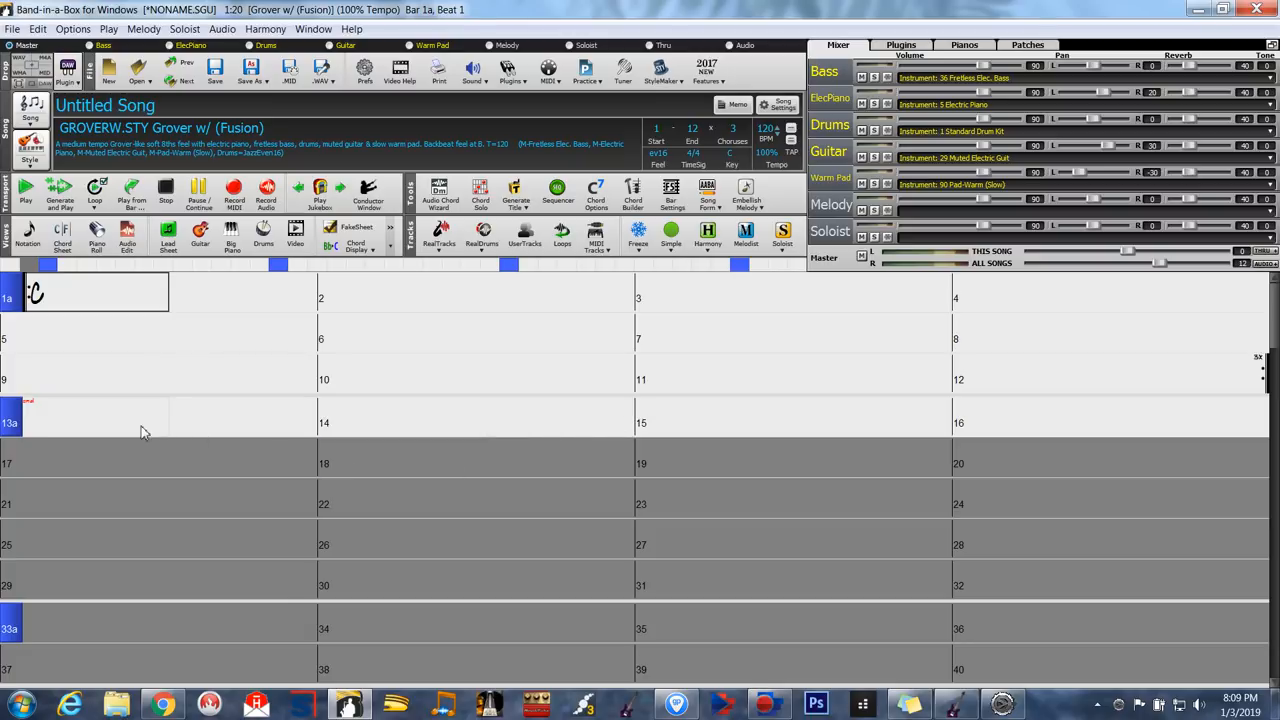
mouse_move(463, 435)
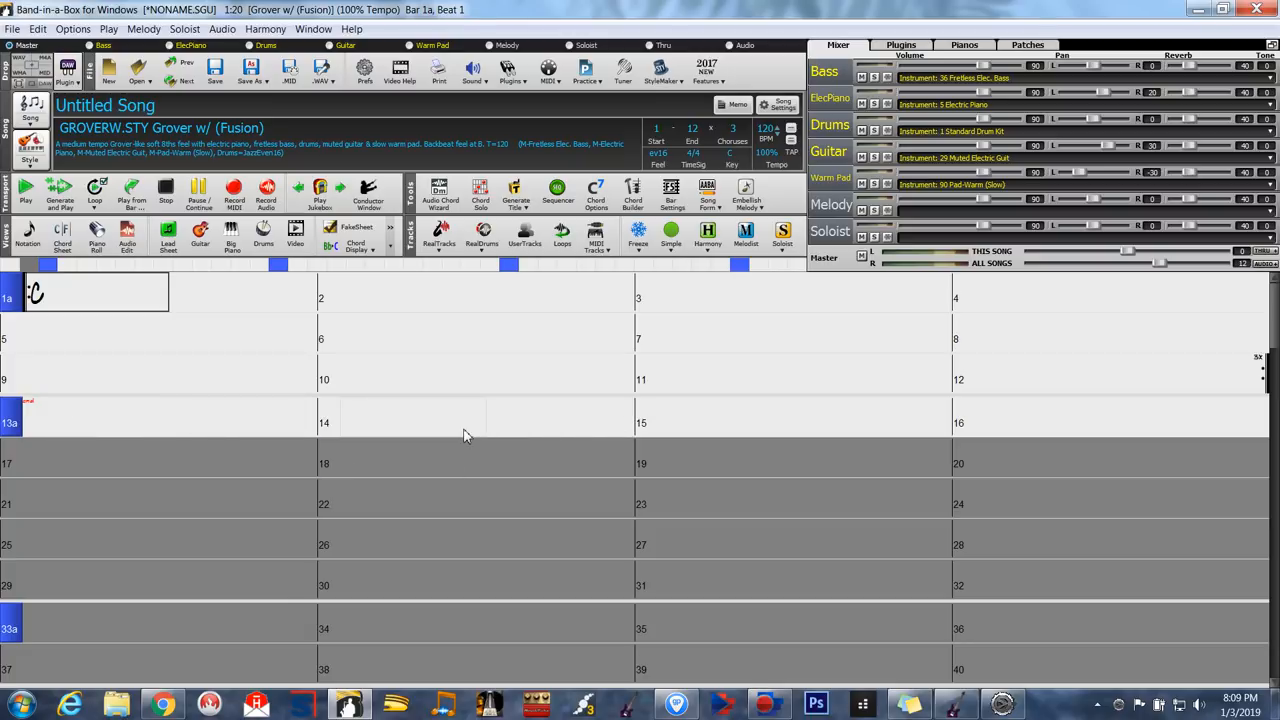
mouse_move(437, 428)
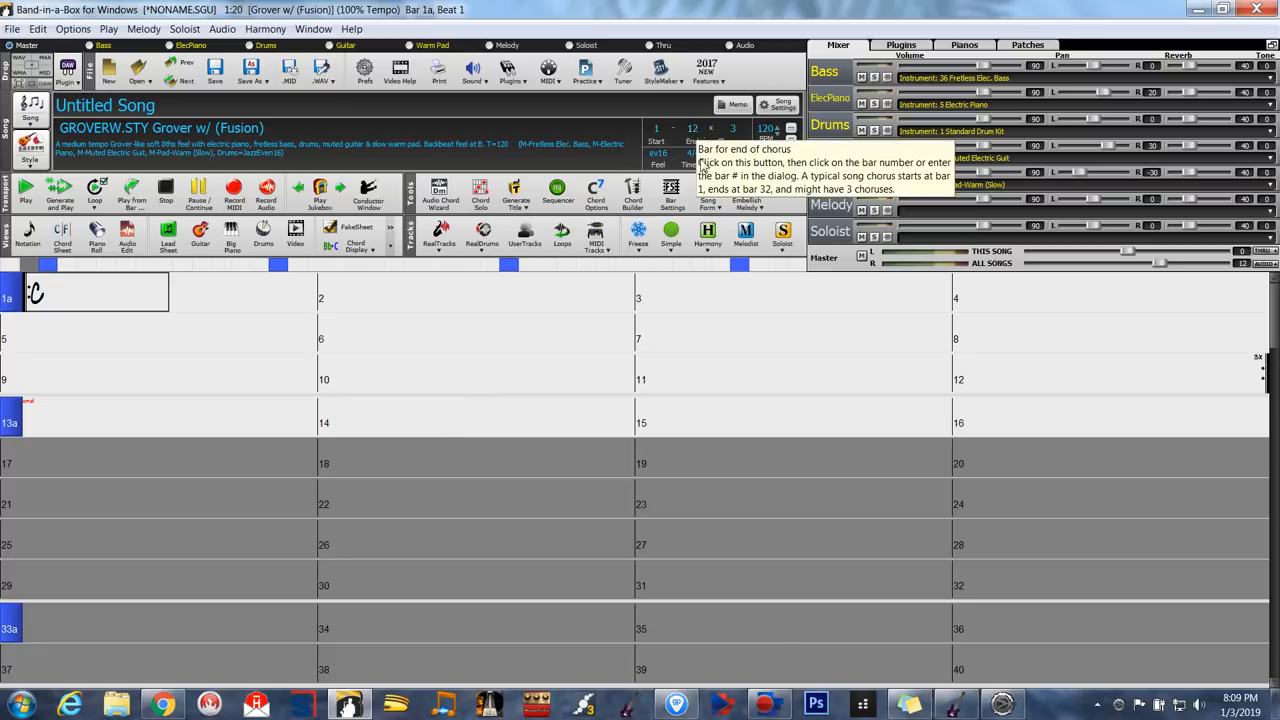
click(732, 128)
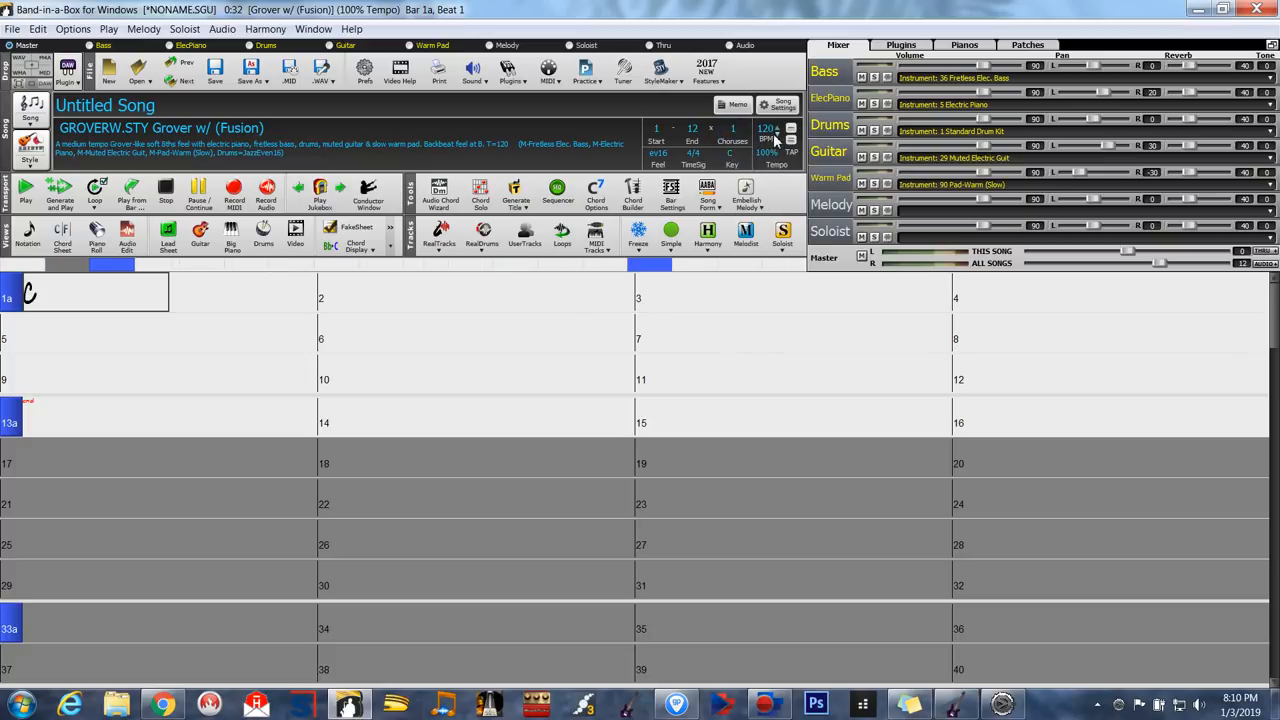
mouse_move(767, 128)
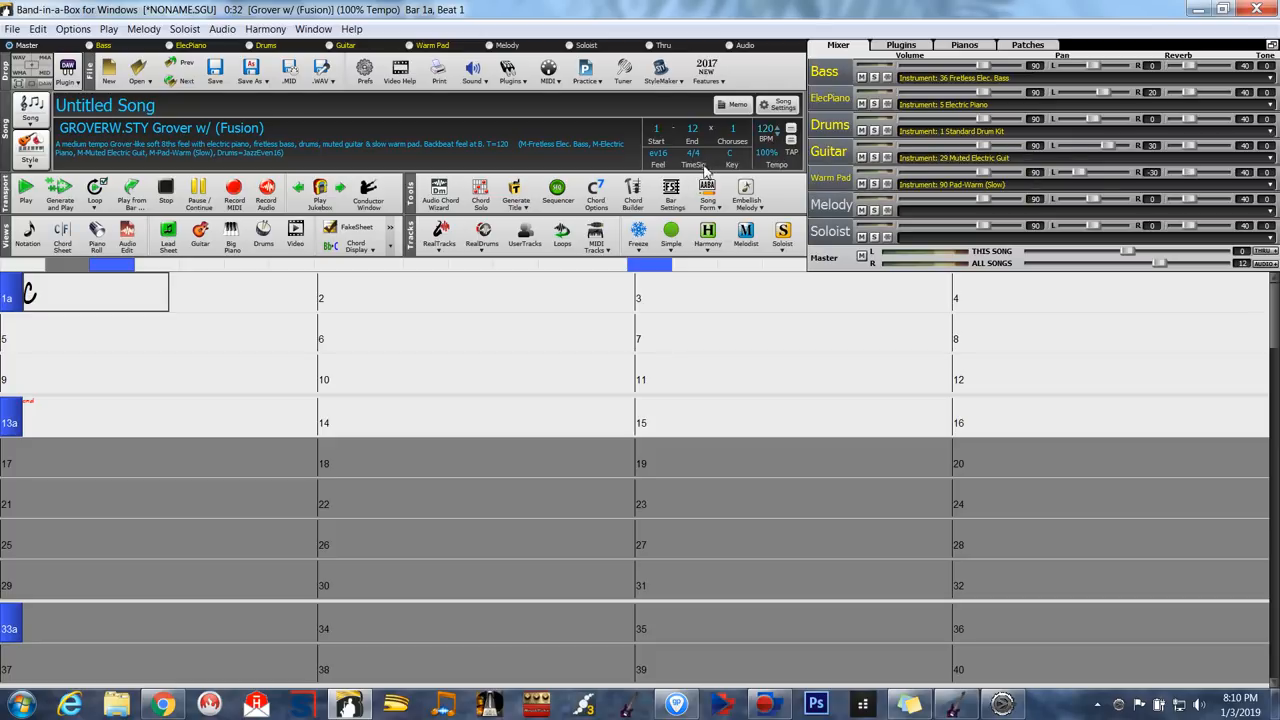
mouse_move(768, 540)
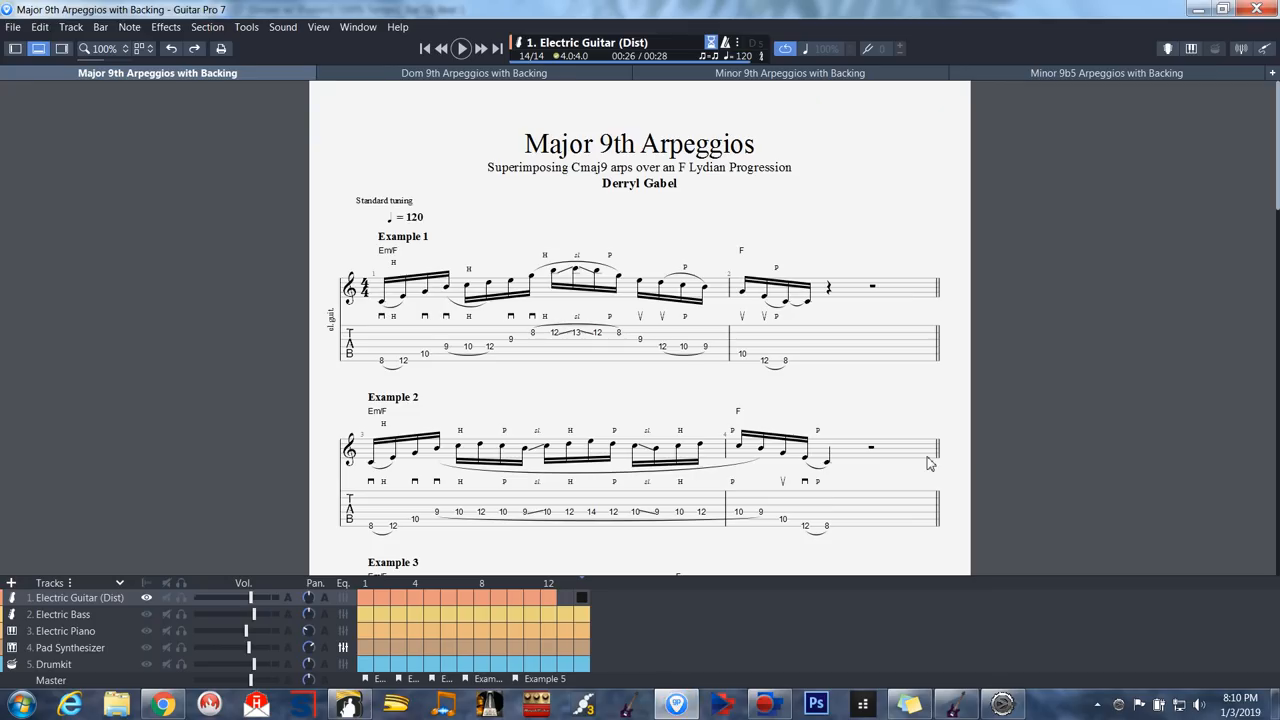
mouse_move(456, 295)
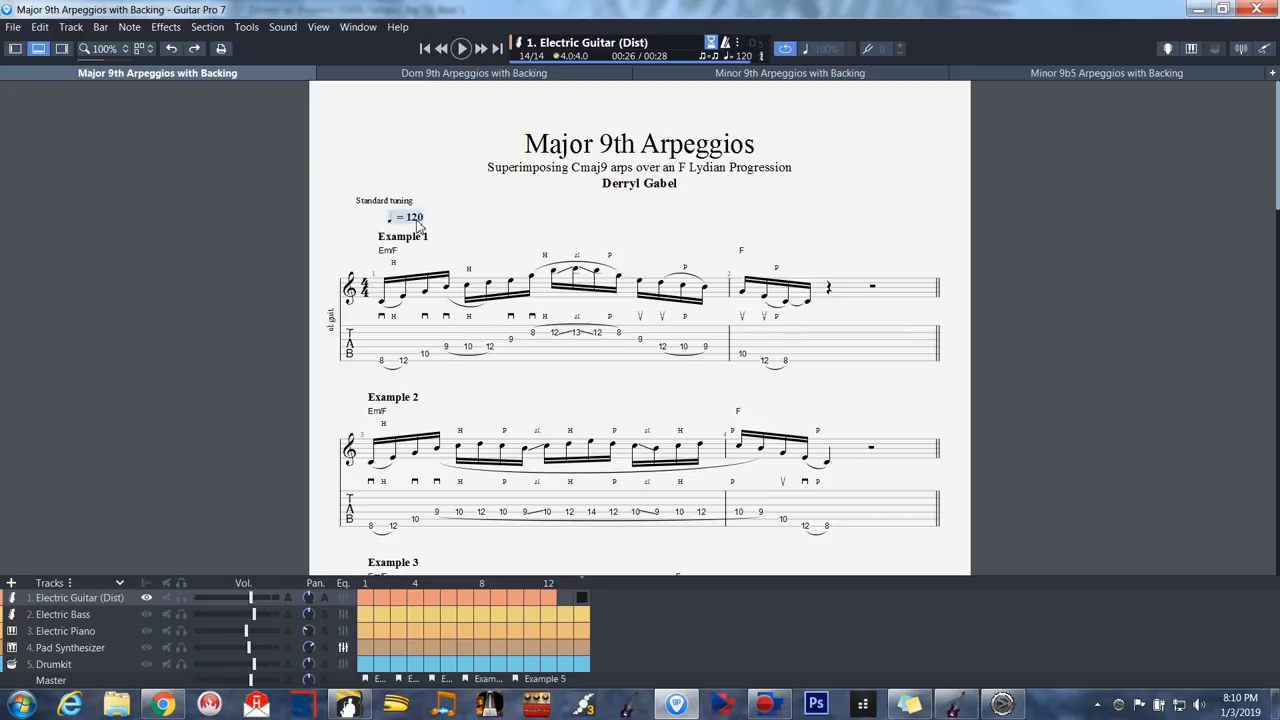
scroll(down, 3)
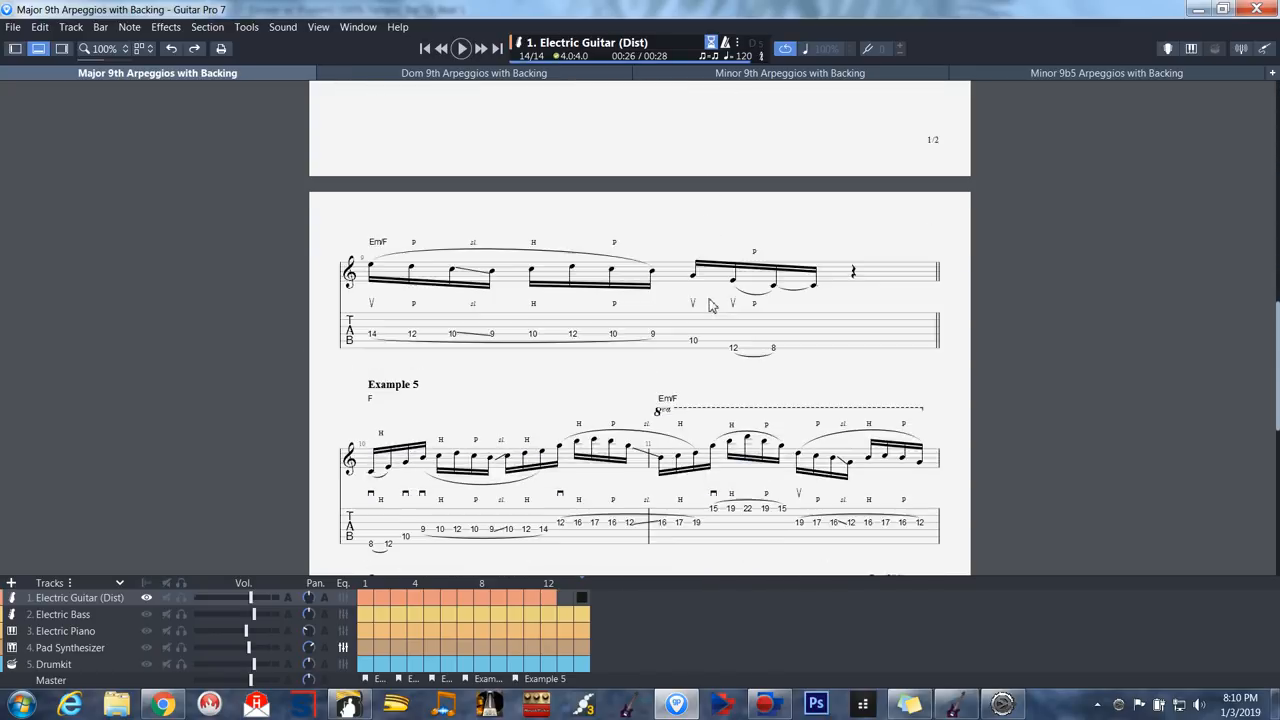
scroll(down, 3)
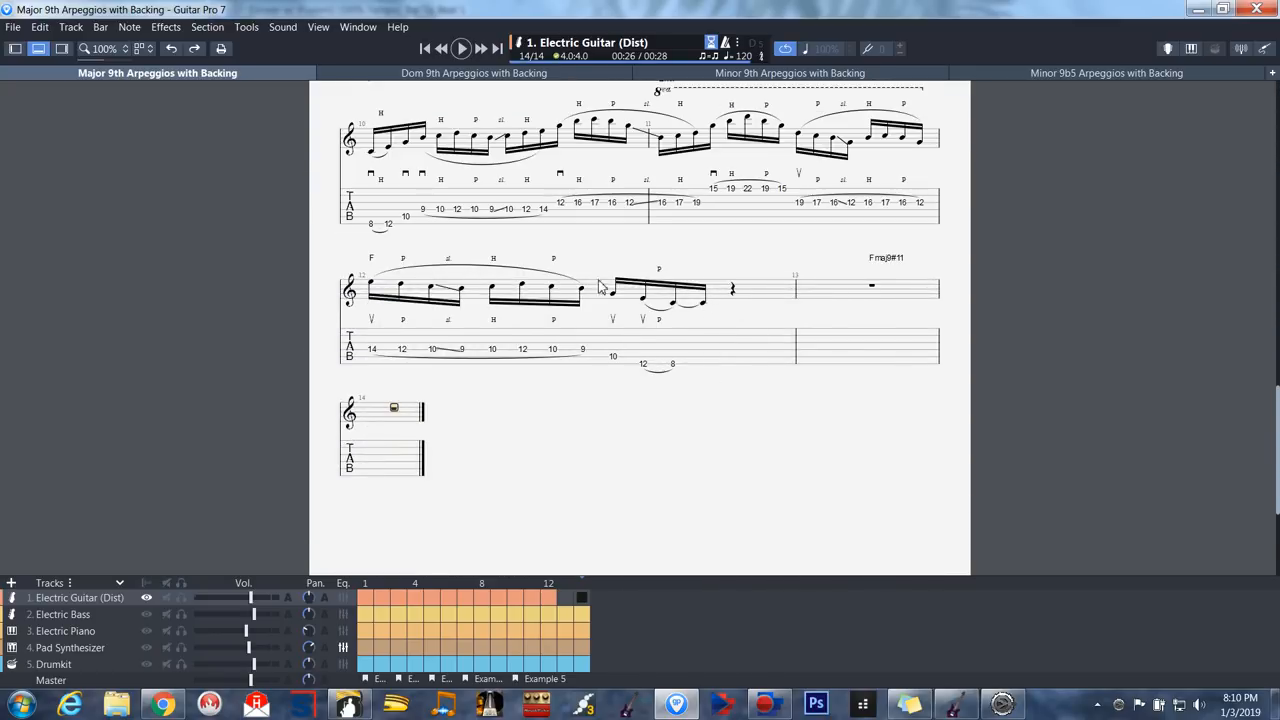
mouse_move(830, 345)
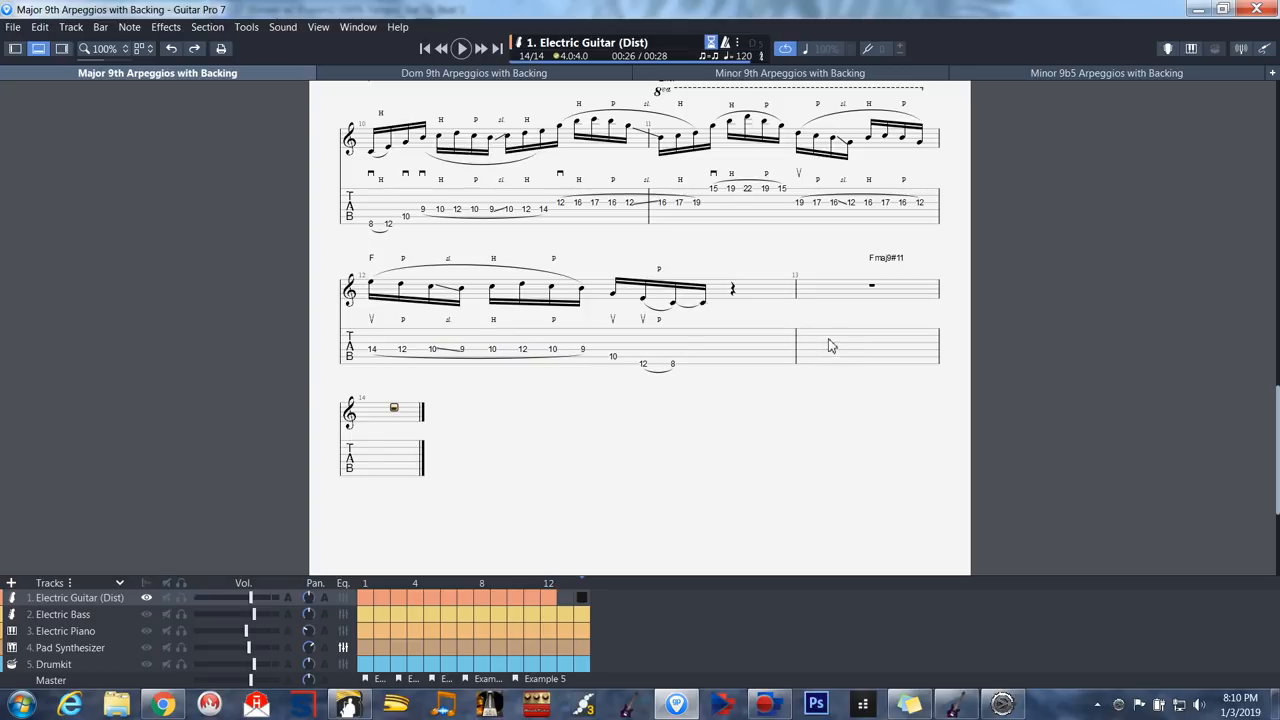
mouse_move(863, 355)
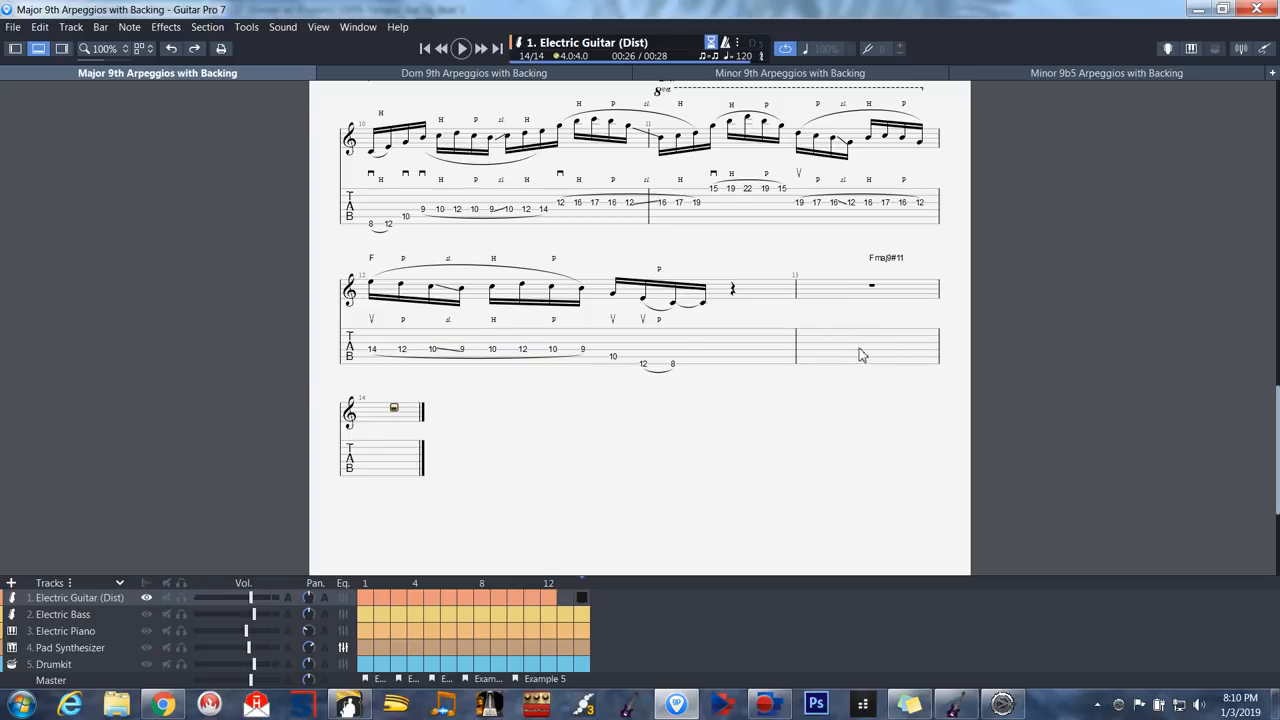
mouse_move(504, 454)
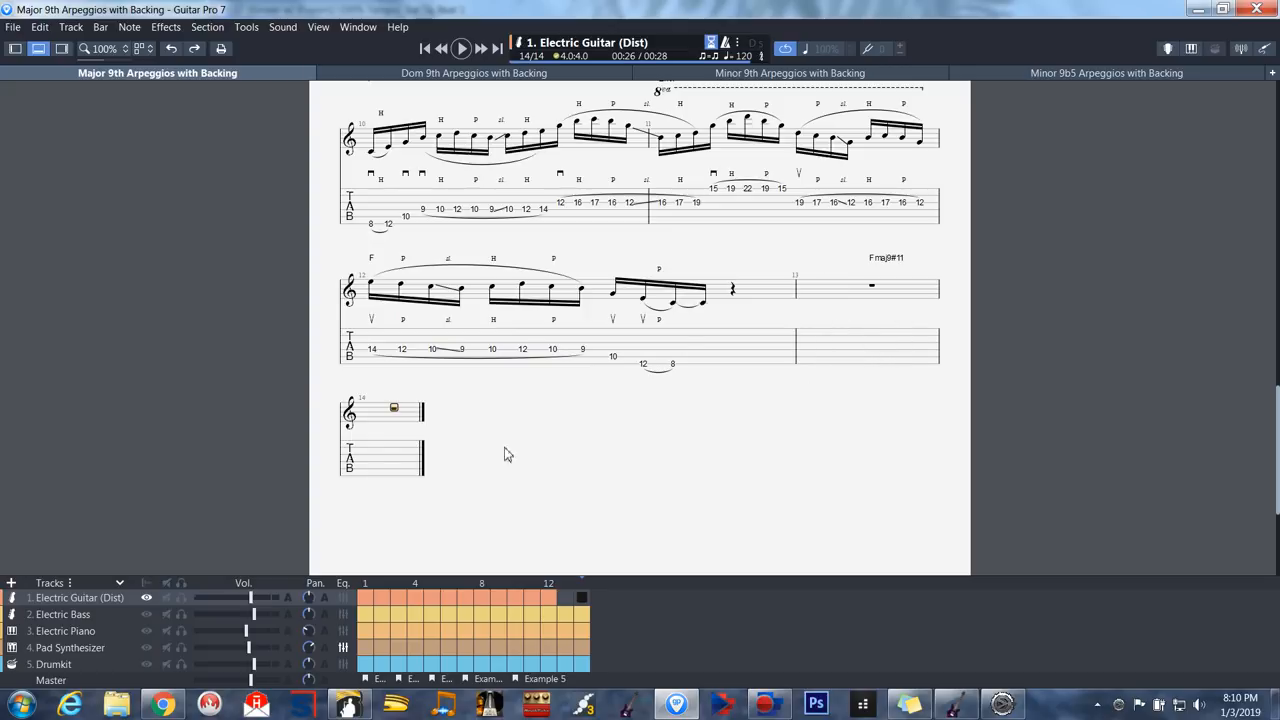
mouse_move(908, 328)
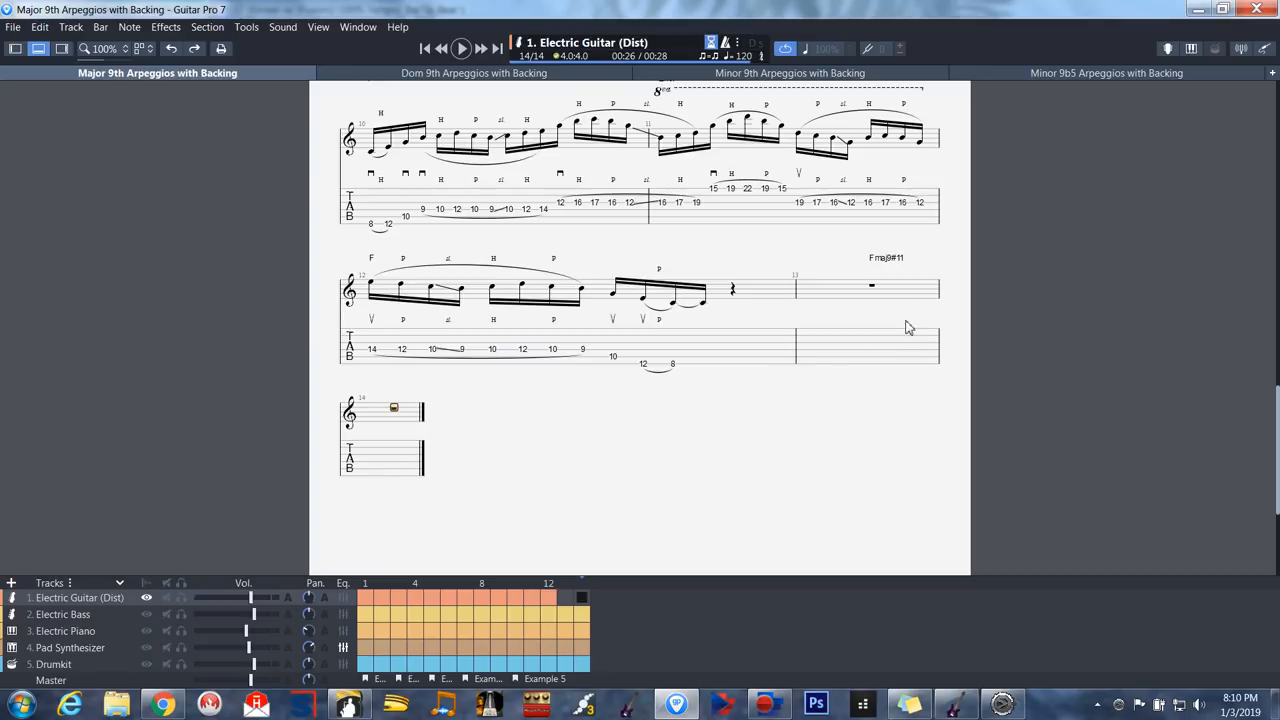
mouse_move(874, 294)
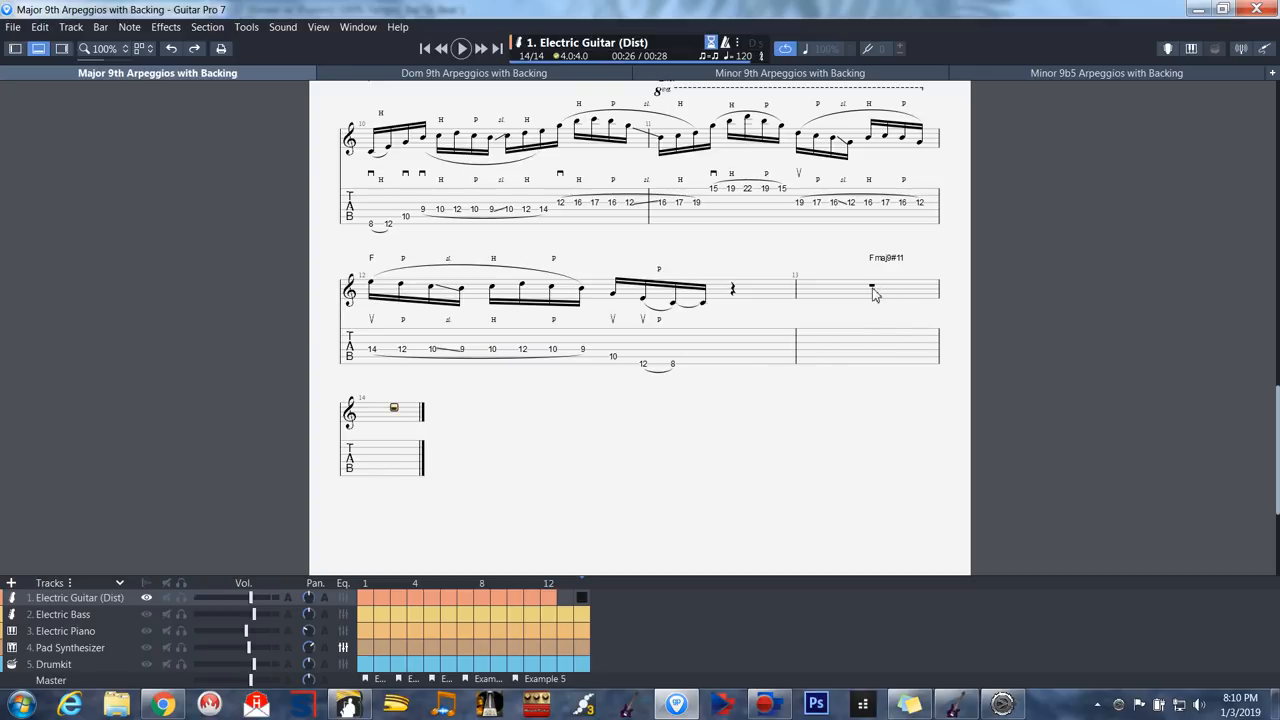
click(875, 290)
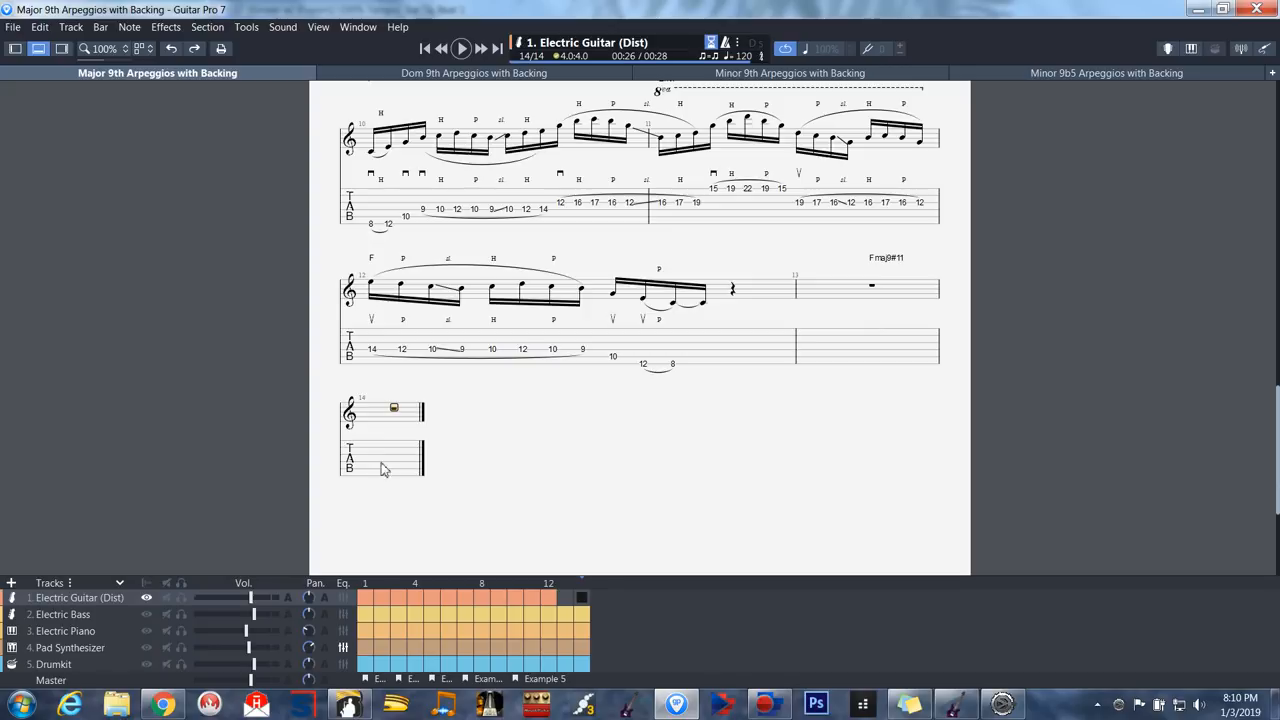
mouse_move(578, 459)
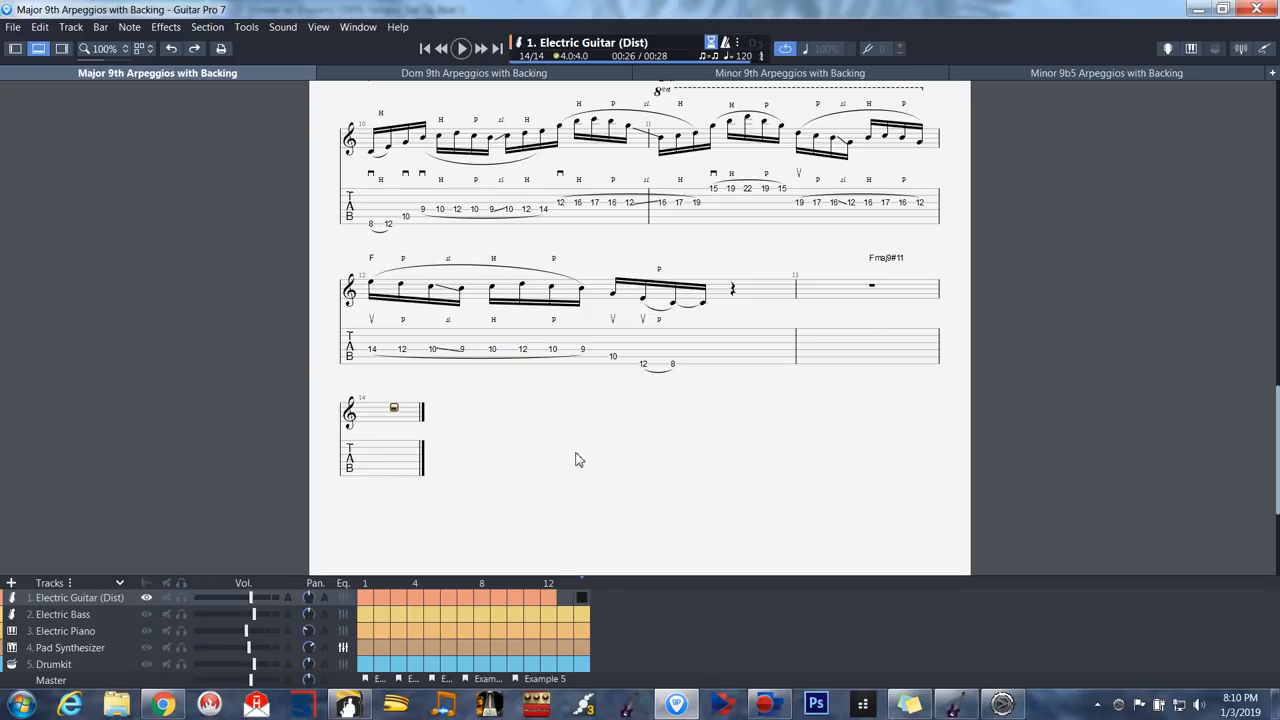
mouse_move(809, 489)
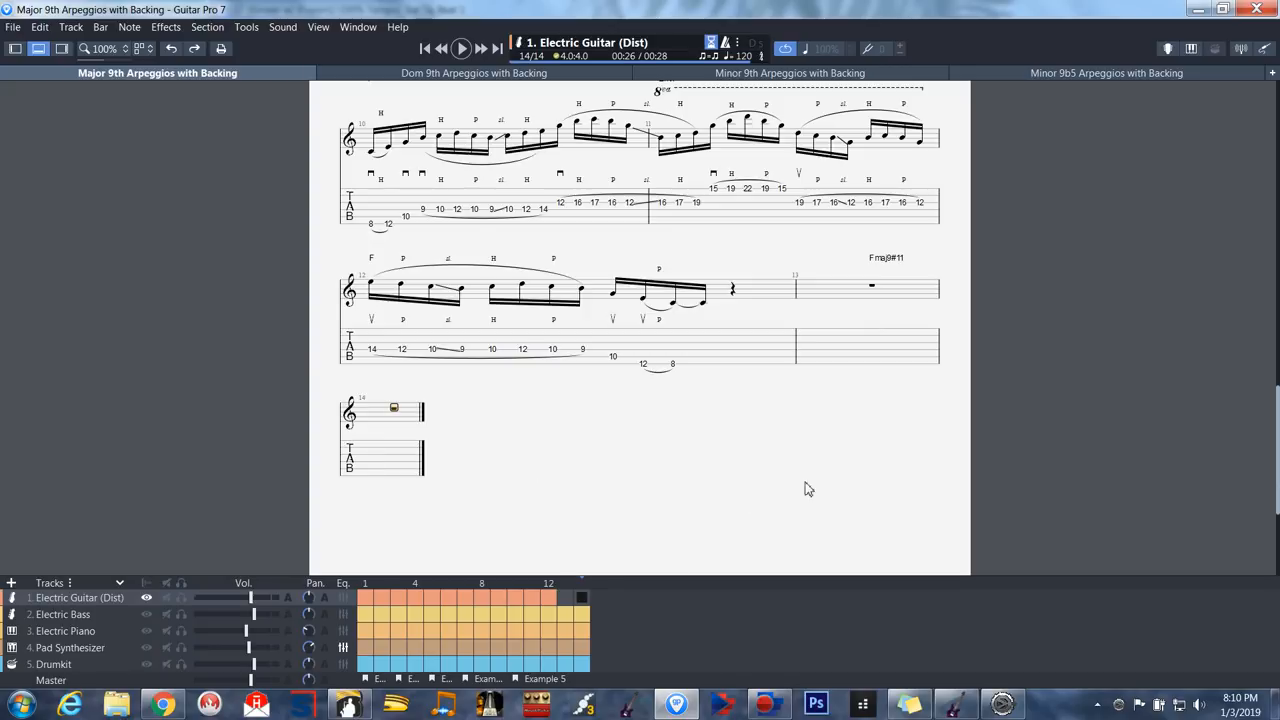
scroll(down, 3)
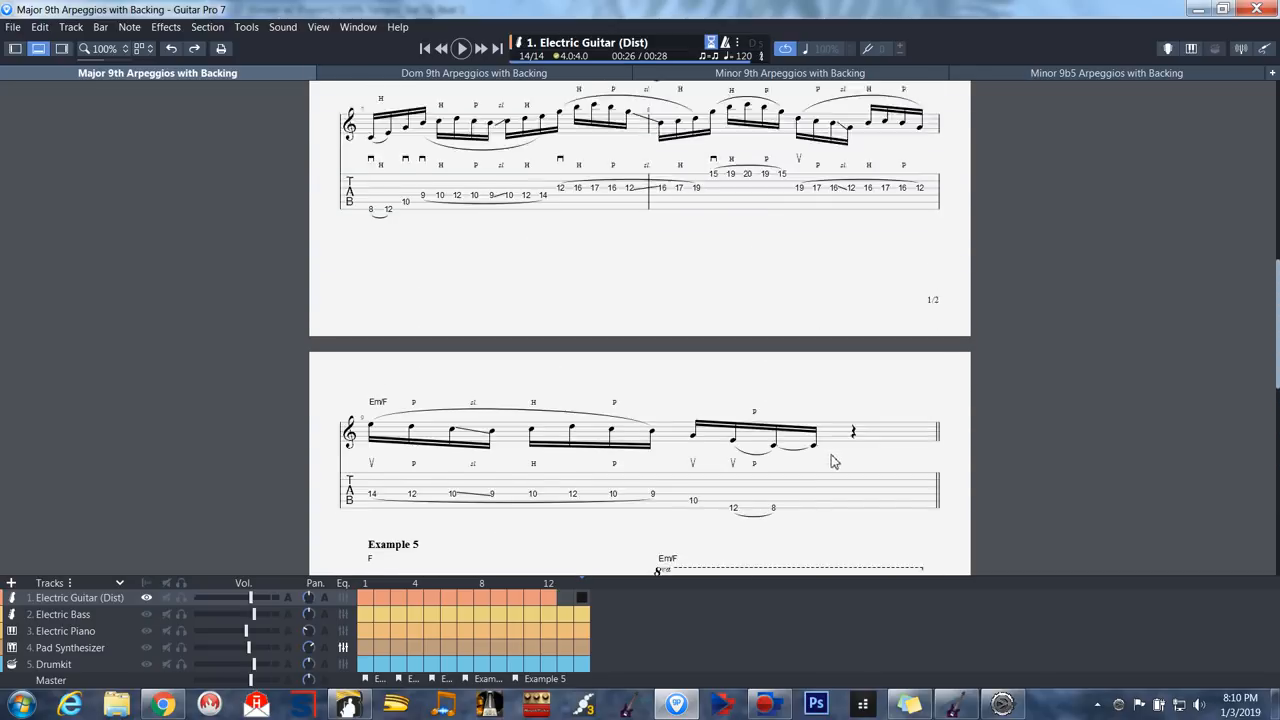
scroll(up, 3)
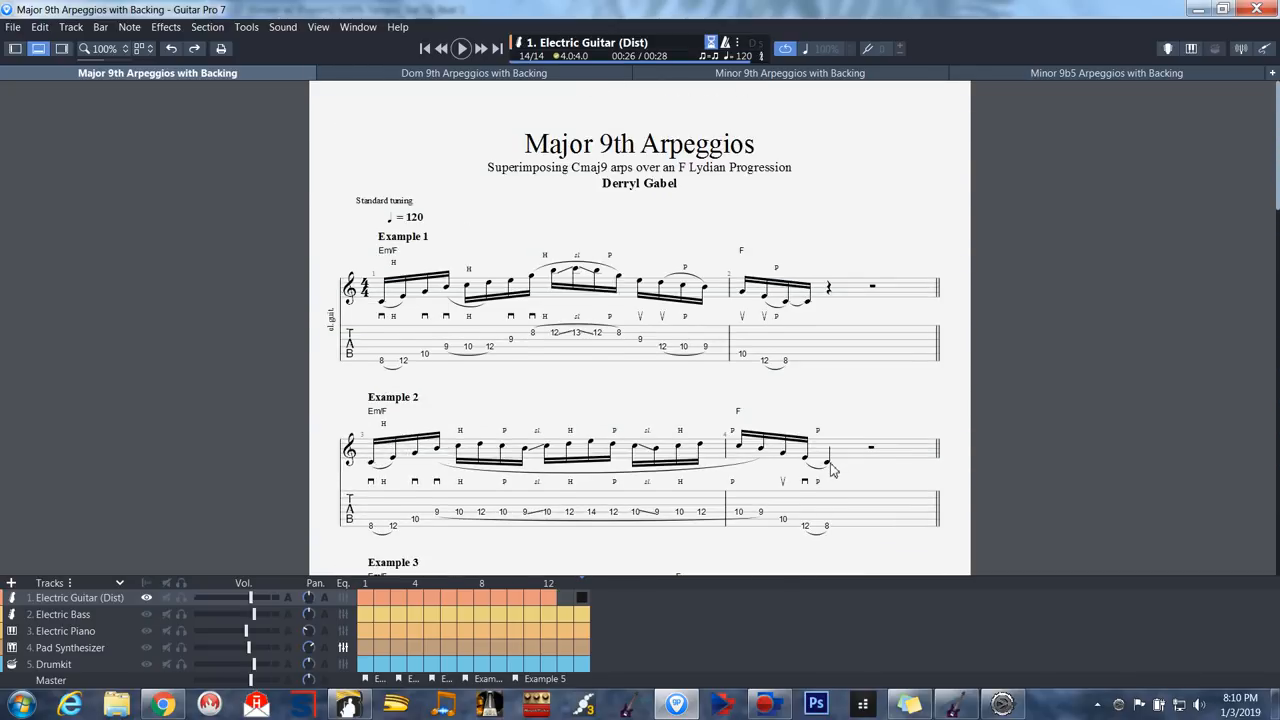
mouse_move(448, 425)
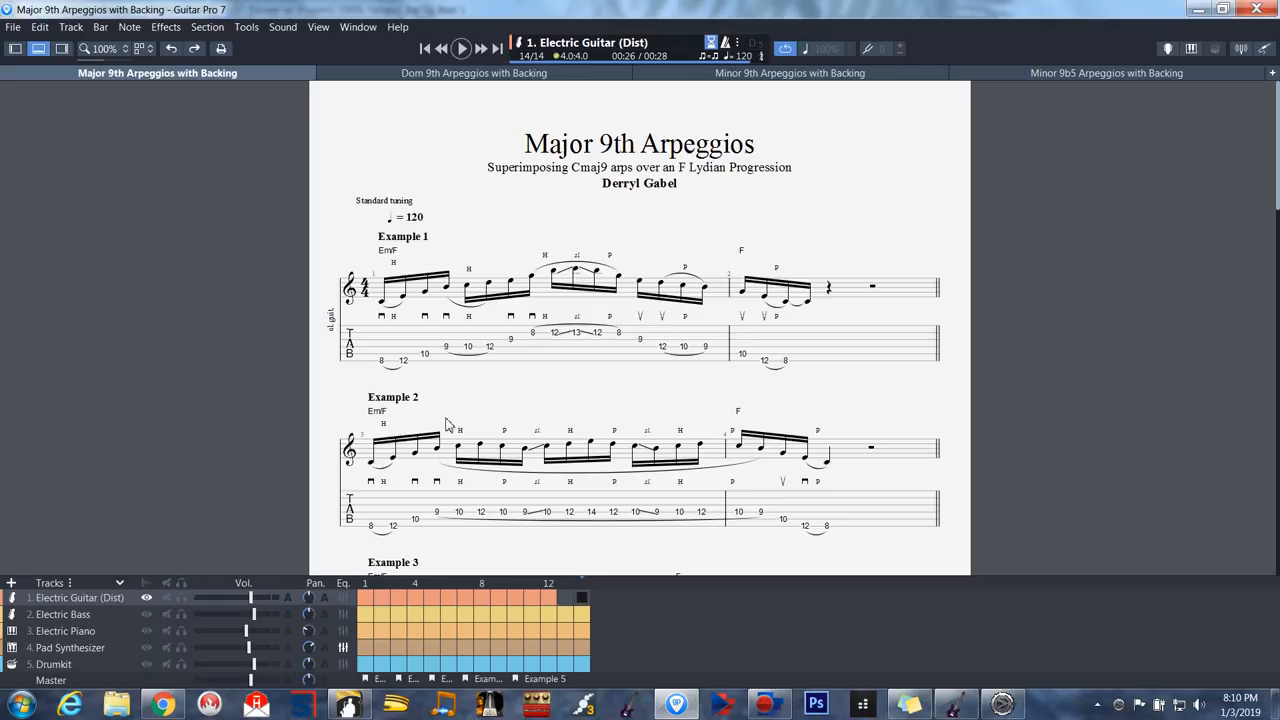
mouse_move(383, 367)
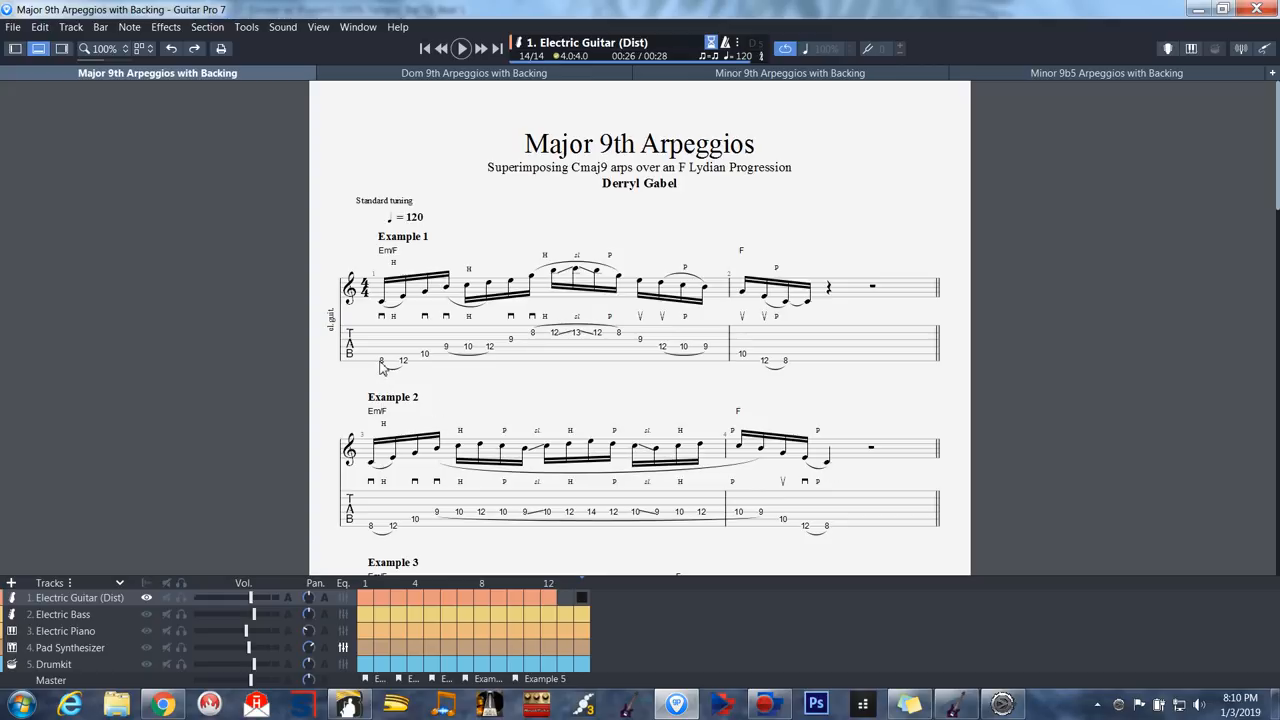
mouse_move(790, 350)
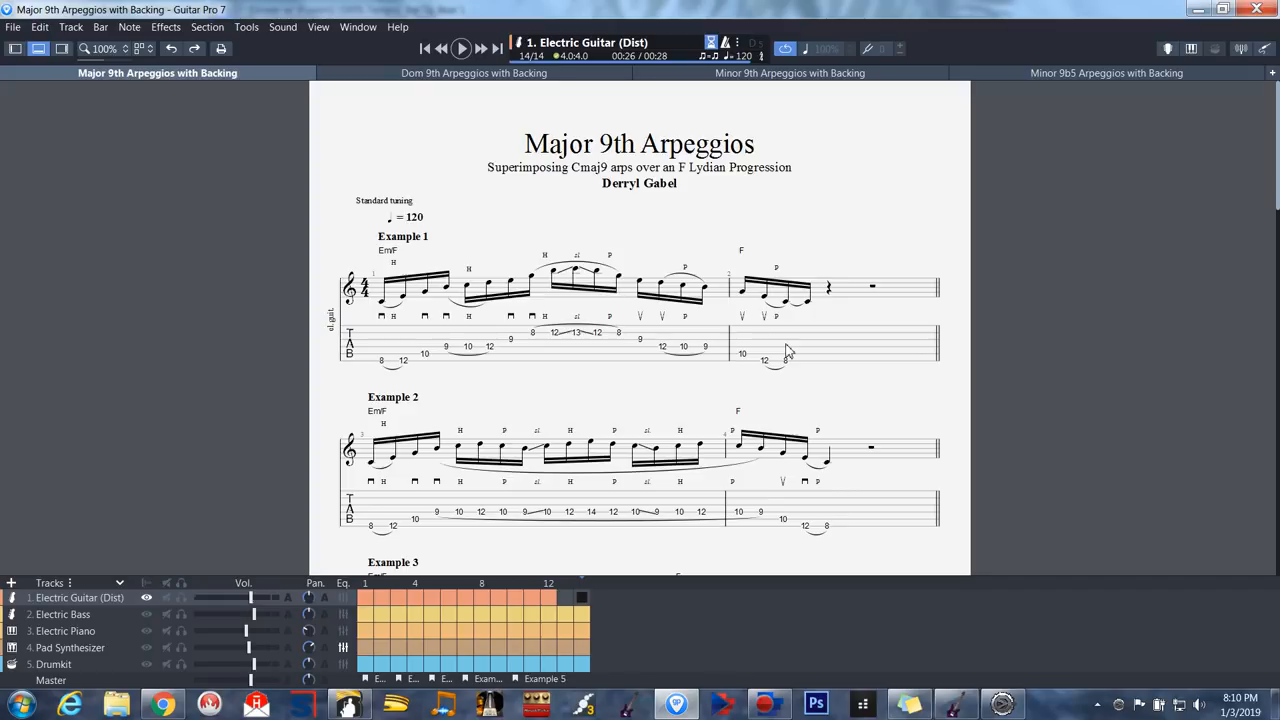
mouse_move(837, 374)
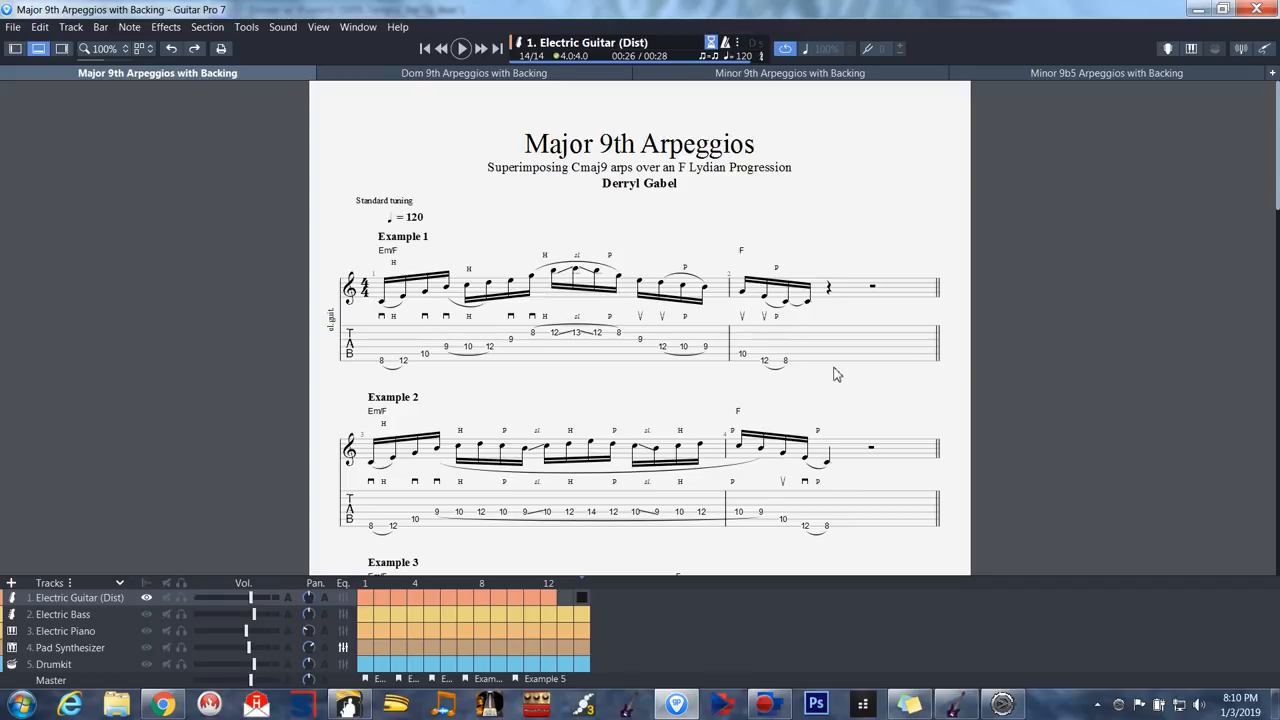
mouse_move(960, 432)
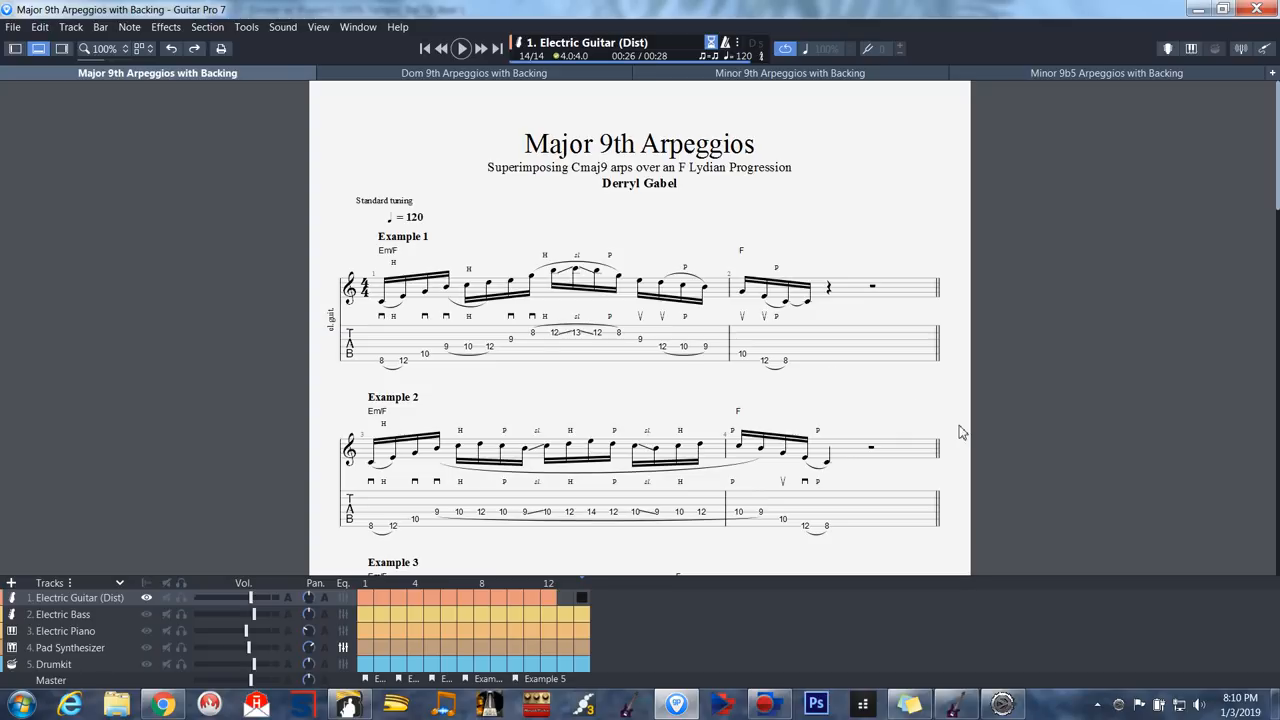
mouse_move(390, 263)
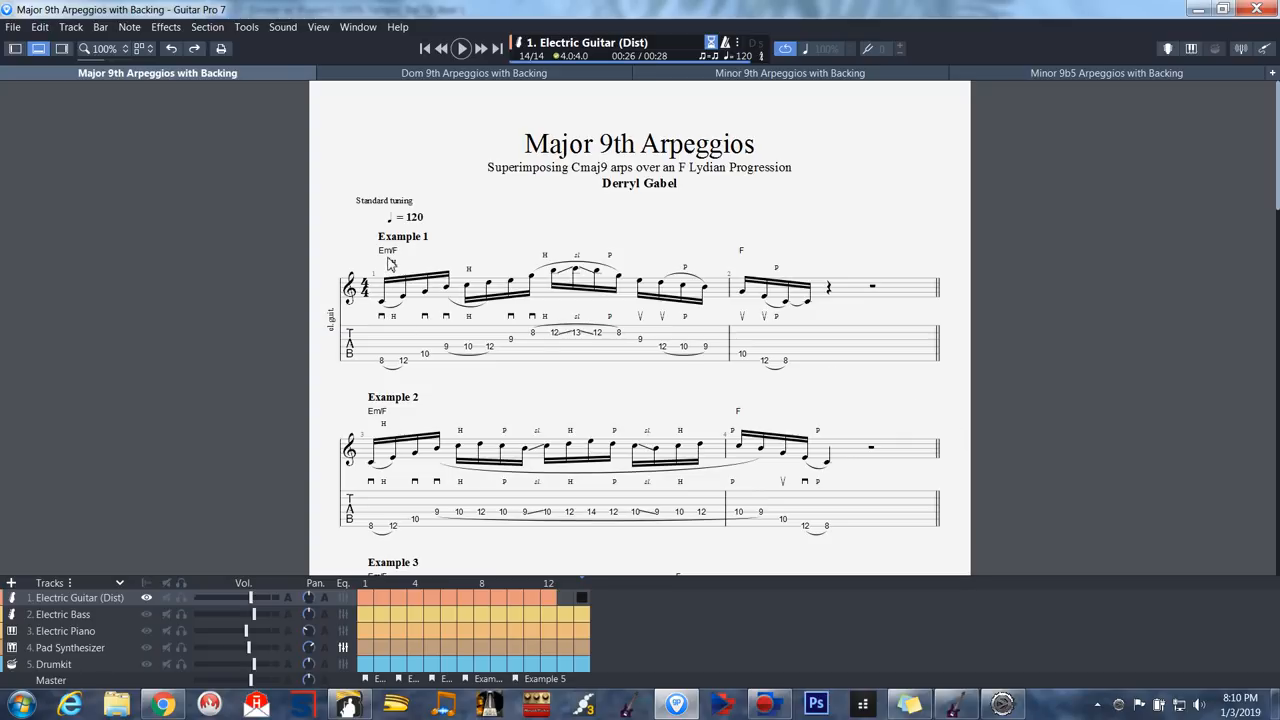
click(387, 251)
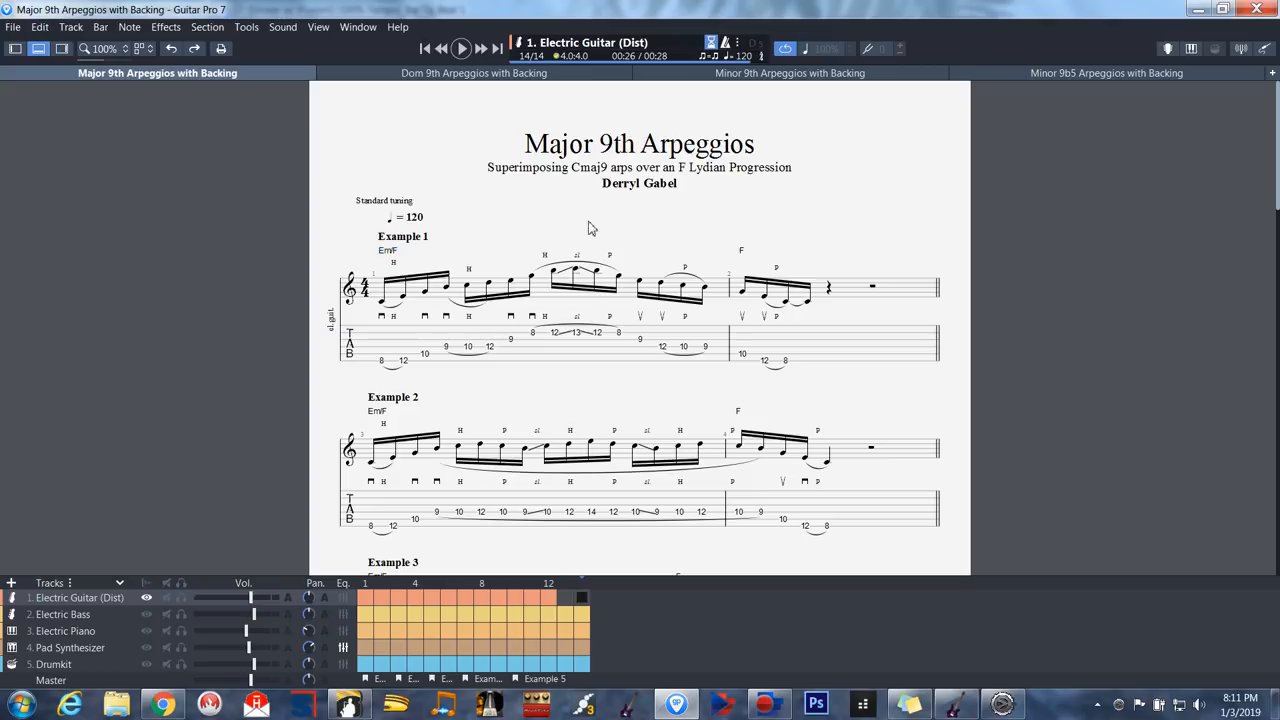
mouse_move(408, 283)
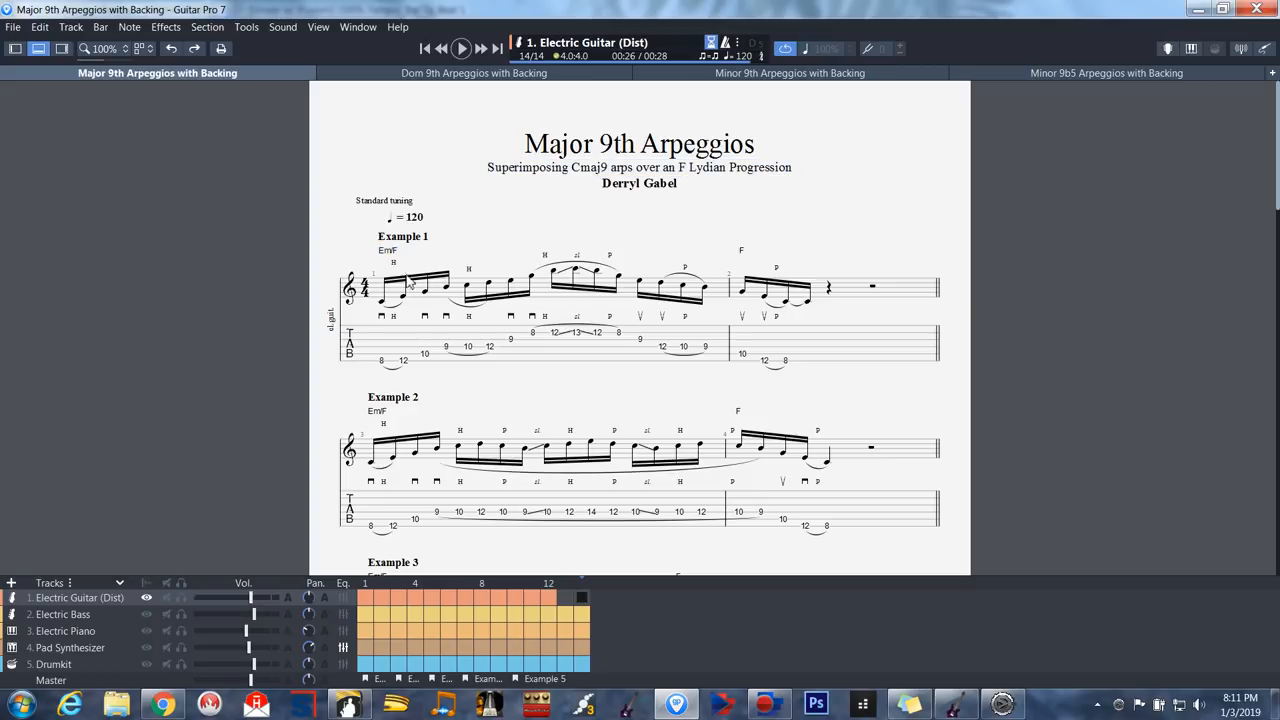
click(387, 250)
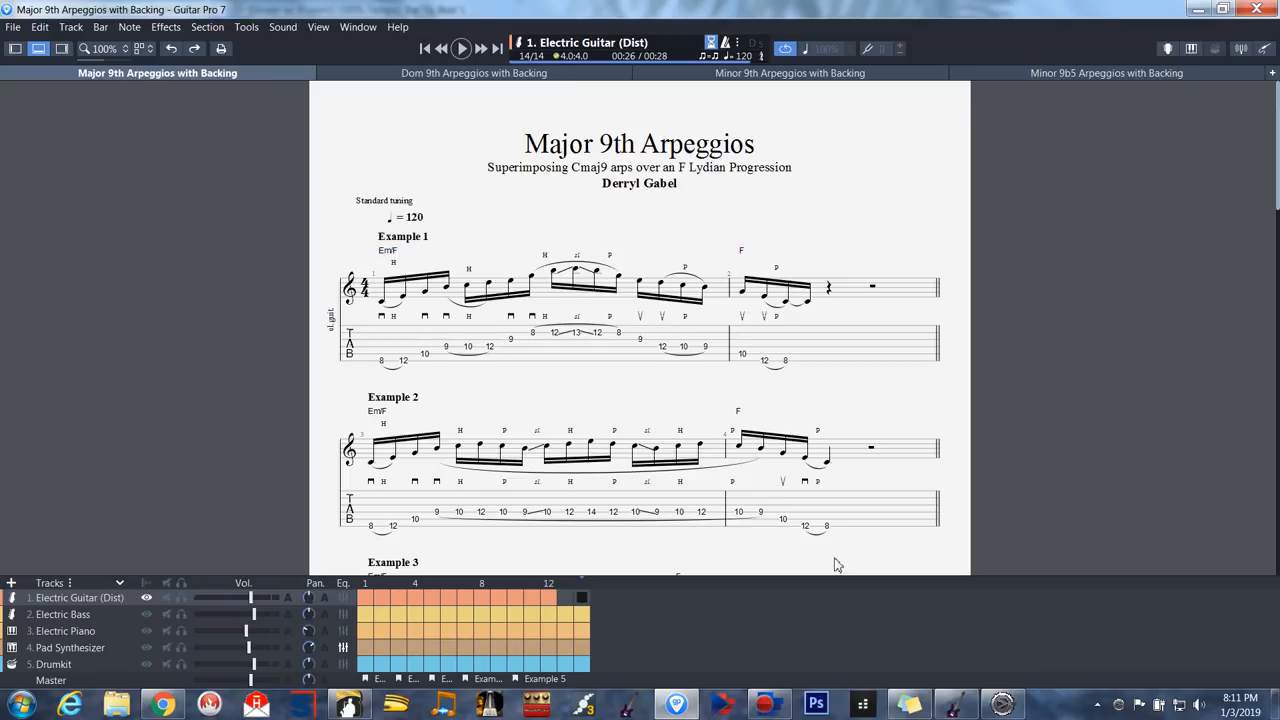
click(349, 704)
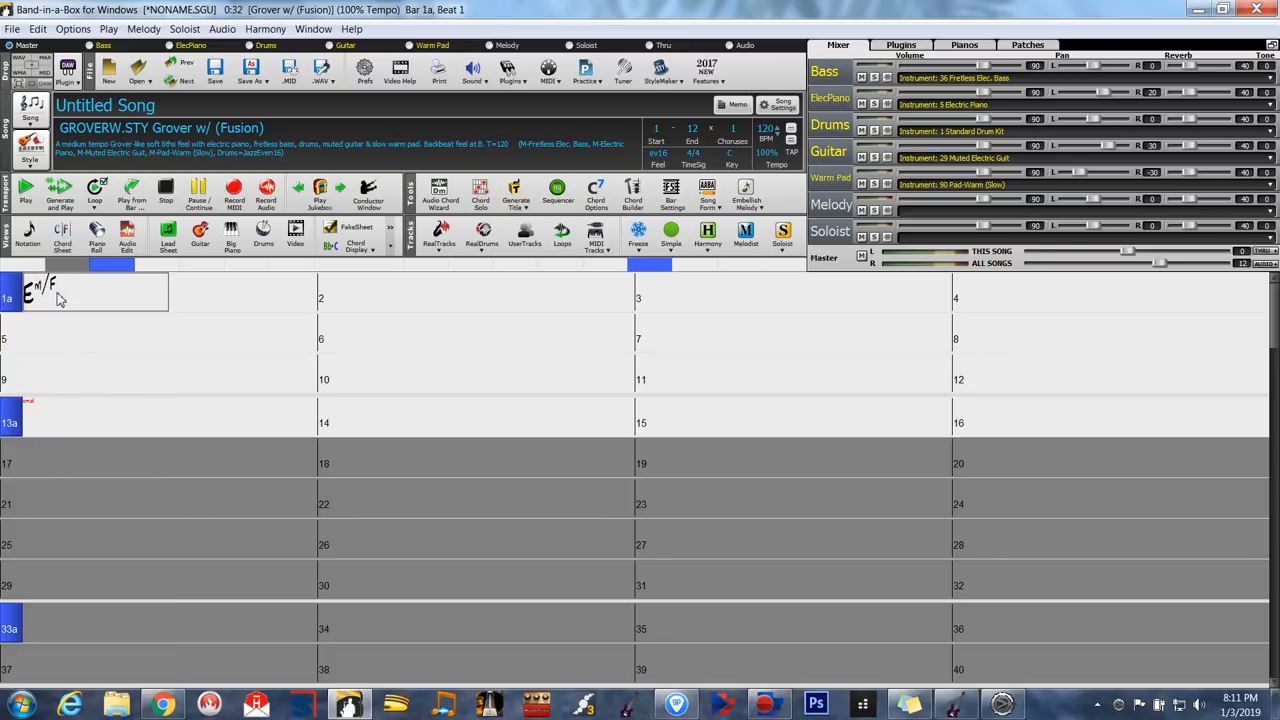
Step: Enter F in bar 2 and Em/F in bar 3, continuing the alternating pattern
click(413, 297)
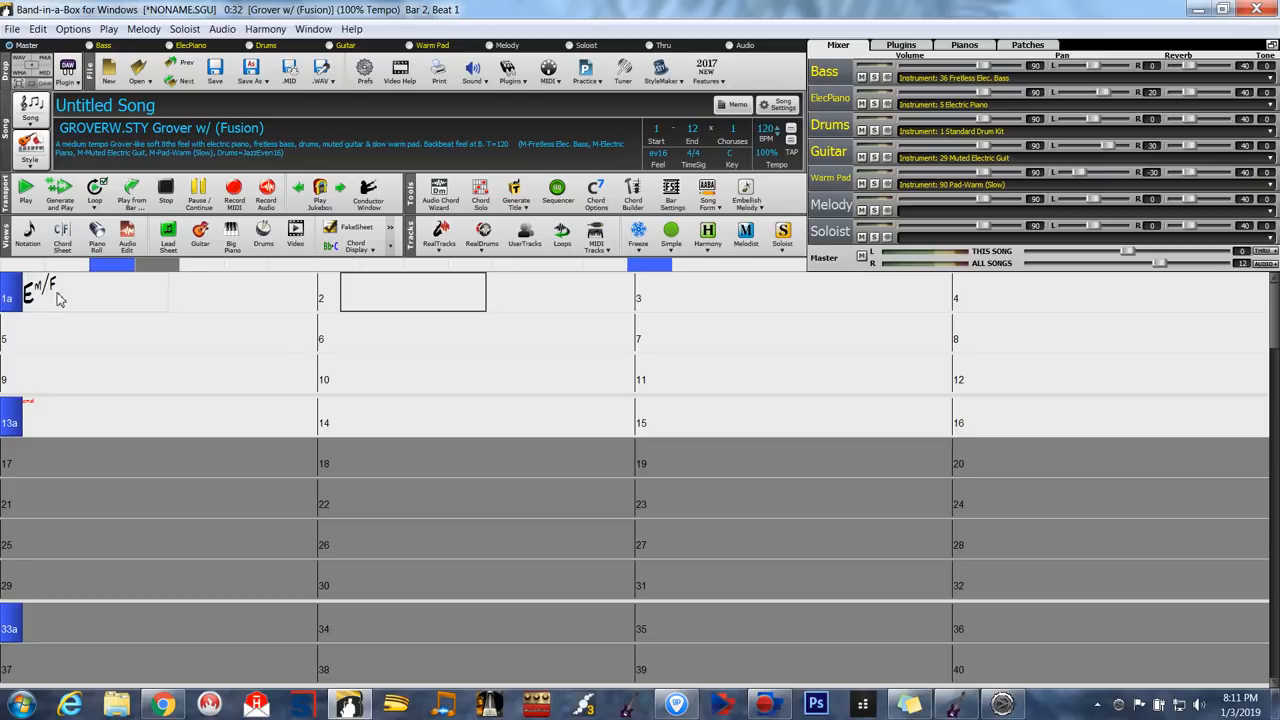
text(F)
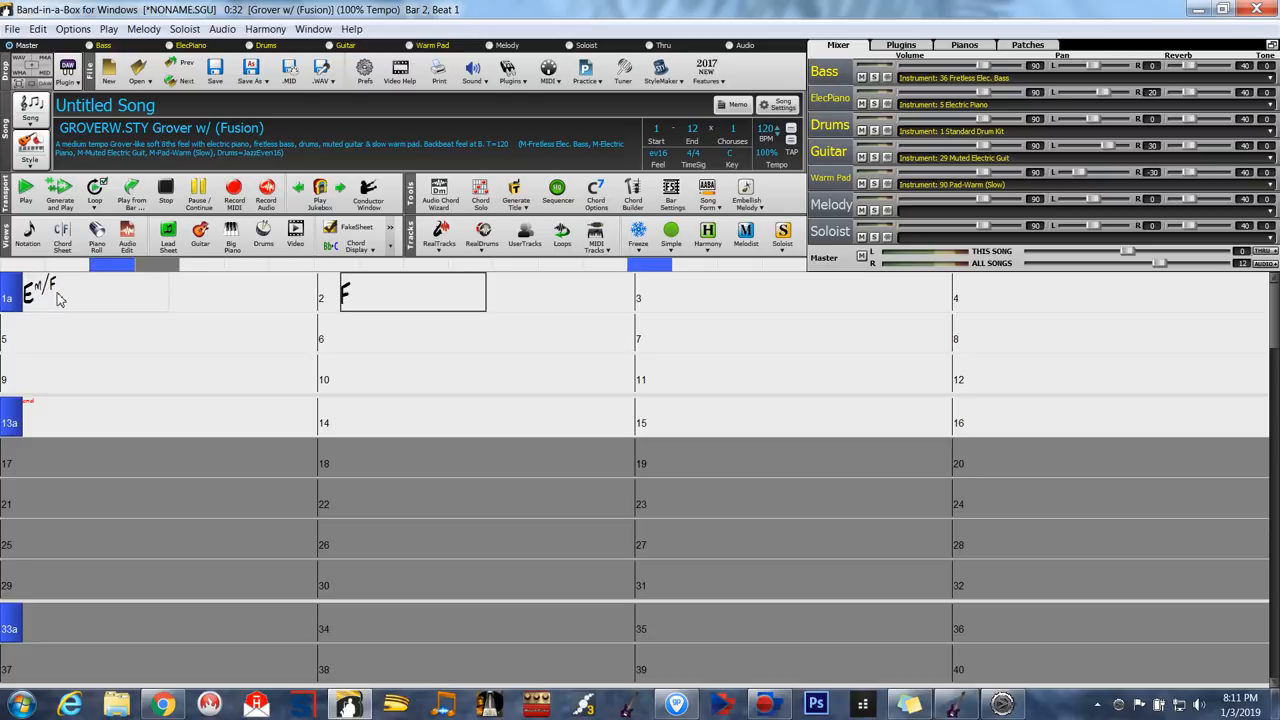
click(730, 291)
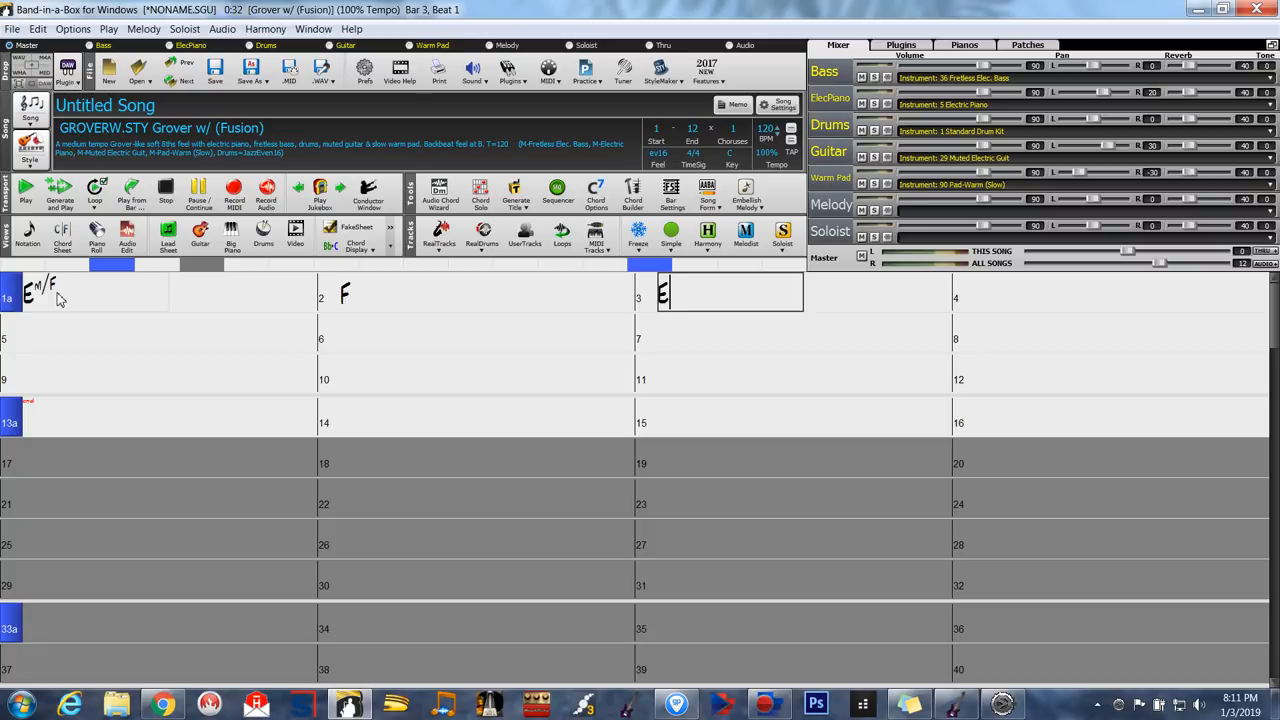
text(Em/F)
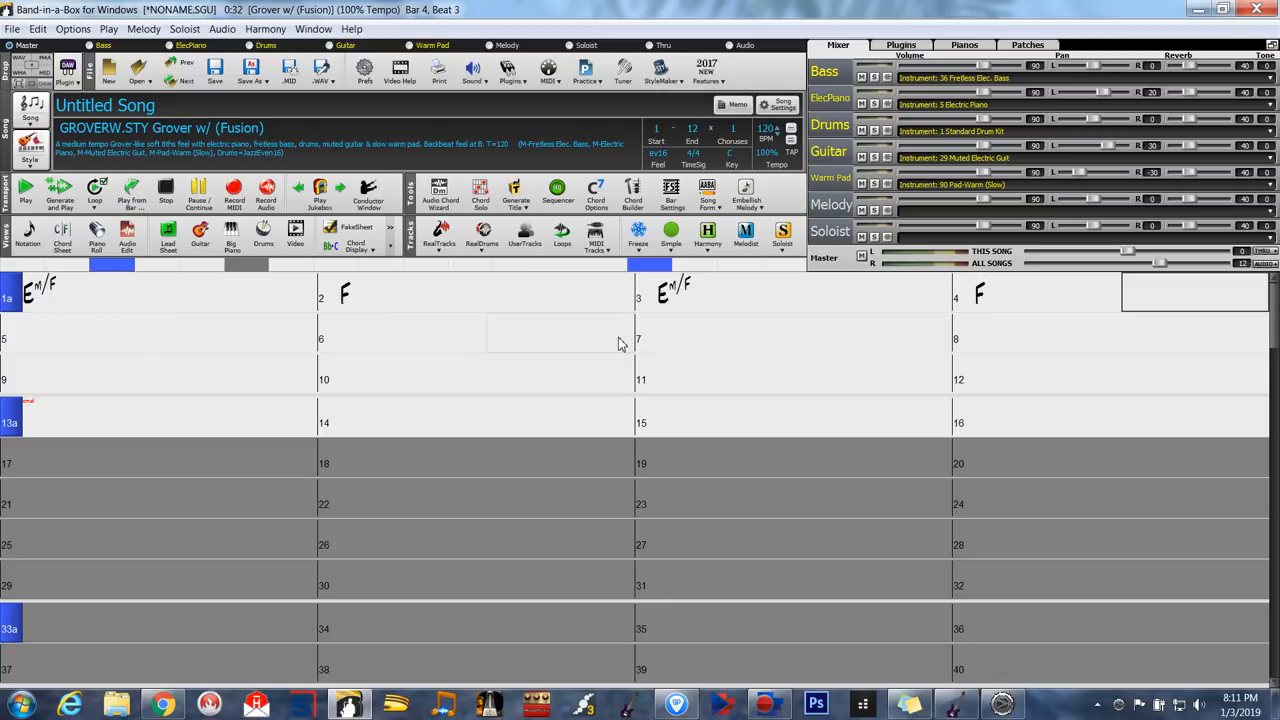
click(95, 291)
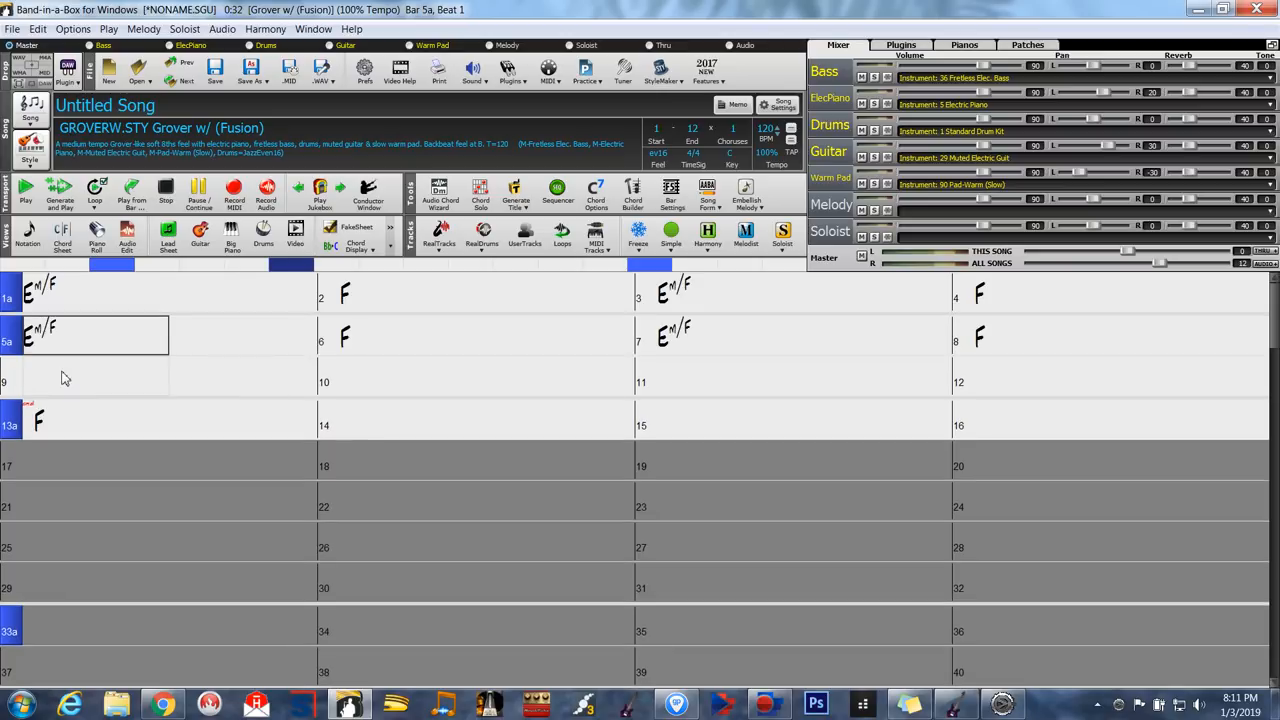
Step: Remove the bar 5 part marker through its right-click menu
right_click(95, 370)
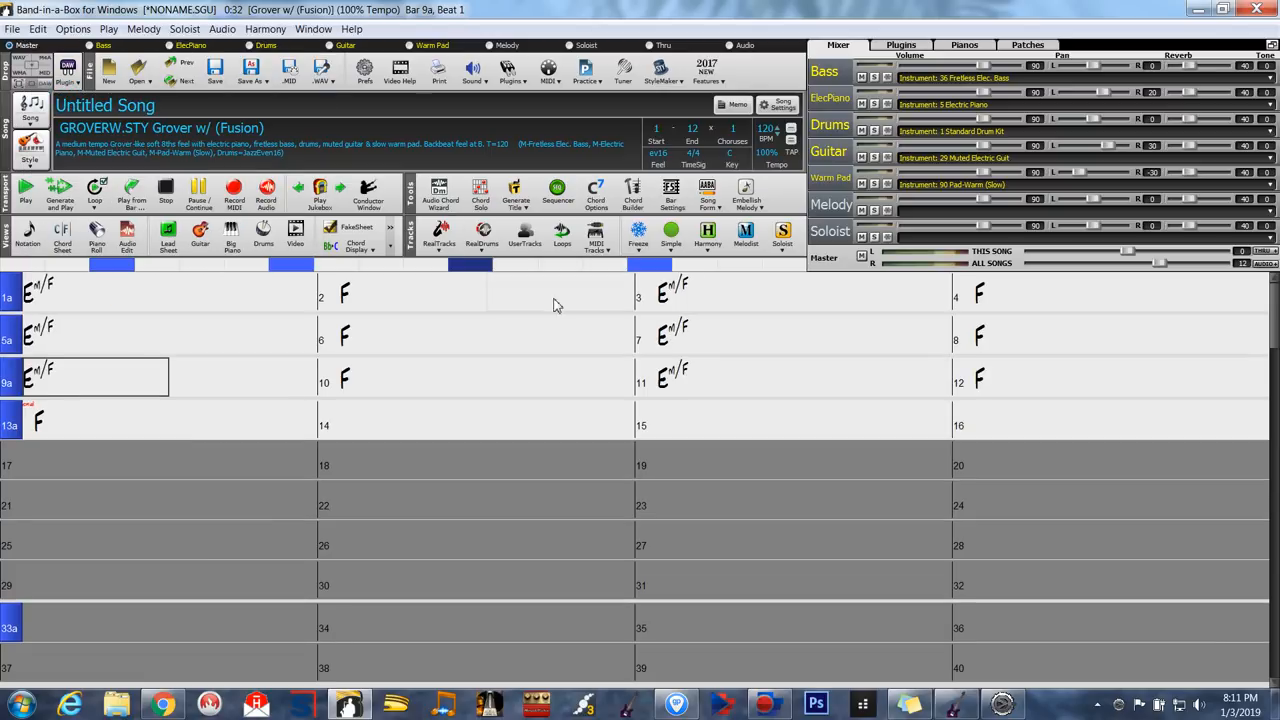
mouse_move(12, 338)
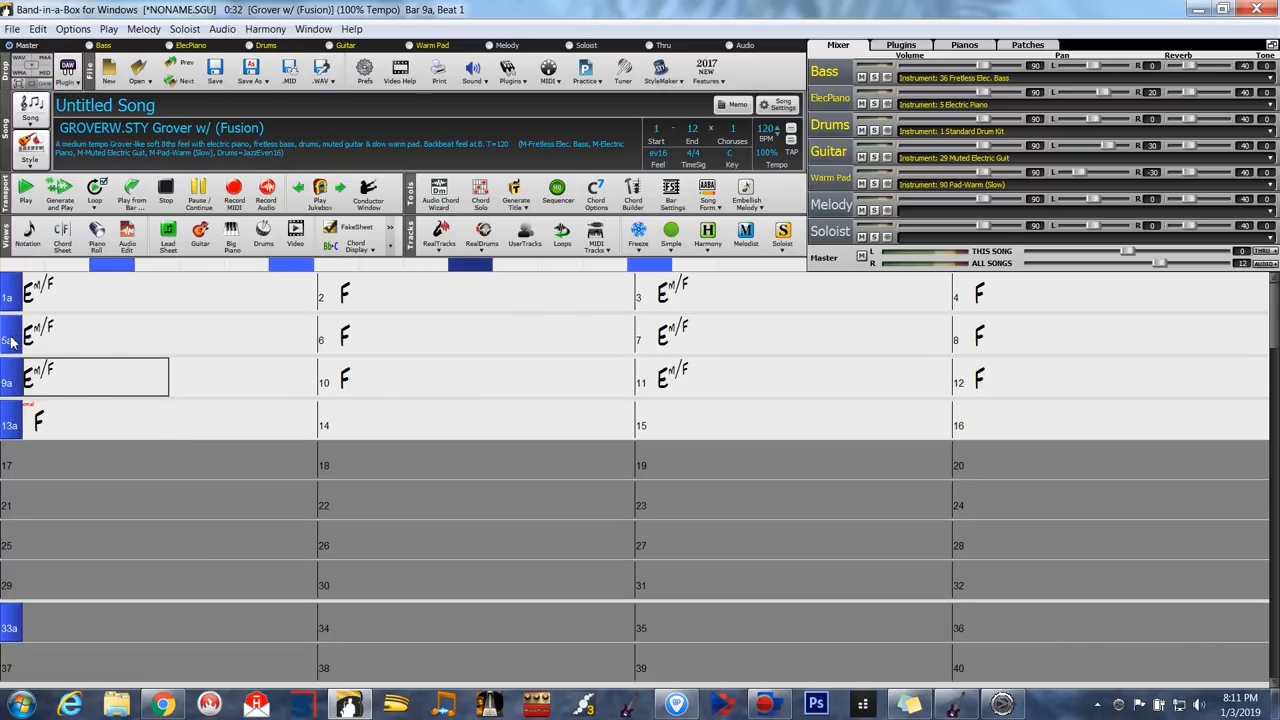
click(20, 337)
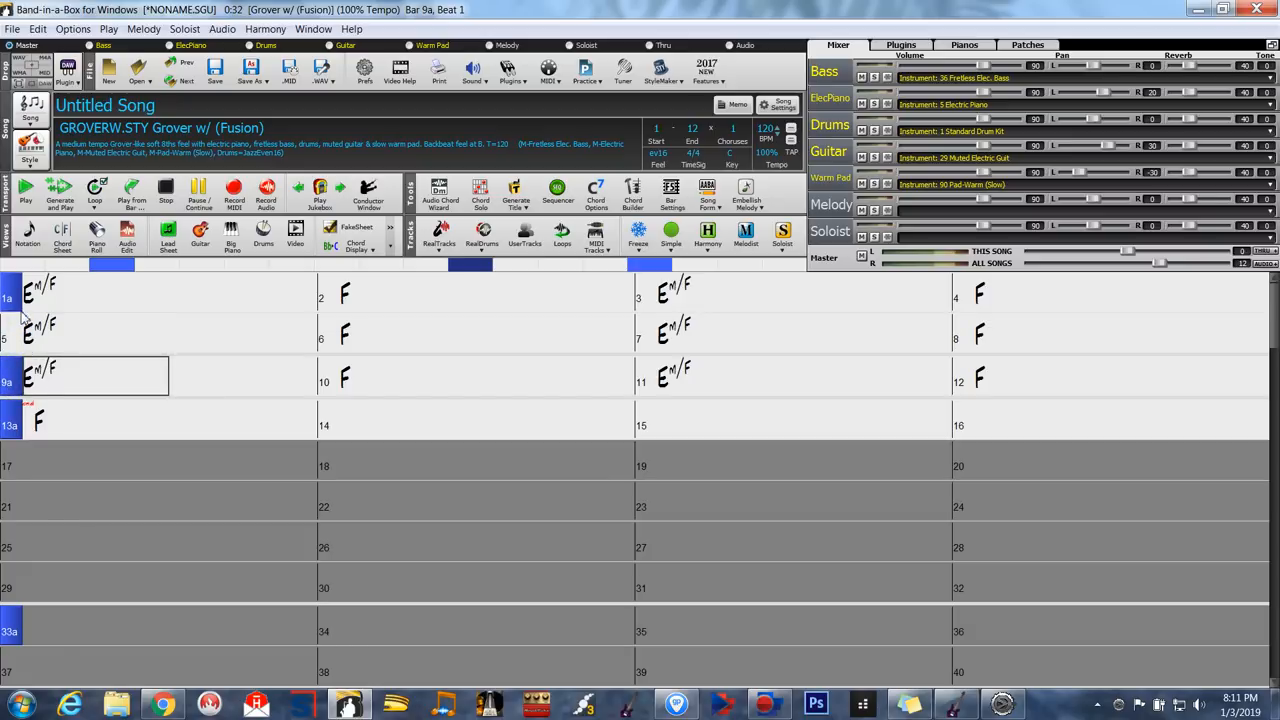
scroll(down, 3)
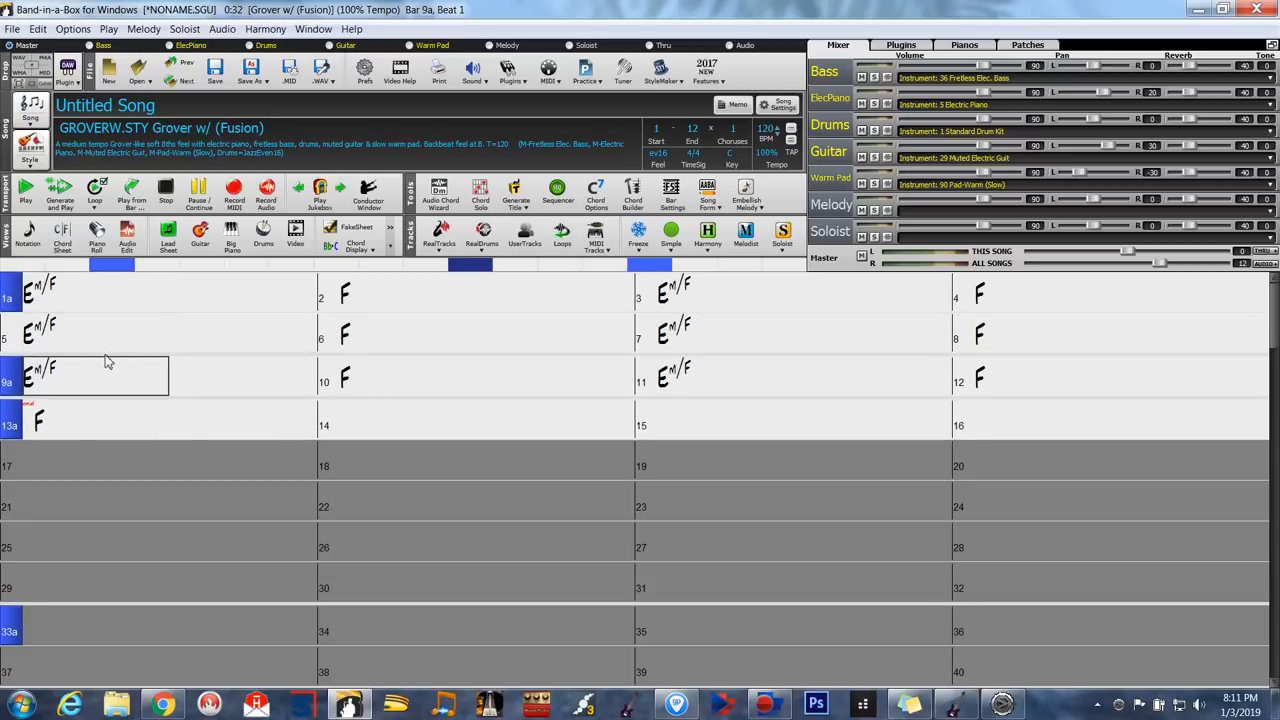
mouse_move(128, 320)
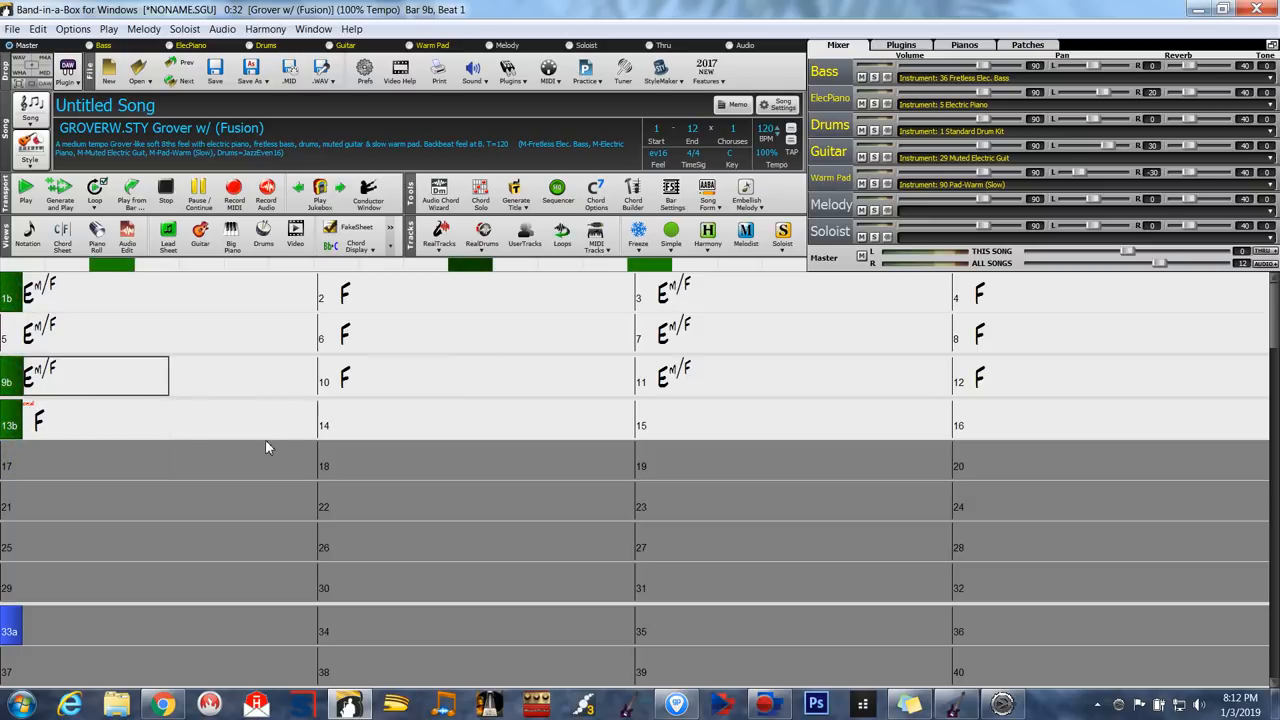
mouse_move(260, 450)
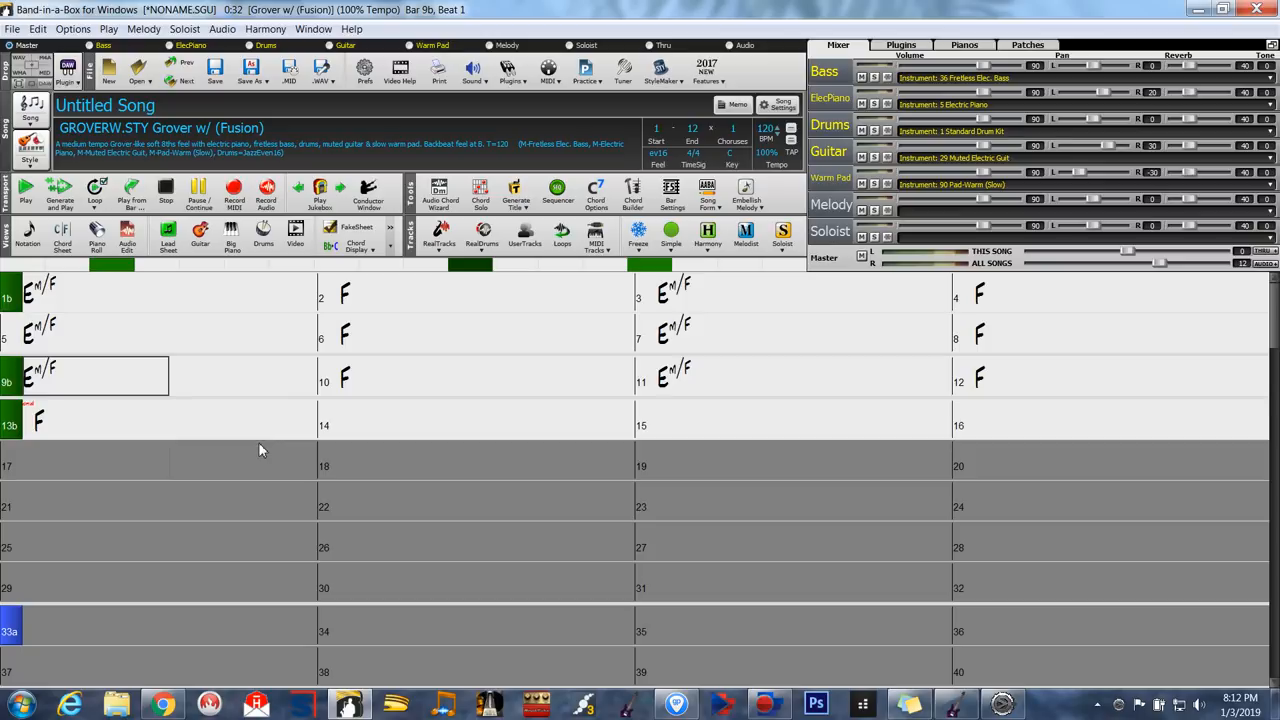
mouse_move(587, 417)
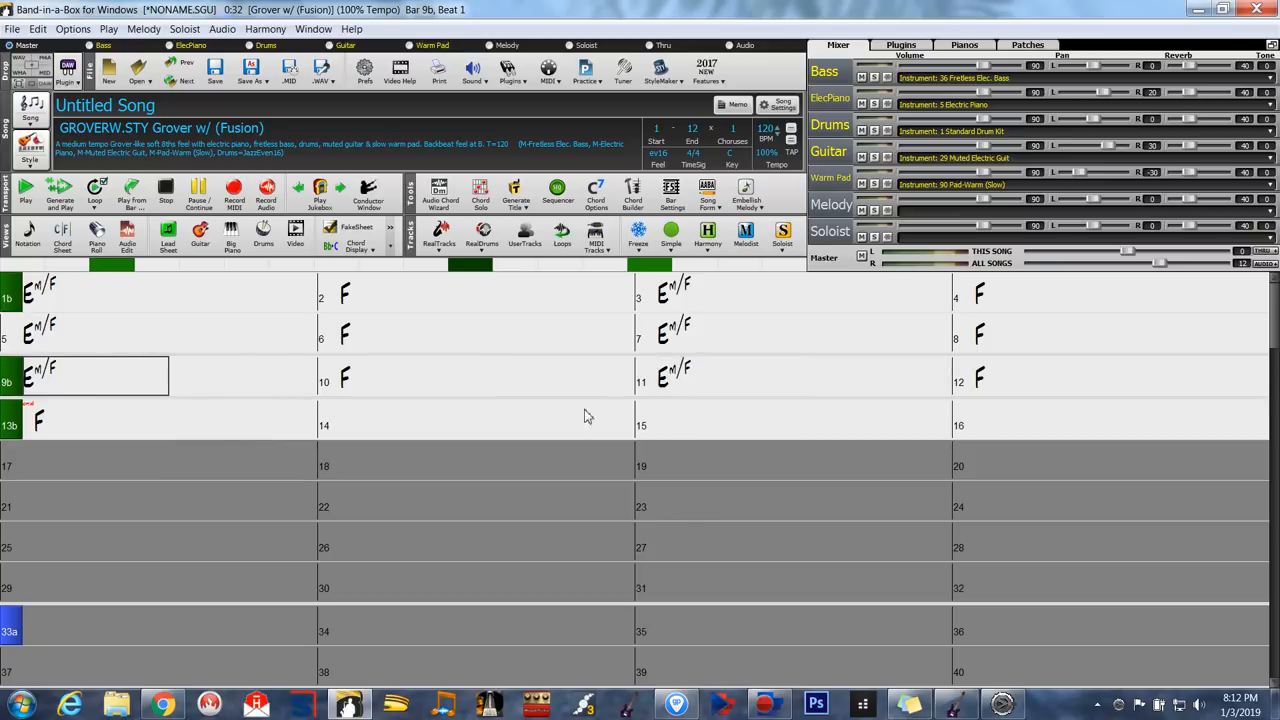
Step: Extend the F chord in bar 13 with Maj9 for an F major 9 #11 chord
click(73, 422)
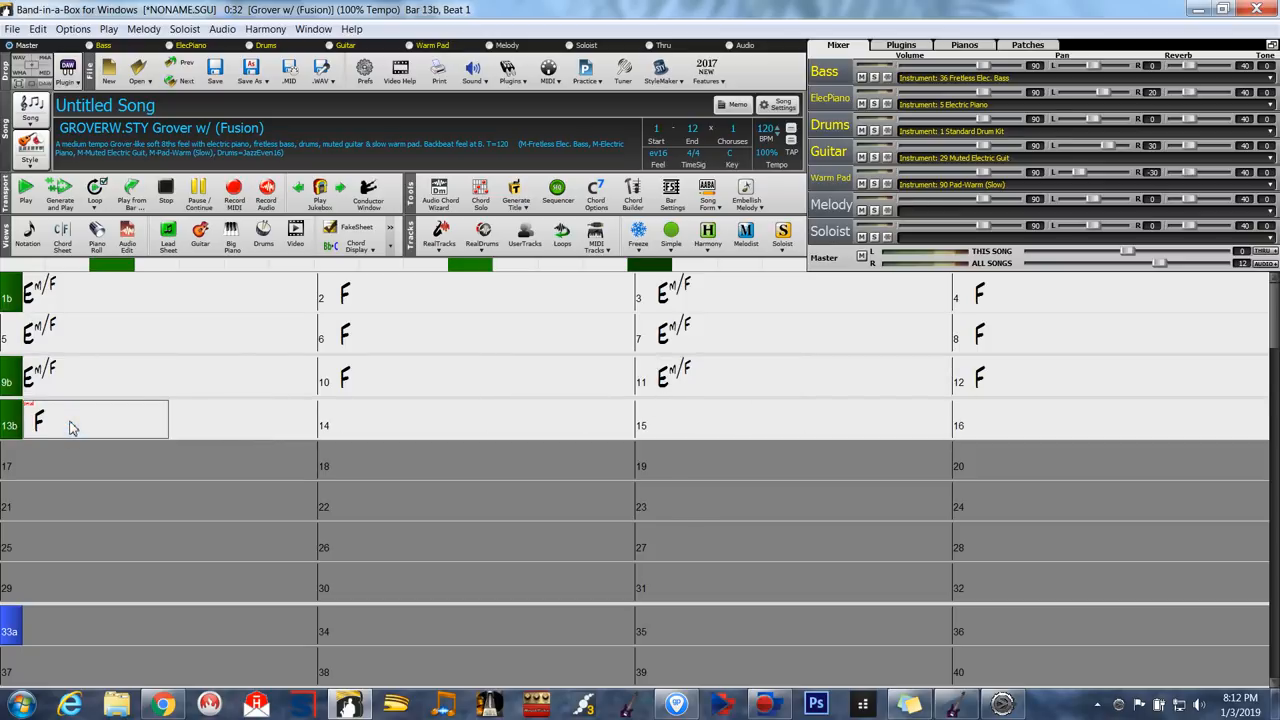
text(MA)
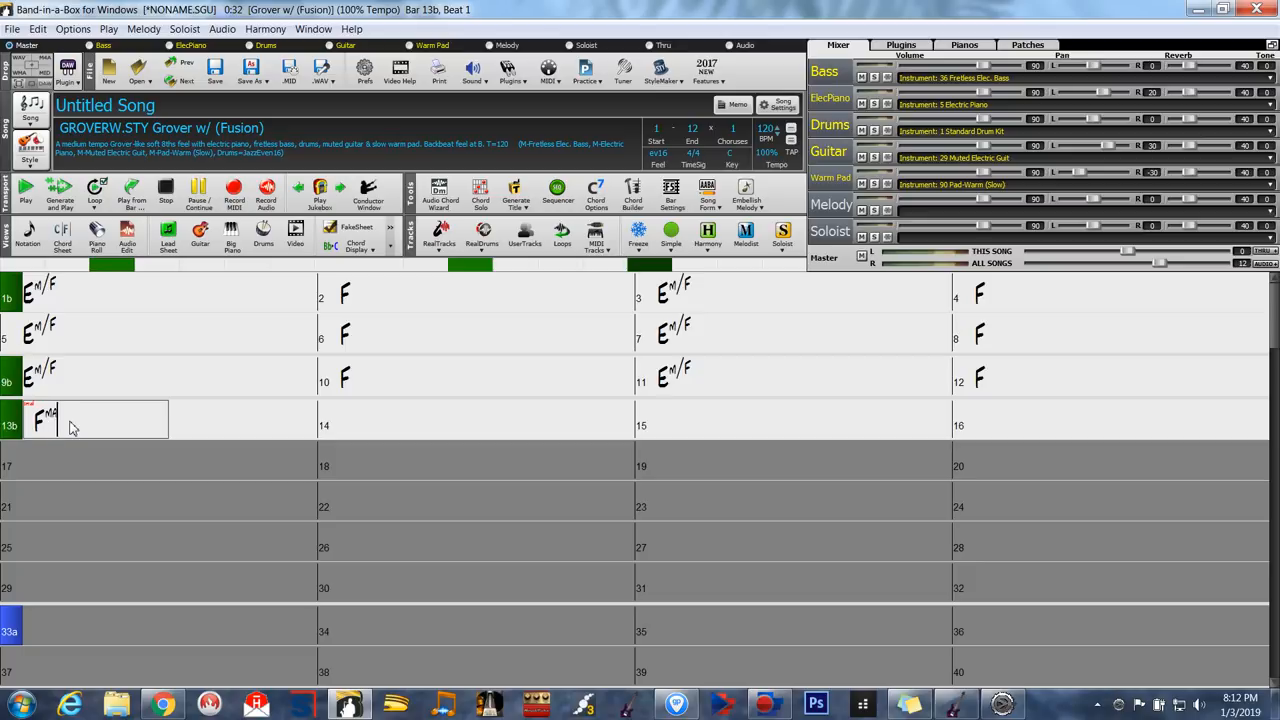
text(9#11)
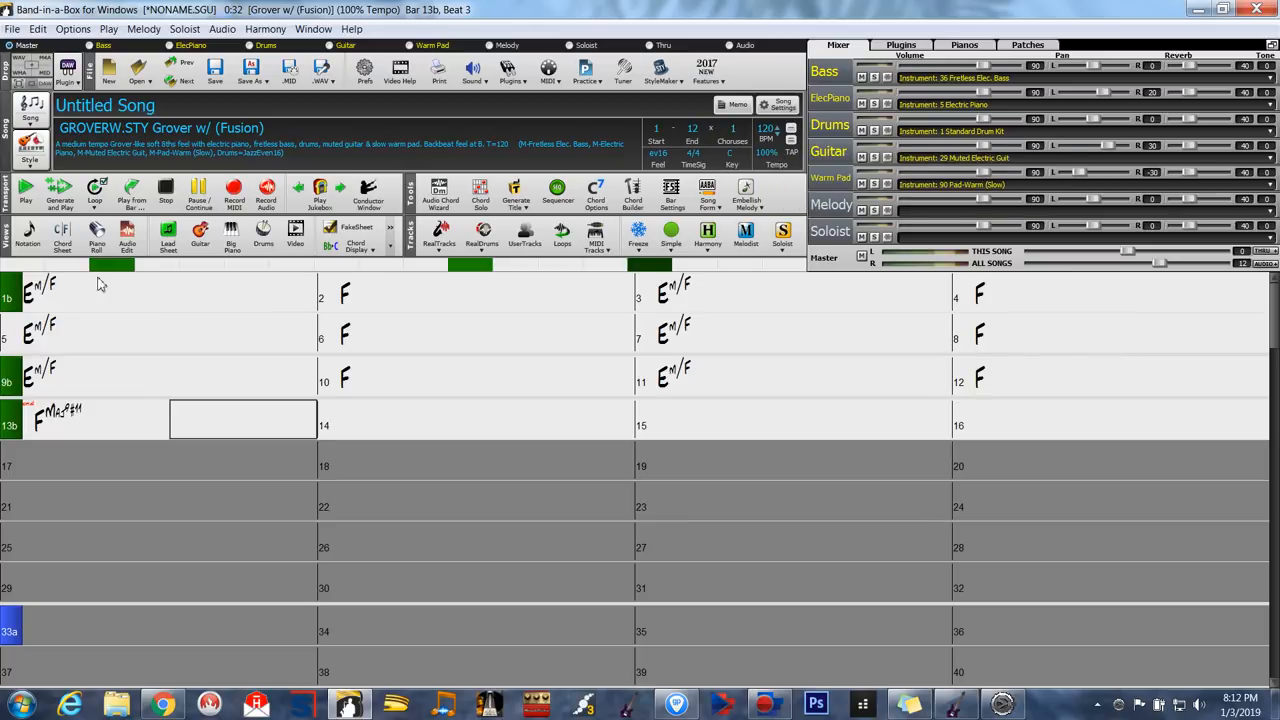
mouse_move(208, 402)
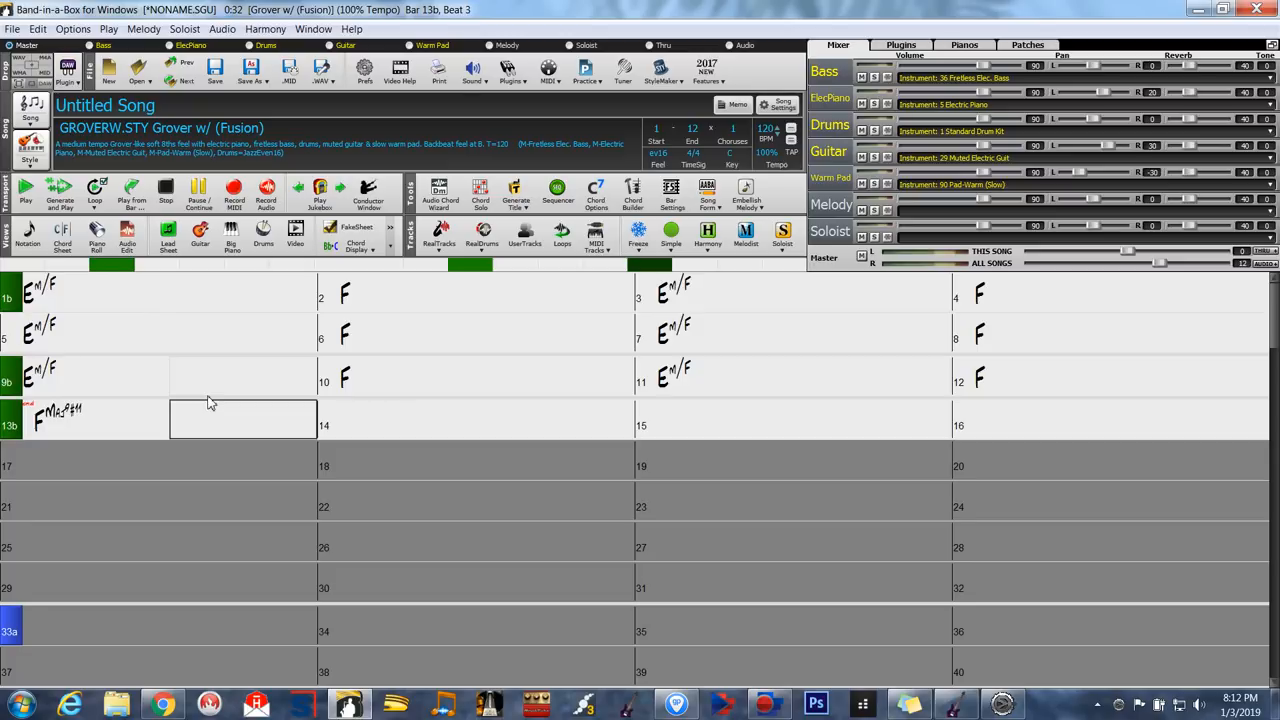
mouse_move(90, 397)
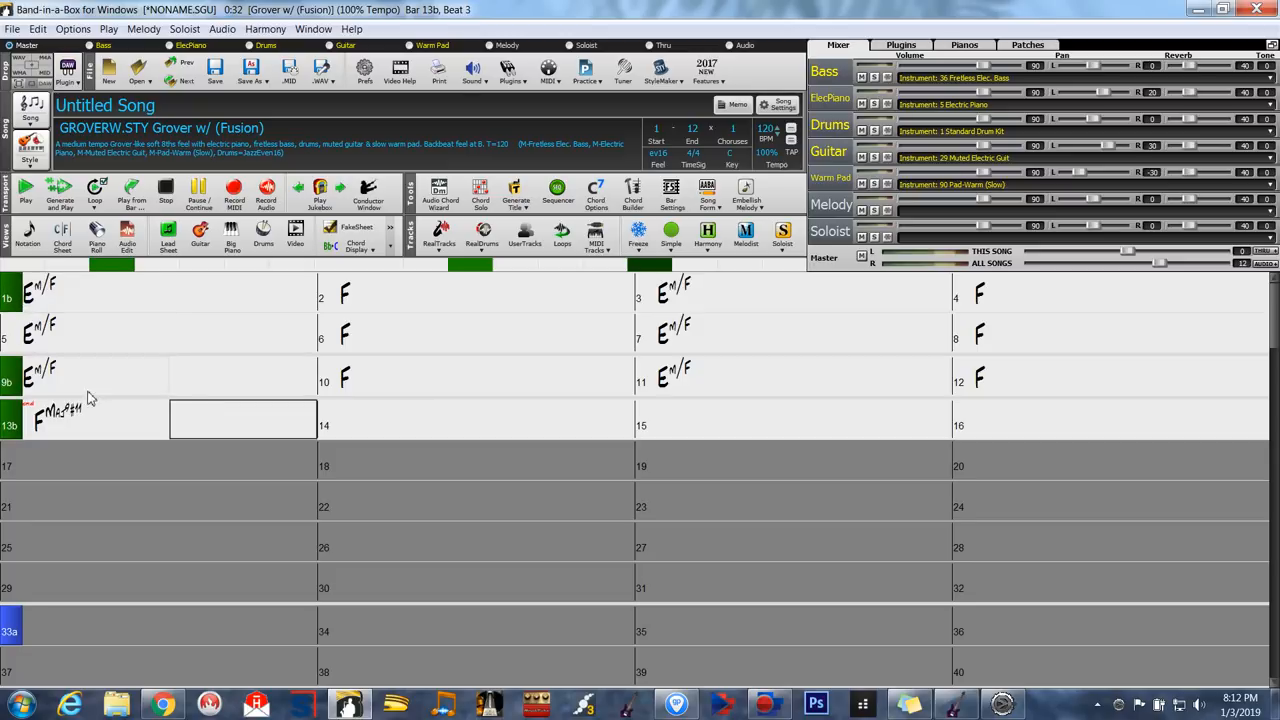
mouse_move(513, 452)
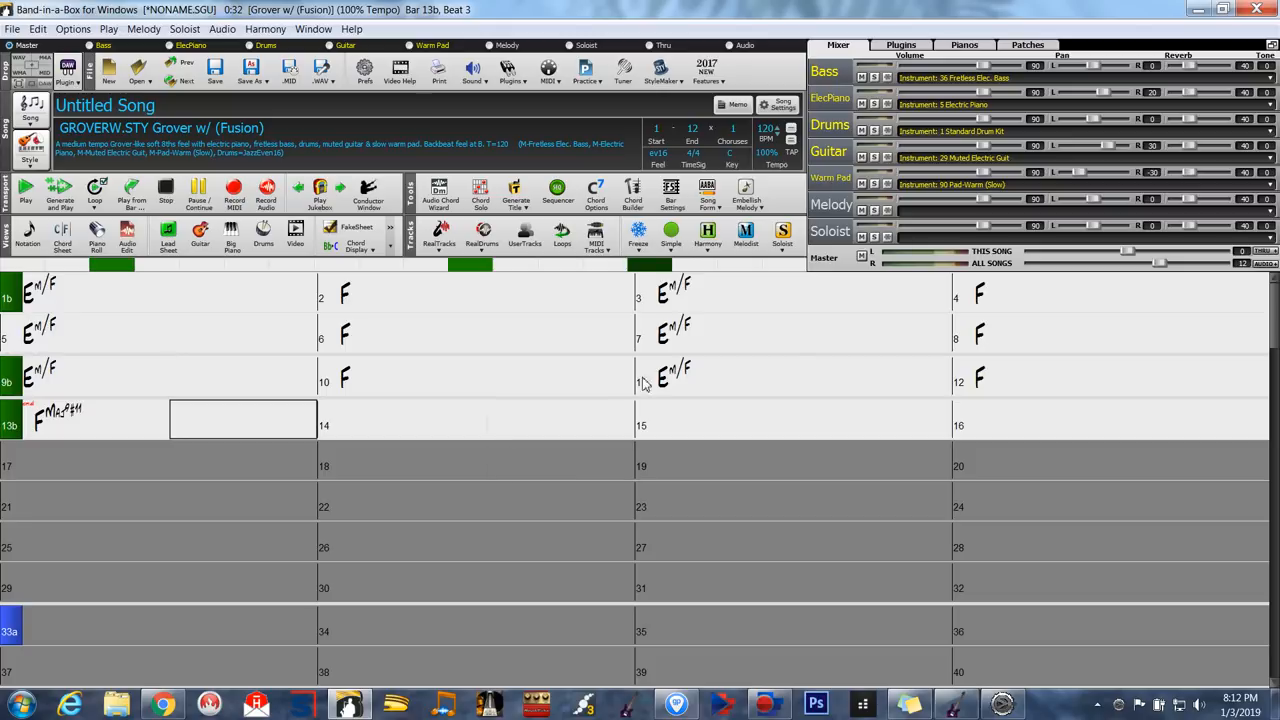
mouse_move(700, 165)
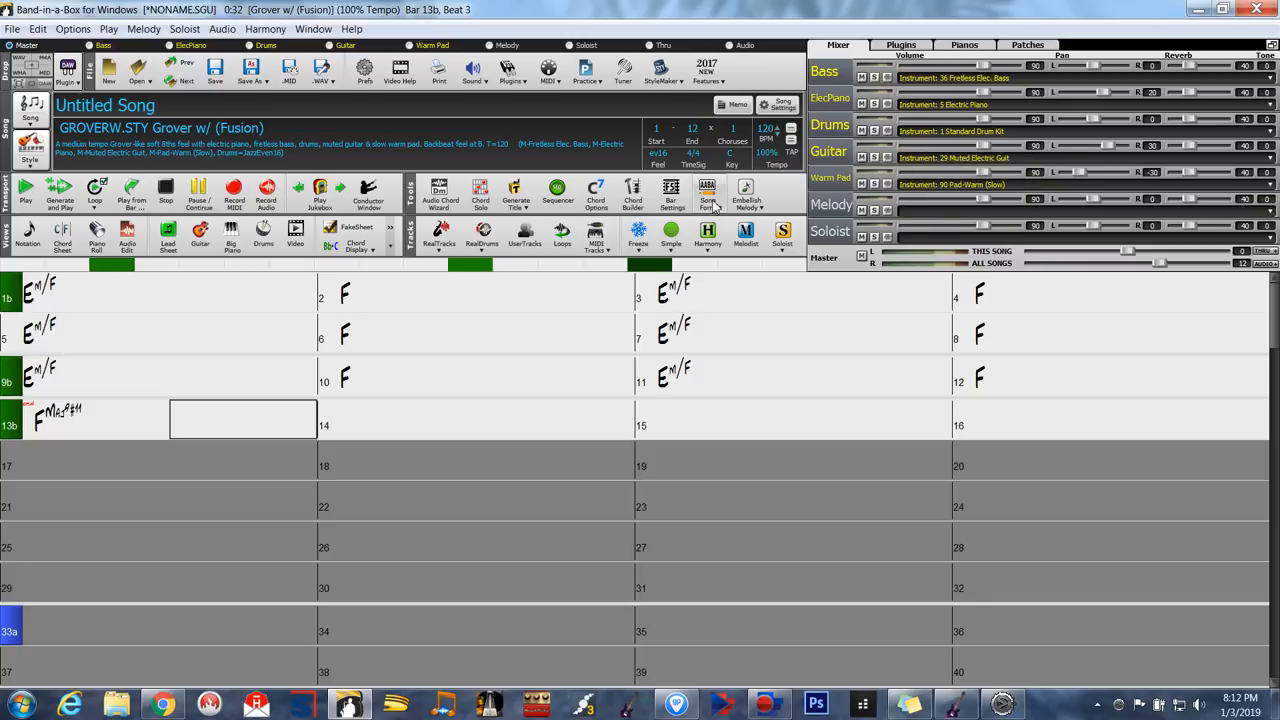
mouse_move(759, 376)
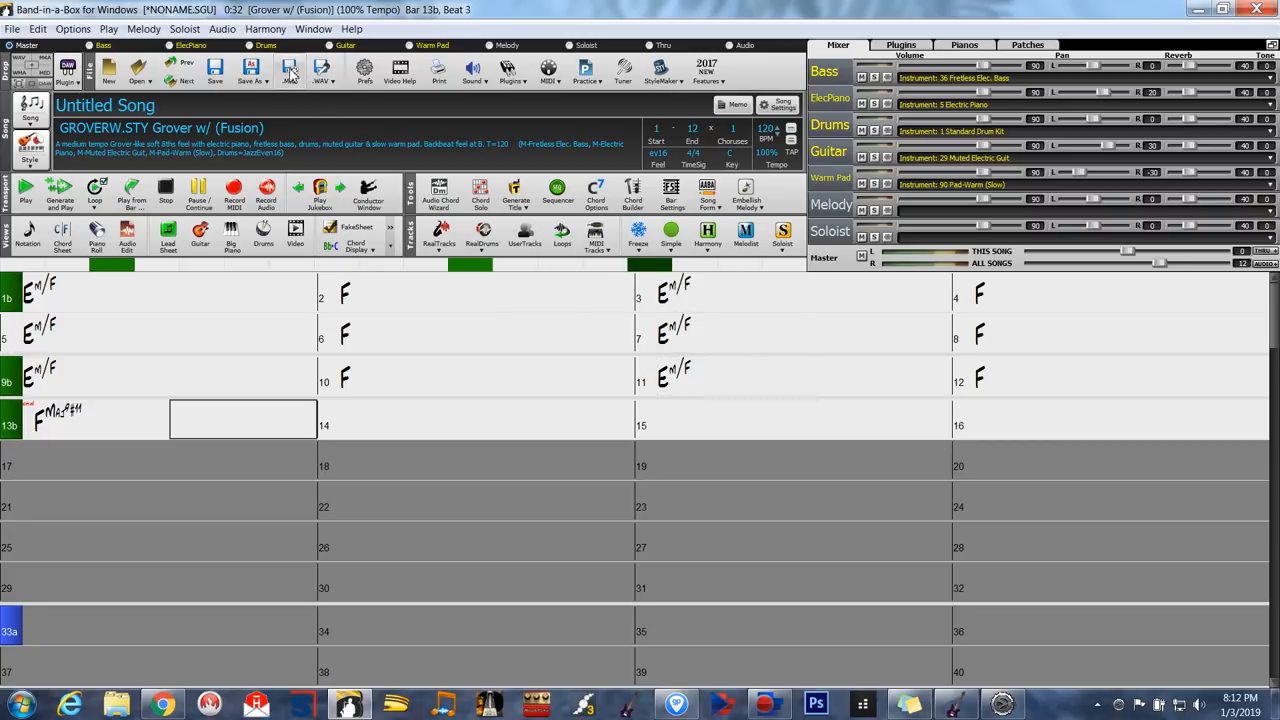
Step: Solo the Bass track in the Mixer, muting piano, drums, guitar and pad
click(289, 70)
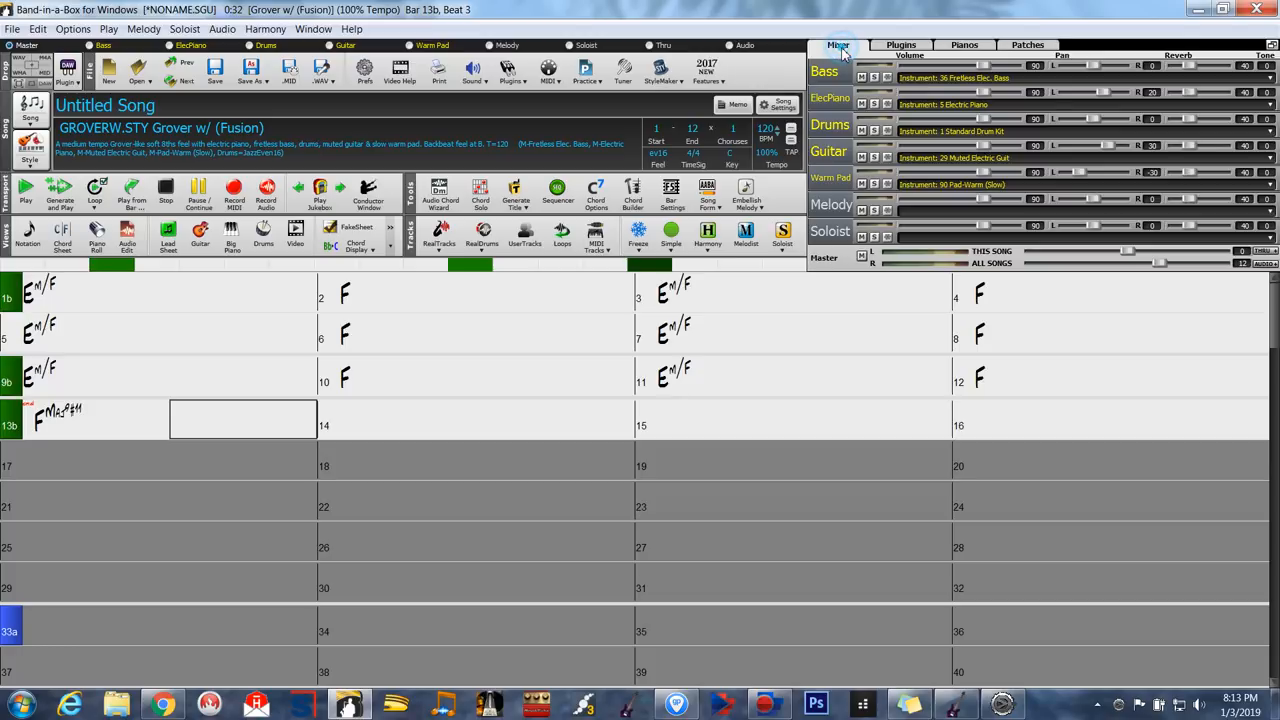
click(838, 44)
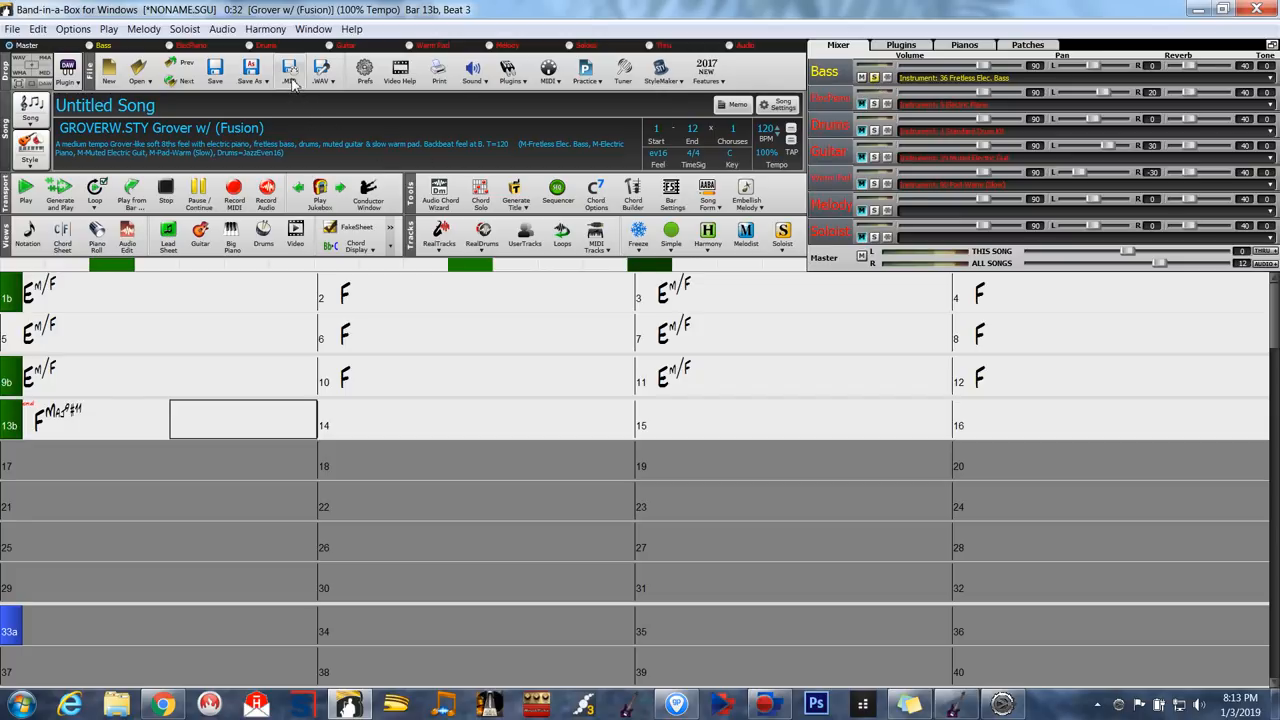
mouse_move(290, 70)
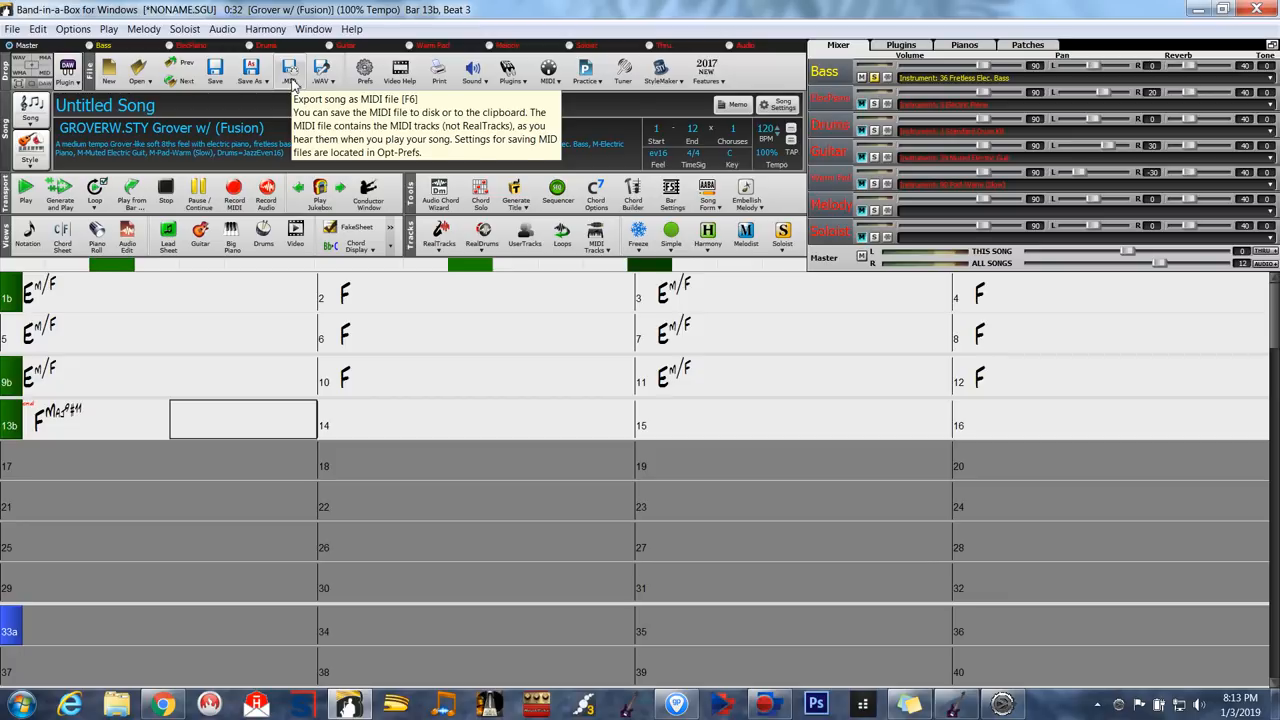
click(290, 70)
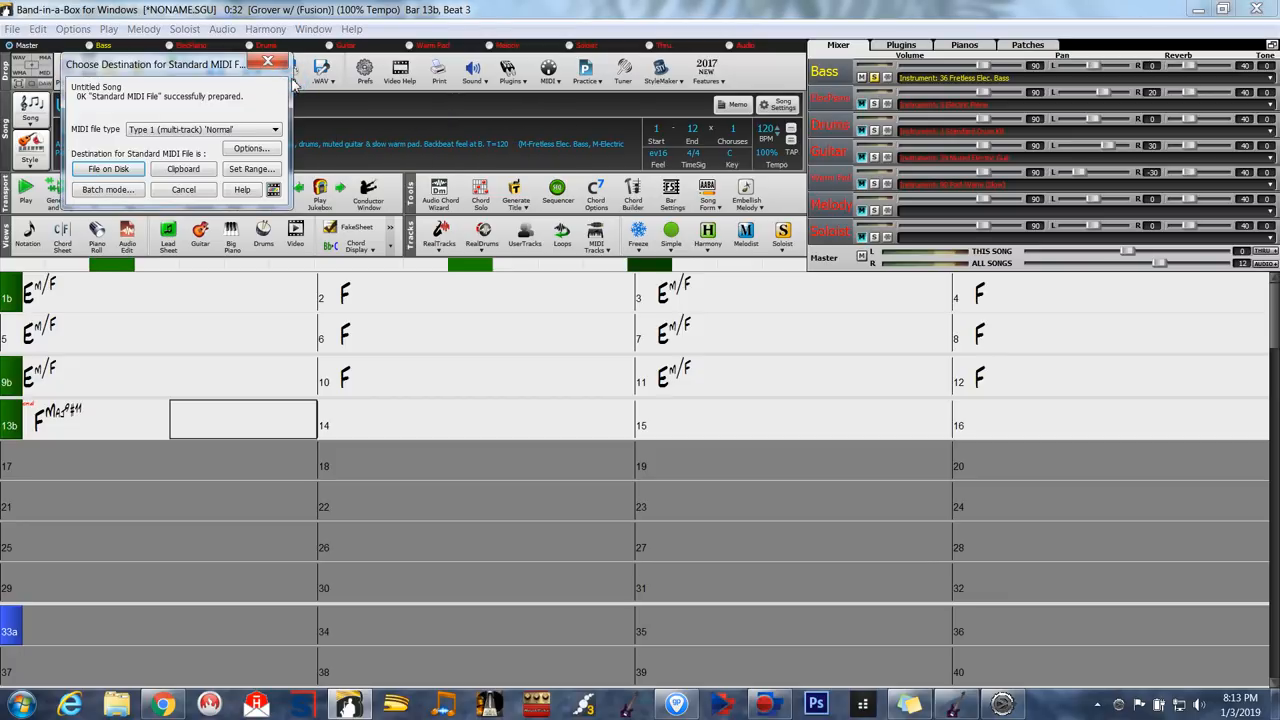
mouse_move(108, 169)
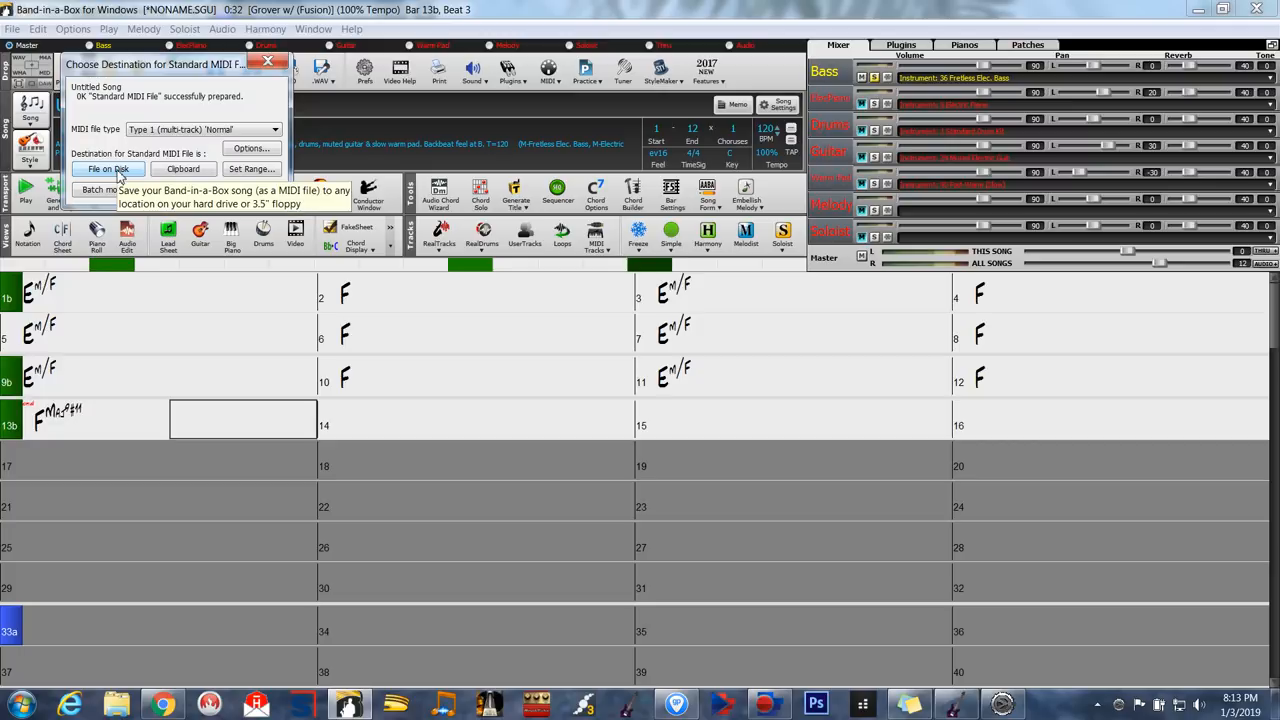
click(108, 168)
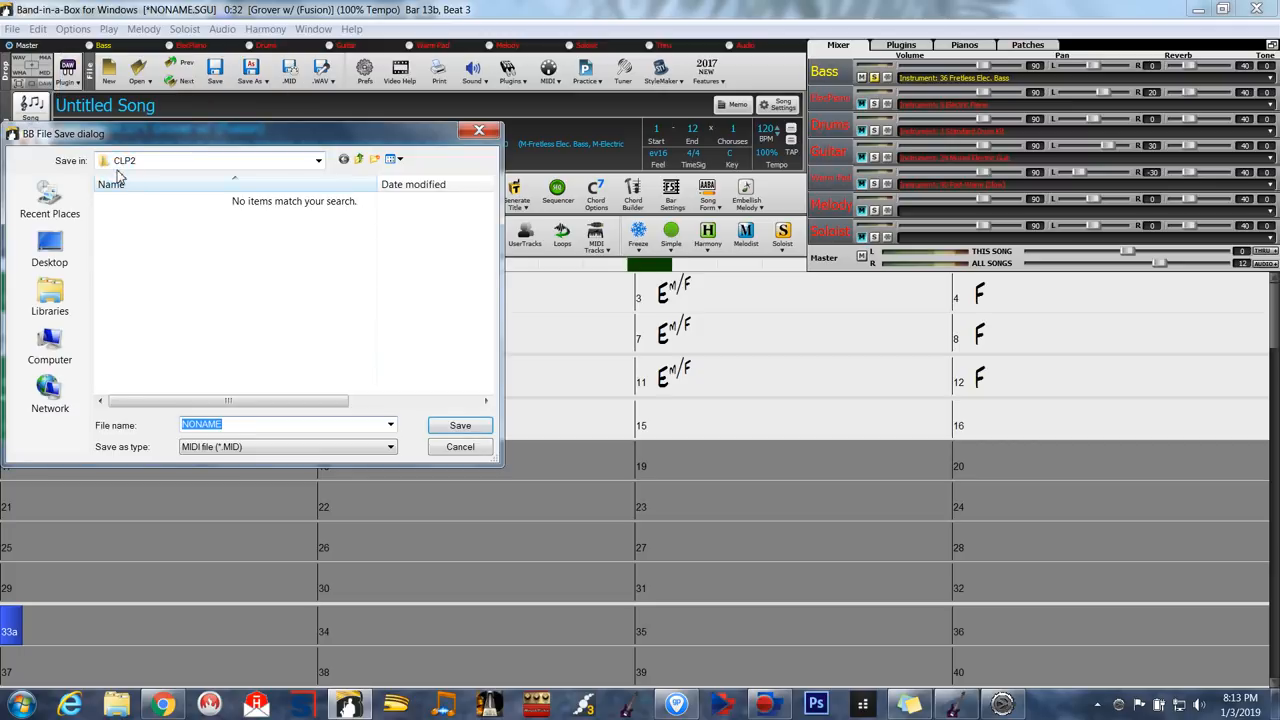
mouse_move(253, 390)
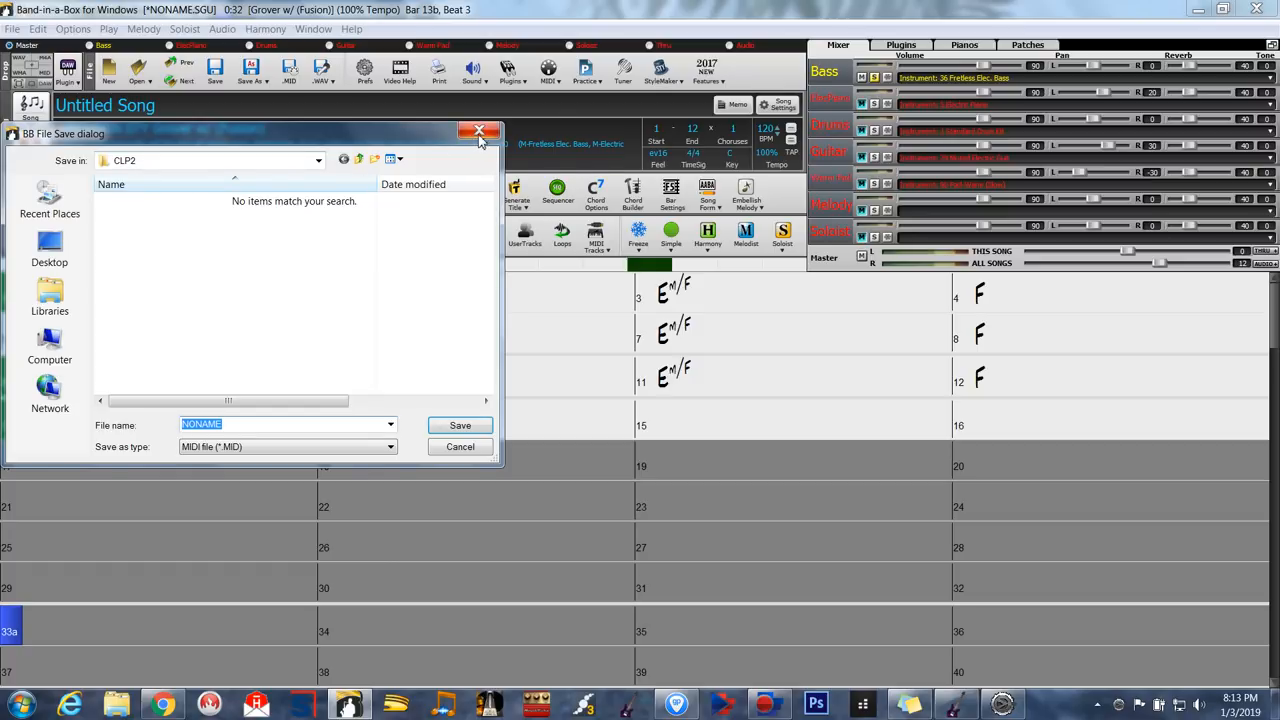
click(480, 131)
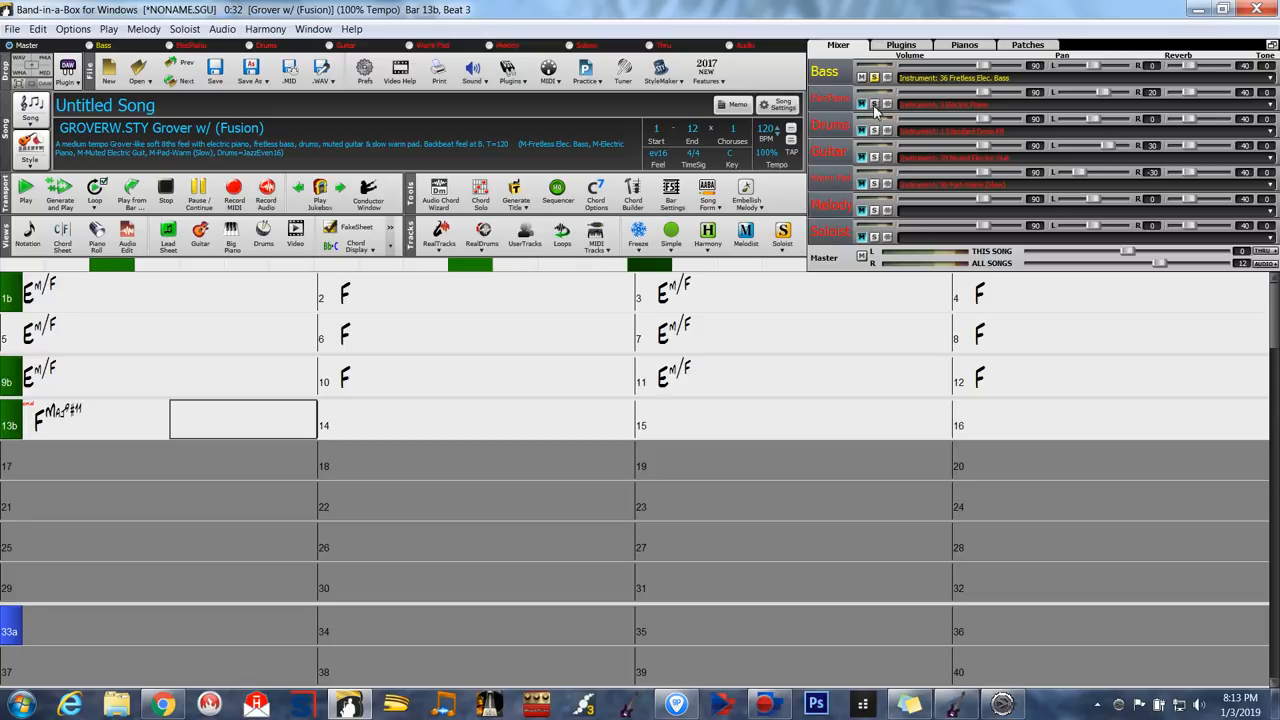
Step: Solo ElecPiano, then move the solo to the Warm Pad track
click(875, 104)
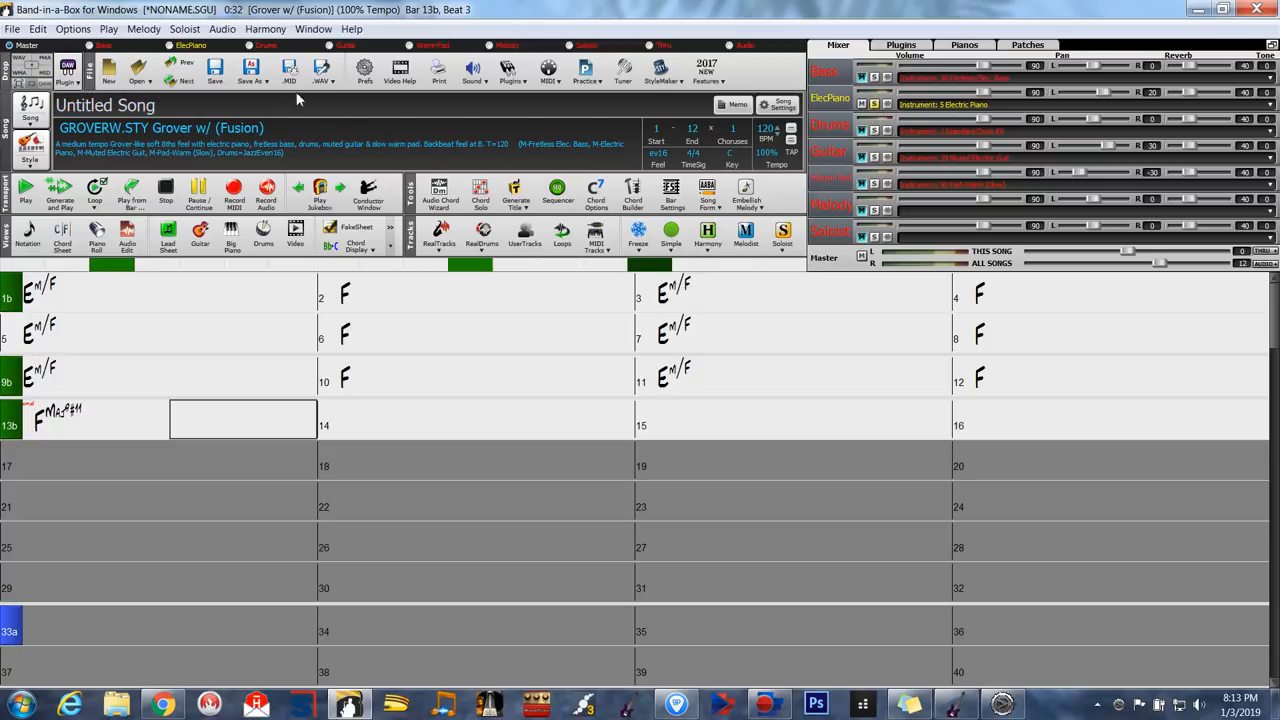
click(289, 68)
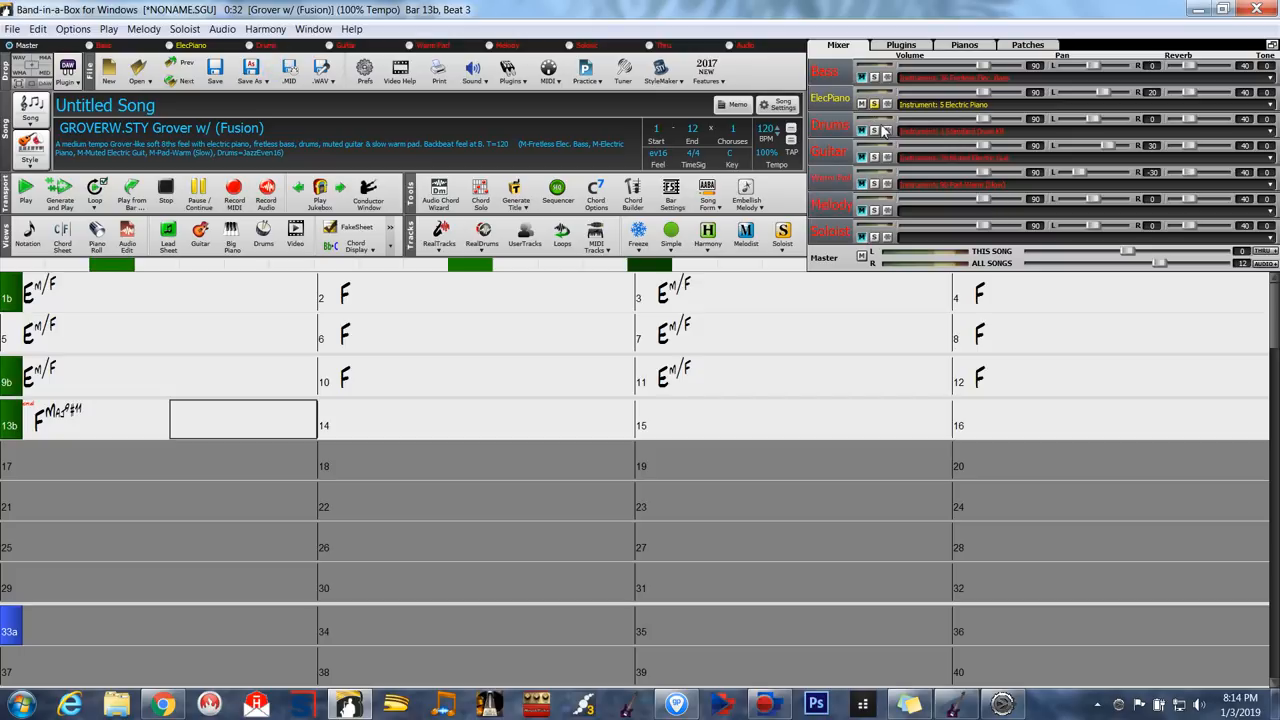
click(875, 77)
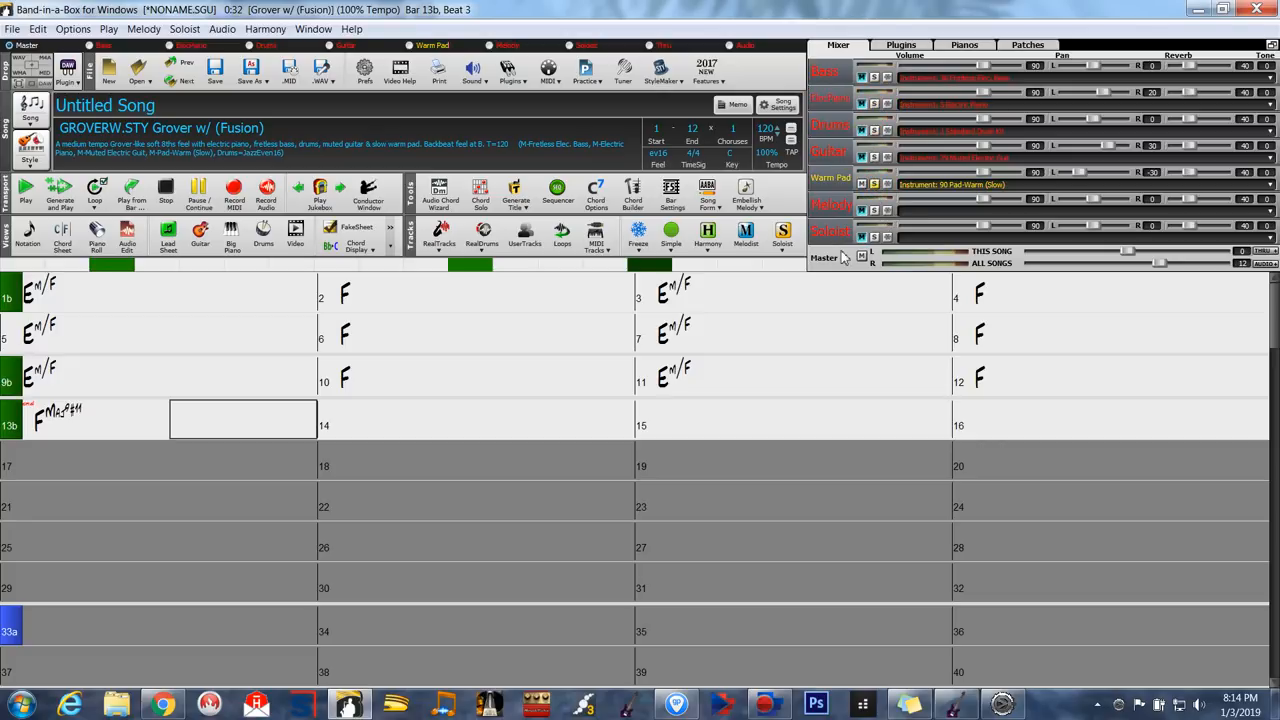
mouse_move(610, 416)
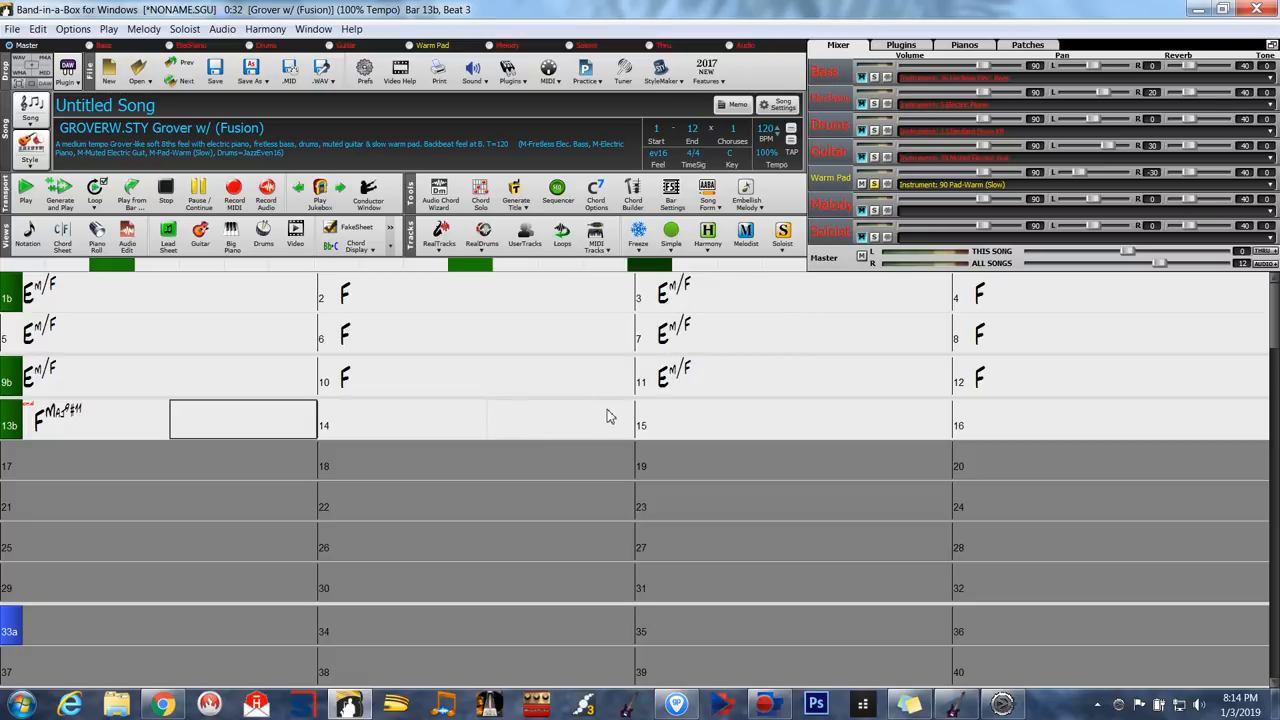
mouse_move(676, 704)
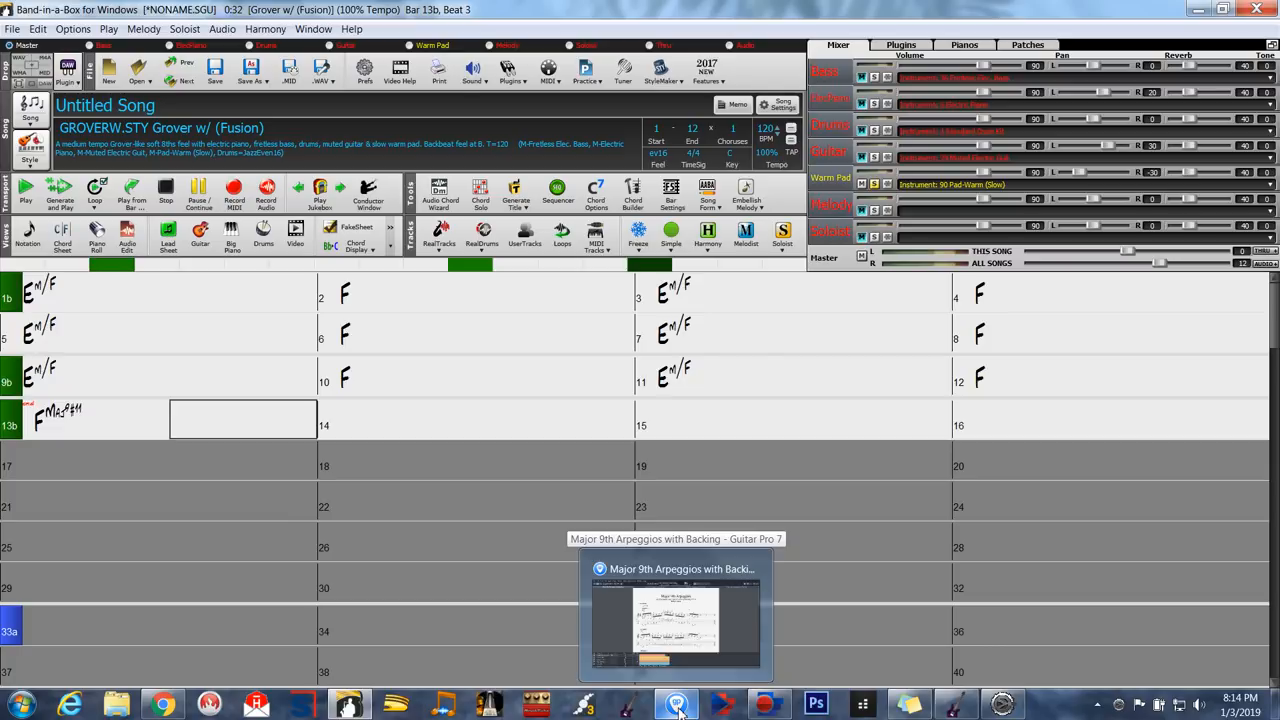
Step: Return to the Major 9th Arpeggios tab in Guitar Pro and open Add Track
click(676, 615)
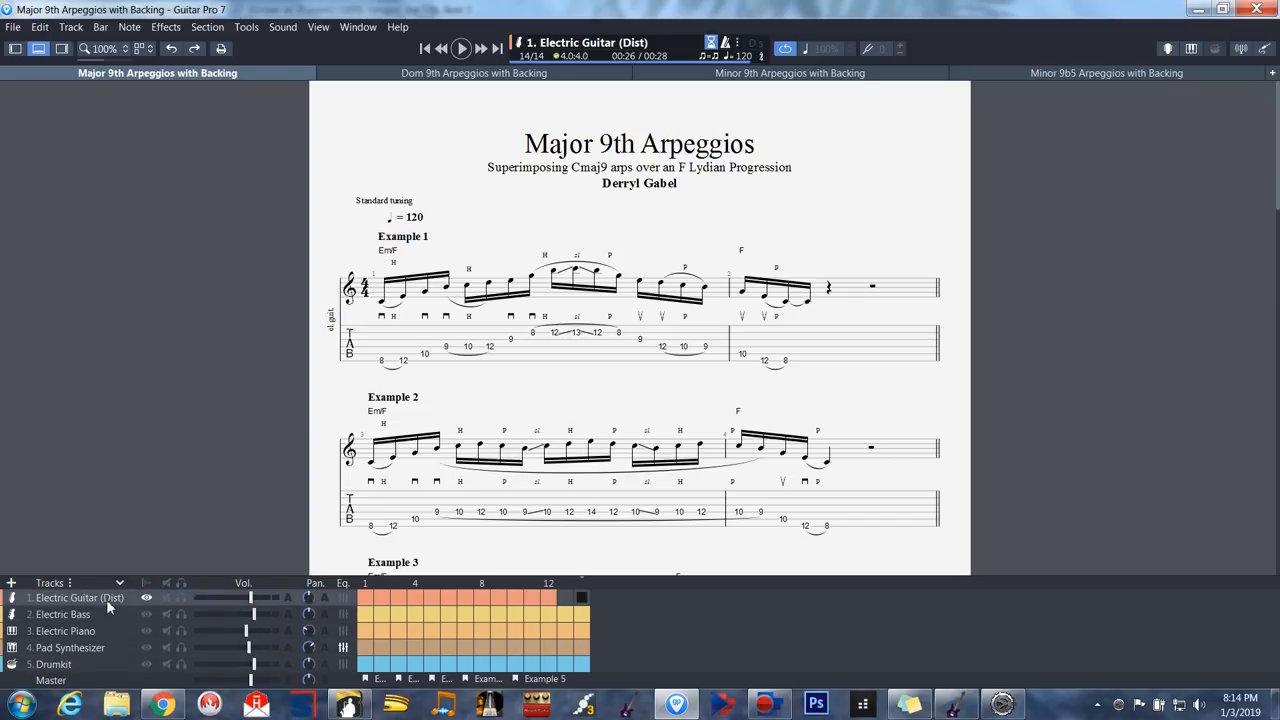
mouse_move(604, 390)
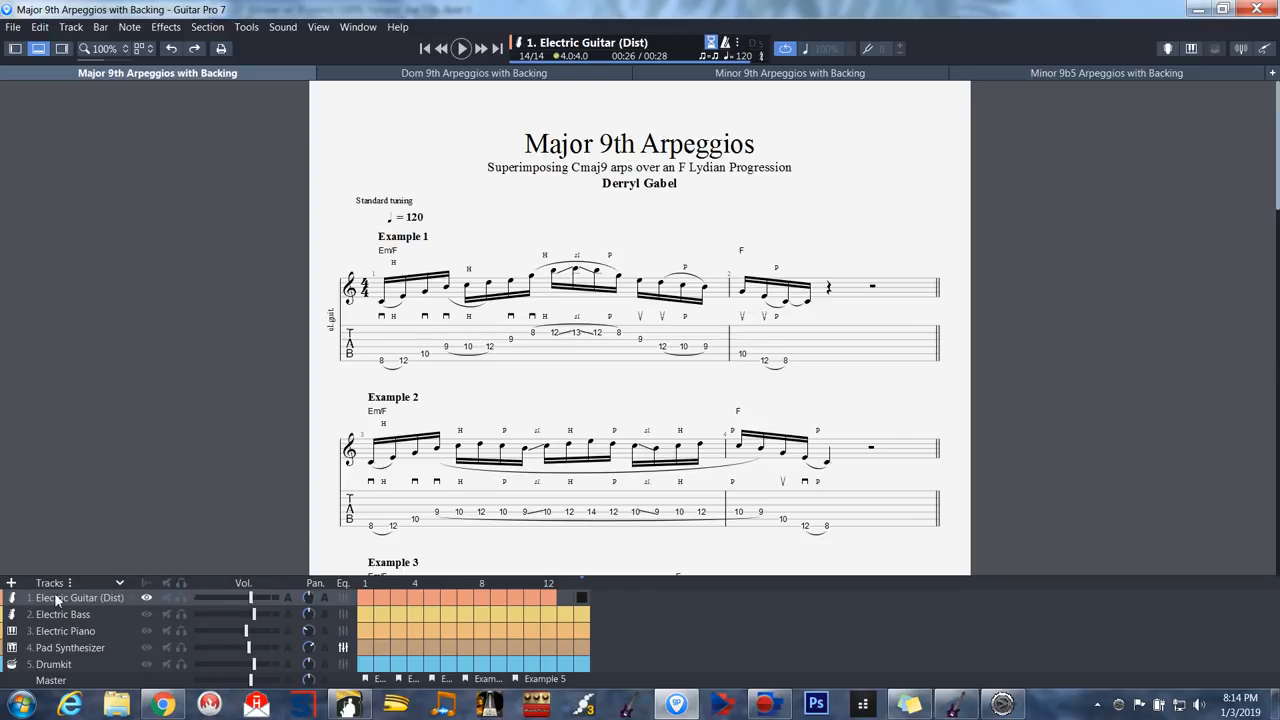
mouse_move(11, 582)
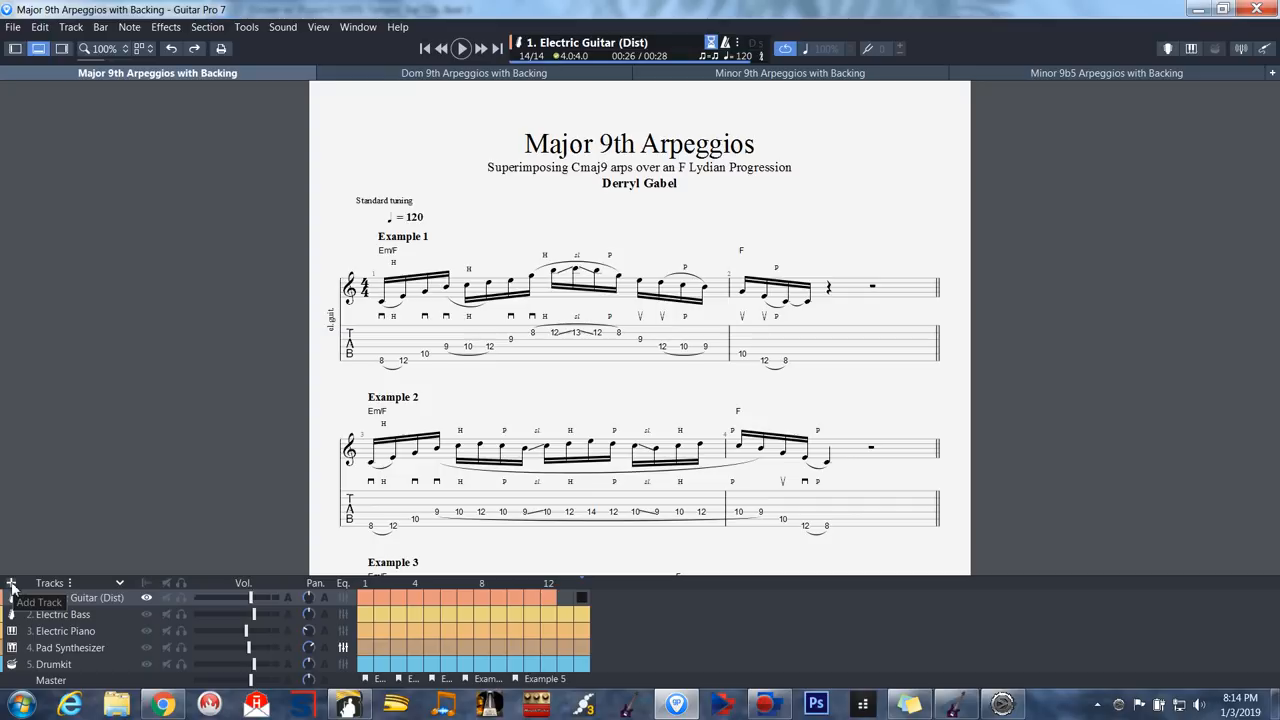
click(12, 583)
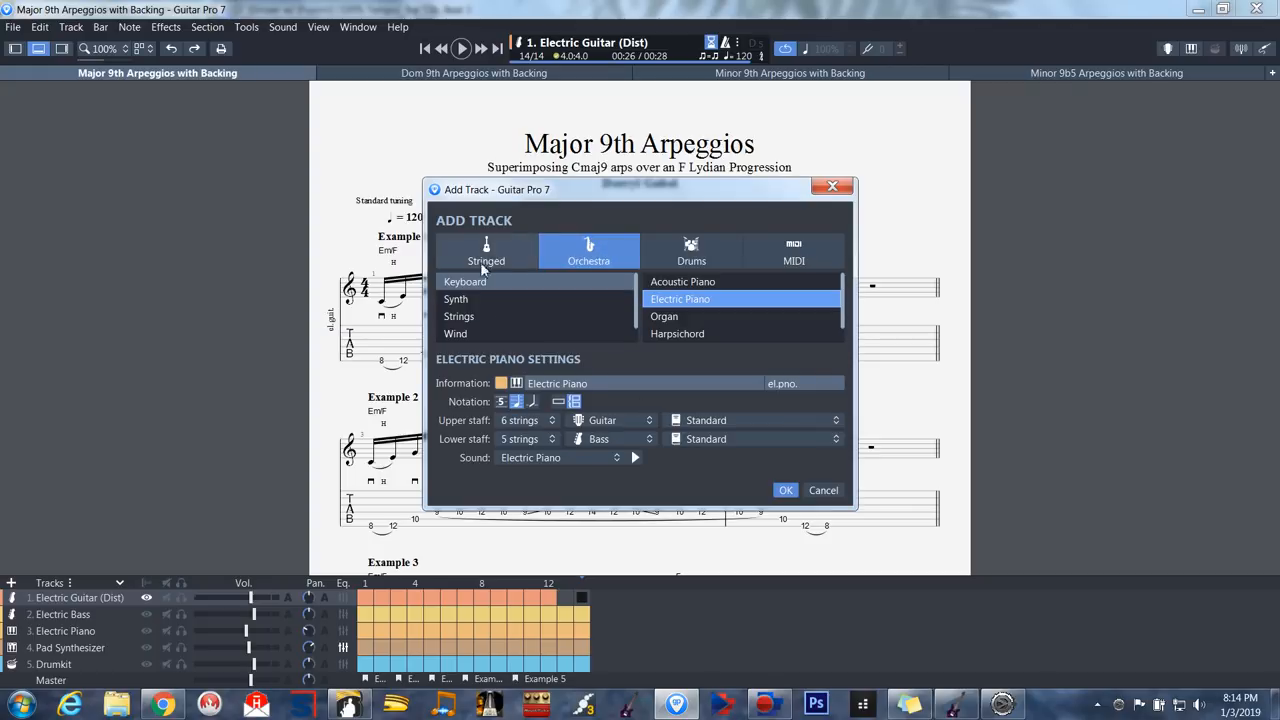
Step: Browse stringed bass options, close Add Track without adding, and view Electric Bass
click(486, 251)
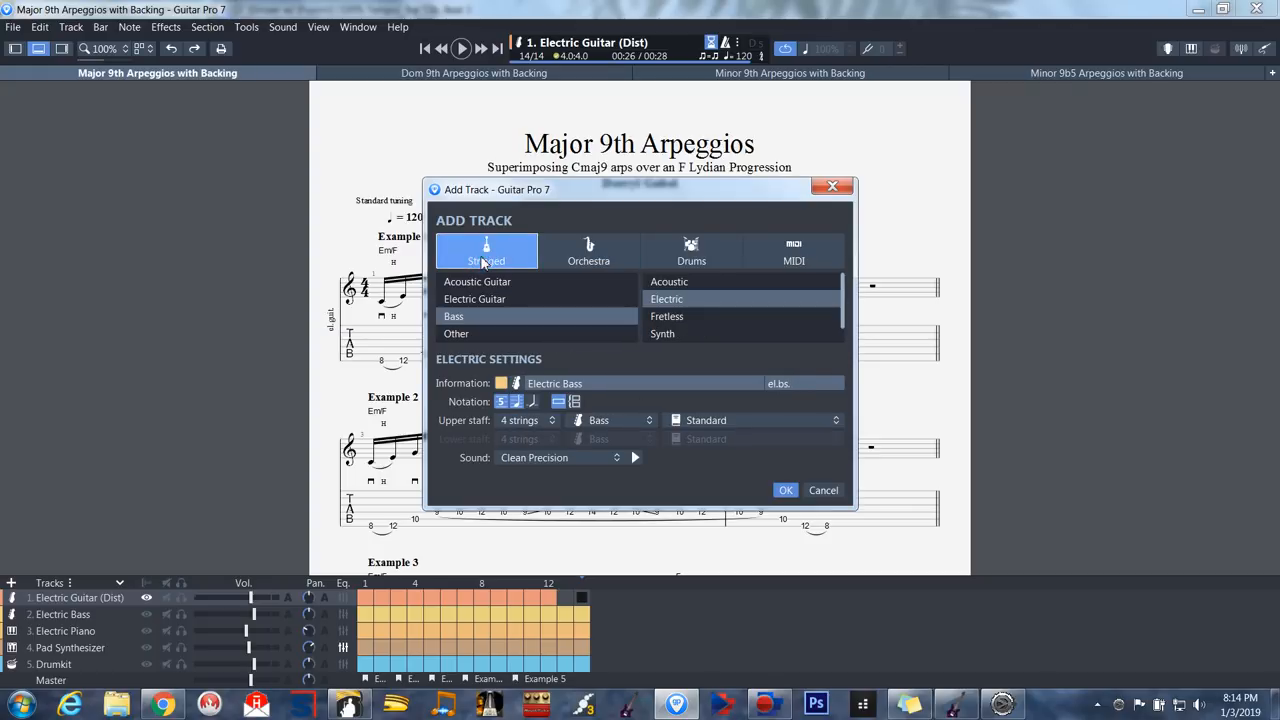
click(453, 316)
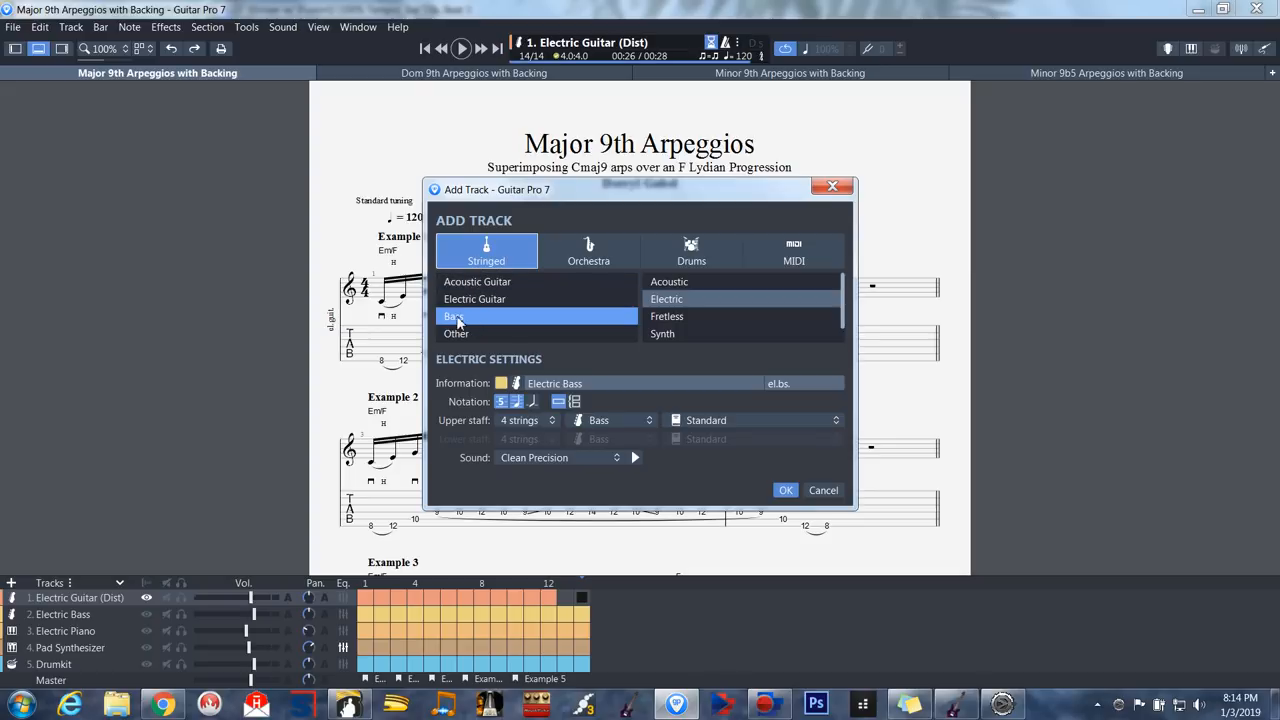
mouse_move(662, 333)
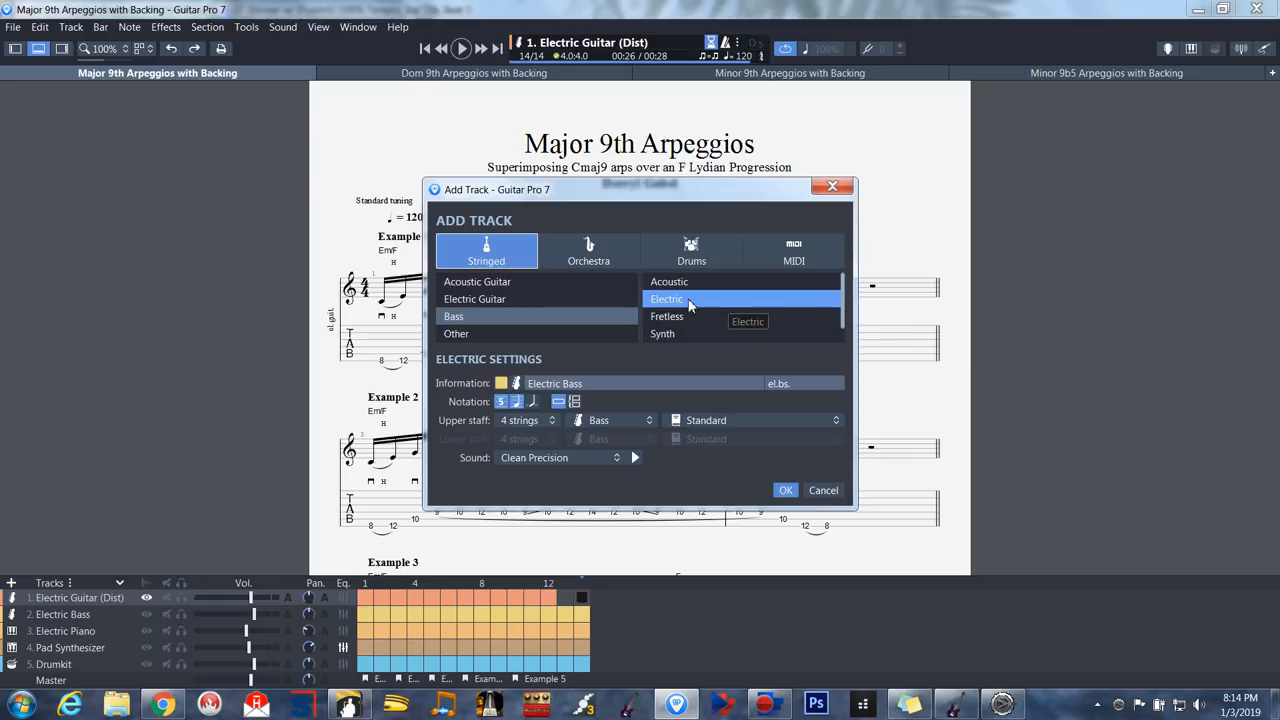
mouse_move(850, 208)
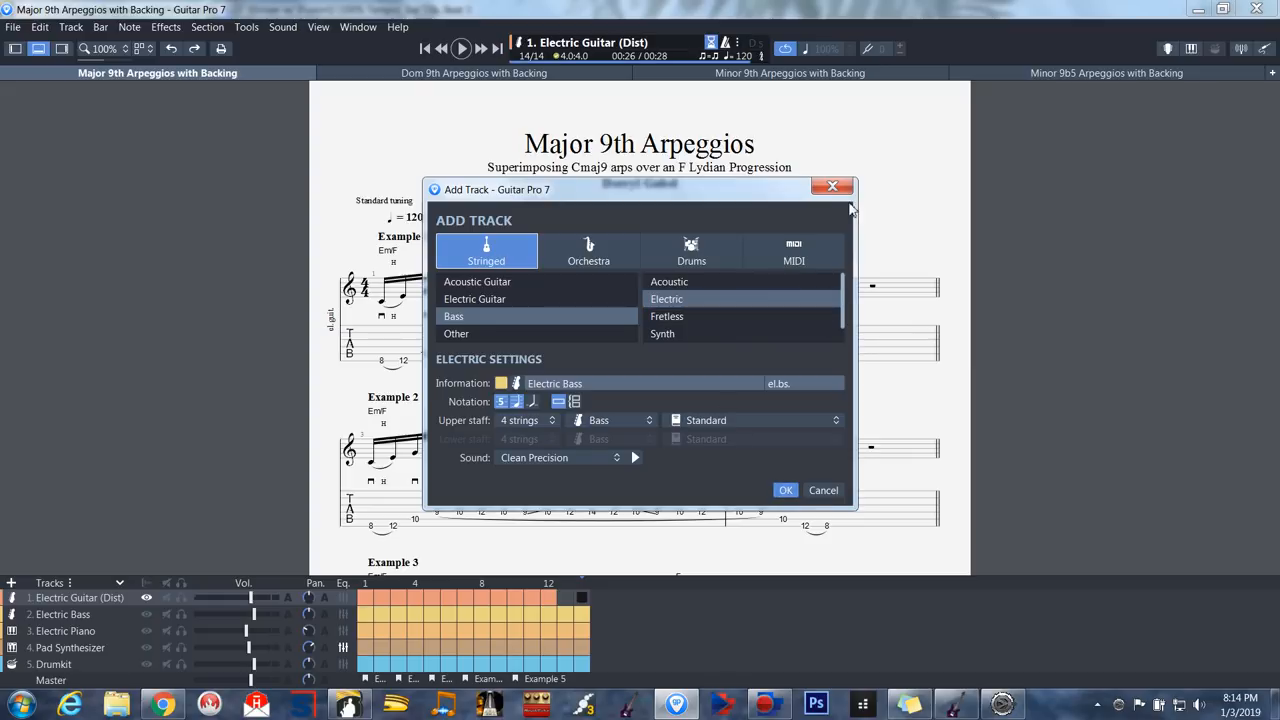
click(823, 490)
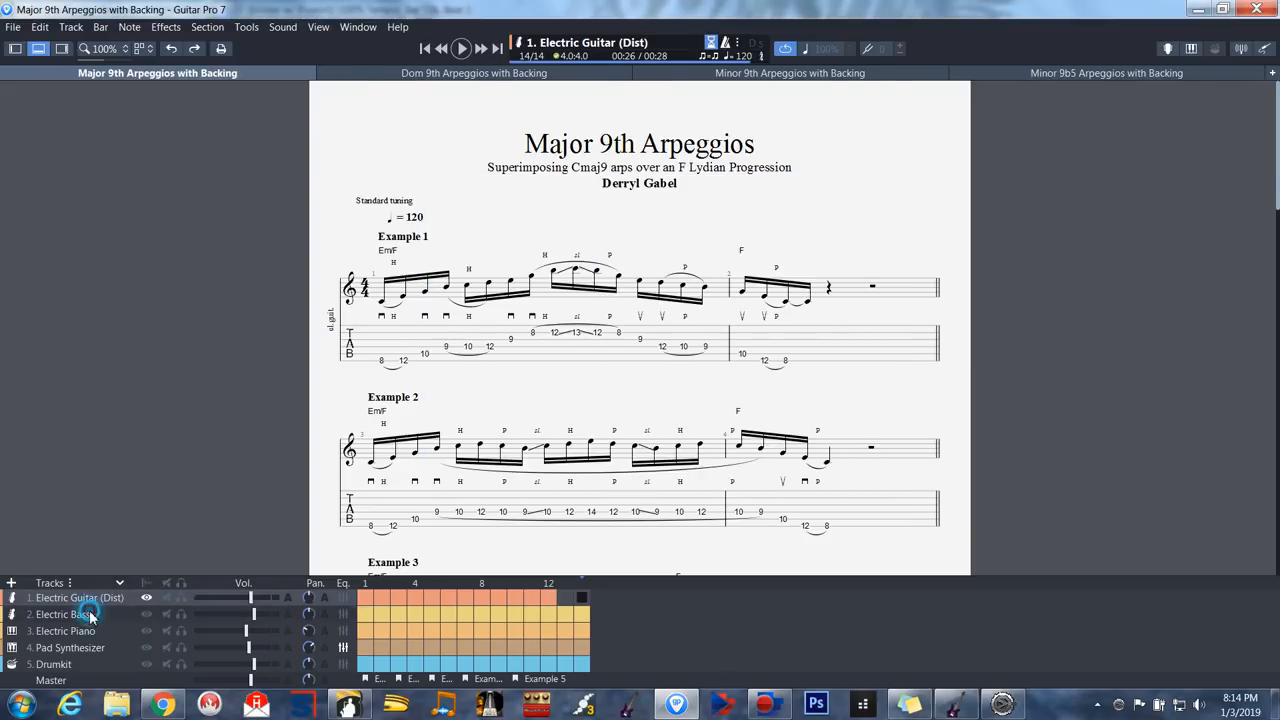
click(63, 614)
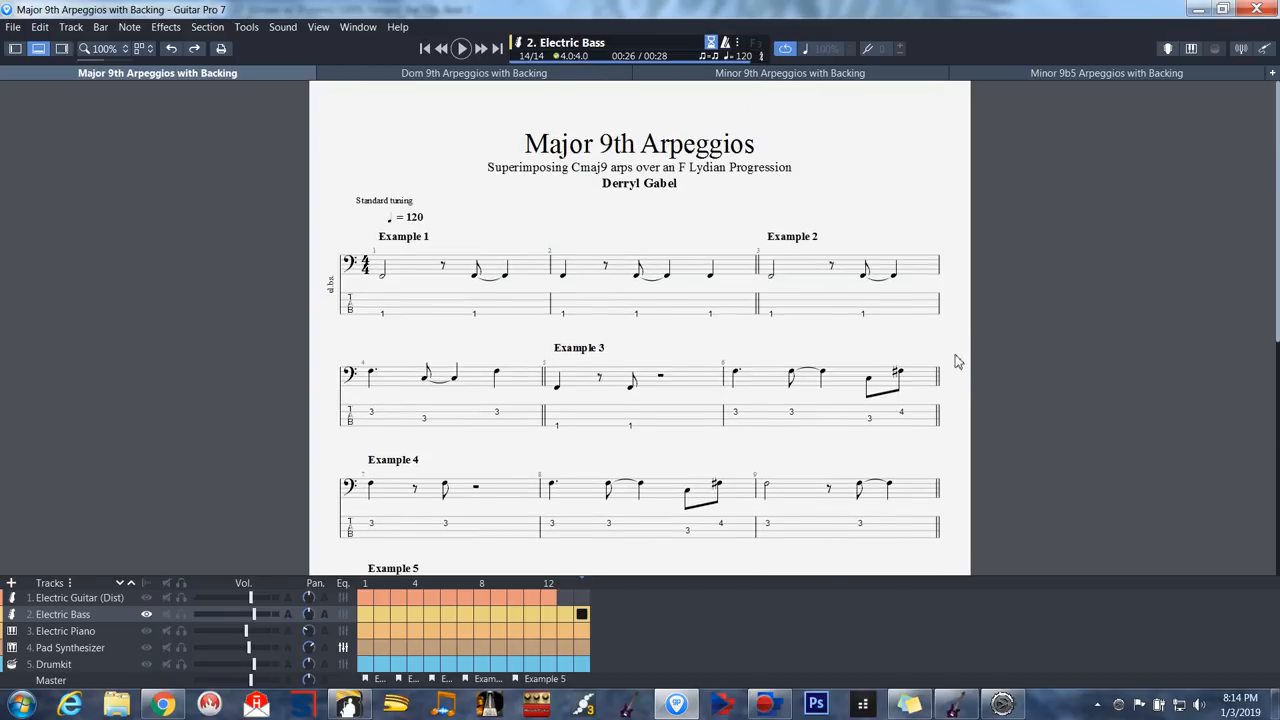
mouse_move(398, 318)
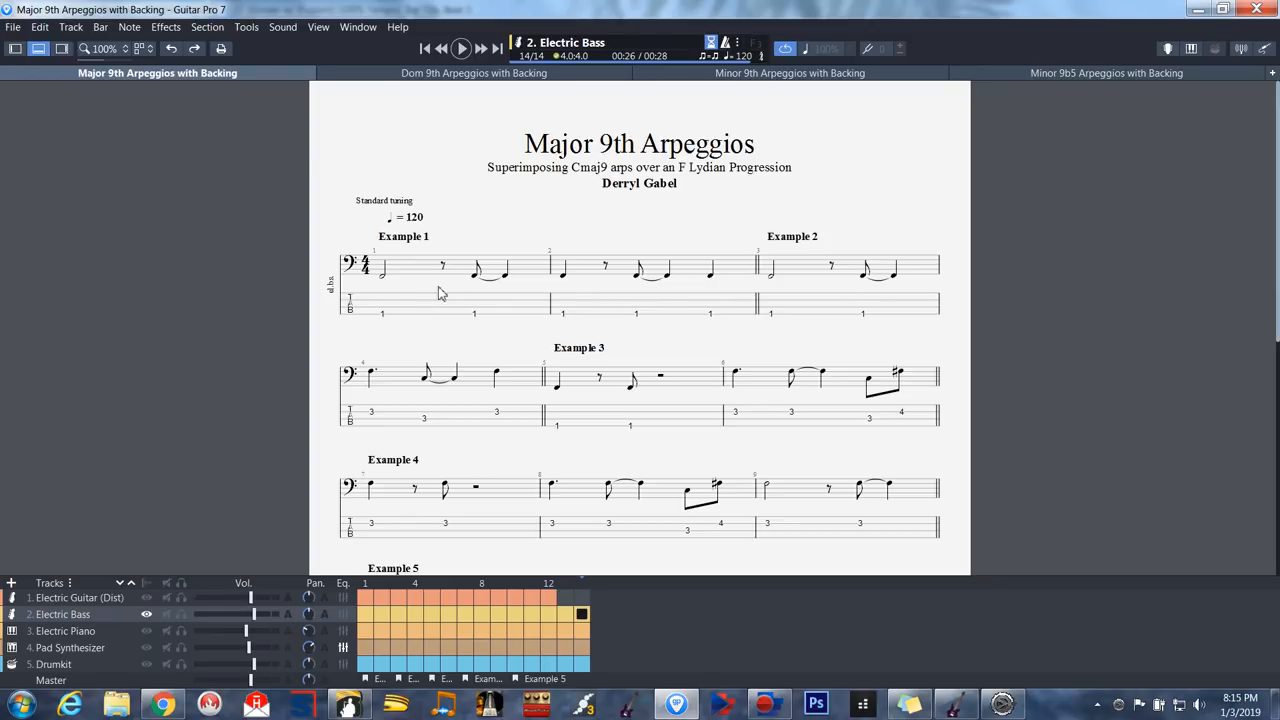
mouse_move(388, 287)
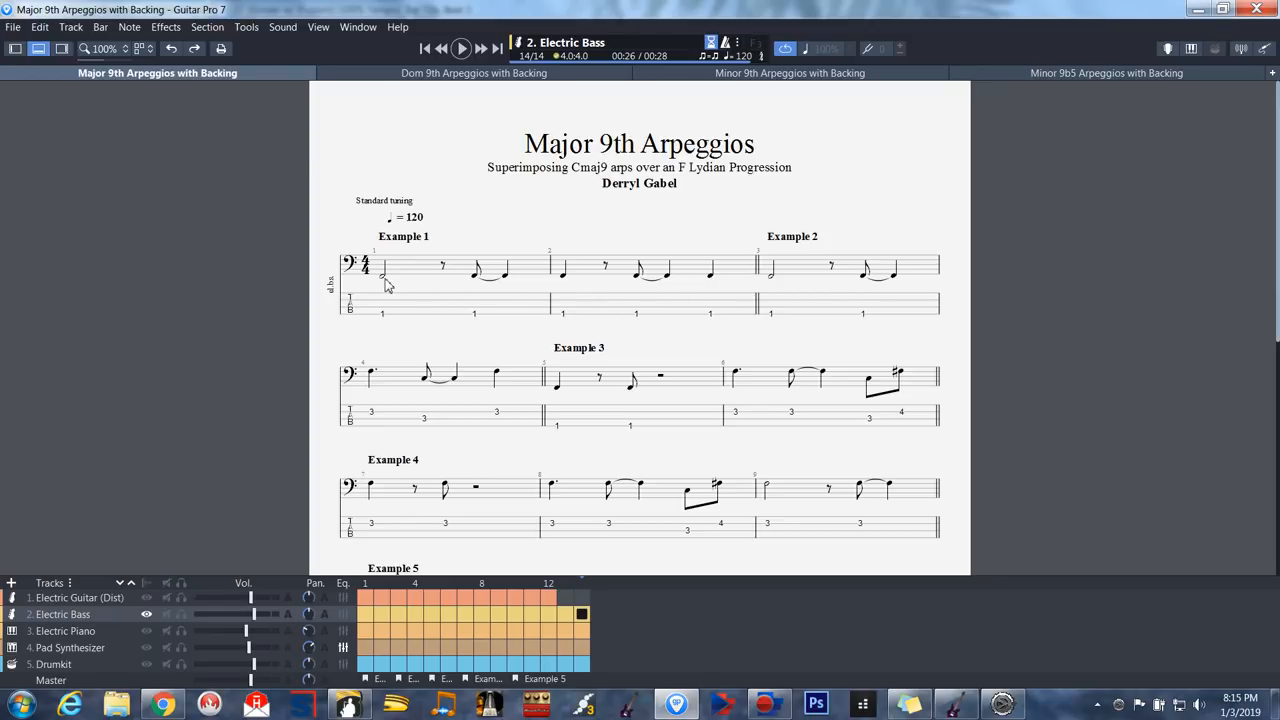
mouse_move(378, 280)
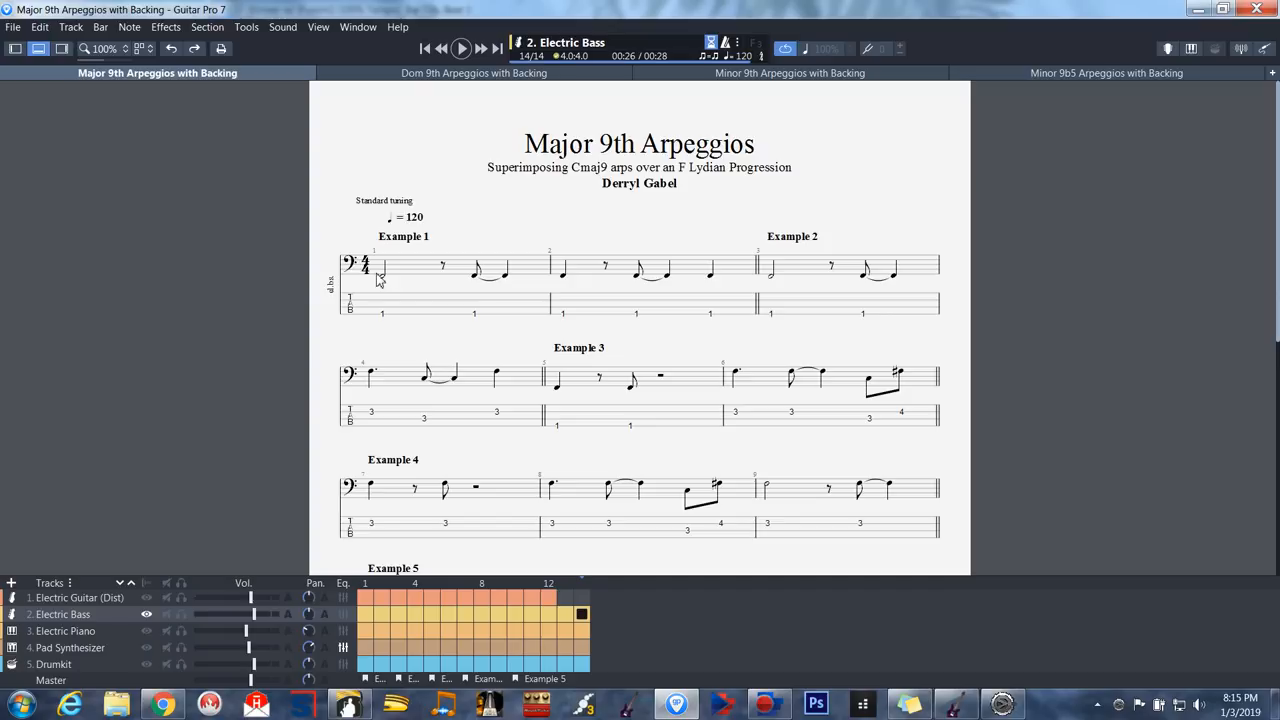
mouse_move(770, 343)
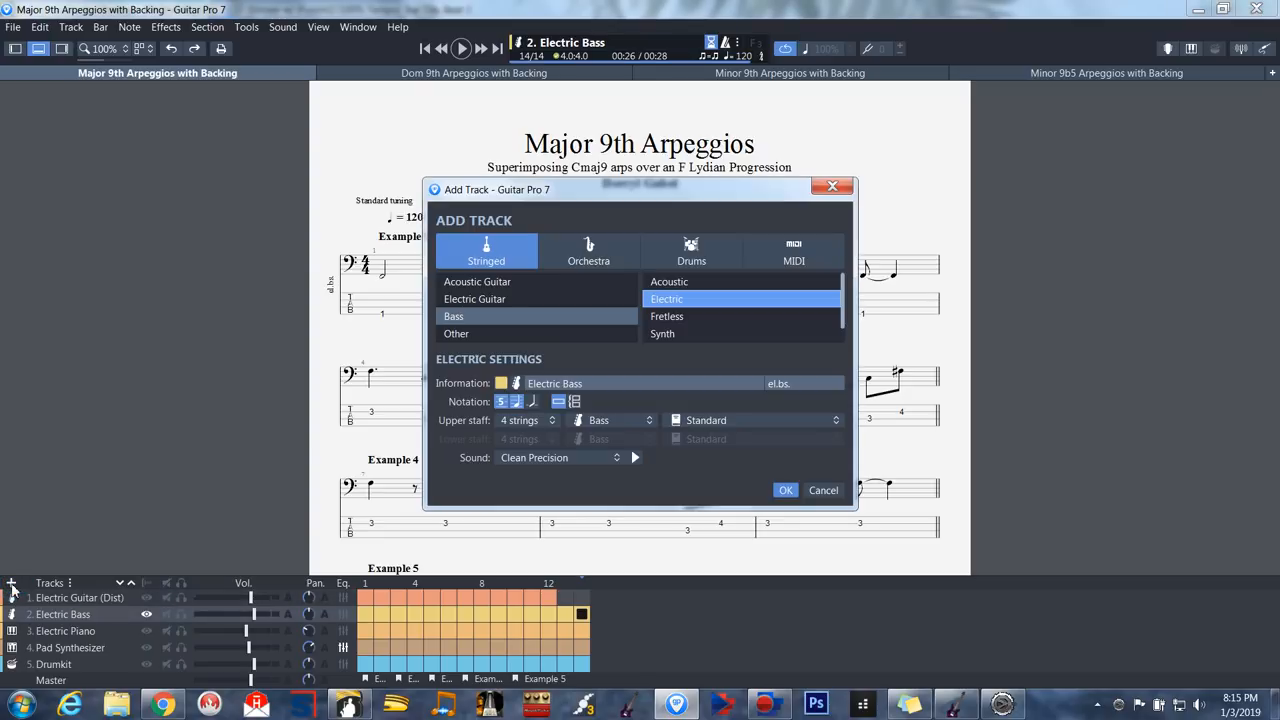
mouse_move(423, 477)
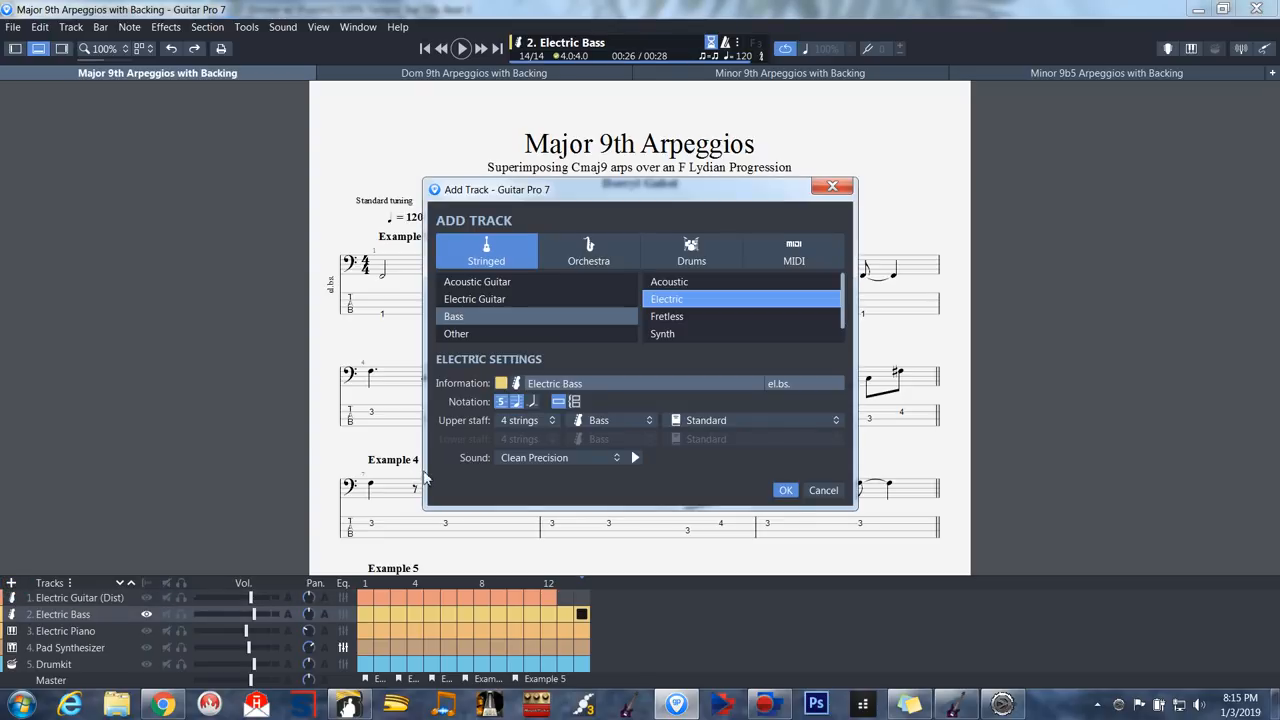
Step: Browse orchestral, synth and drum kit instrument types, closing Add Track without adding
click(589, 252)
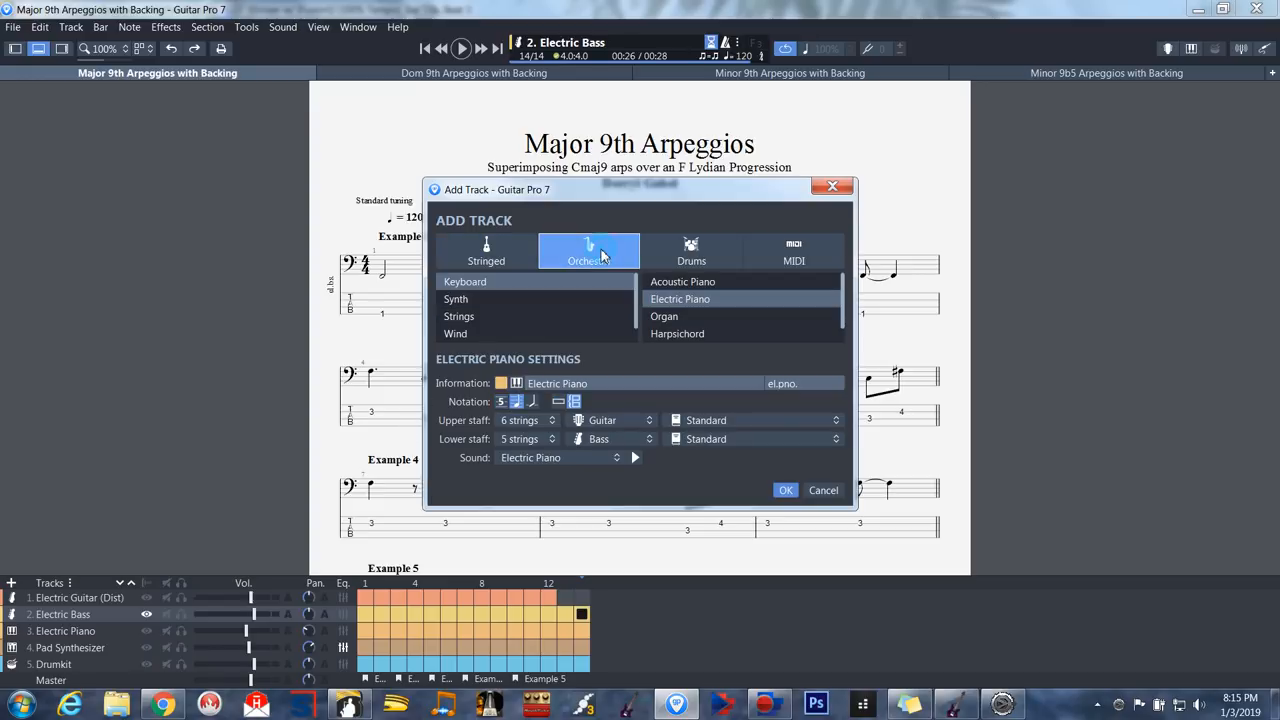
click(464, 281)
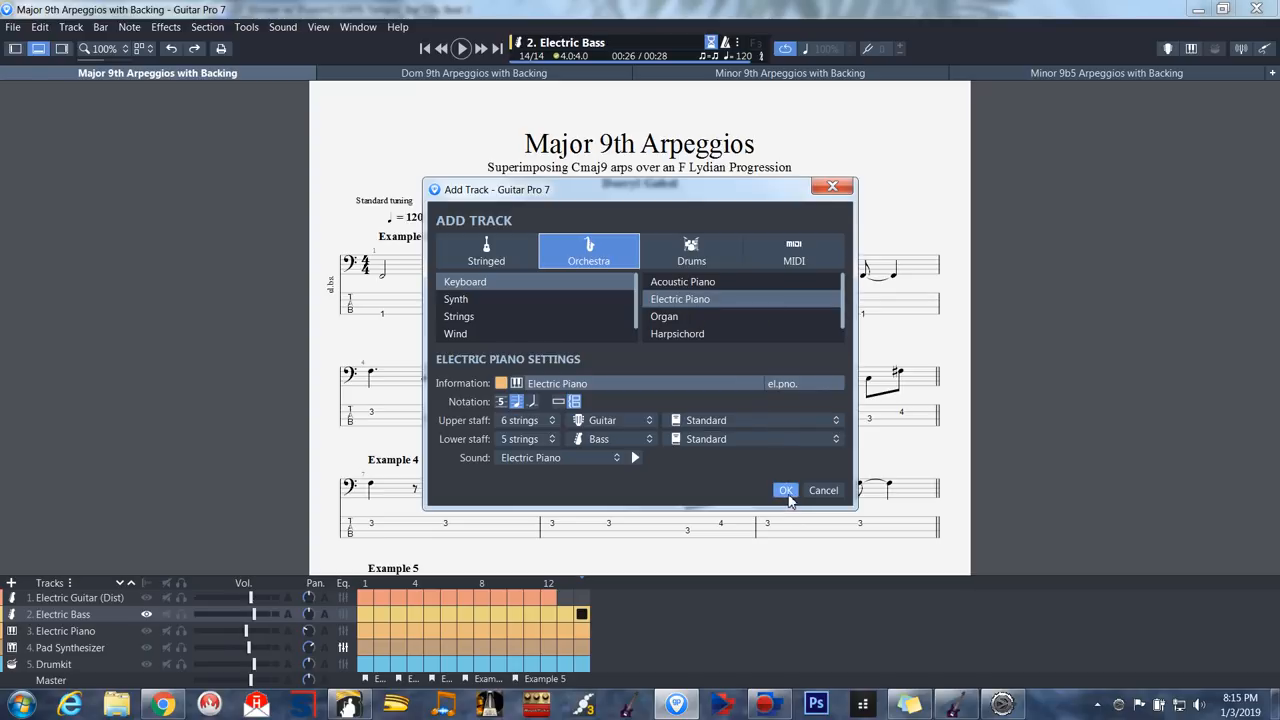
mouse_move(833, 186)
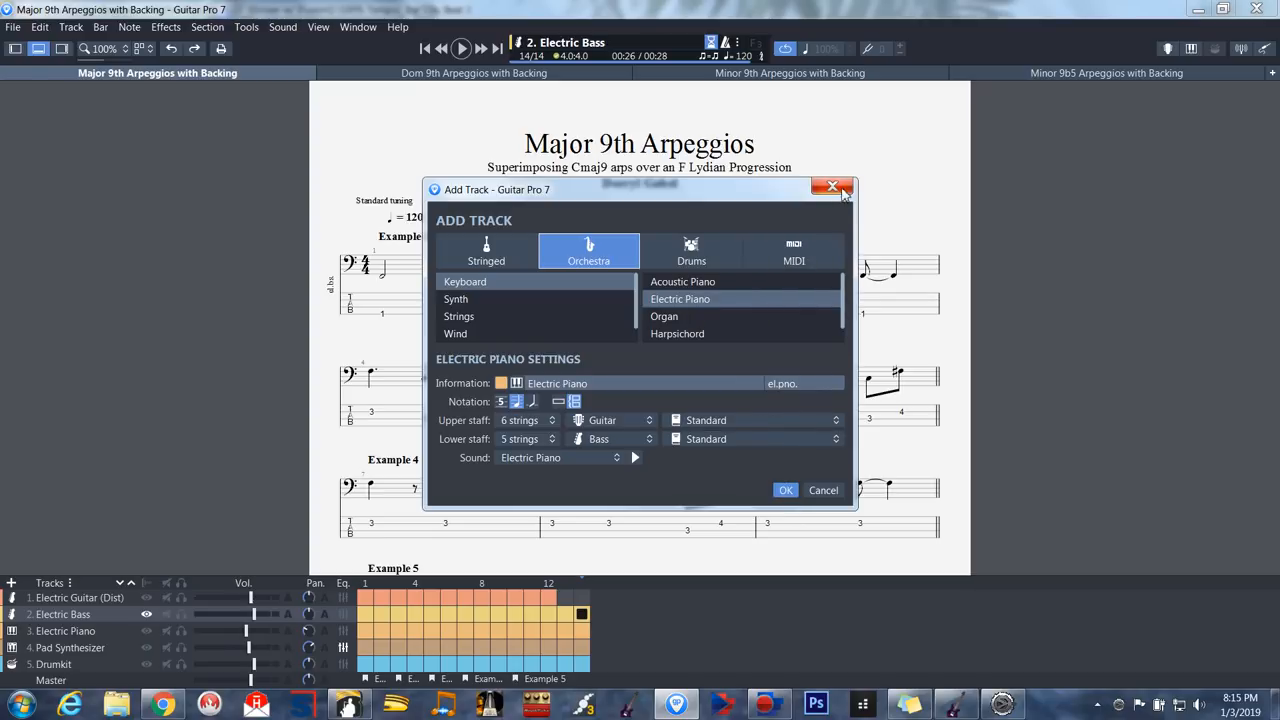
click(831, 187)
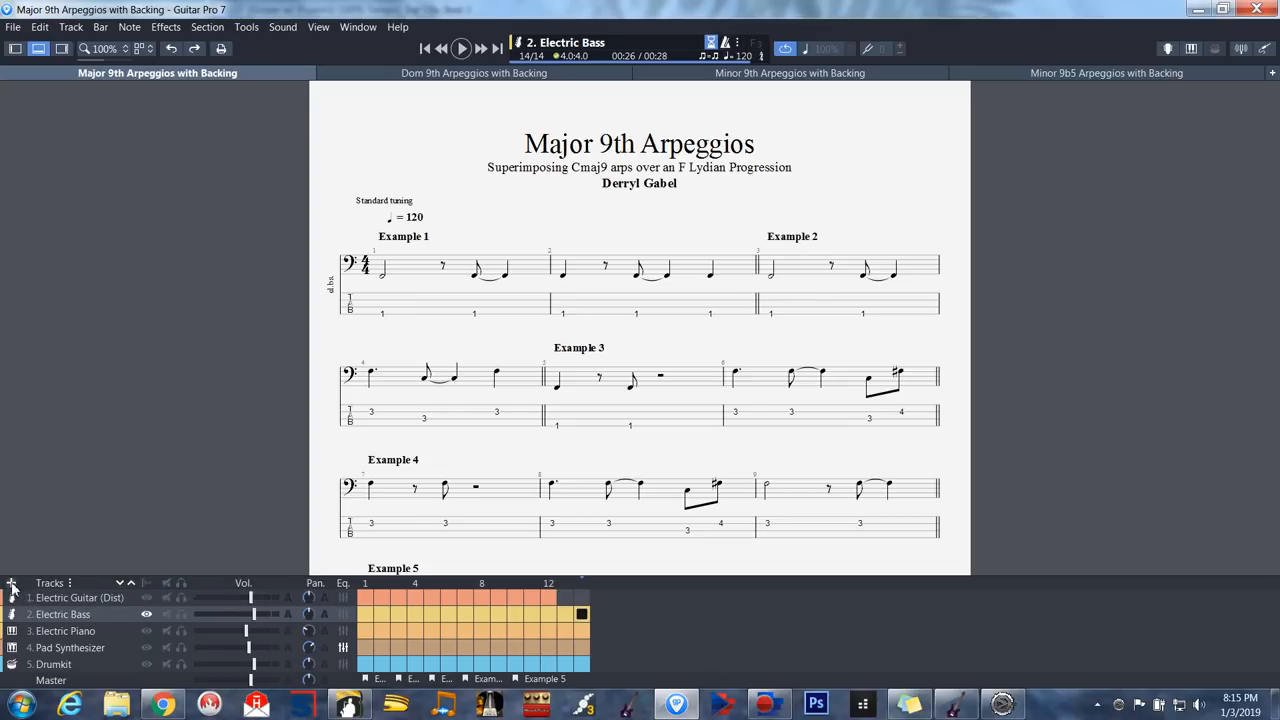
click(11, 582)
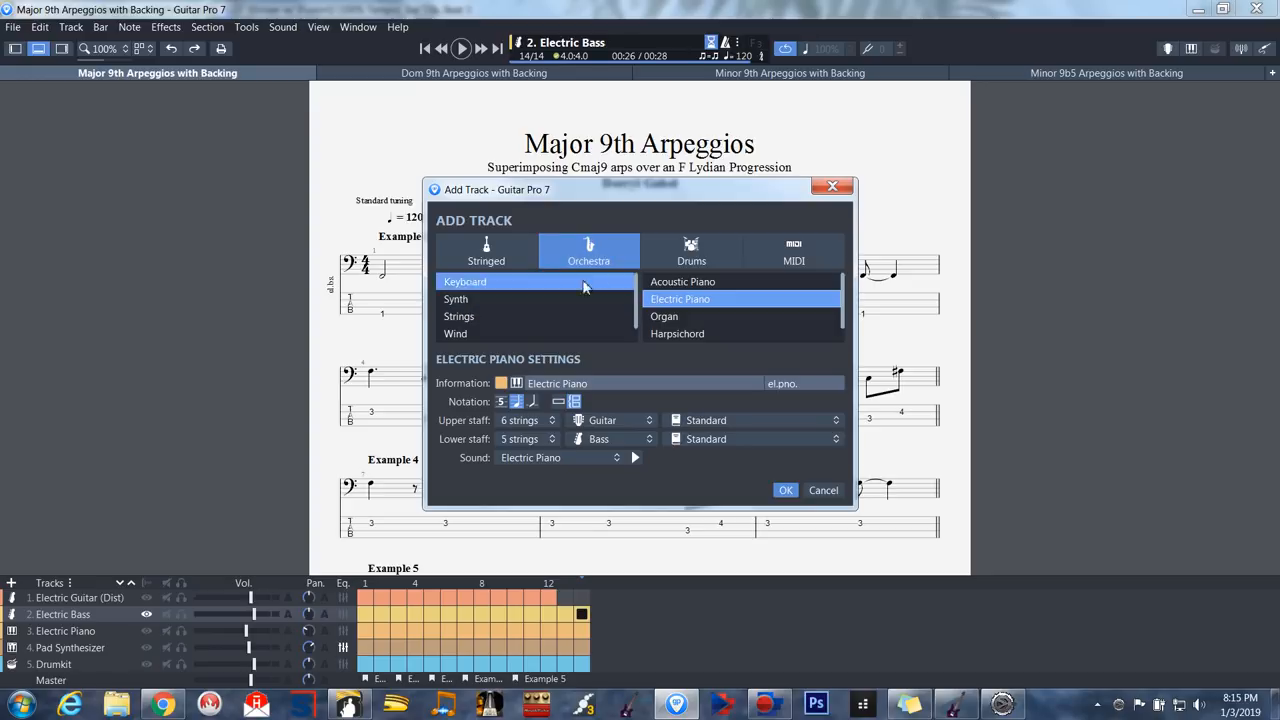
click(456, 299)
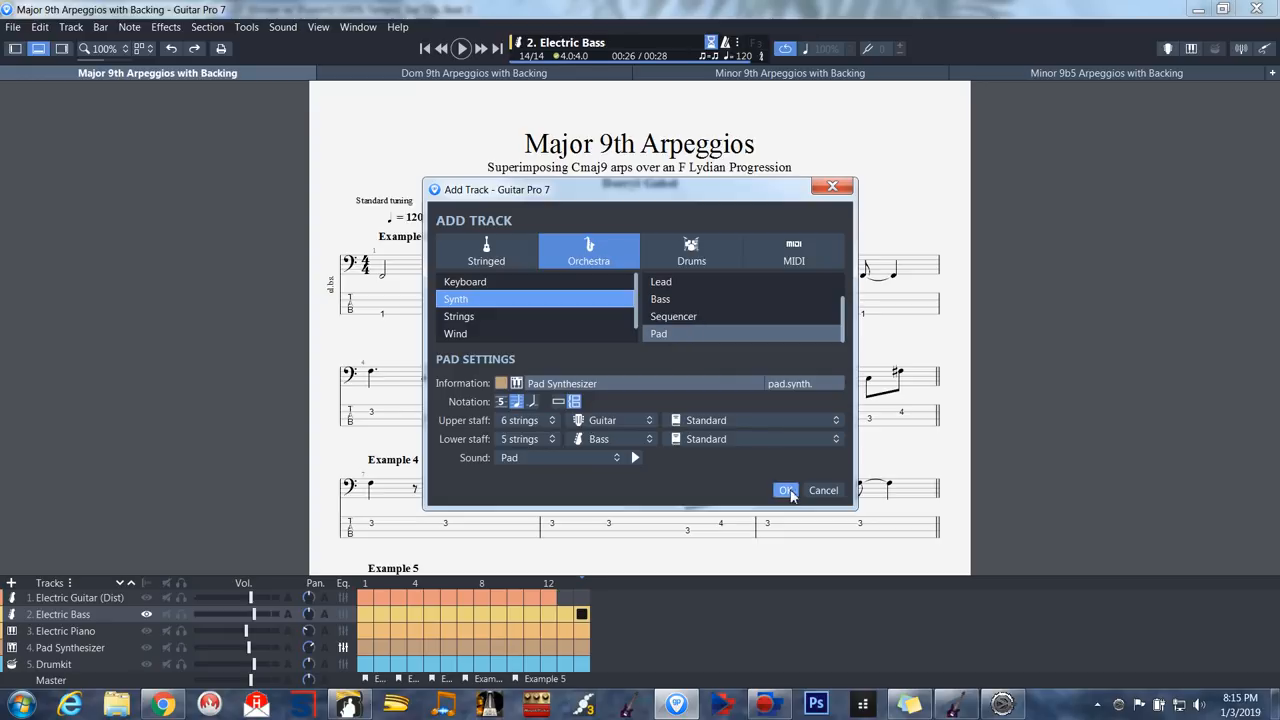
mouse_move(665, 393)
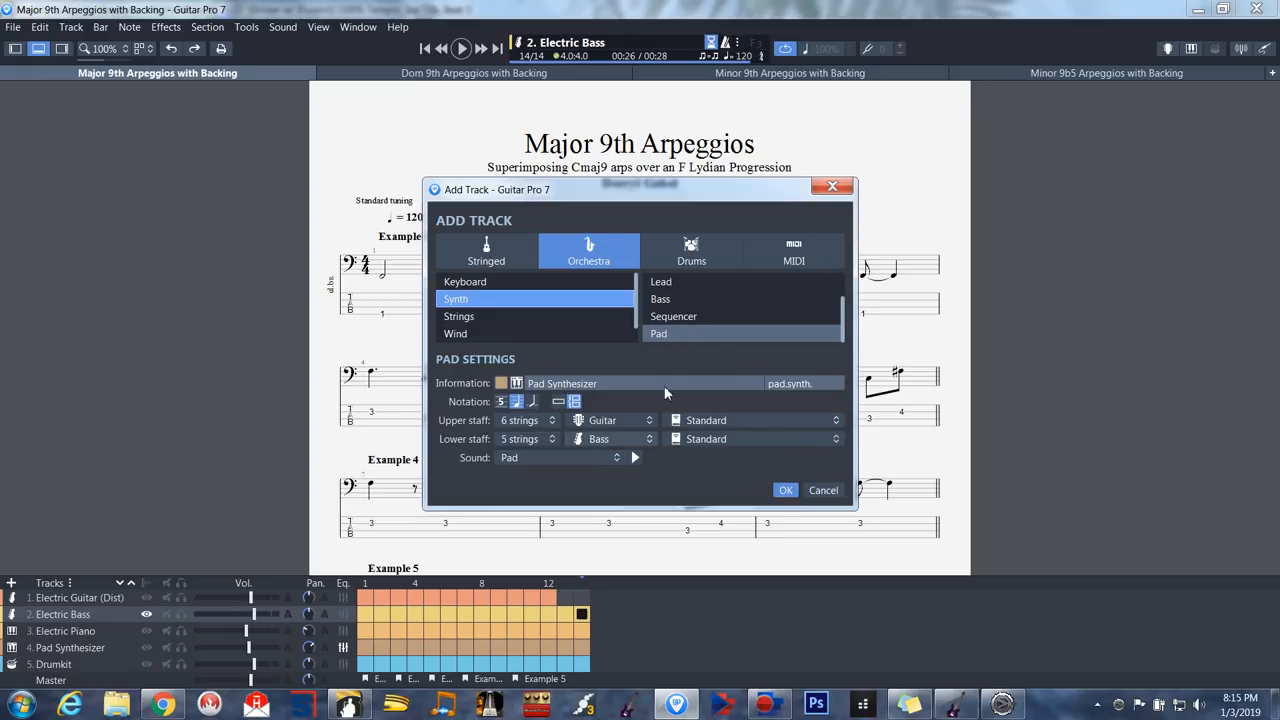
mouse_move(690, 275)
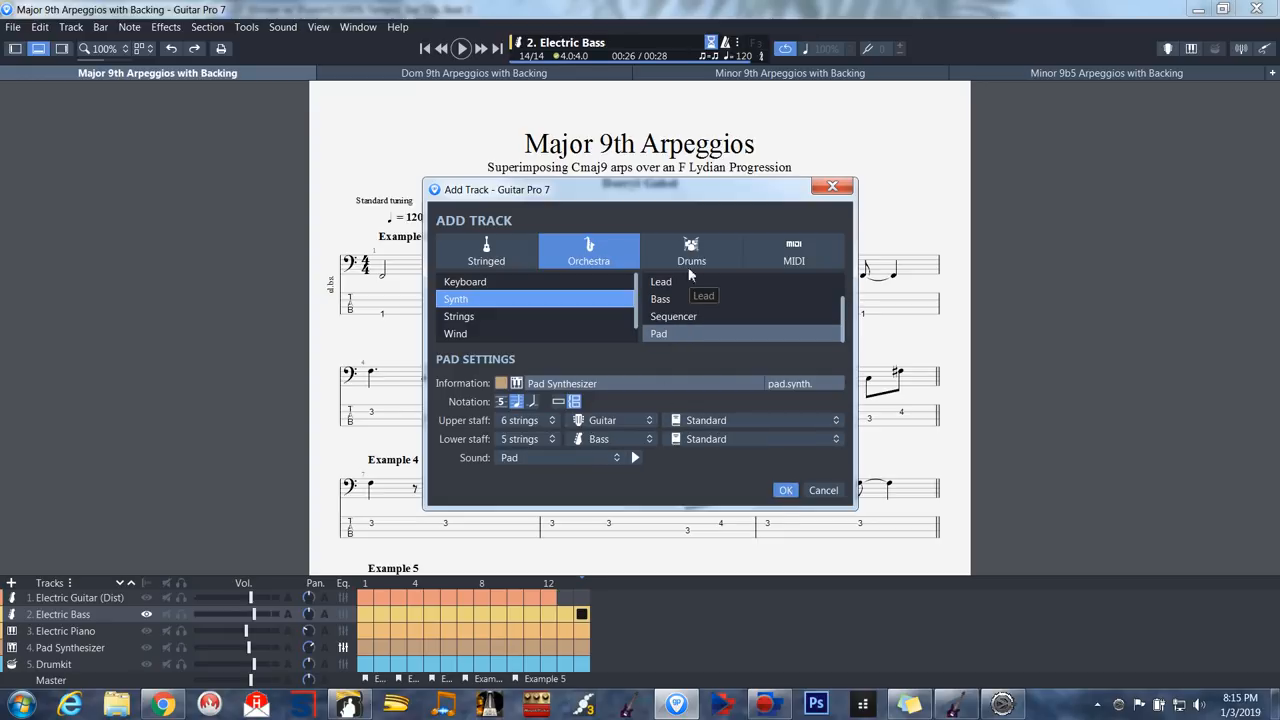
click(691, 251)
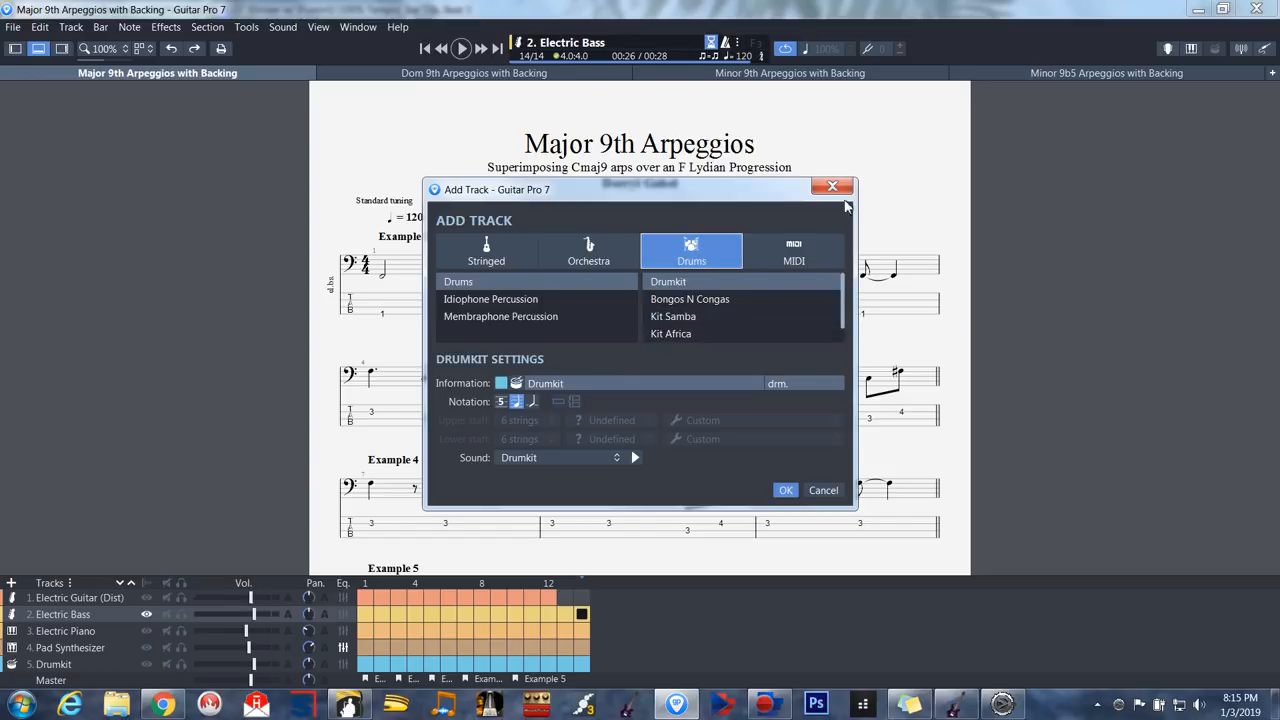
click(823, 490)
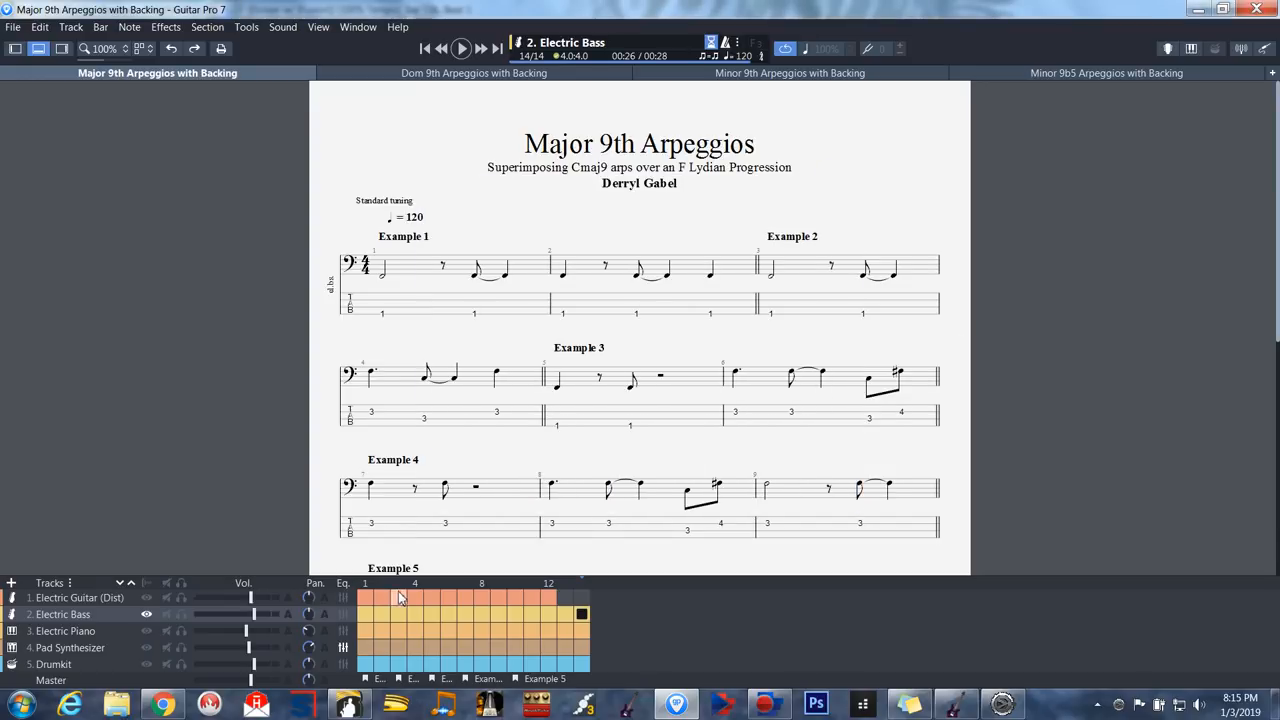
mouse_move(155, 690)
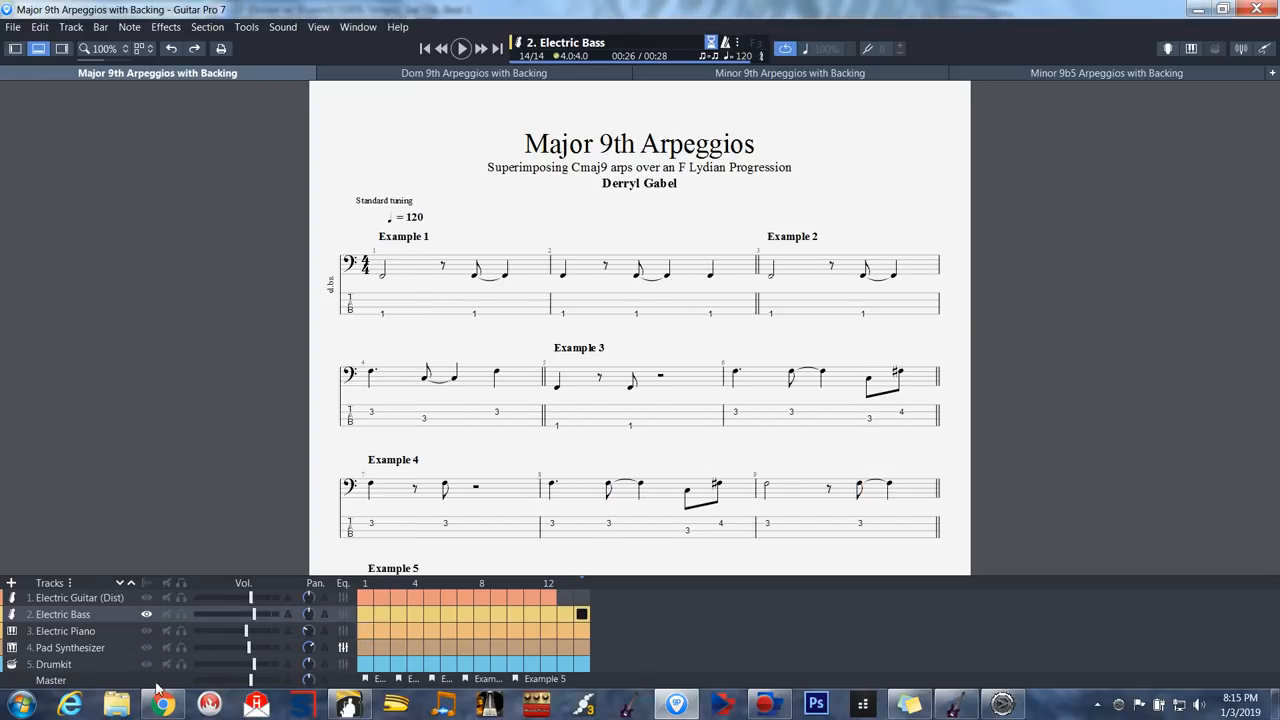
Step: View the Drumkit, Pad Synthesizer and Electric Piano tracks, ending on Electric Bass
click(65, 631)
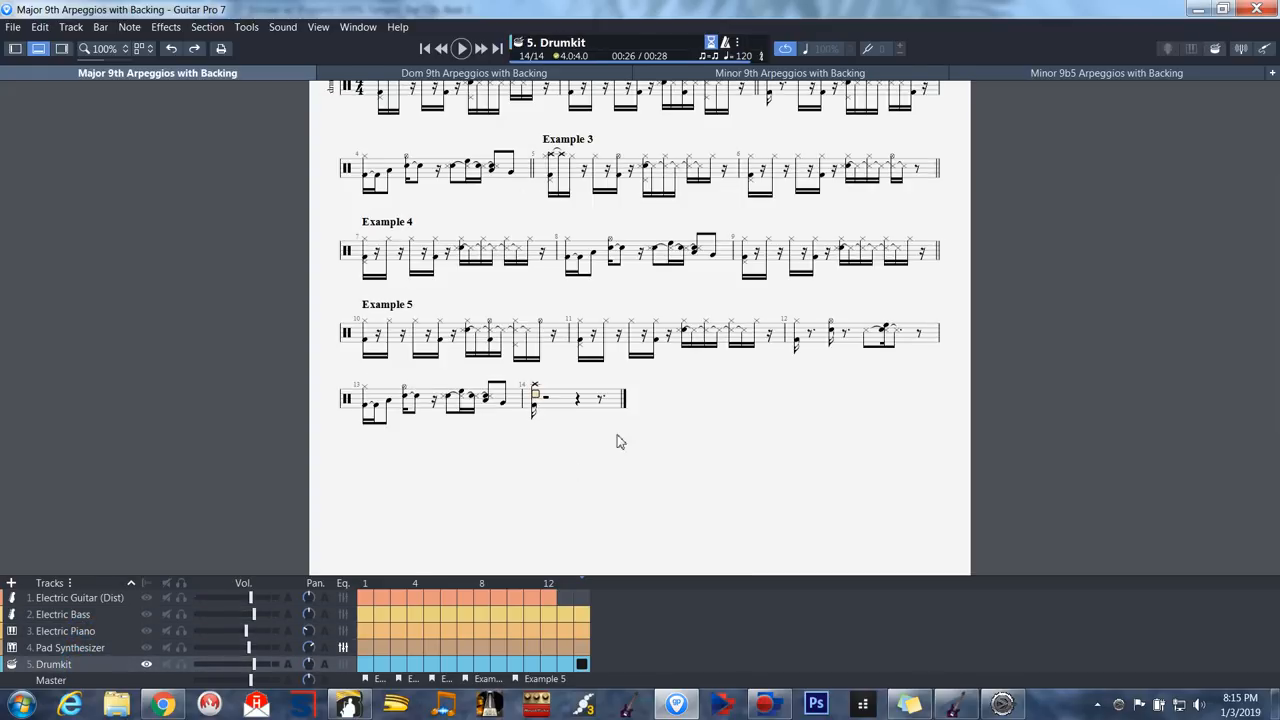
scroll(up, 3)
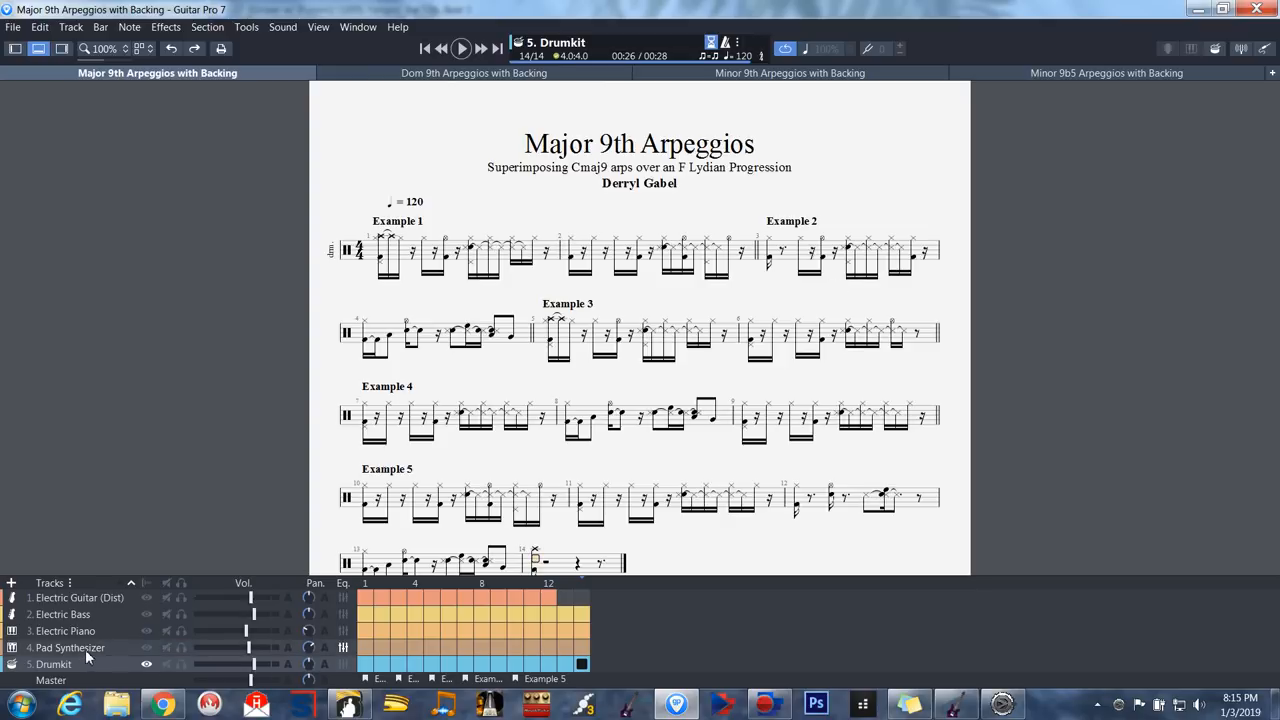
click(69, 647)
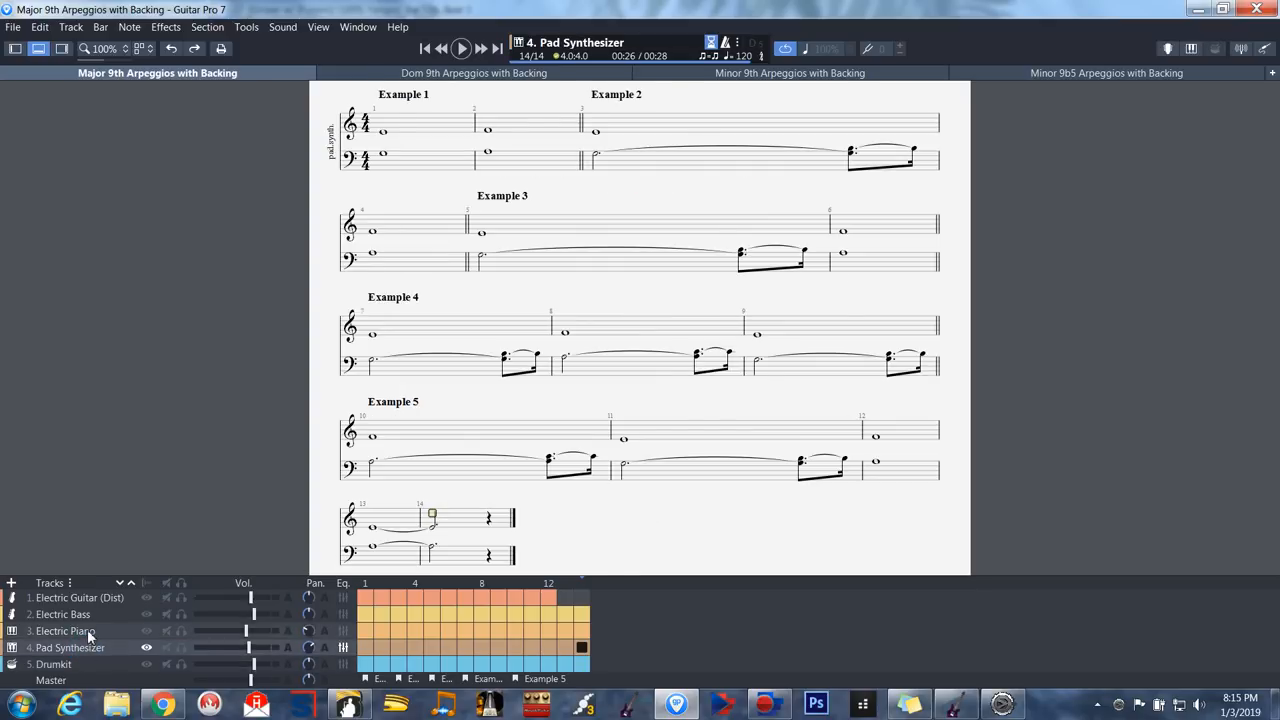
click(65, 631)
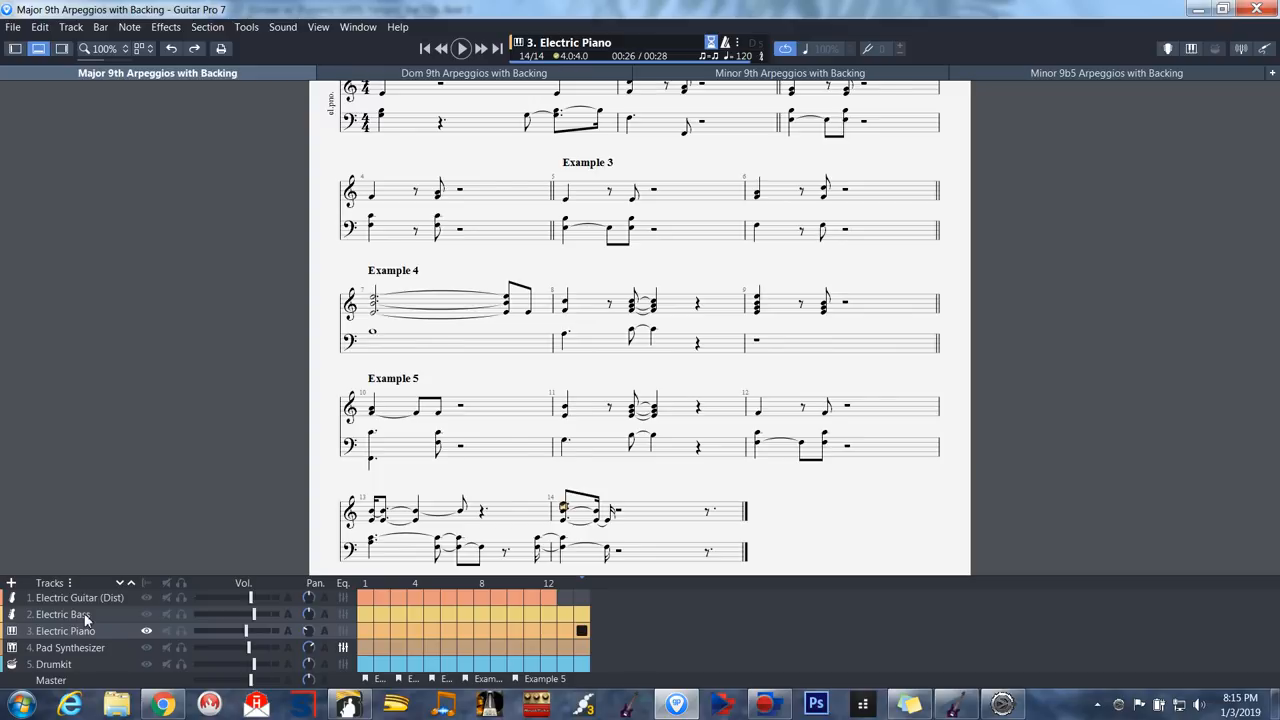
click(63, 614)
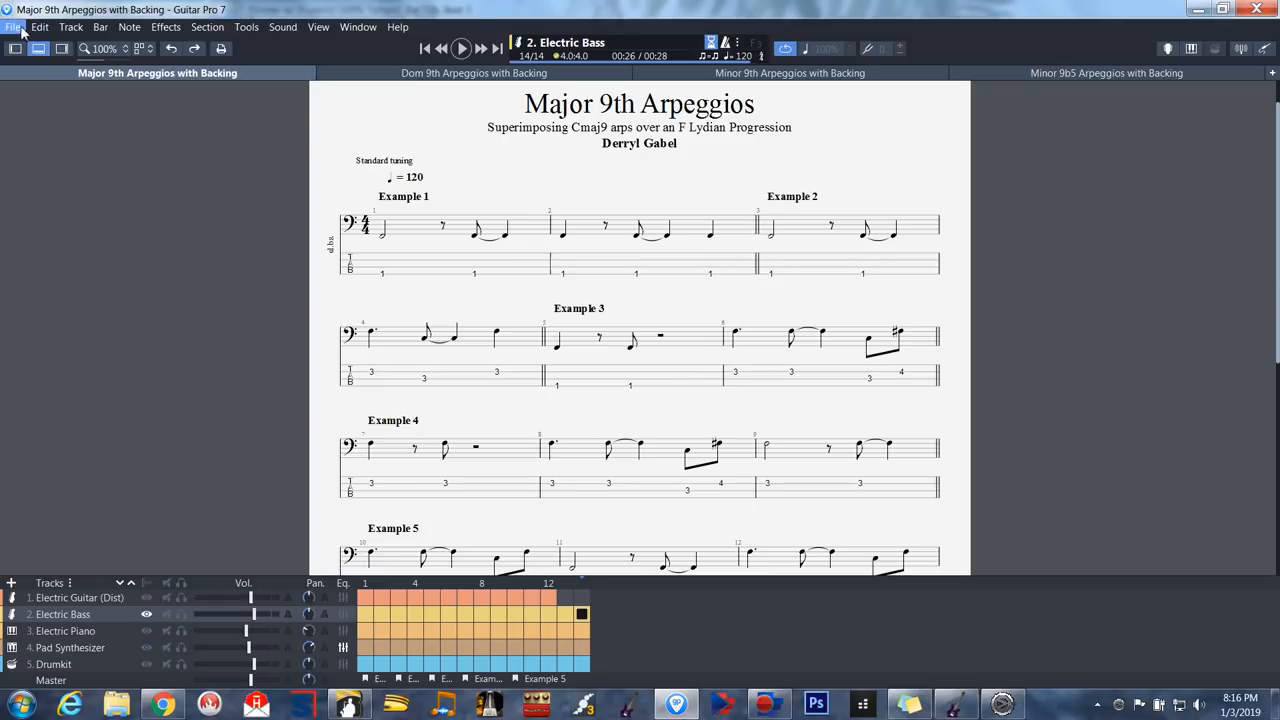
Step: Start importing the Bass MIDI file through File > Import > MIDI
click(14, 27)
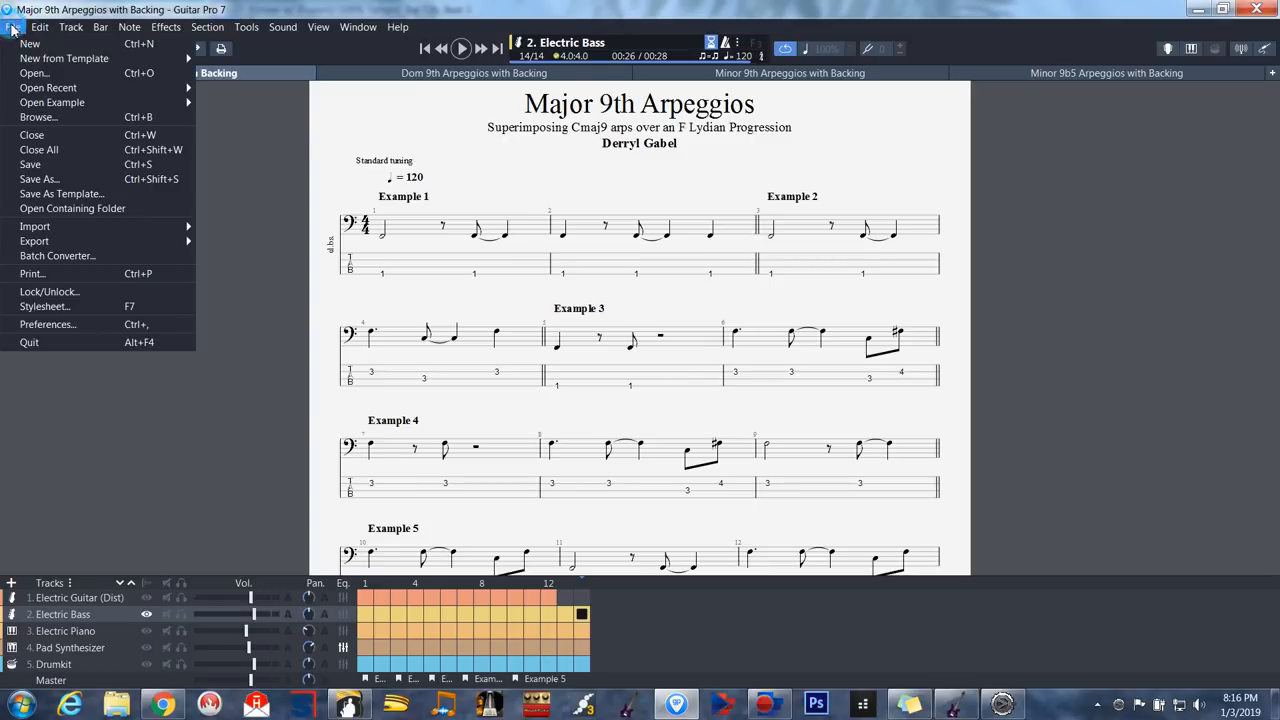
mouse_move(39, 179)
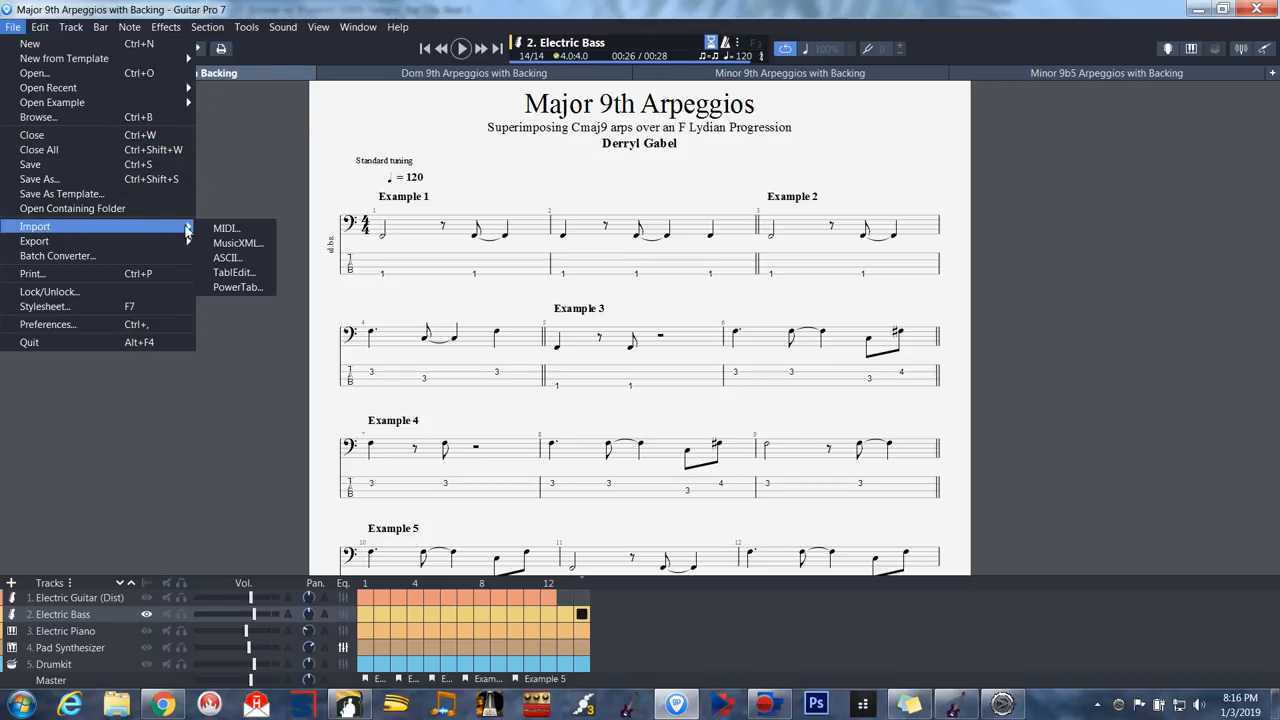
click(226, 228)
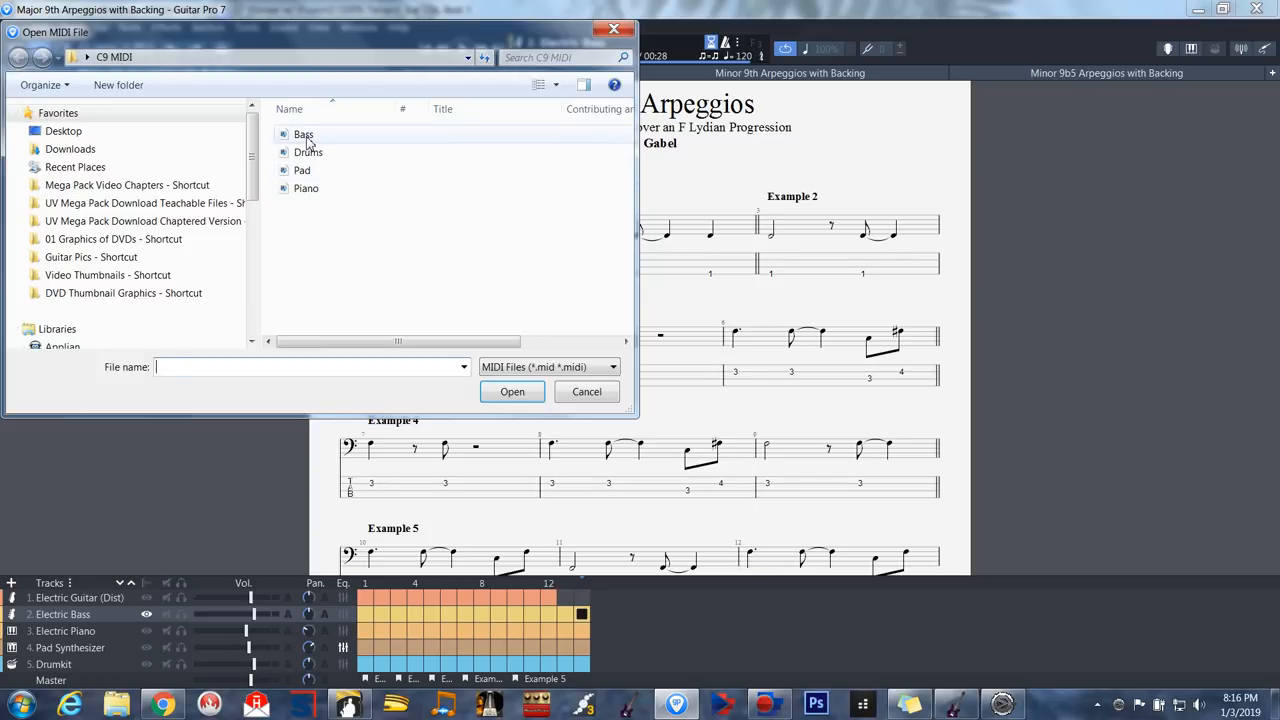
click(303, 134)
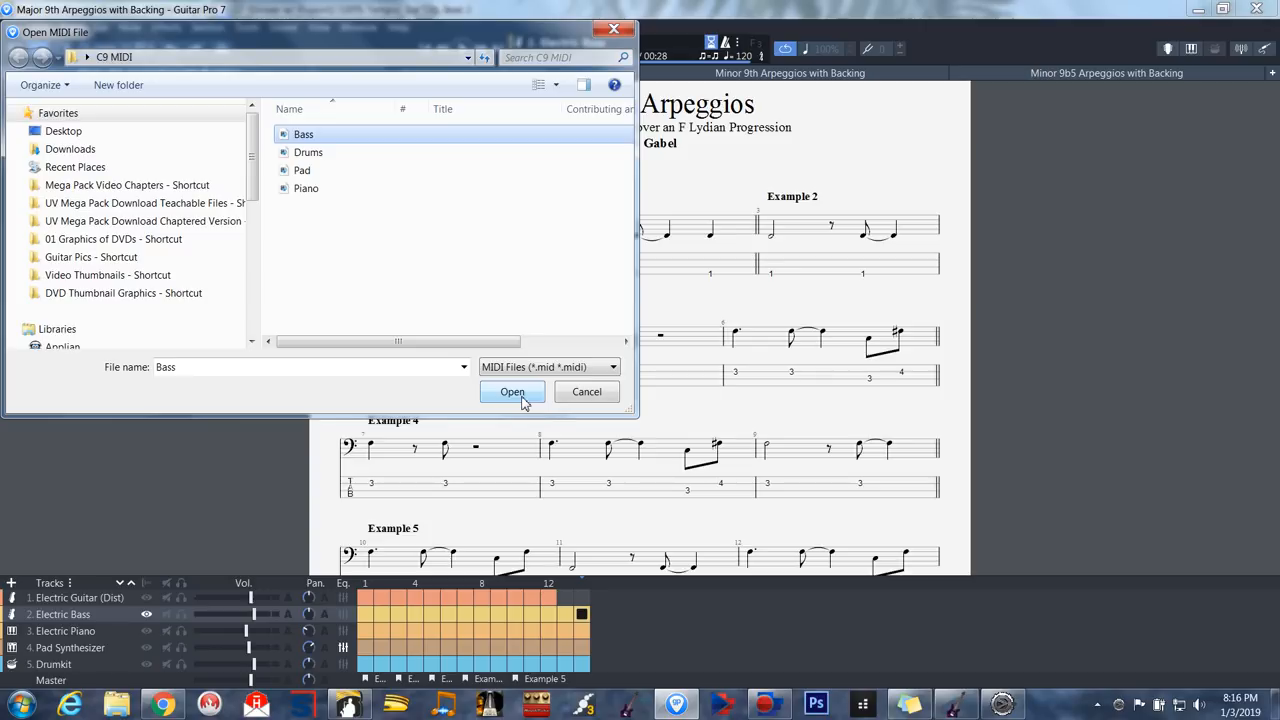
mouse_move(527, 397)
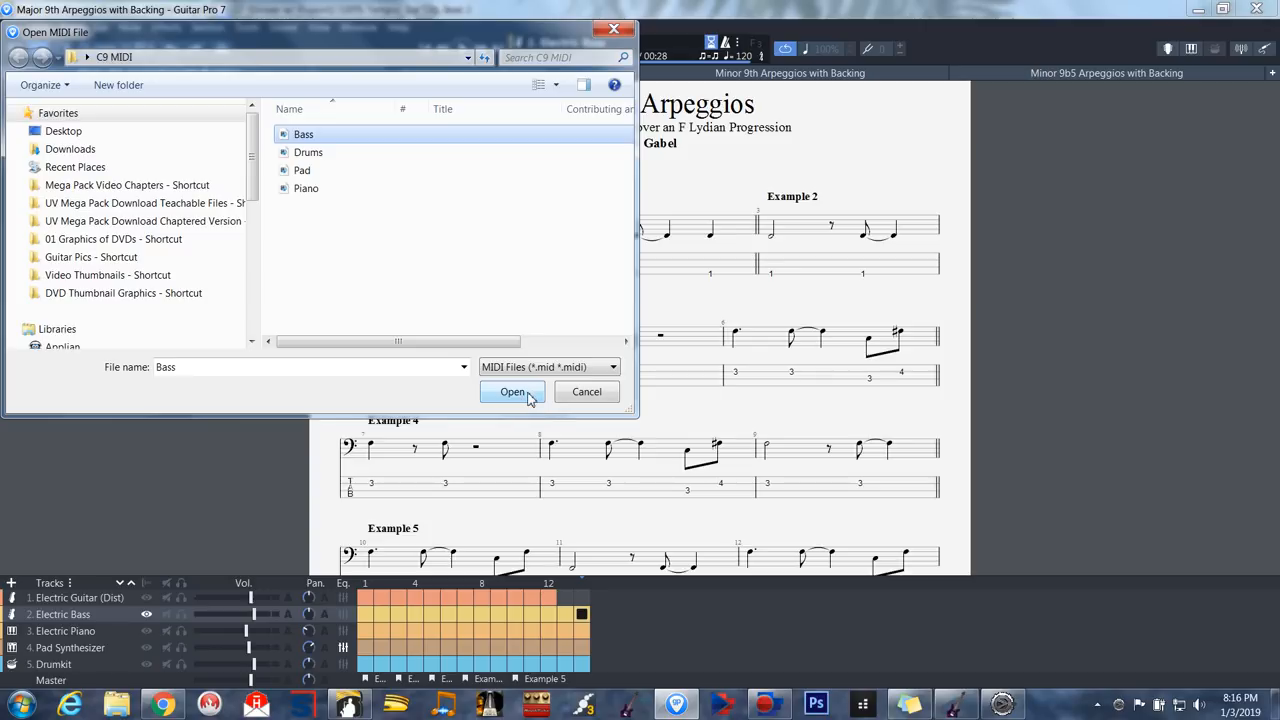
click(513, 391)
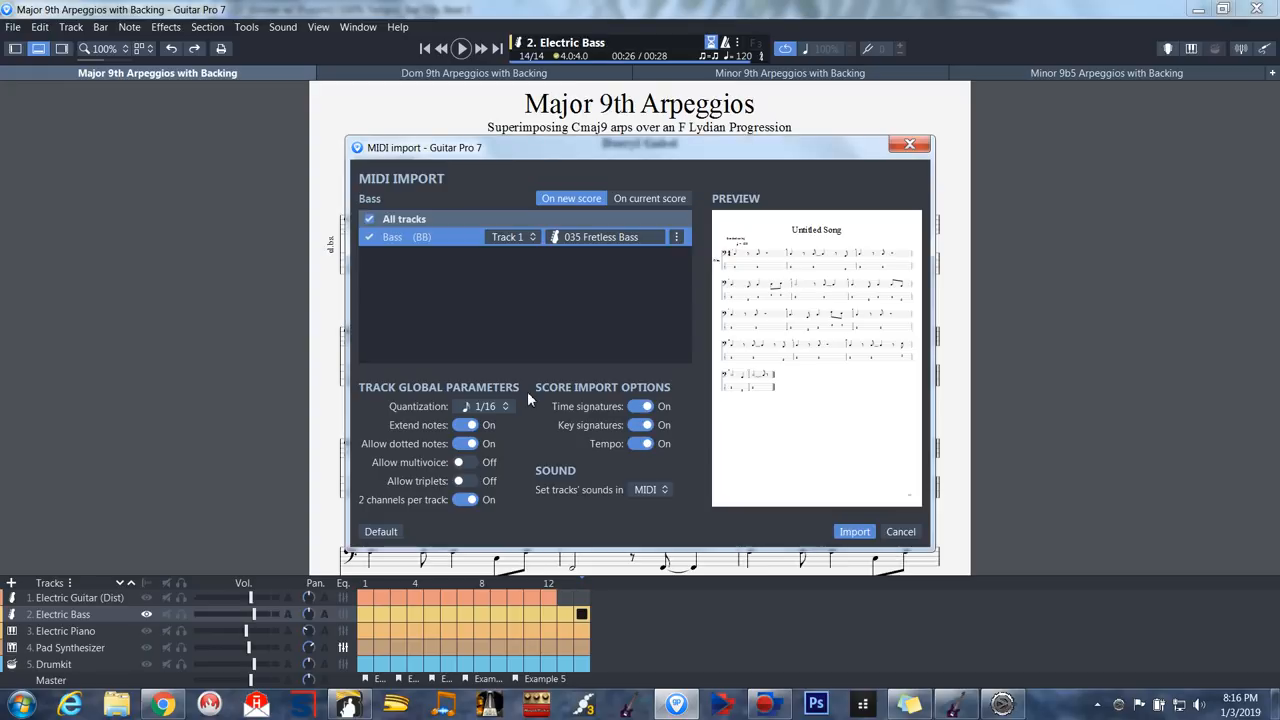
mouse_move(630, 237)
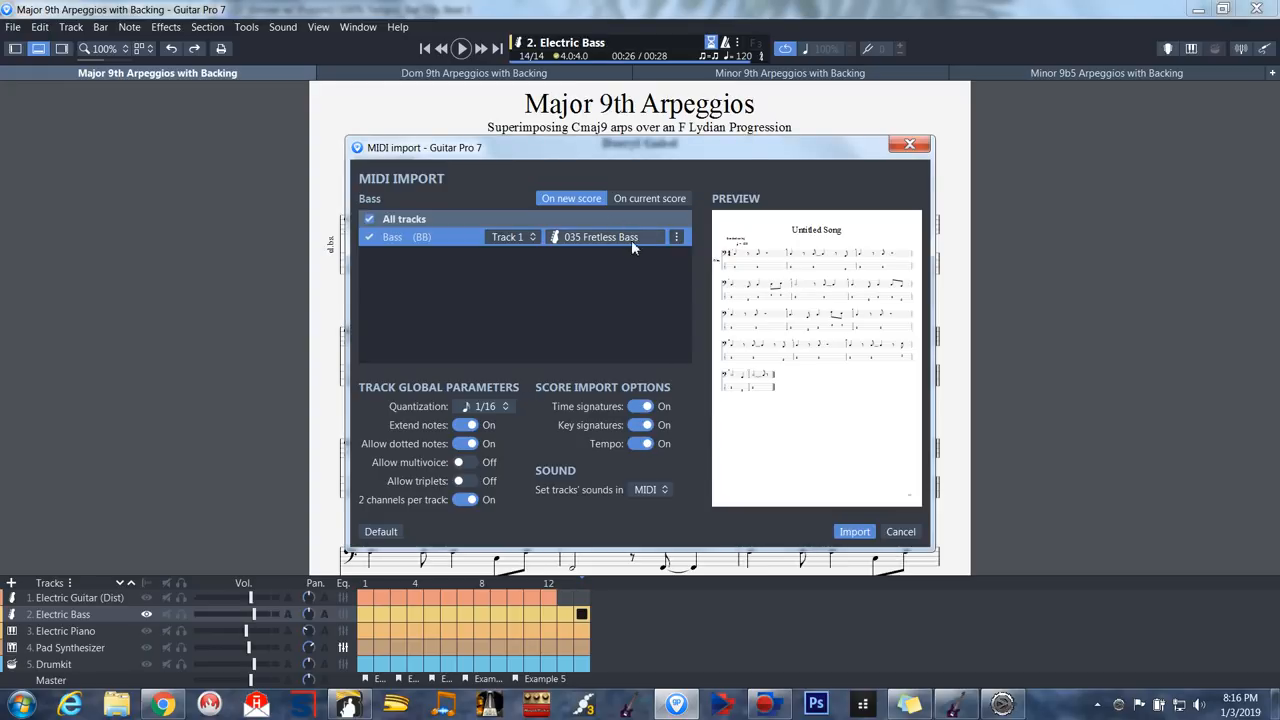
Step: Set the bass instrument to 033 Electric Bass (finger) and import it as a new score
click(601, 237)
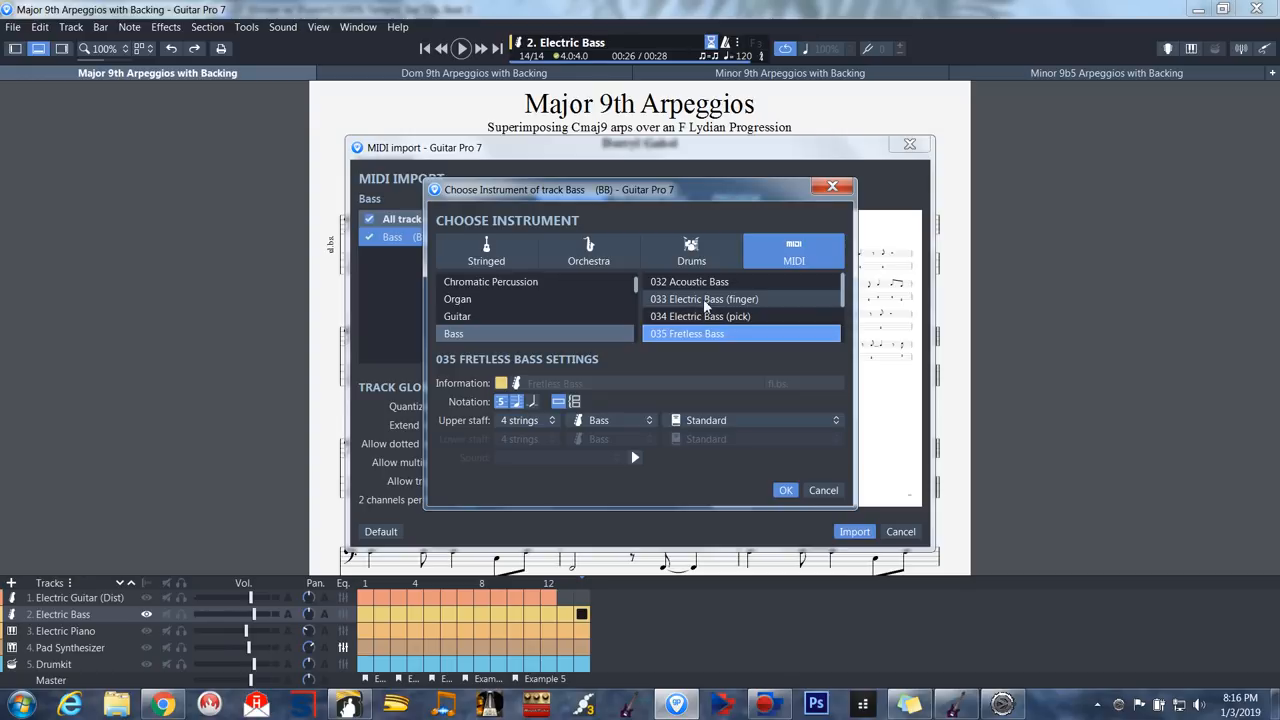
click(703, 299)
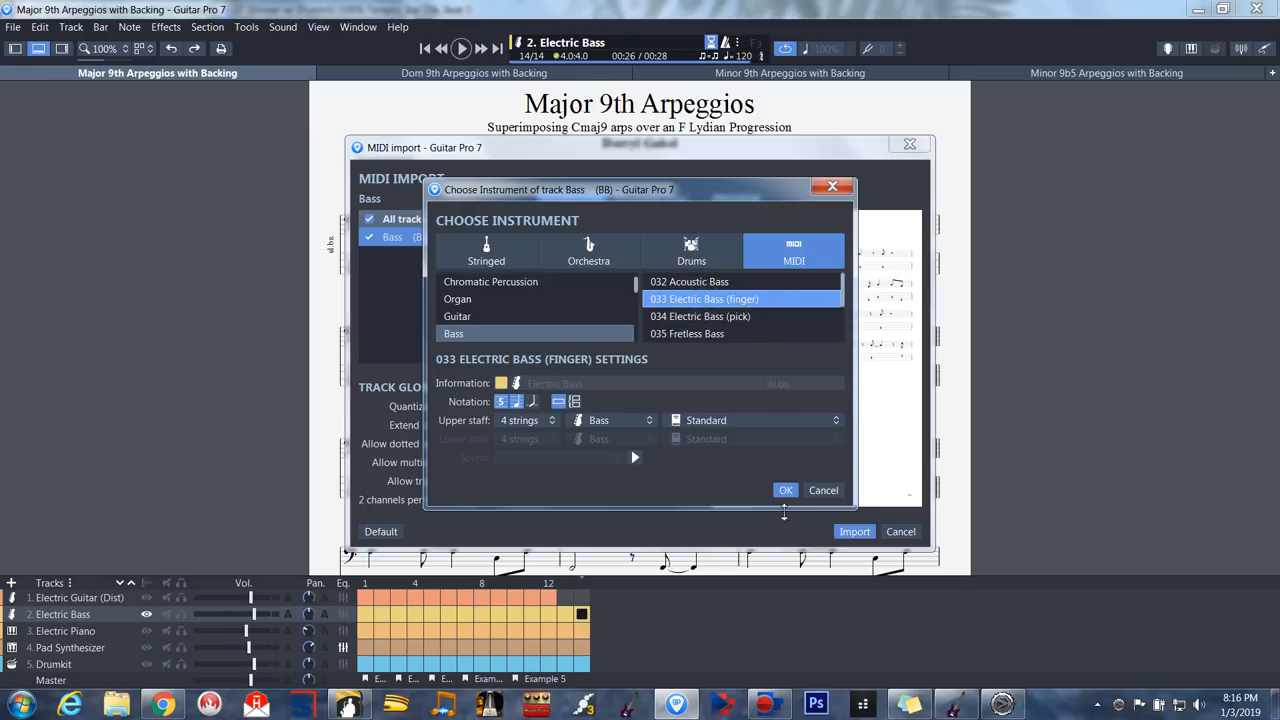
click(785, 490)
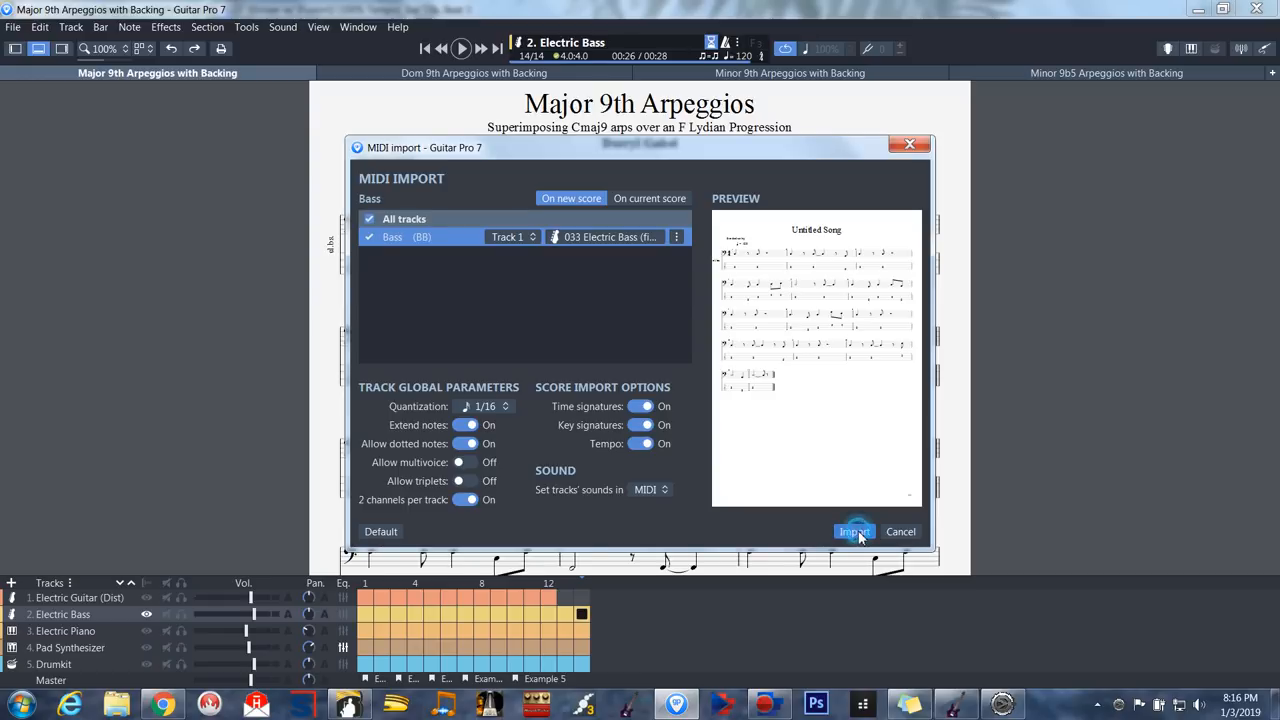
click(854, 531)
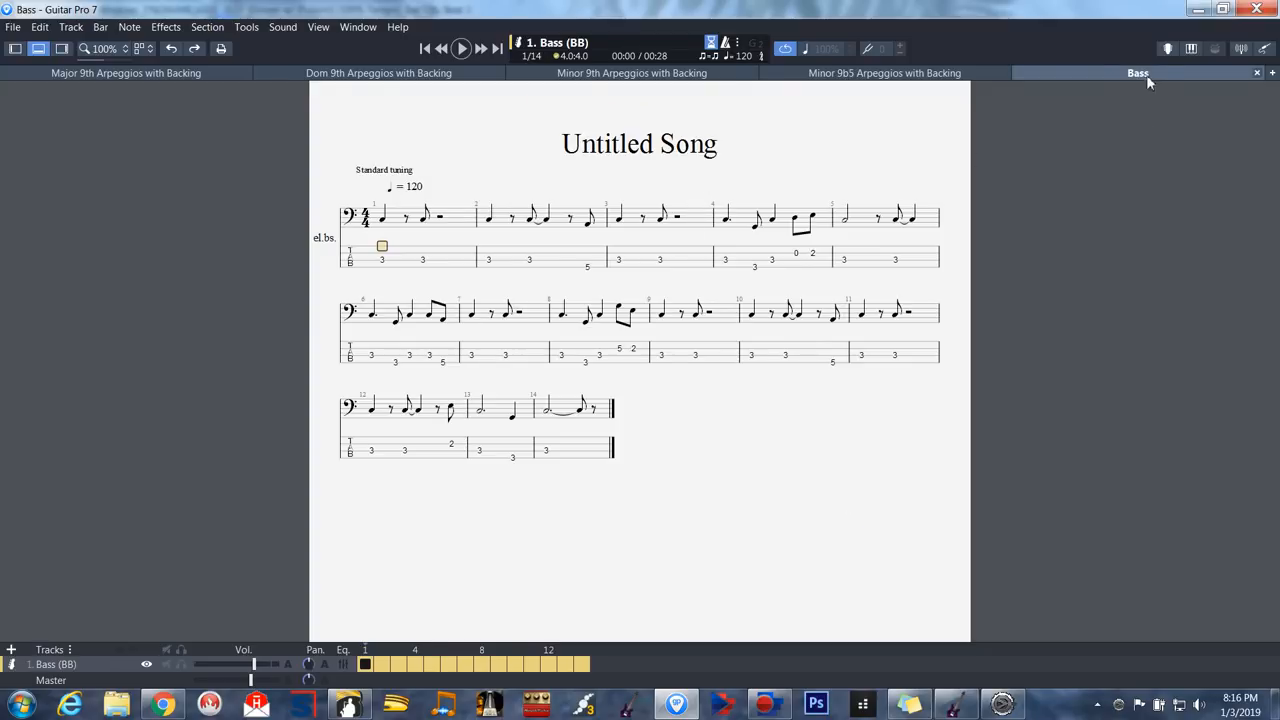
mouse_move(1138, 73)
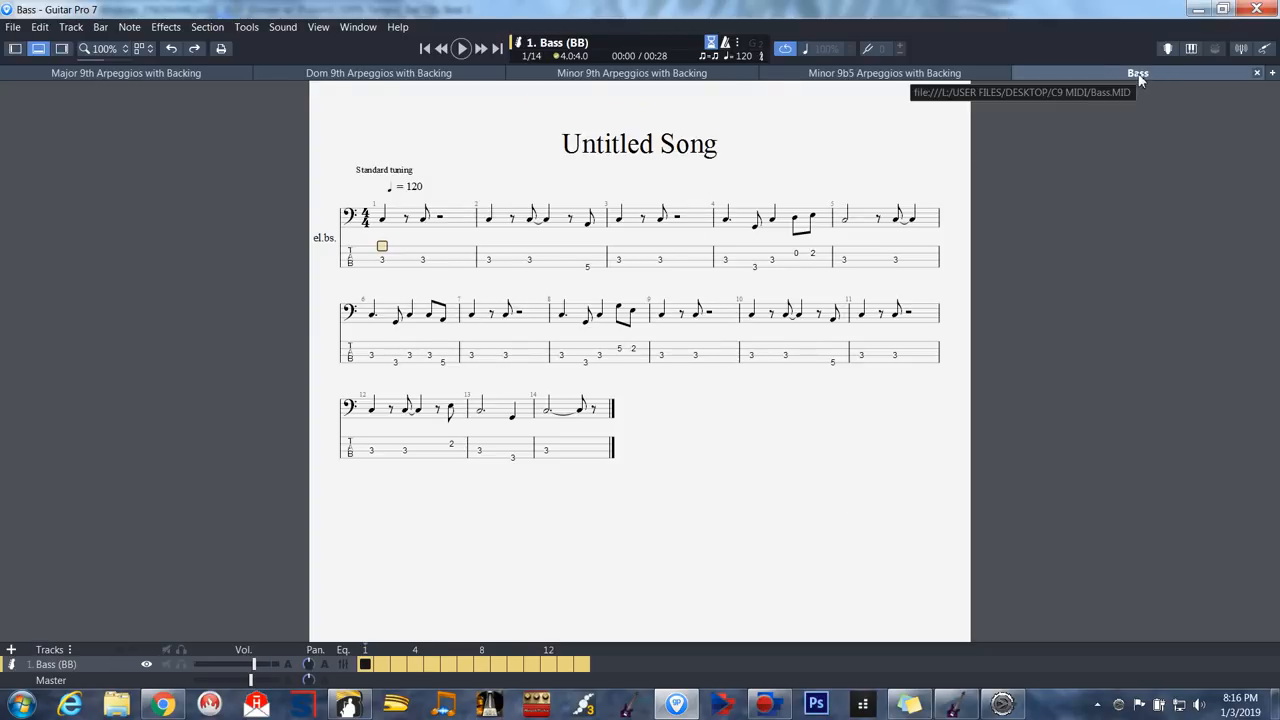
mouse_move(387, 267)
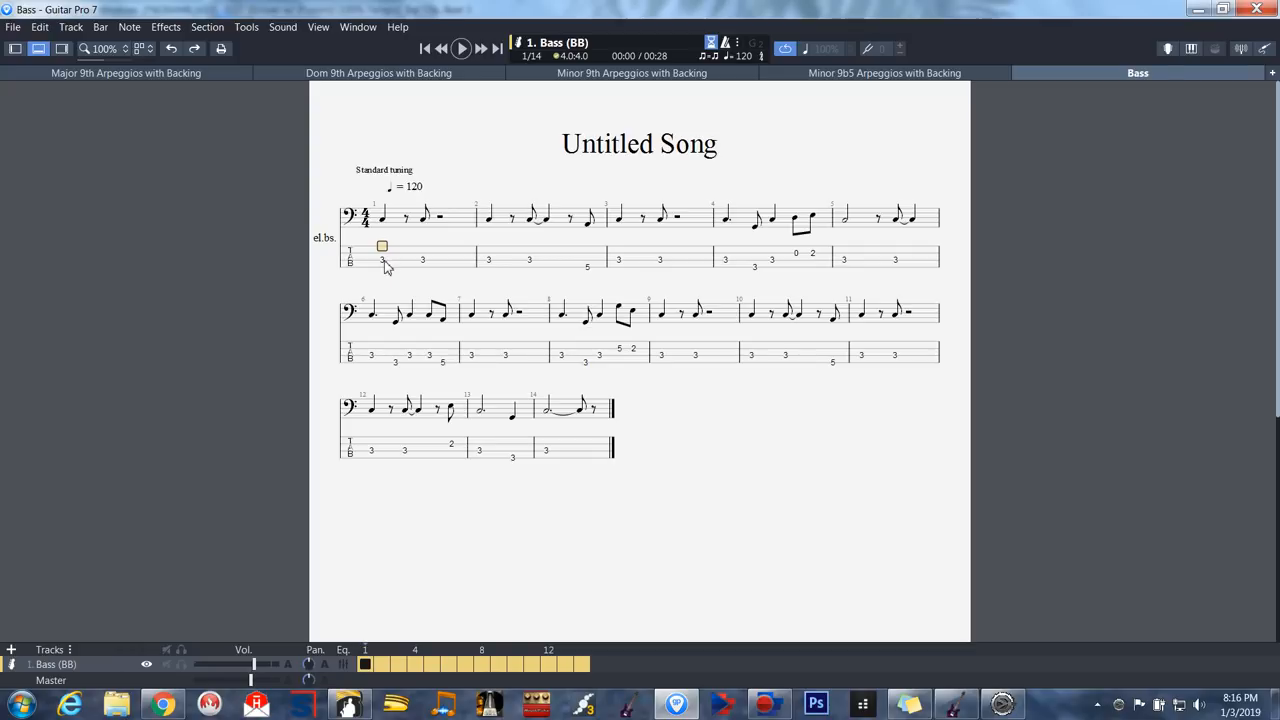
Step: Select all 14 bars of the imported bass score and copy them
drag(382, 246, 490, 260)
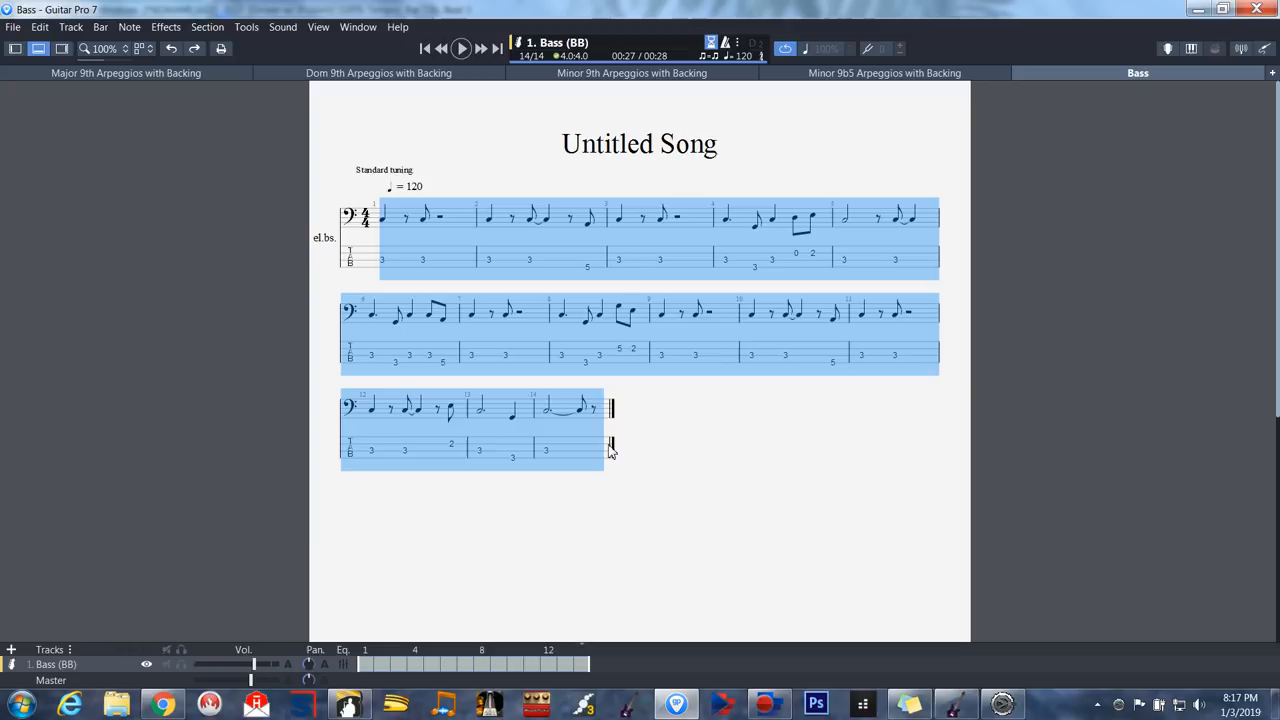
right_click(452, 250)
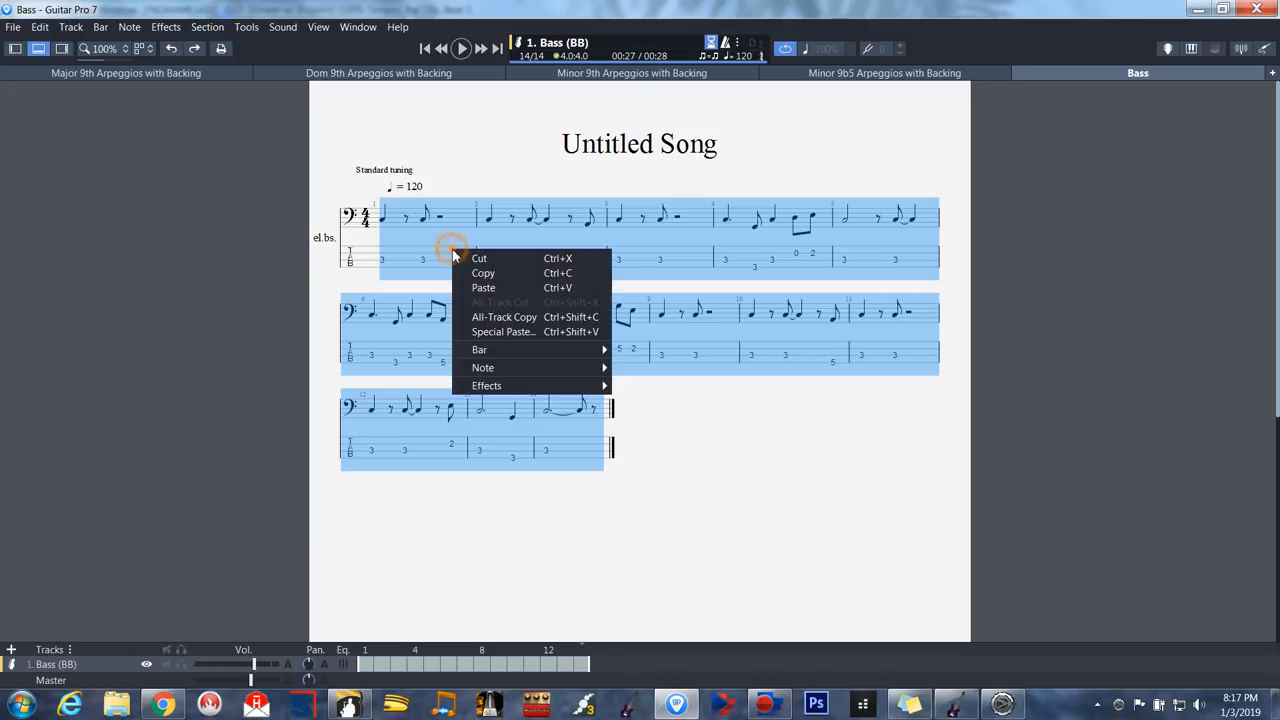
mouse_move(483, 273)
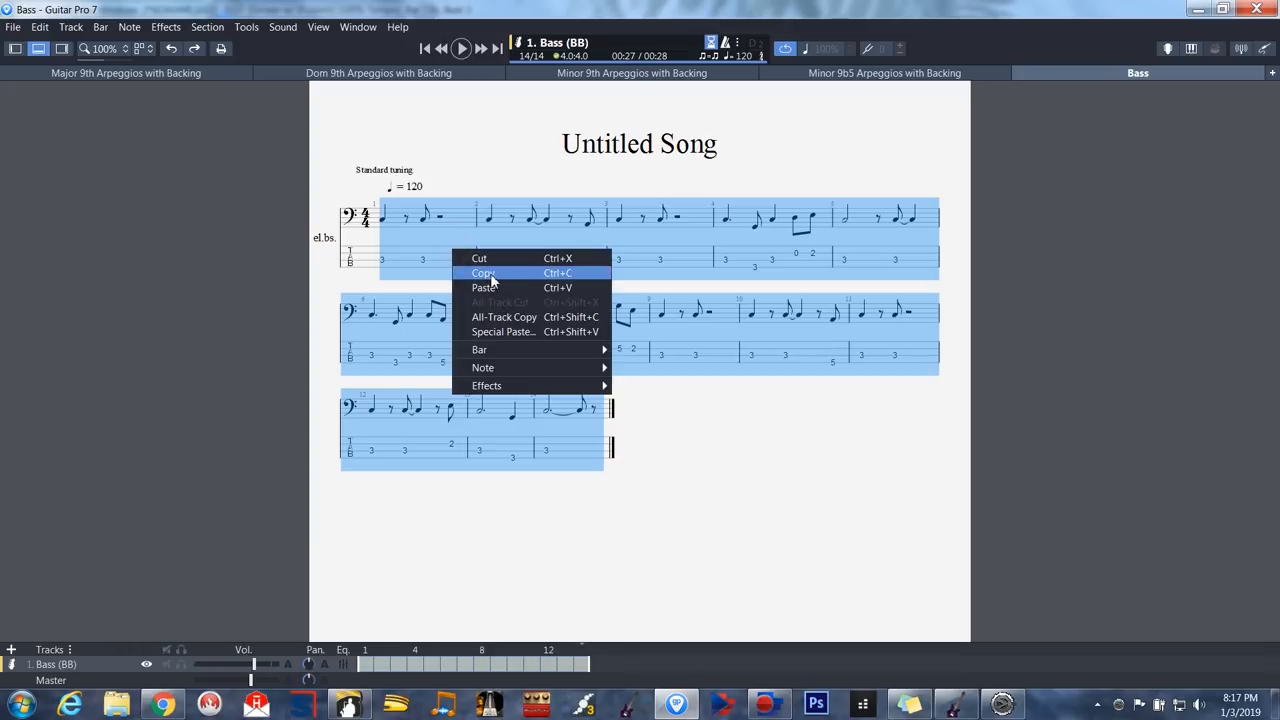
click(125, 72)
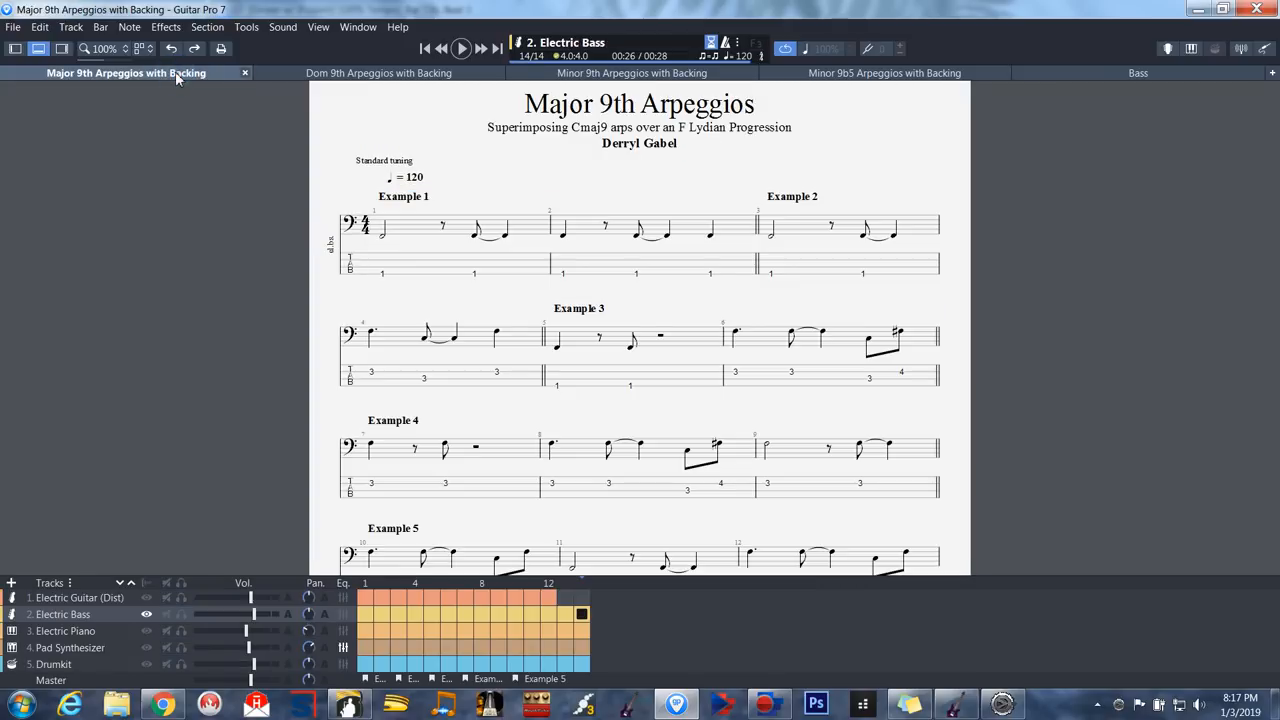
mouse_move(200, 108)
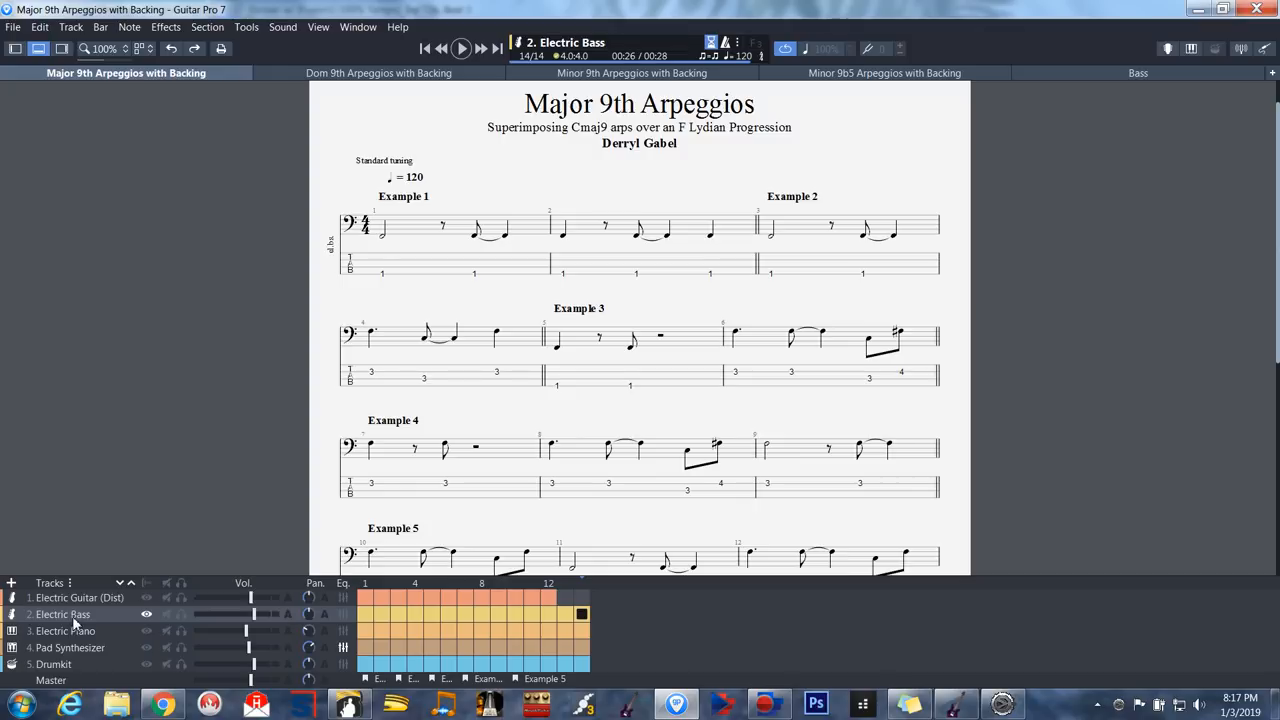
mouse_move(115, 620)
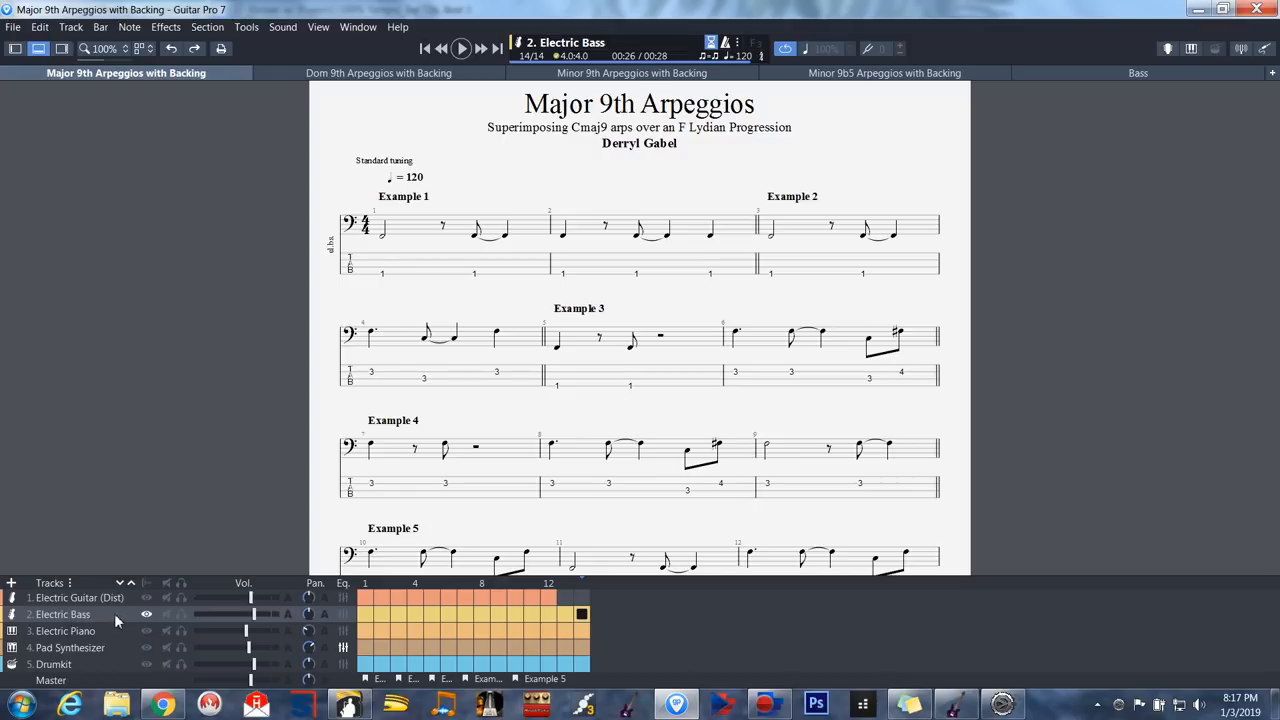
mouse_move(380, 280)
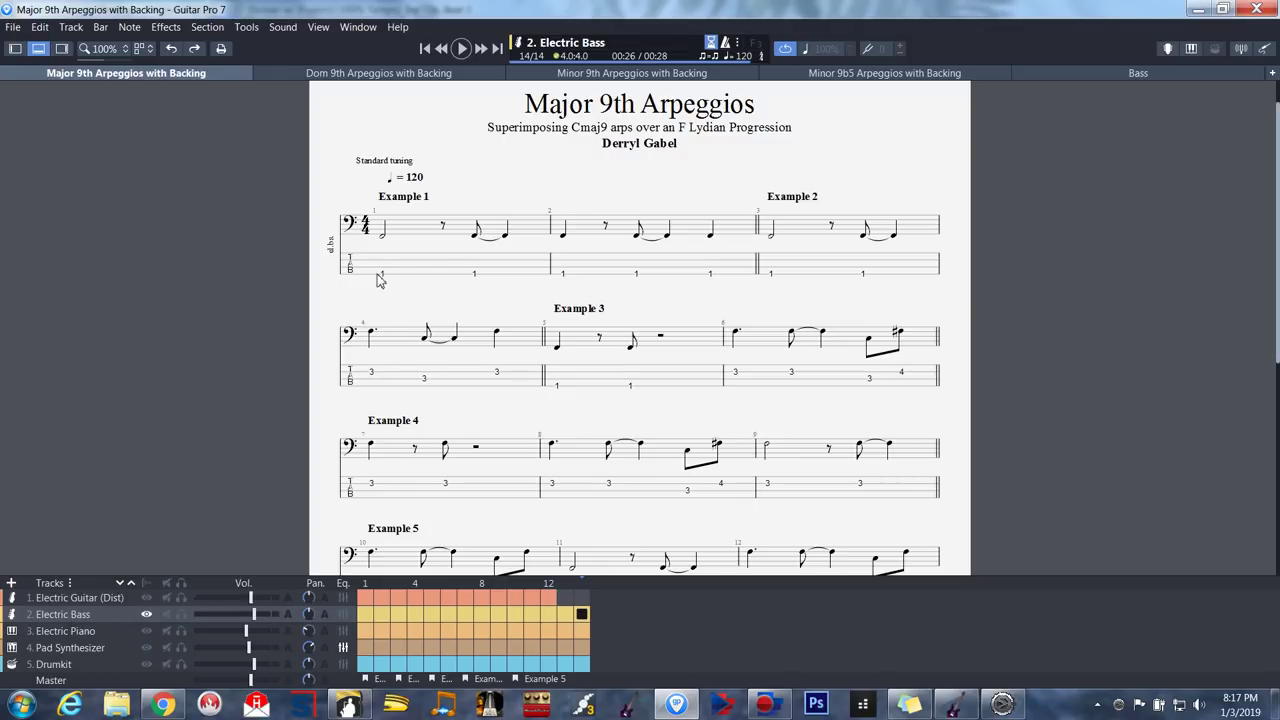
Step: Place the edit position on the Electric Bass part's first note and bring up its edit menu
click(381, 273)
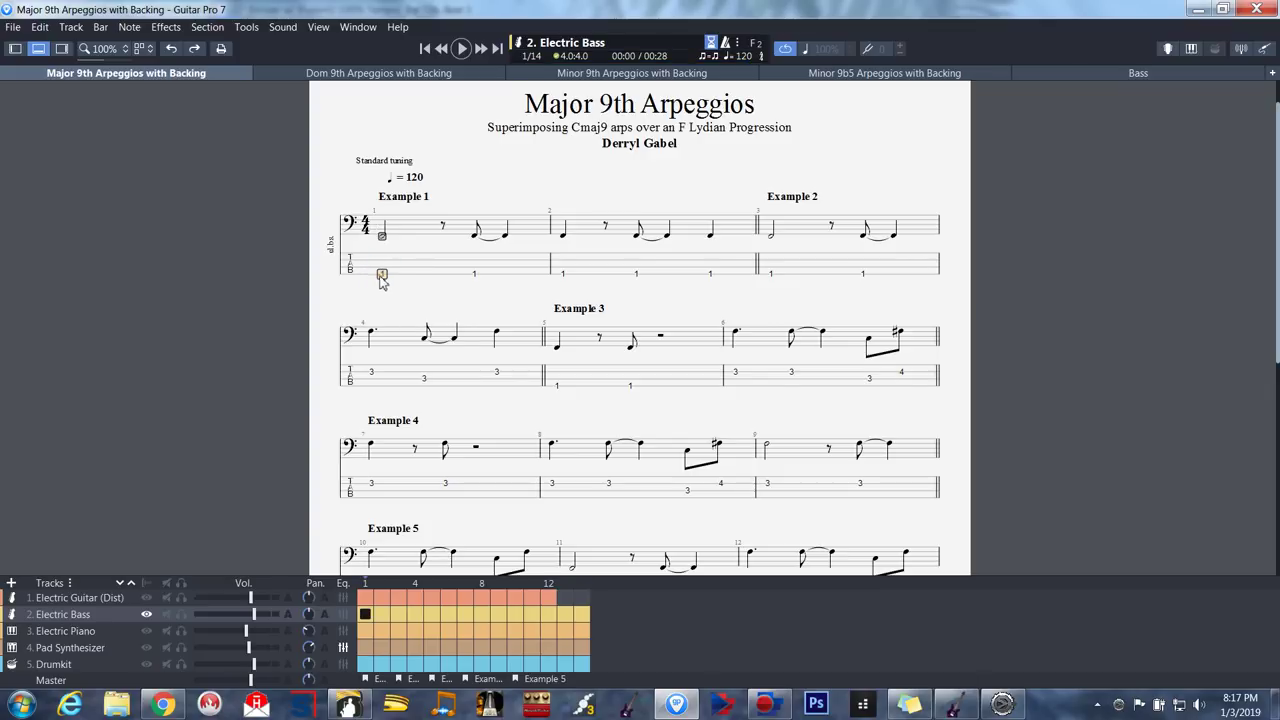
click(382, 232)
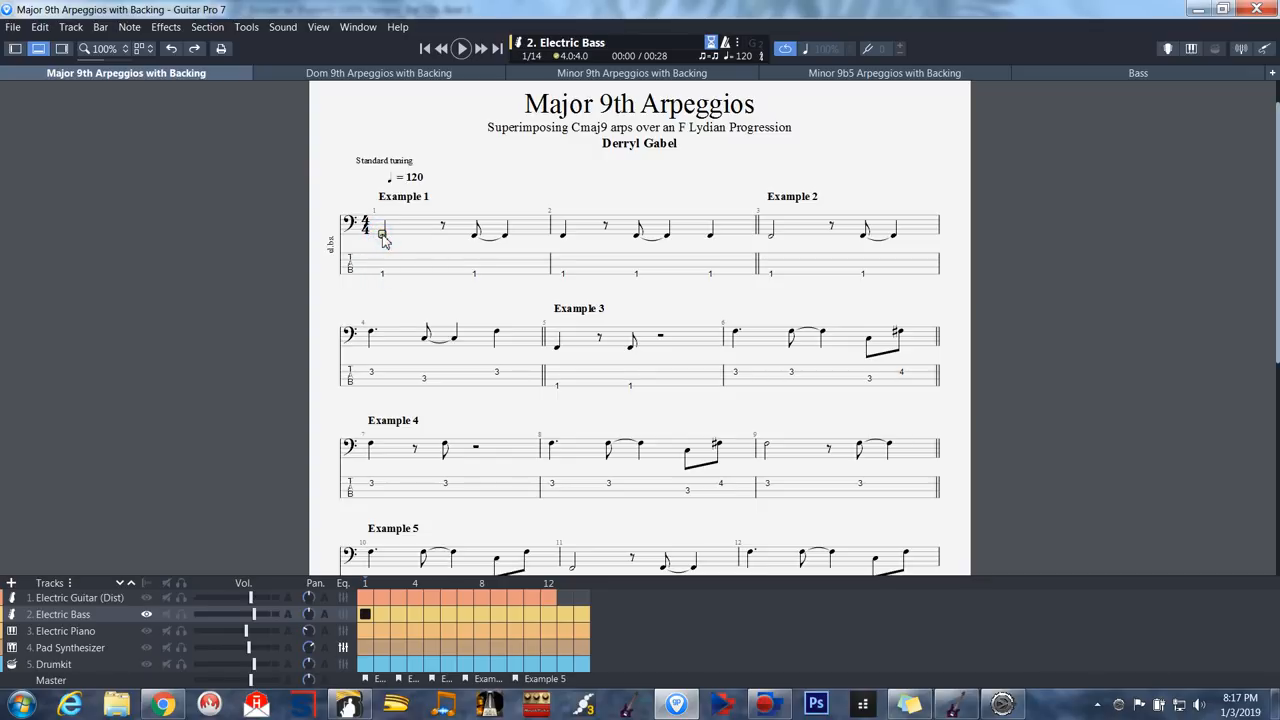
right_click(382, 232)
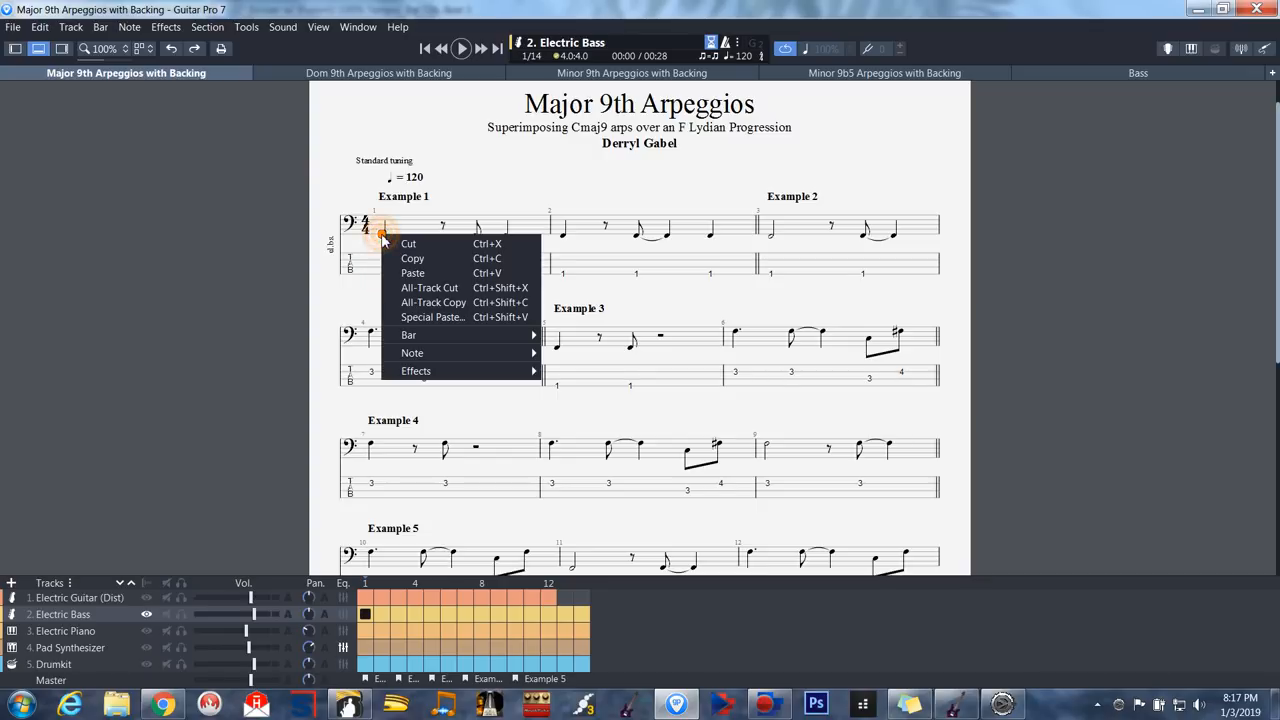
mouse_move(897, 281)
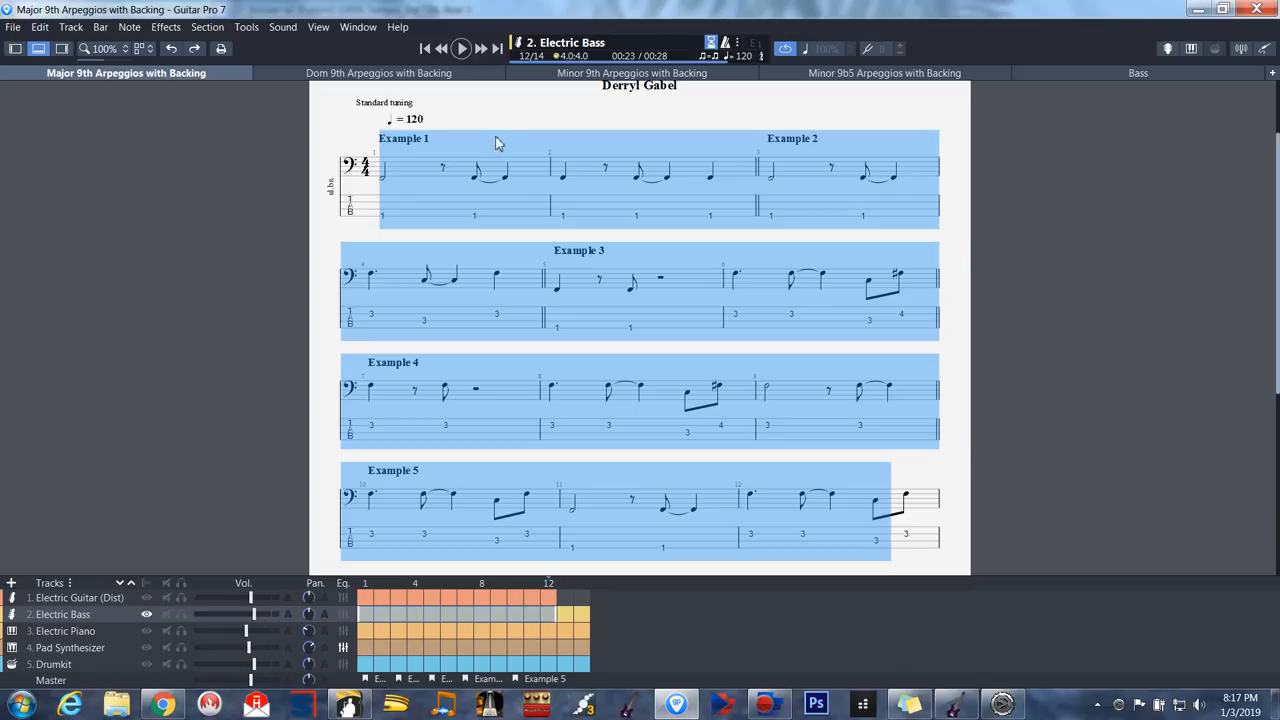
scroll(up, 3)
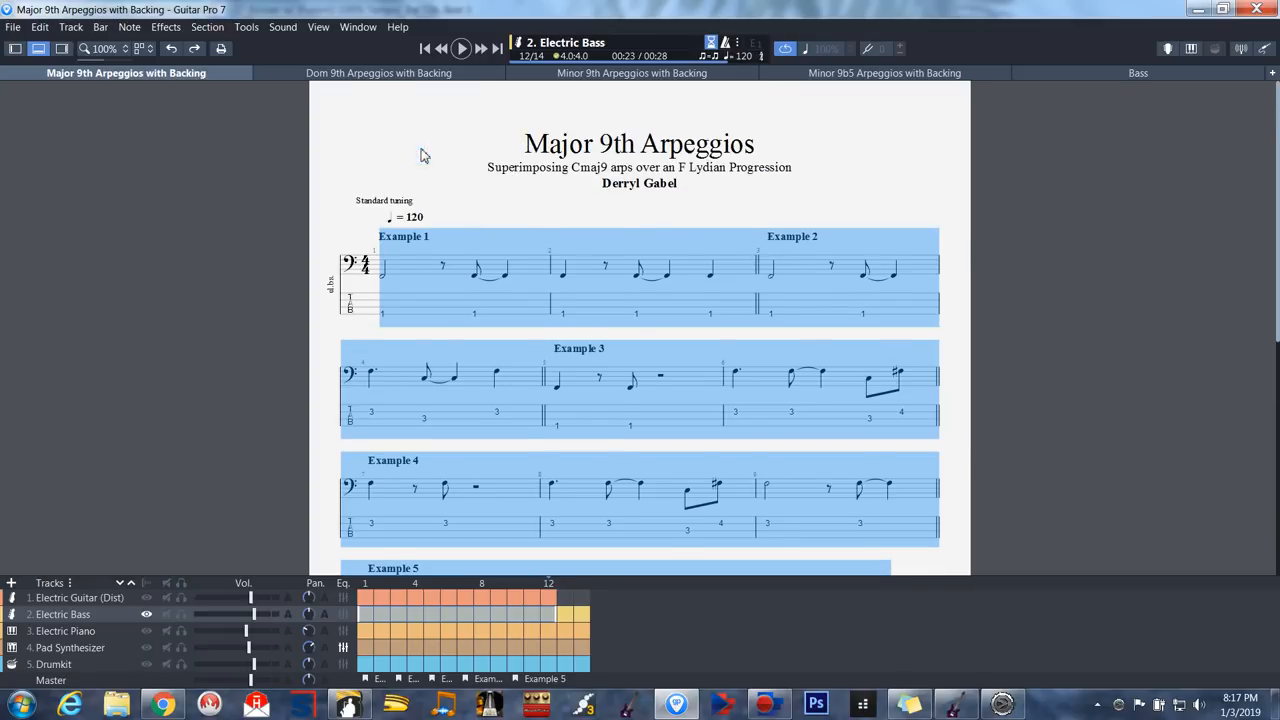
mouse_move(1007, 198)
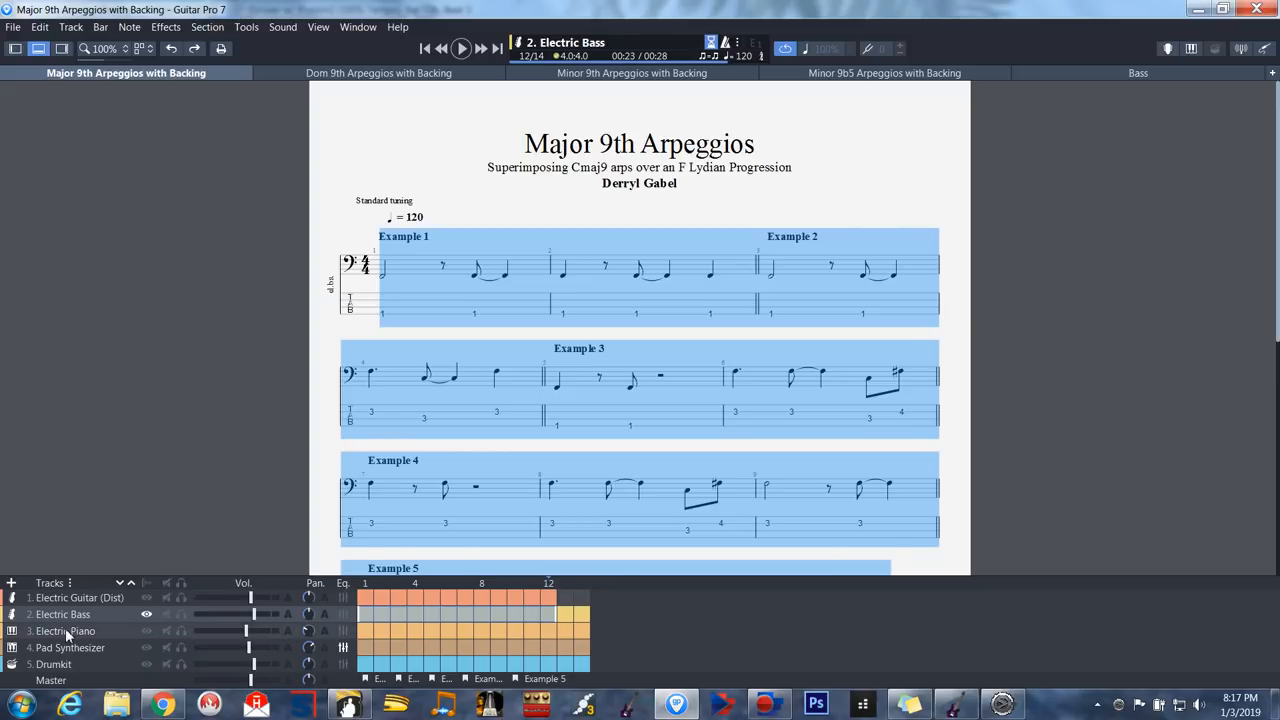
Step: Close the extra arpeggio score tabs and switch to the imported Bass score
click(65, 631)
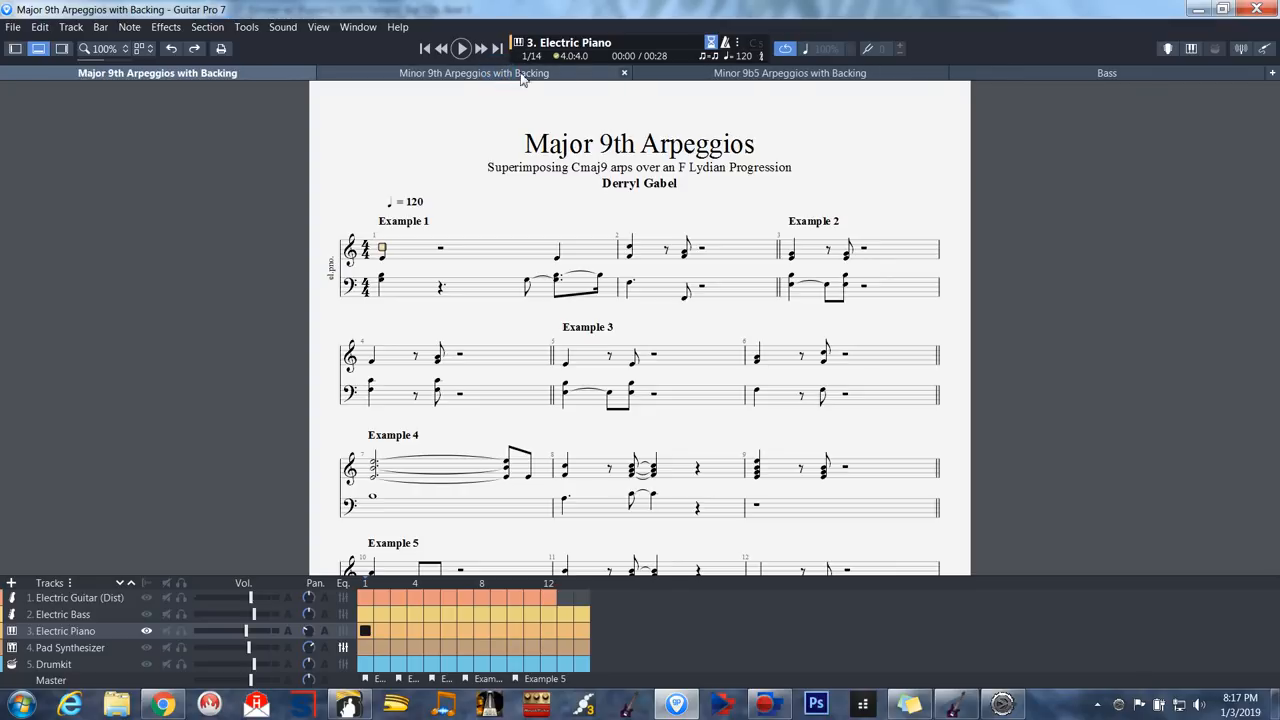
click(624, 72)
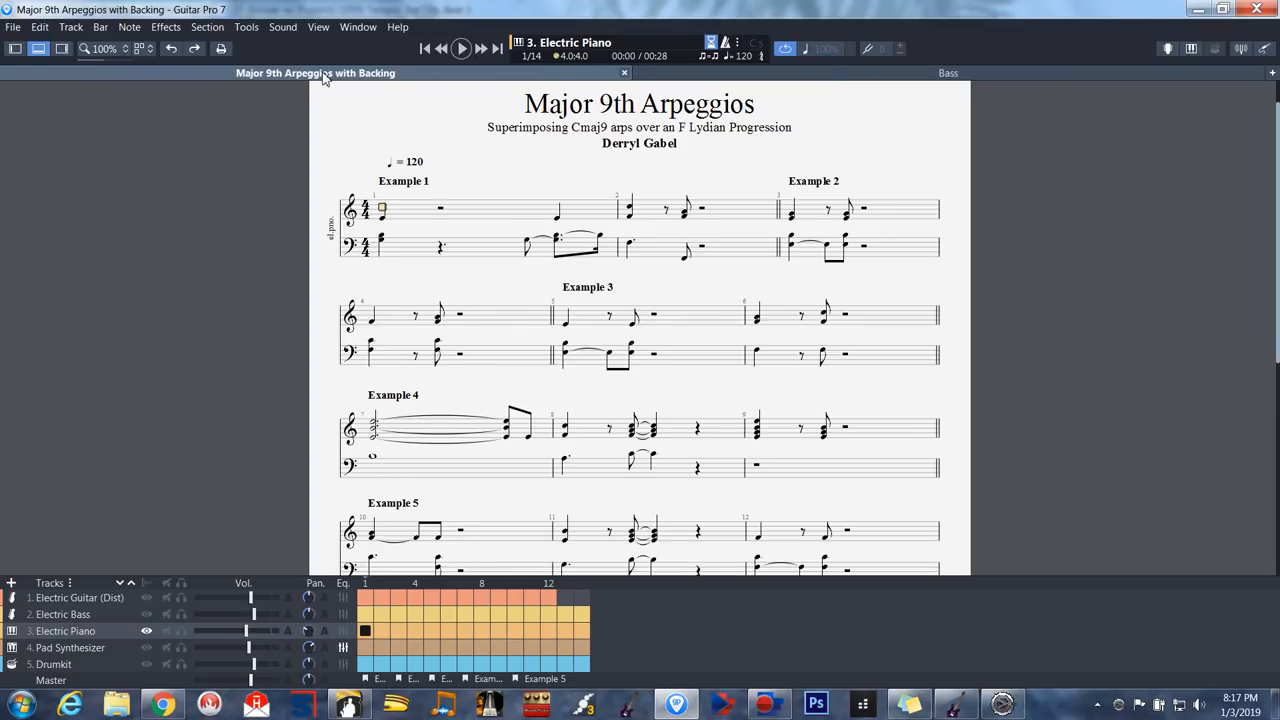
click(947, 72)
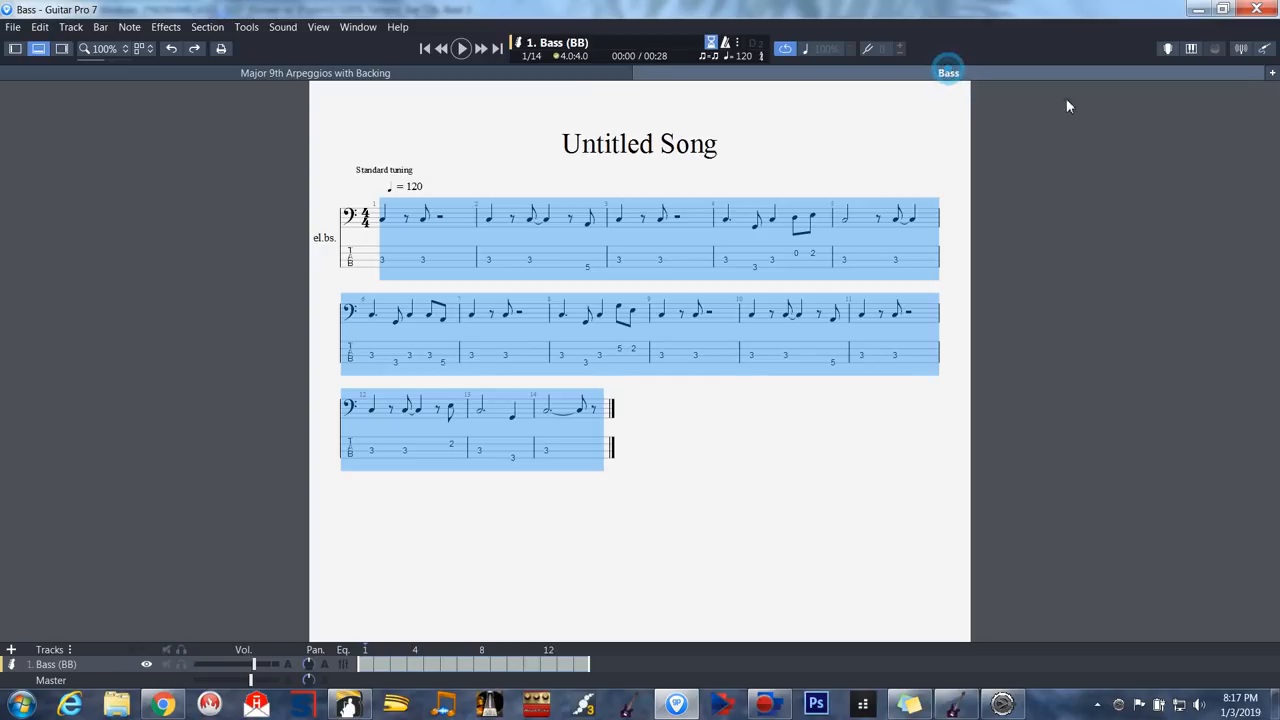
mouse_move(463, 293)
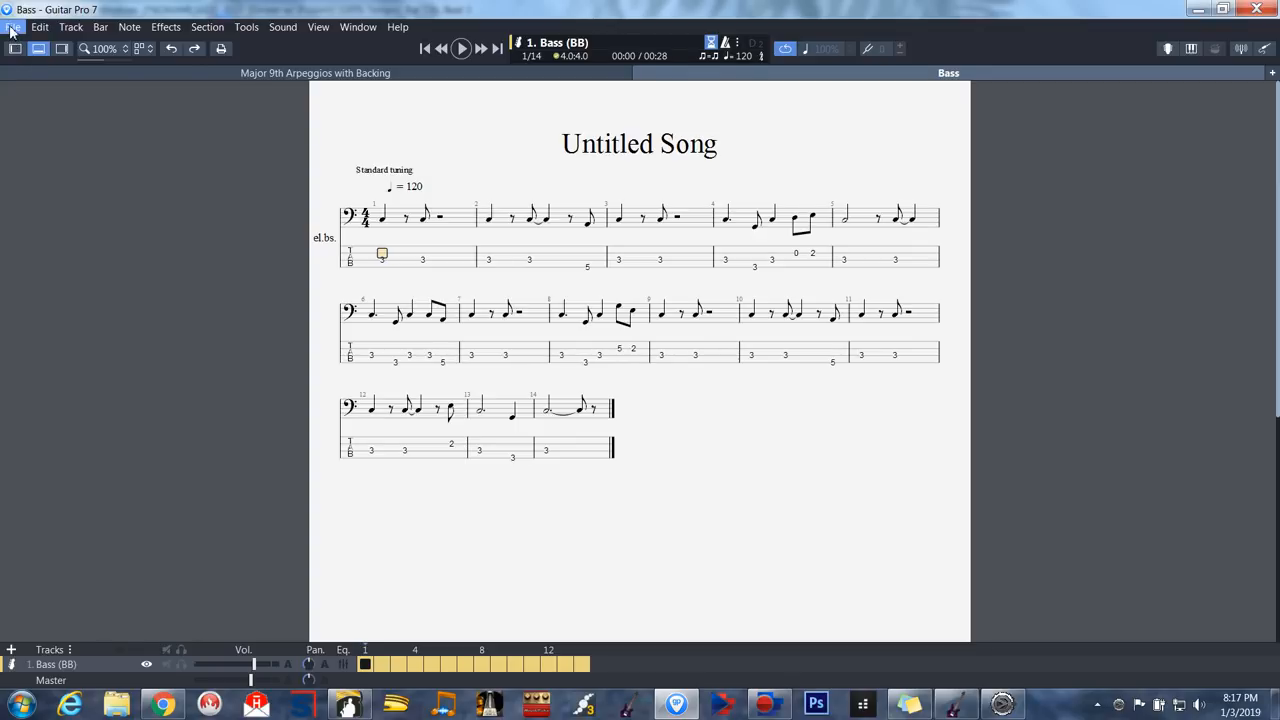
Step: Import the Piano MIDI file 'On new score' as a separate 14-bar score
click(13, 27)
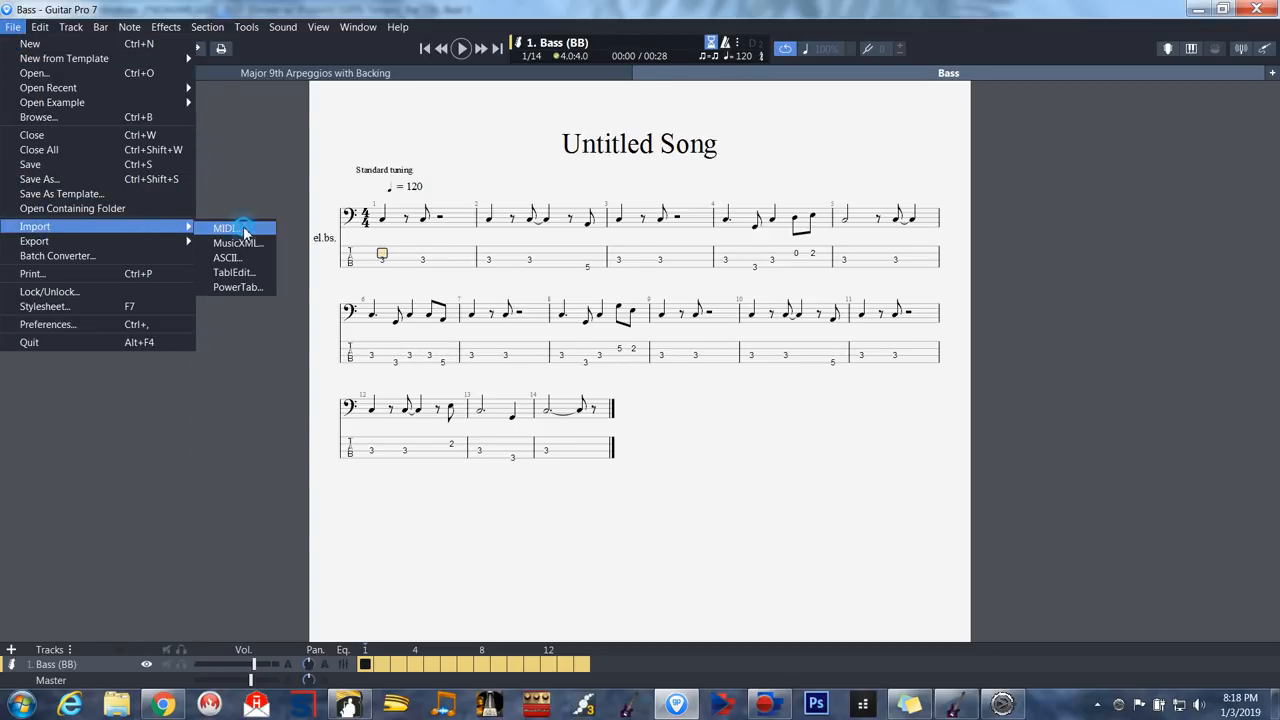
click(223, 228)
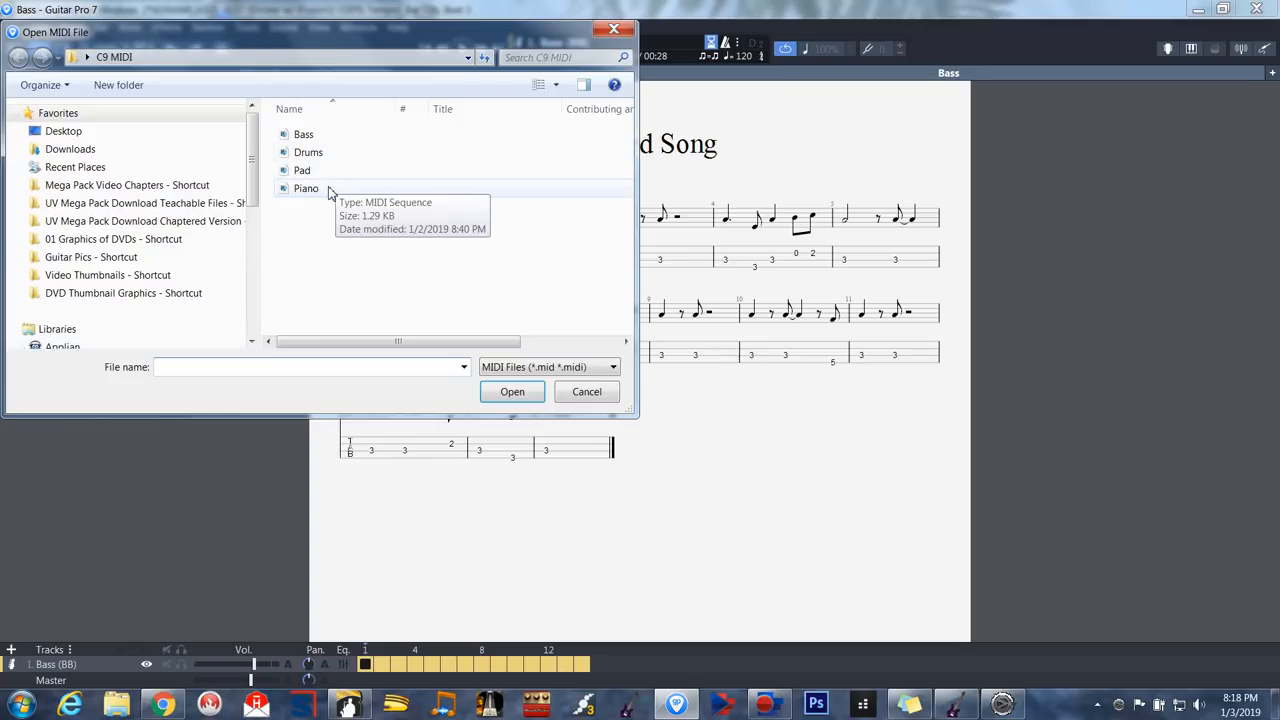
click(306, 188)
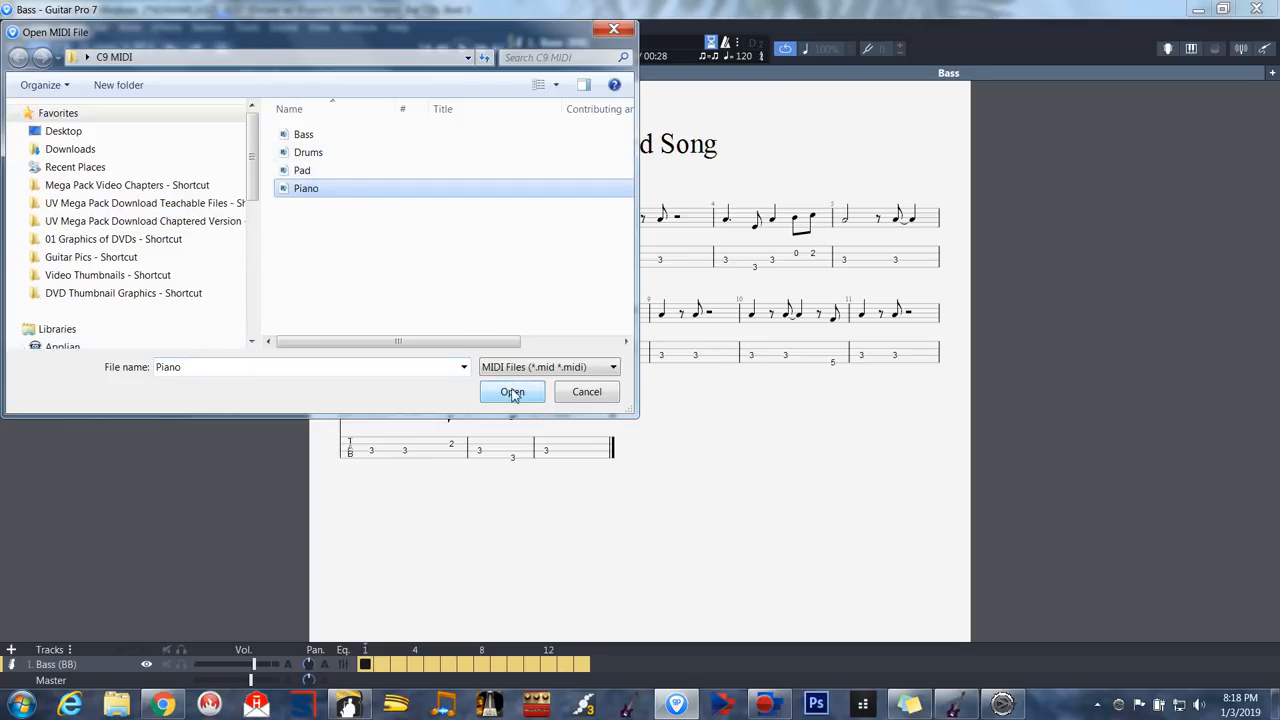
click(512, 391)
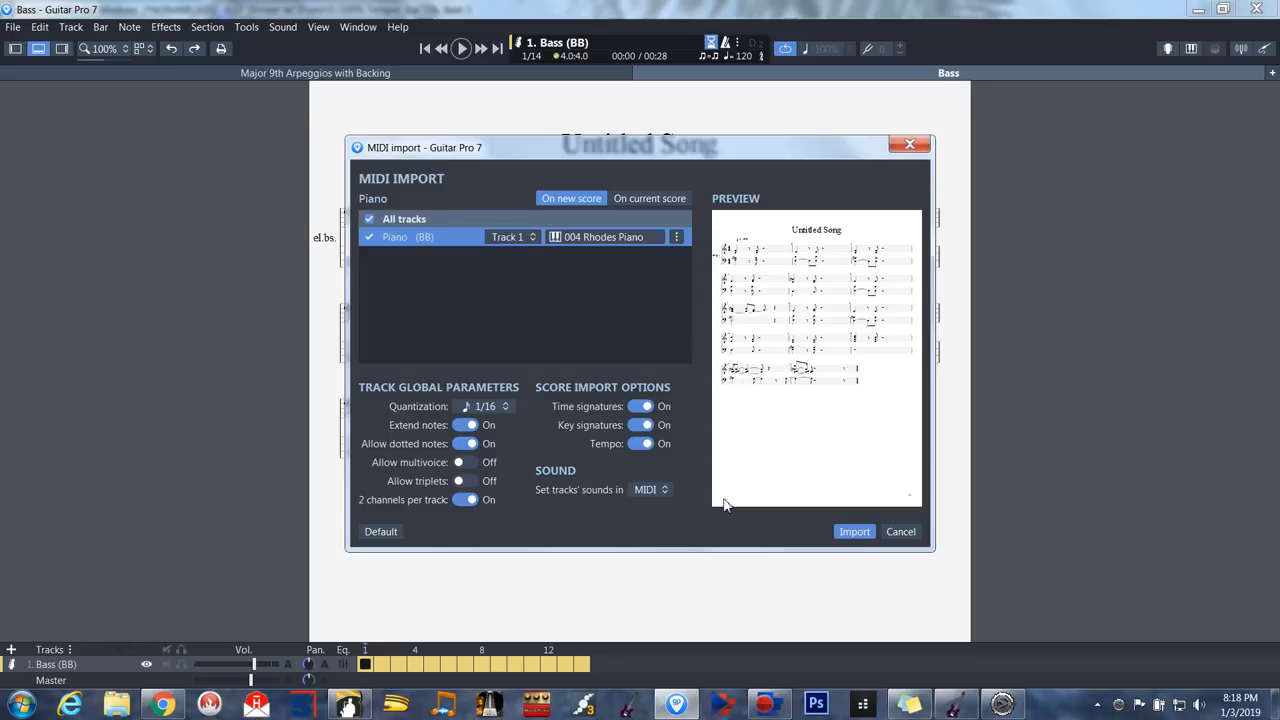
mouse_move(598, 449)
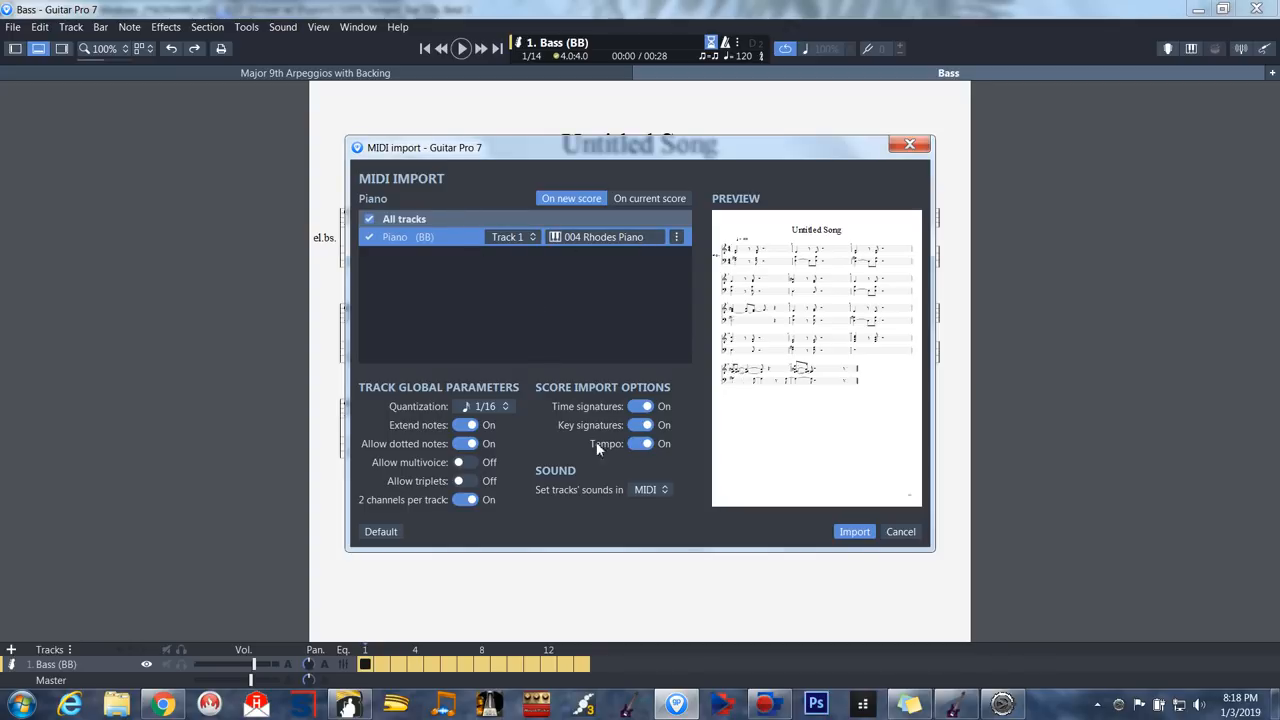
mouse_move(798, 563)
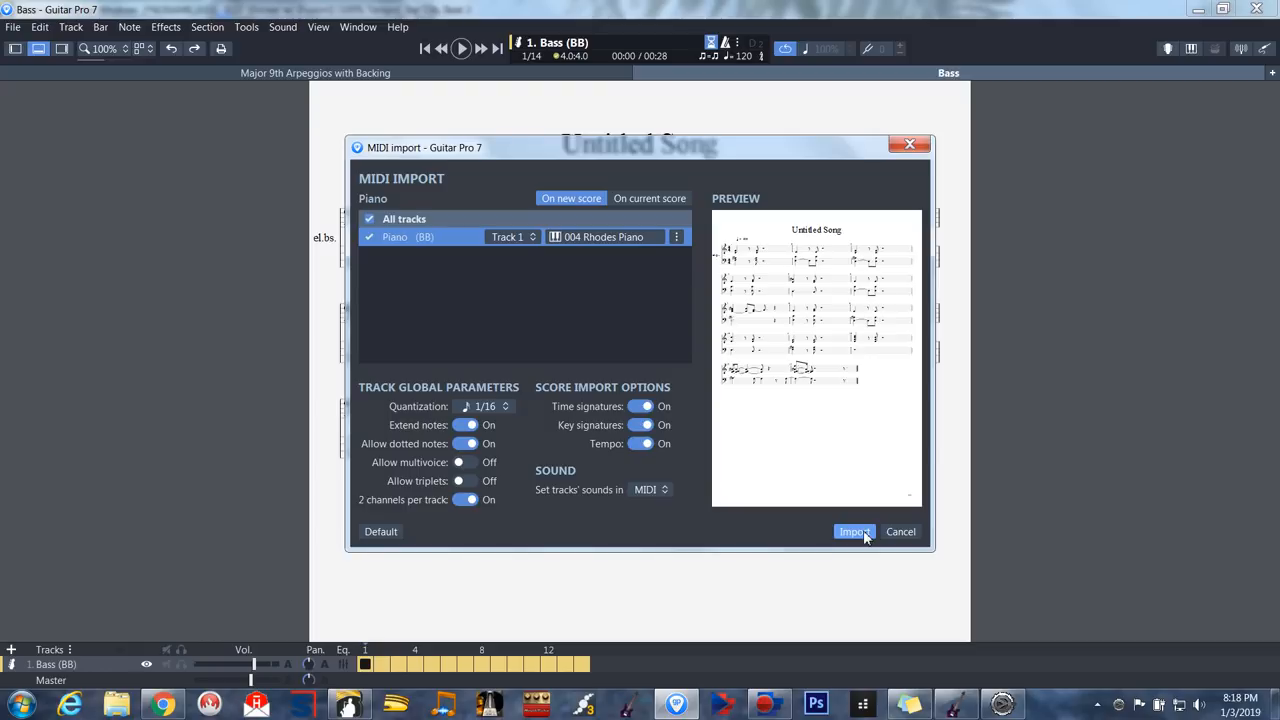
click(854, 531)
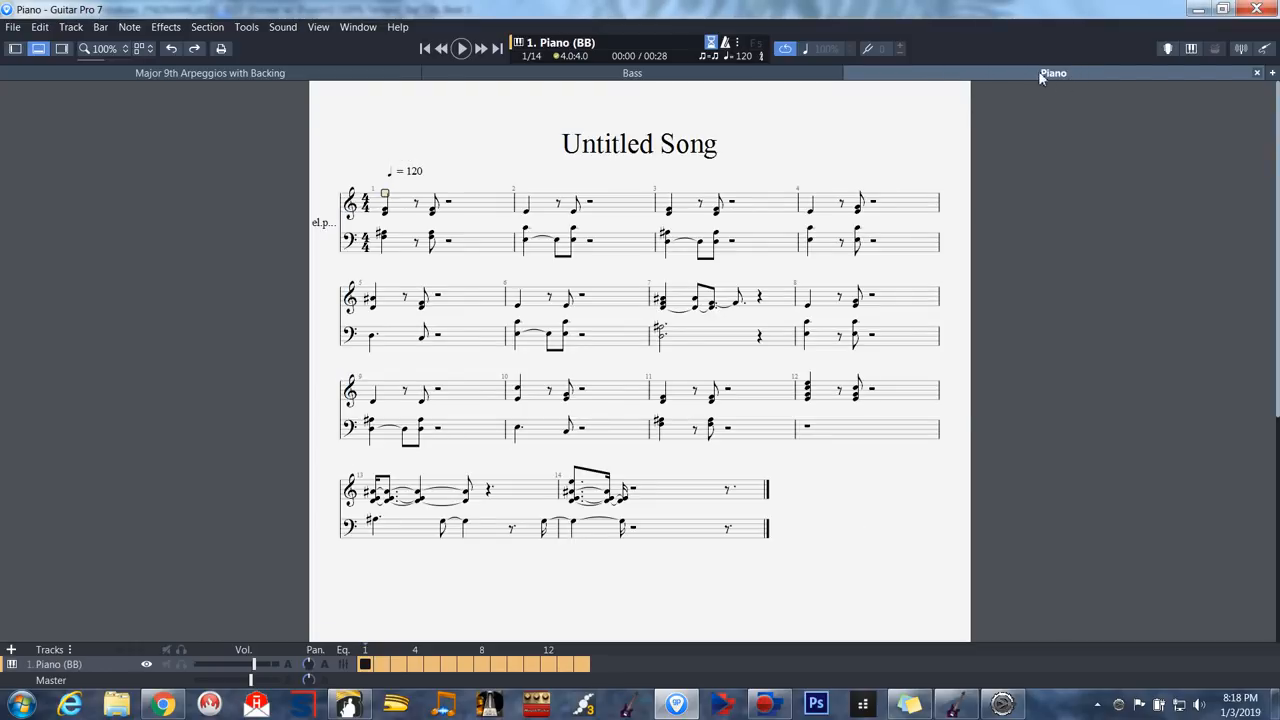
mouse_move(1053, 73)
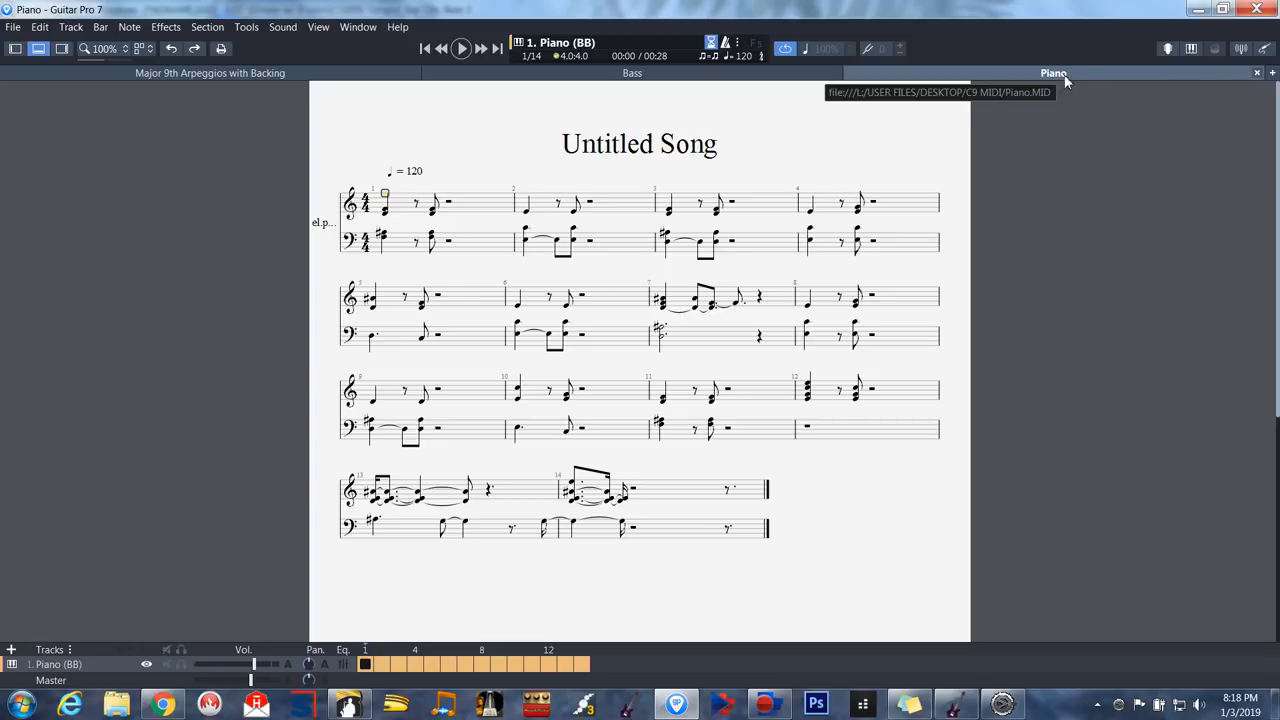
mouse_move(1060, 85)
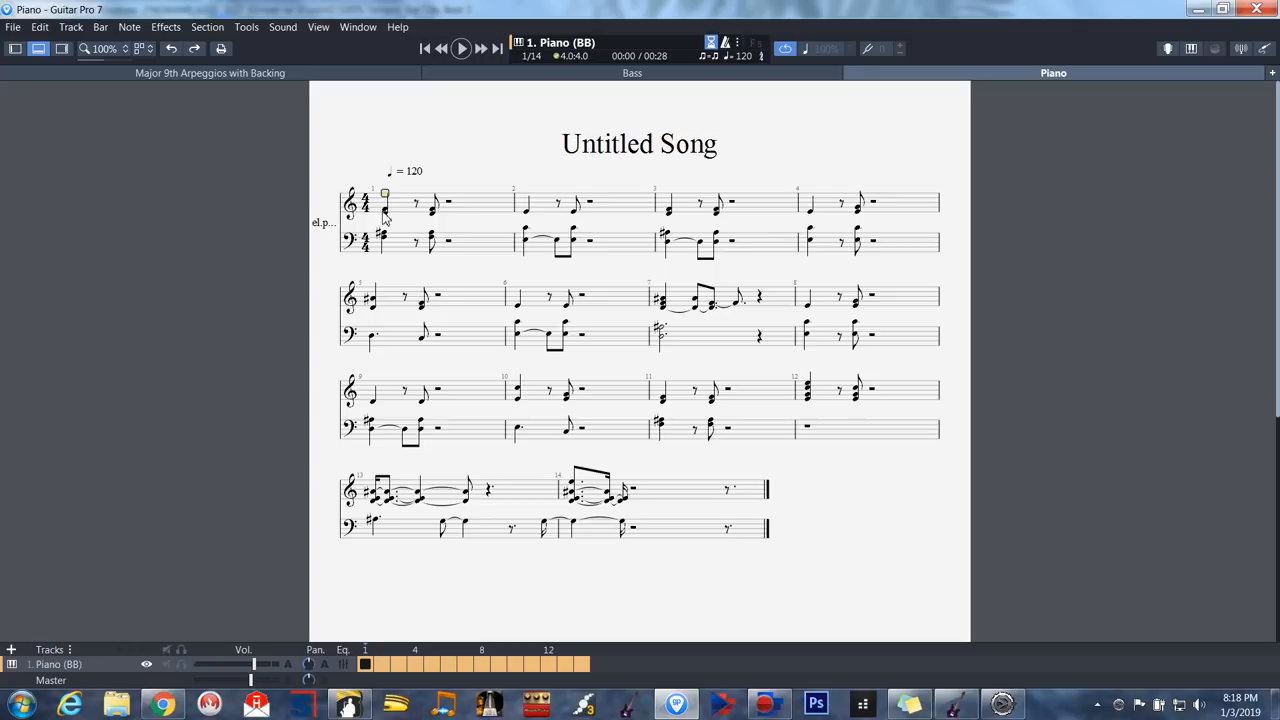
Step: Copy the piano treble staff bars and paste them into the Electric Piano track
click(385, 210)
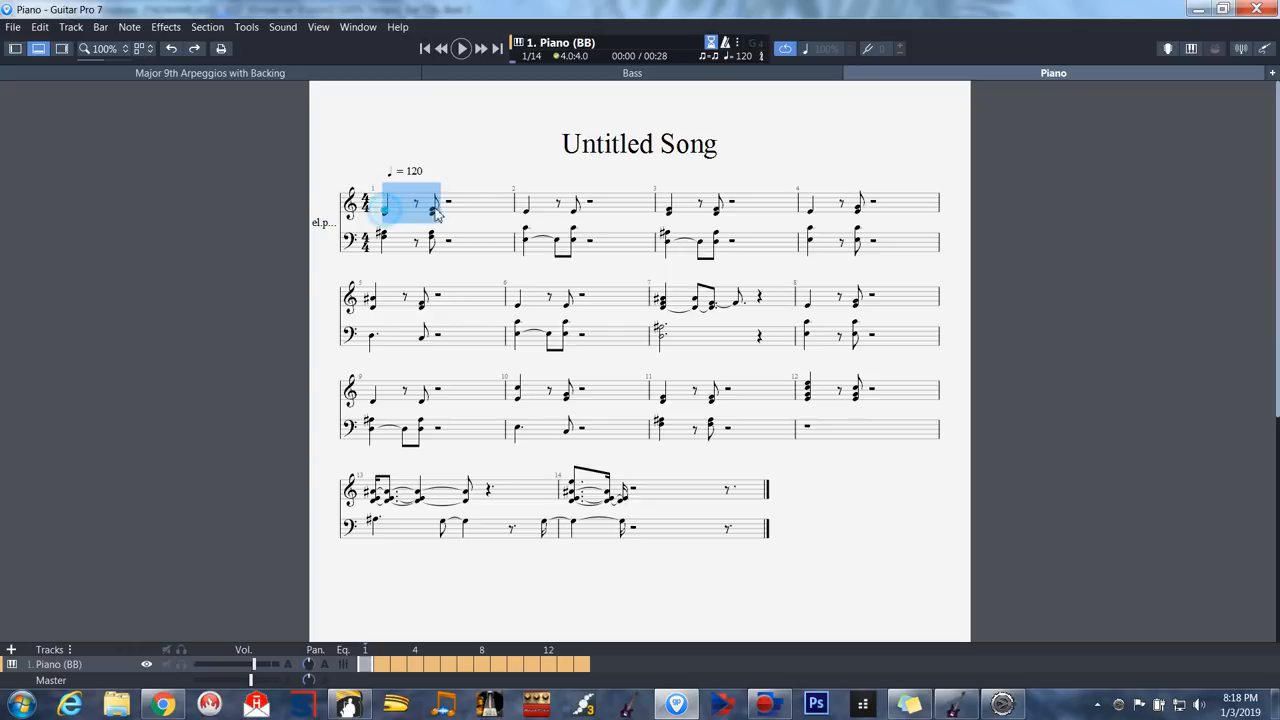
drag(435, 203, 910, 203)
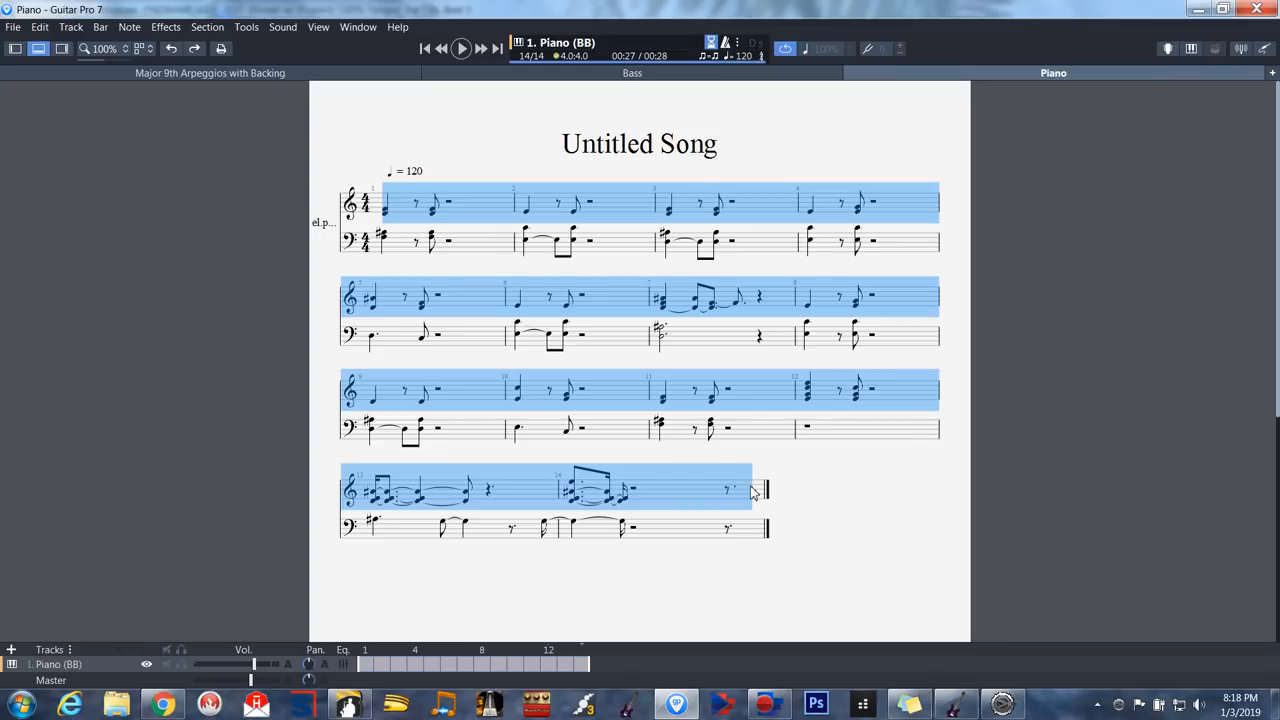
mouse_move(710, 494)
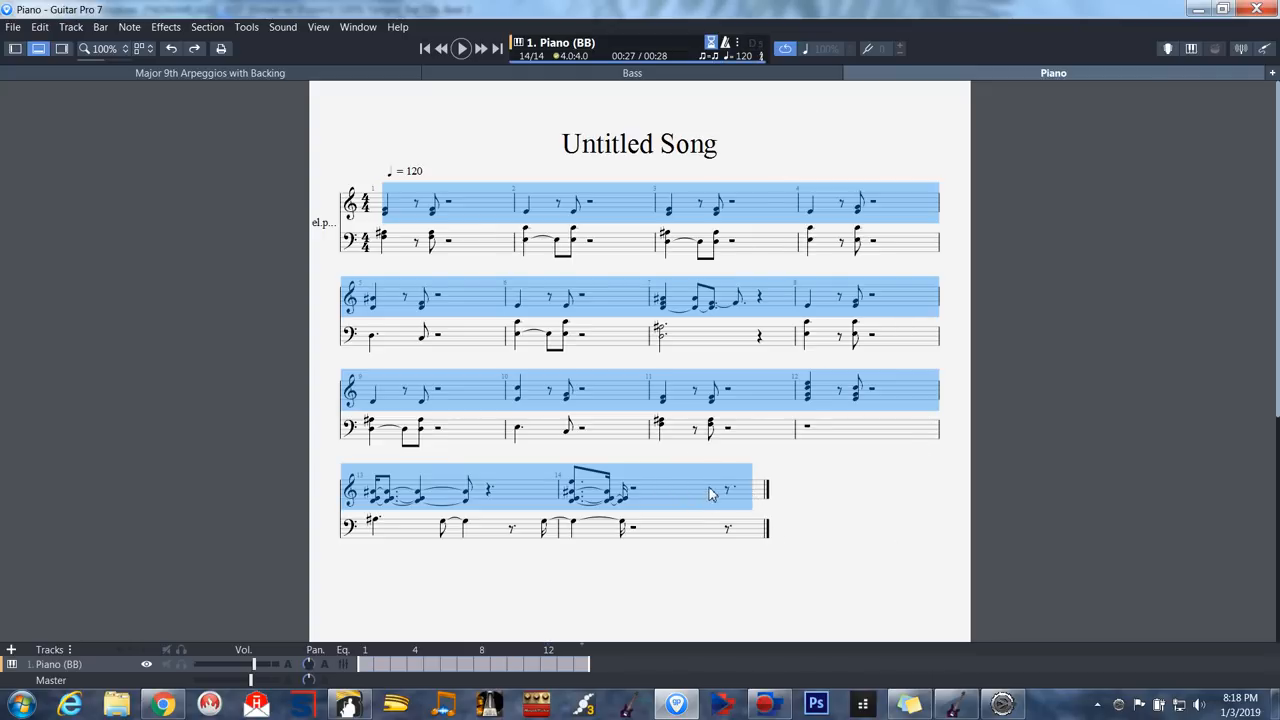
right_click(710, 490)
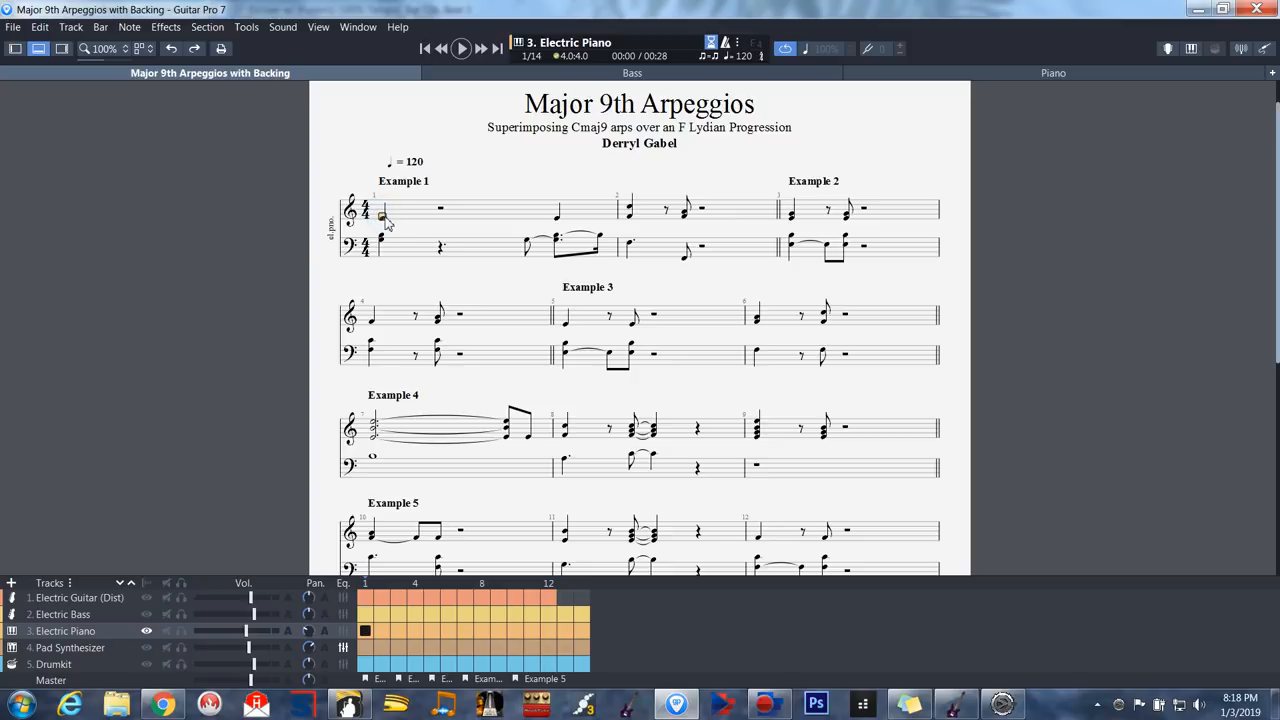
right_click(382, 215)
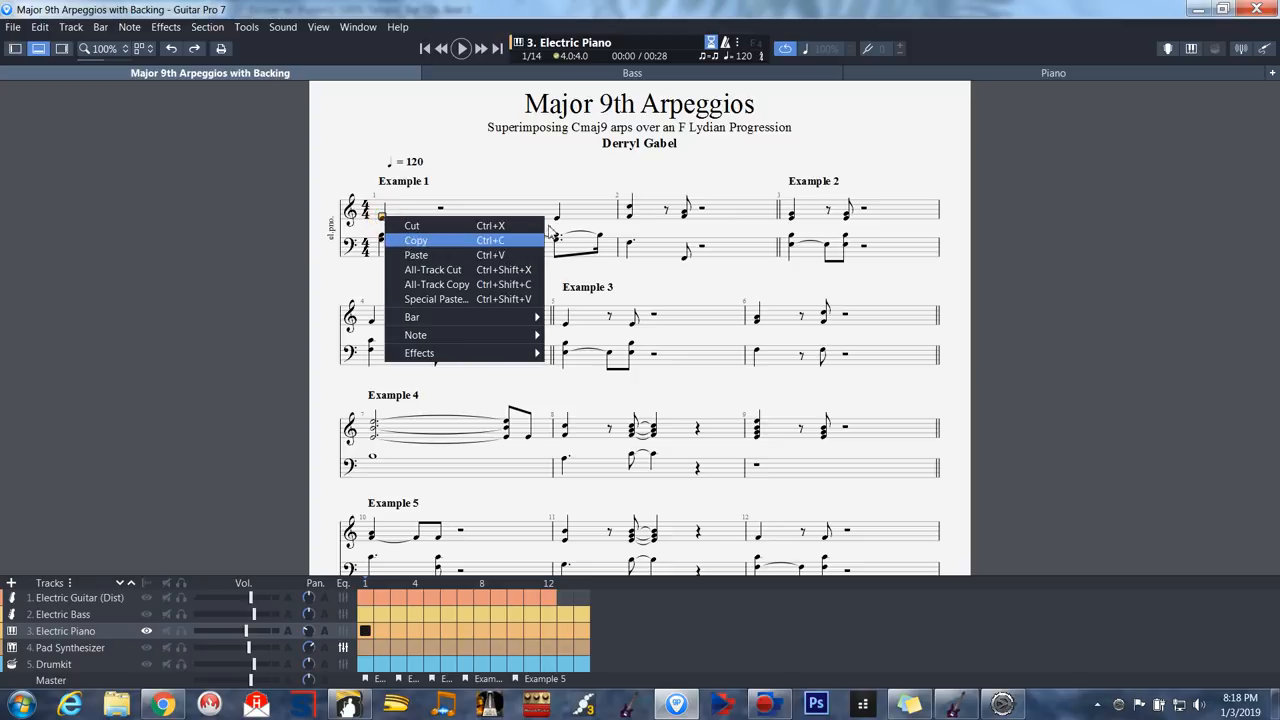
click(955, 287)
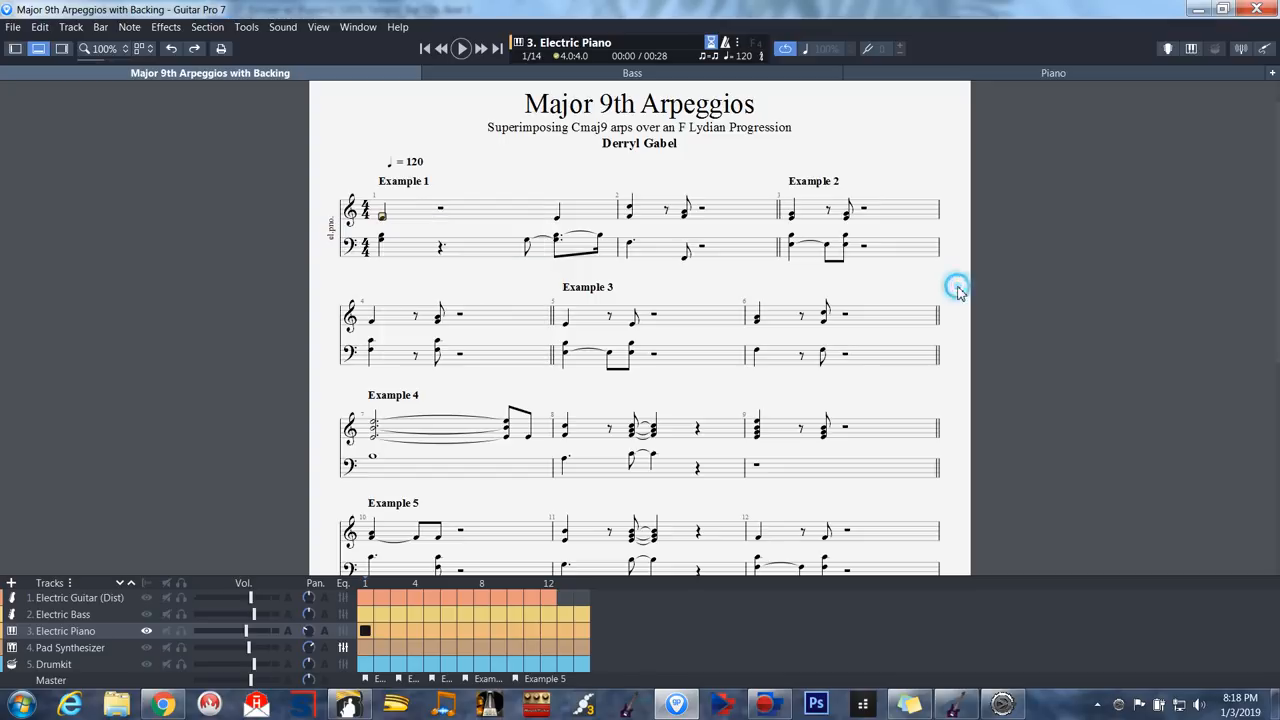
Step: Paste the piano bass staff into Electric Piano's lower staff in Major 9th Arpeggios
click(1053, 72)
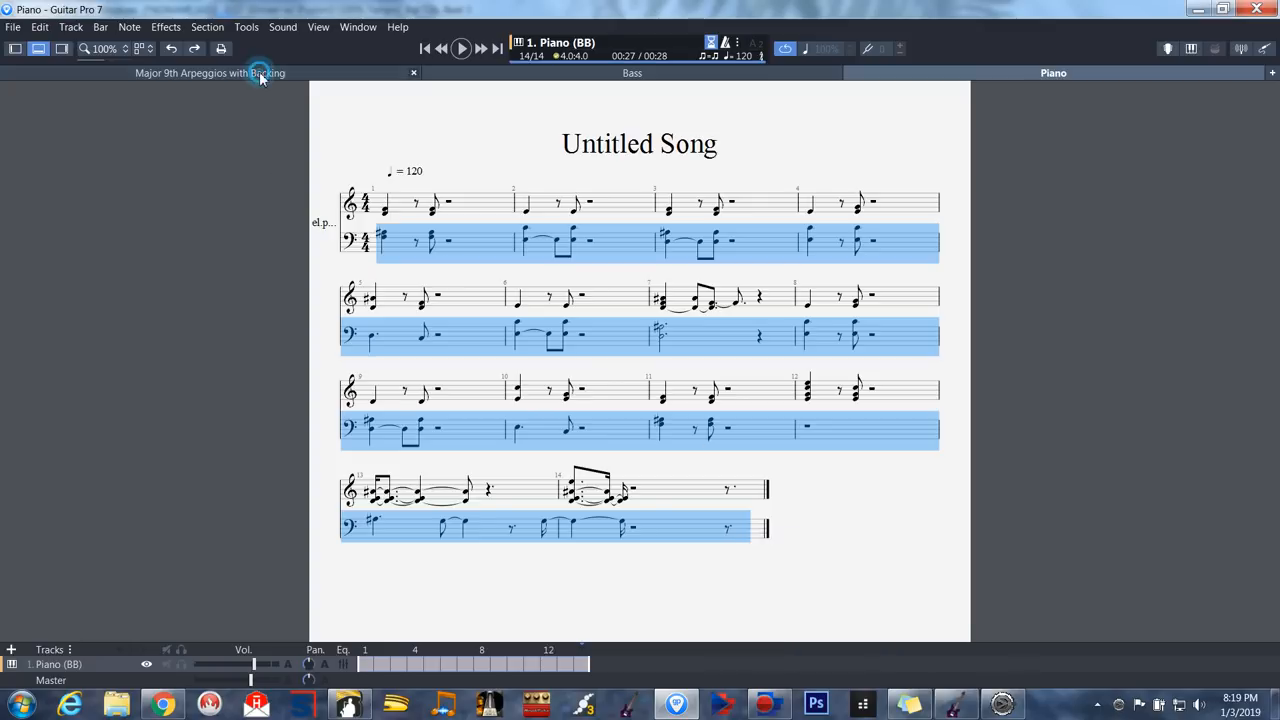
click(210, 73)
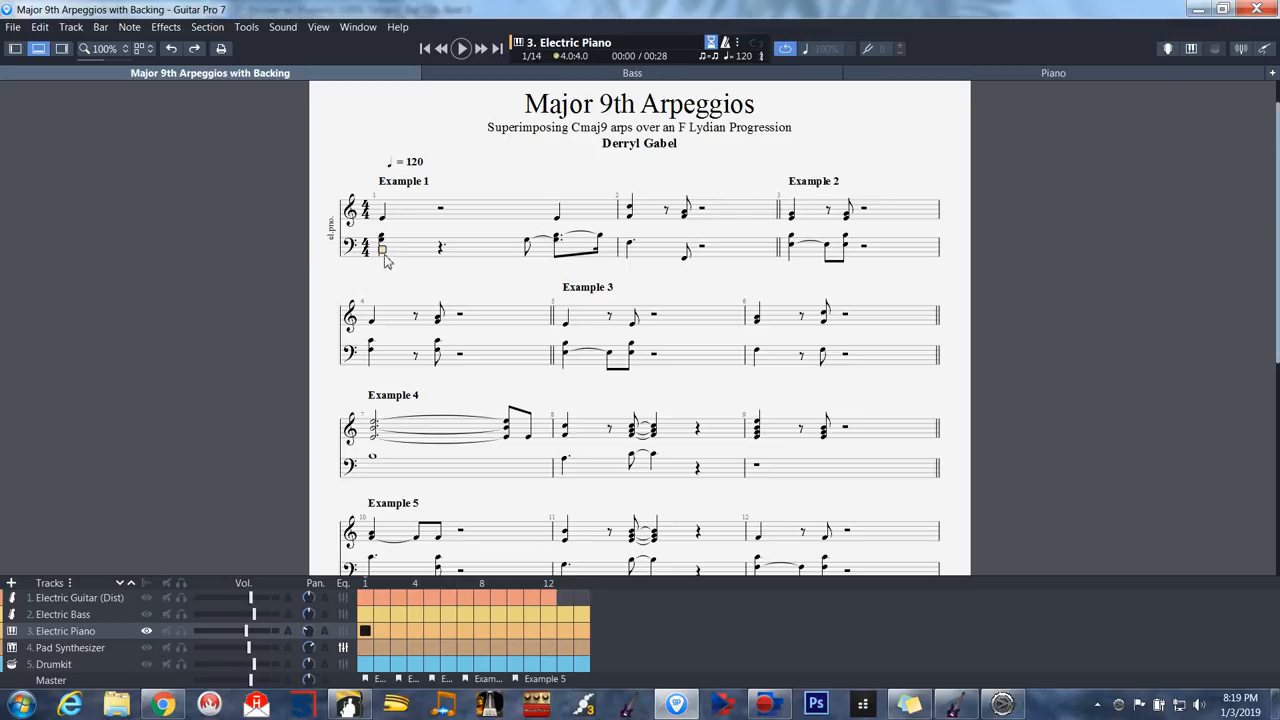
right_click(383, 250)
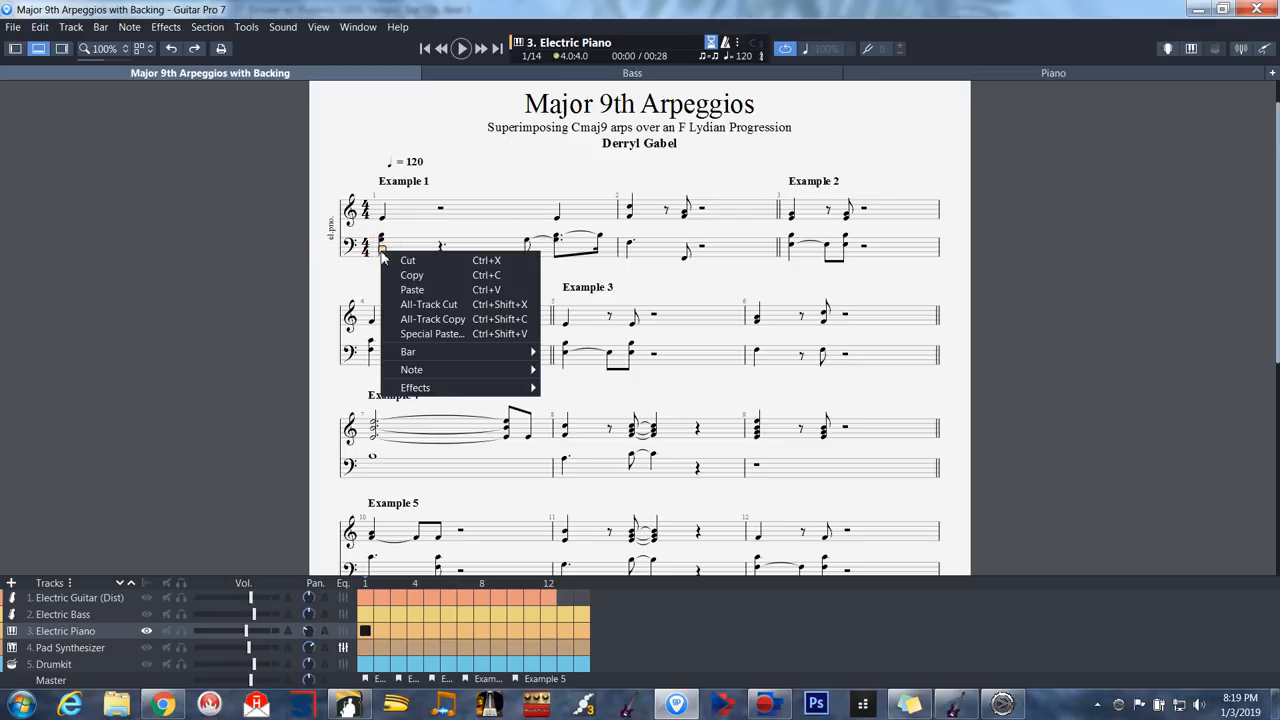
click(378, 247)
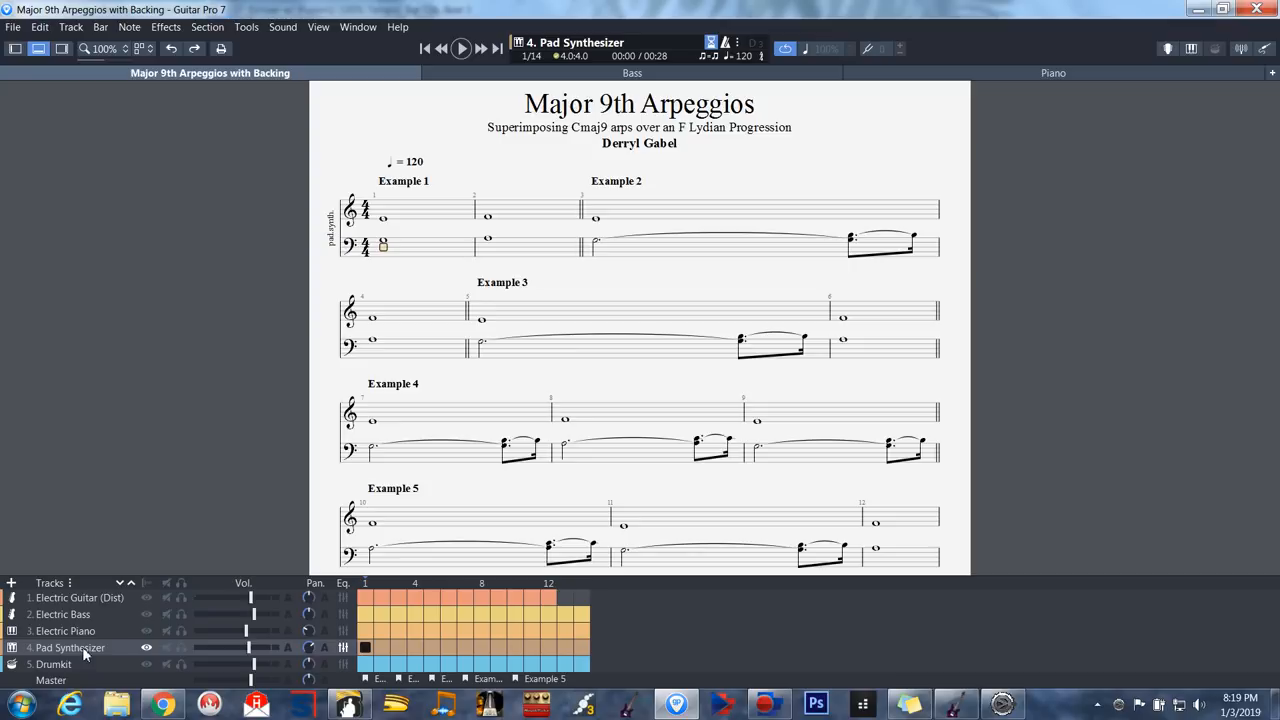
mouse_move(70, 664)
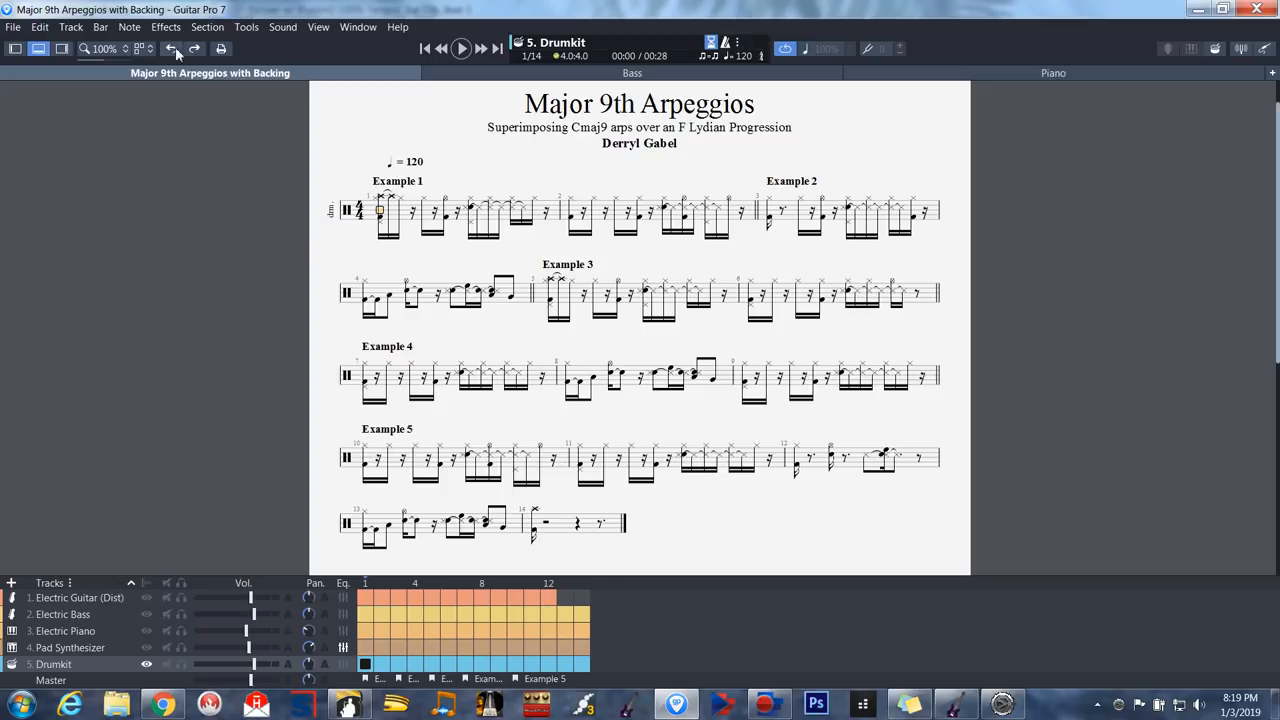
Step: Import the Drums MIDI file as a new score, then copy its bars toward the Drumkit track
click(13, 27)
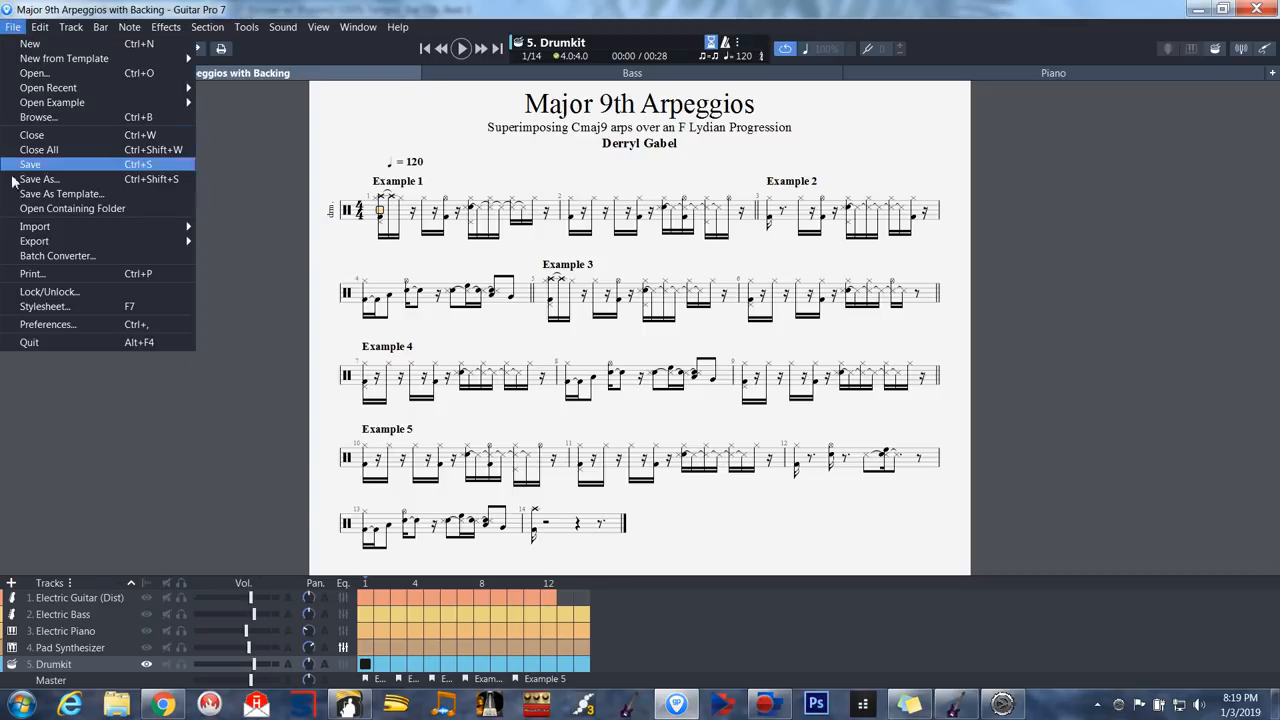
mouse_move(248, 225)
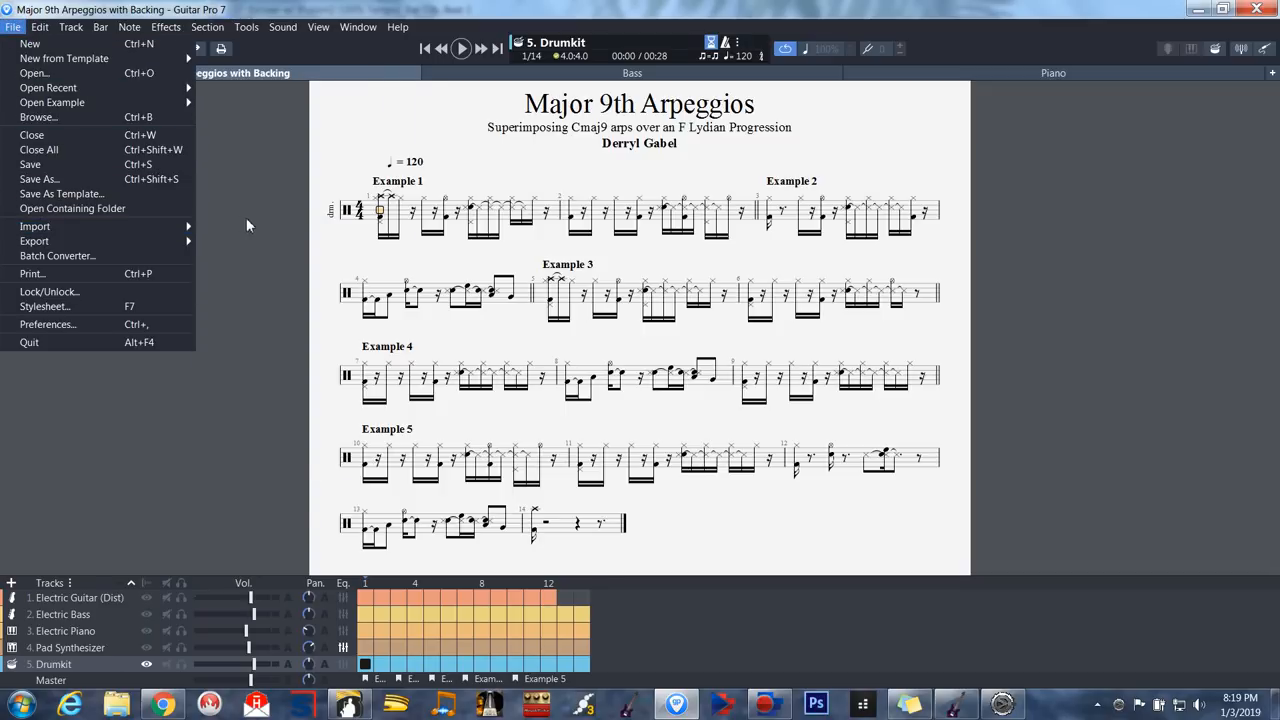
click(34, 226)
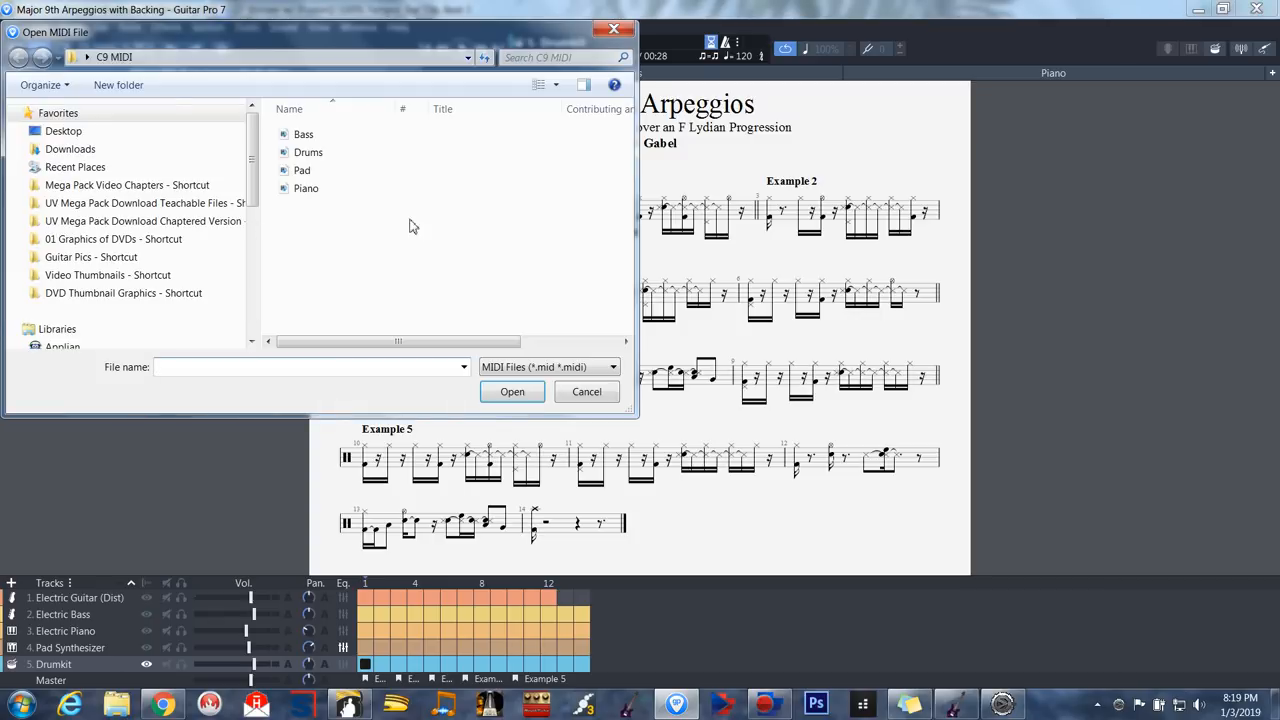
click(308, 152)
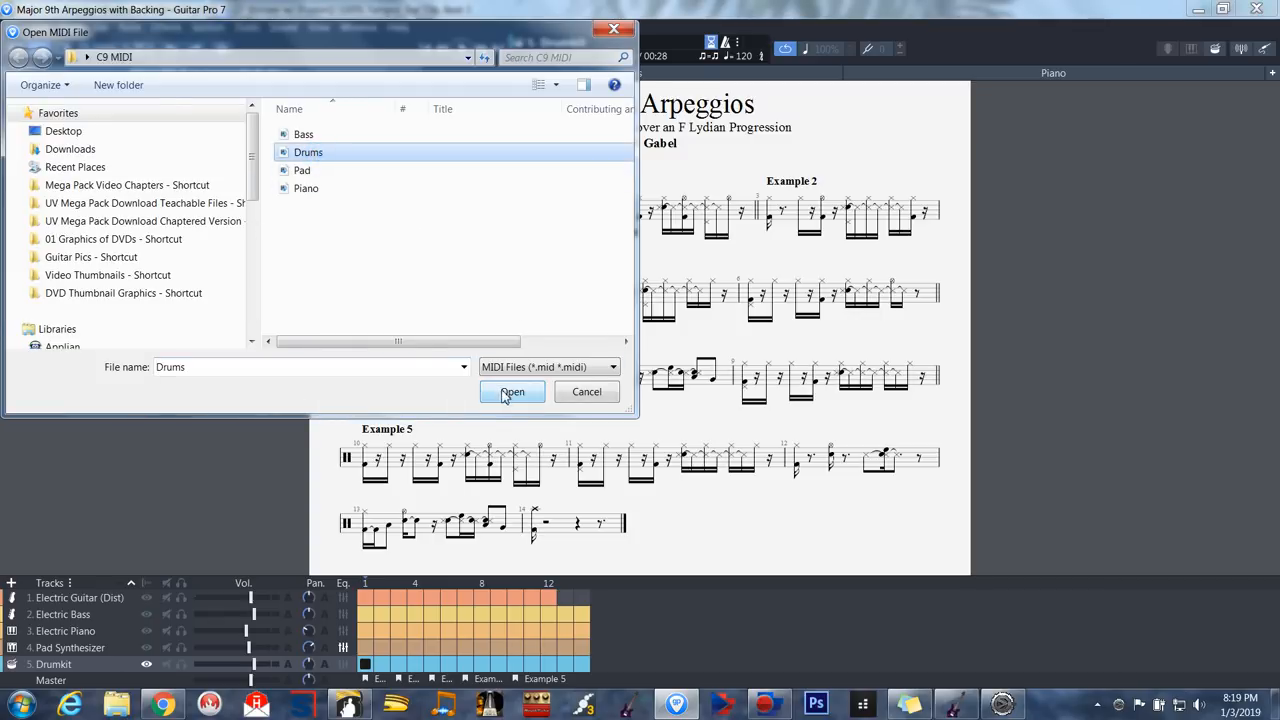
click(512, 391)
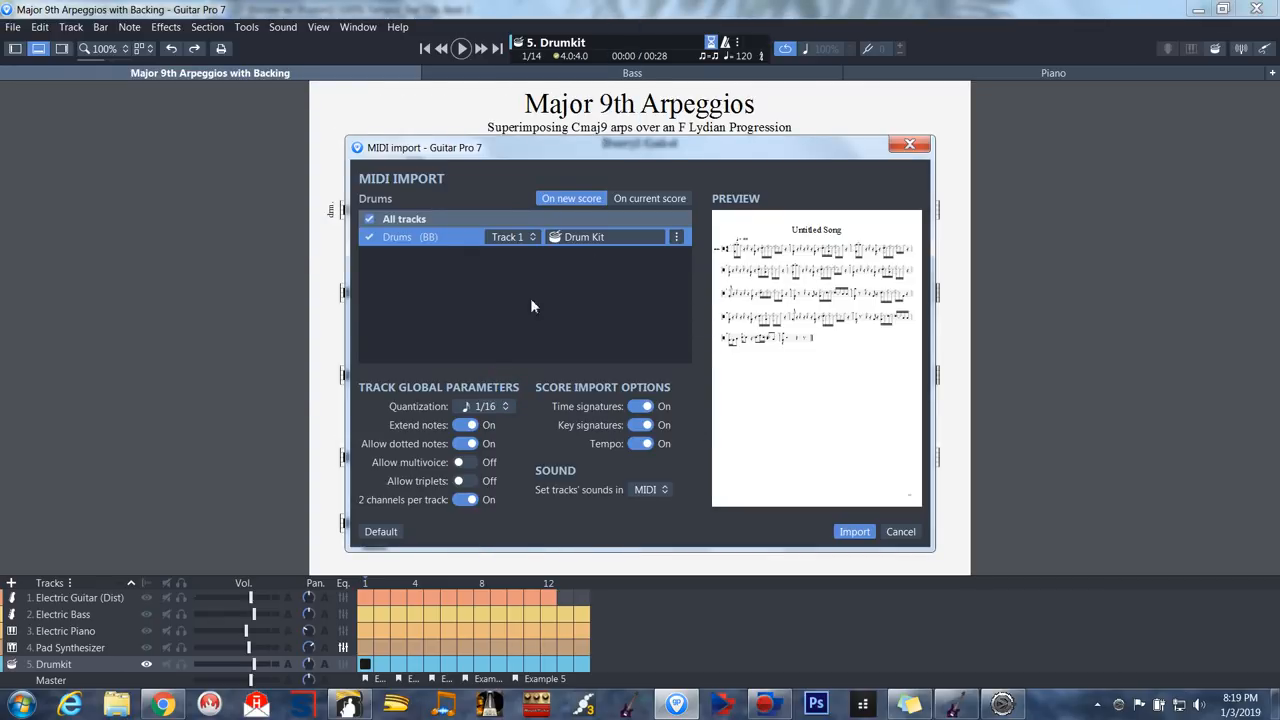
click(853, 531)
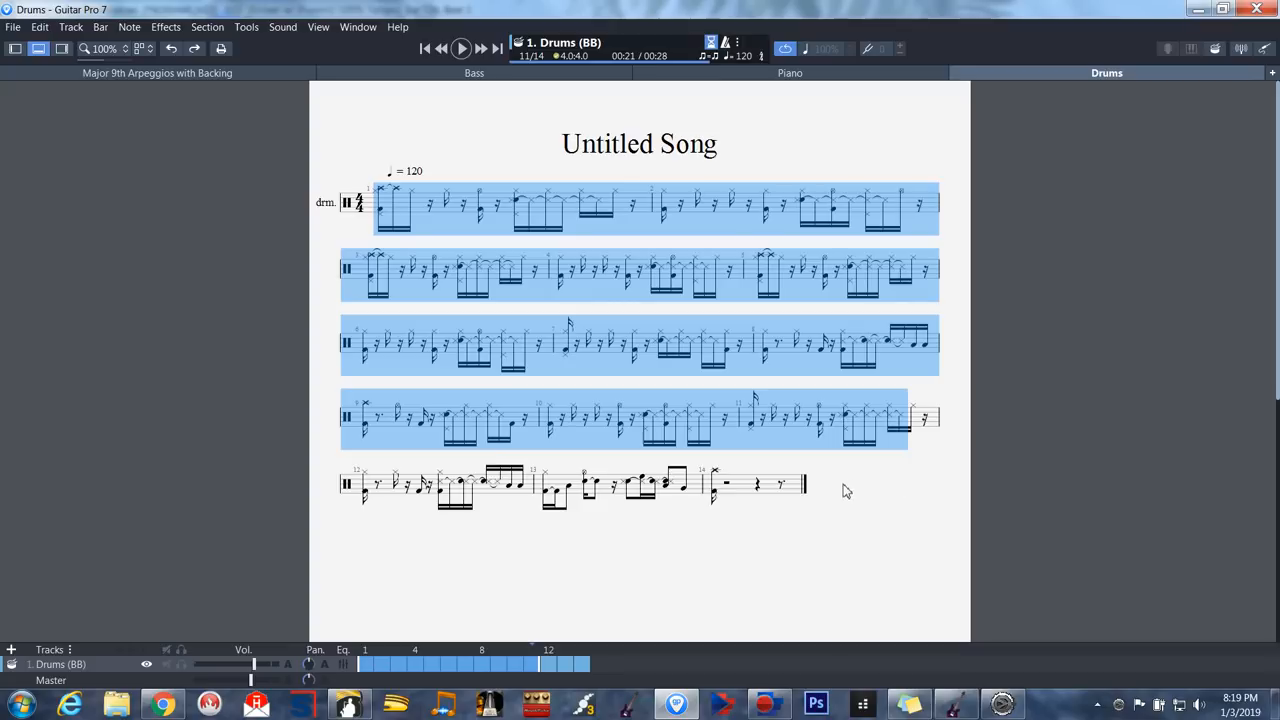
right_click(845, 490)
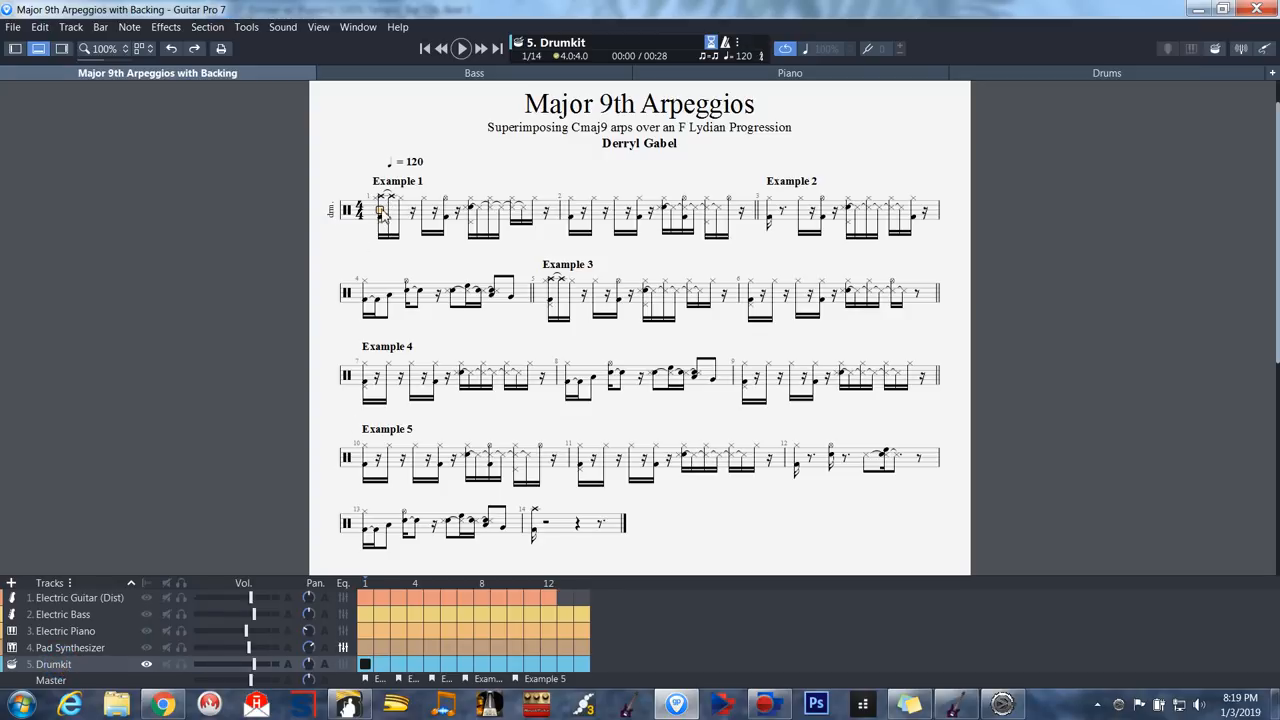
right_click(385, 210)
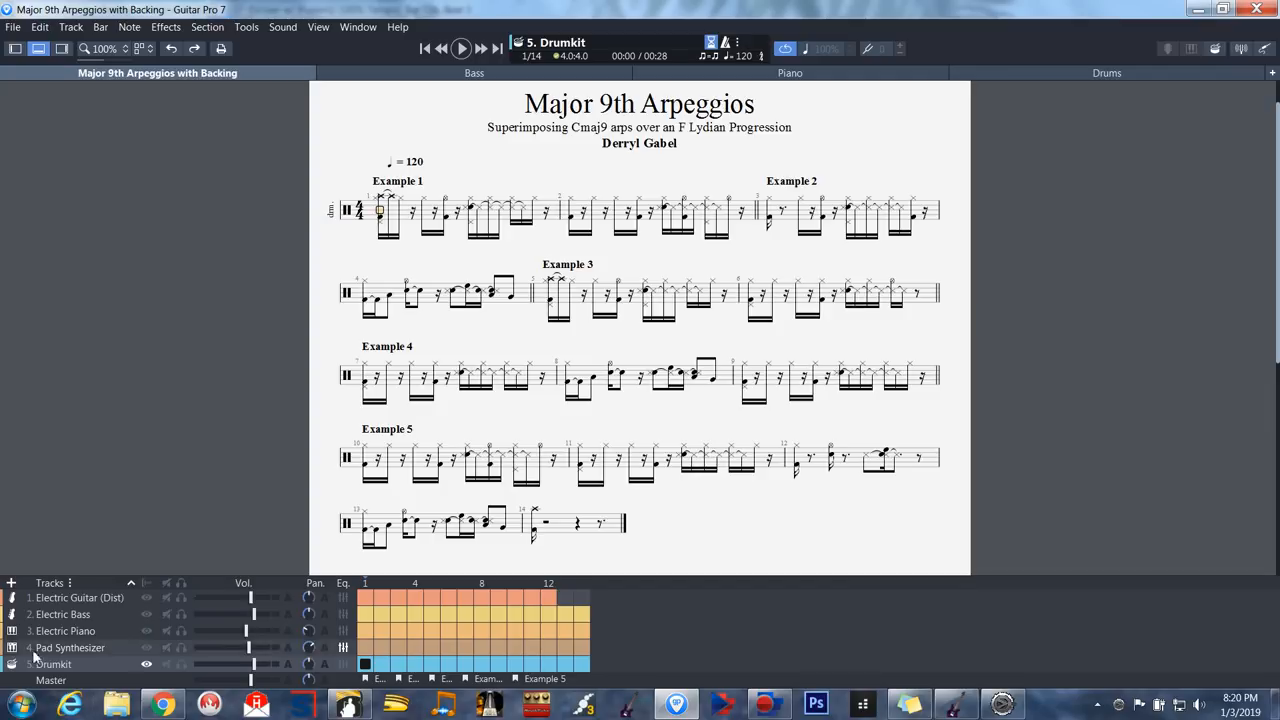
click(79, 597)
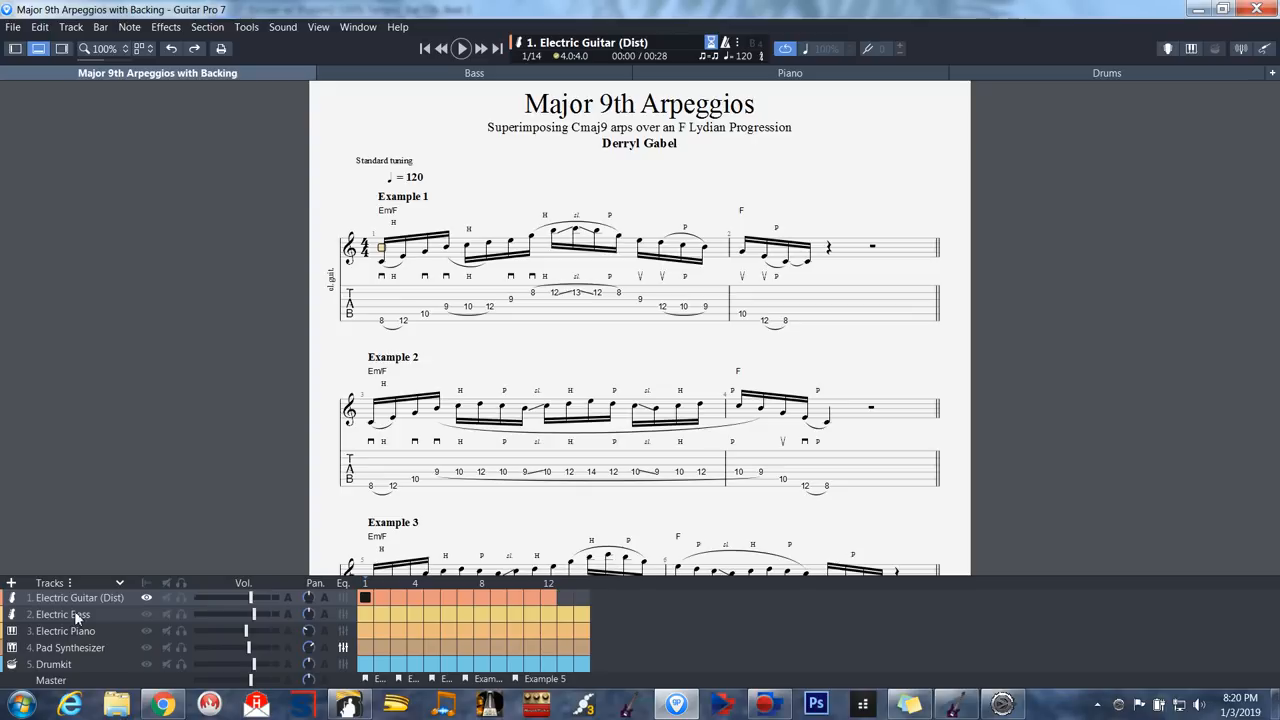
mouse_move(110, 618)
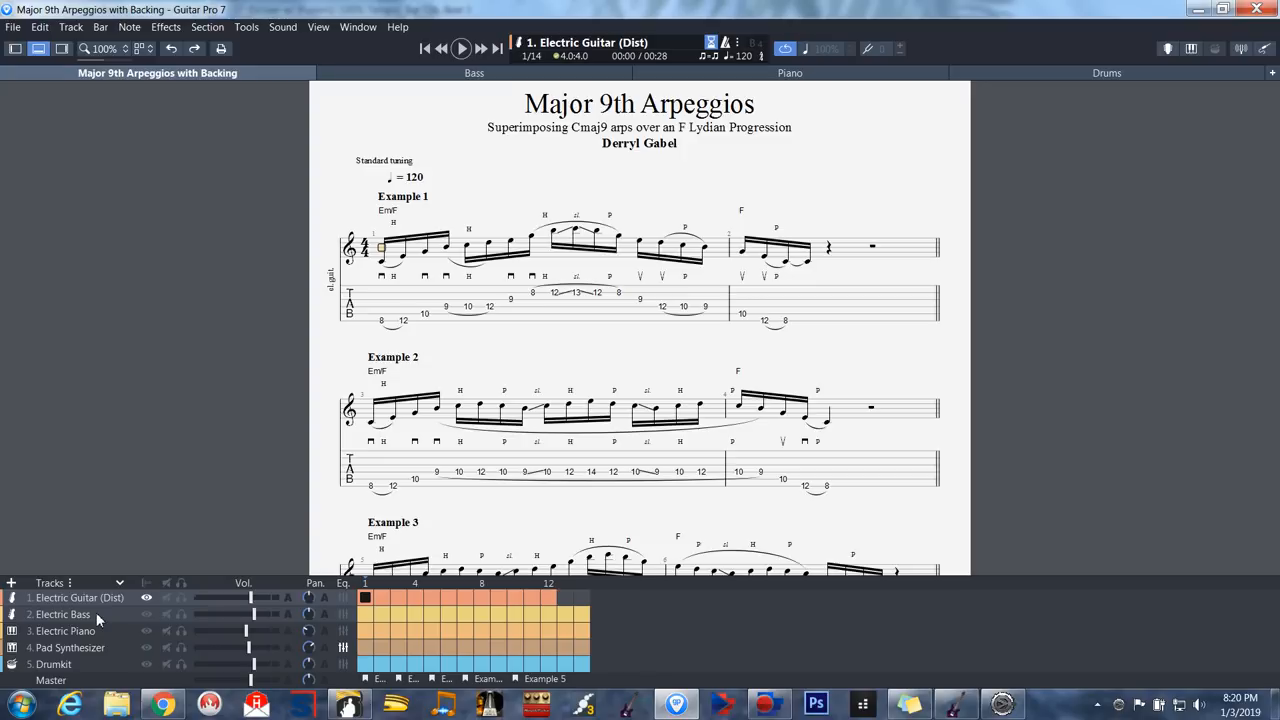
click(63, 614)
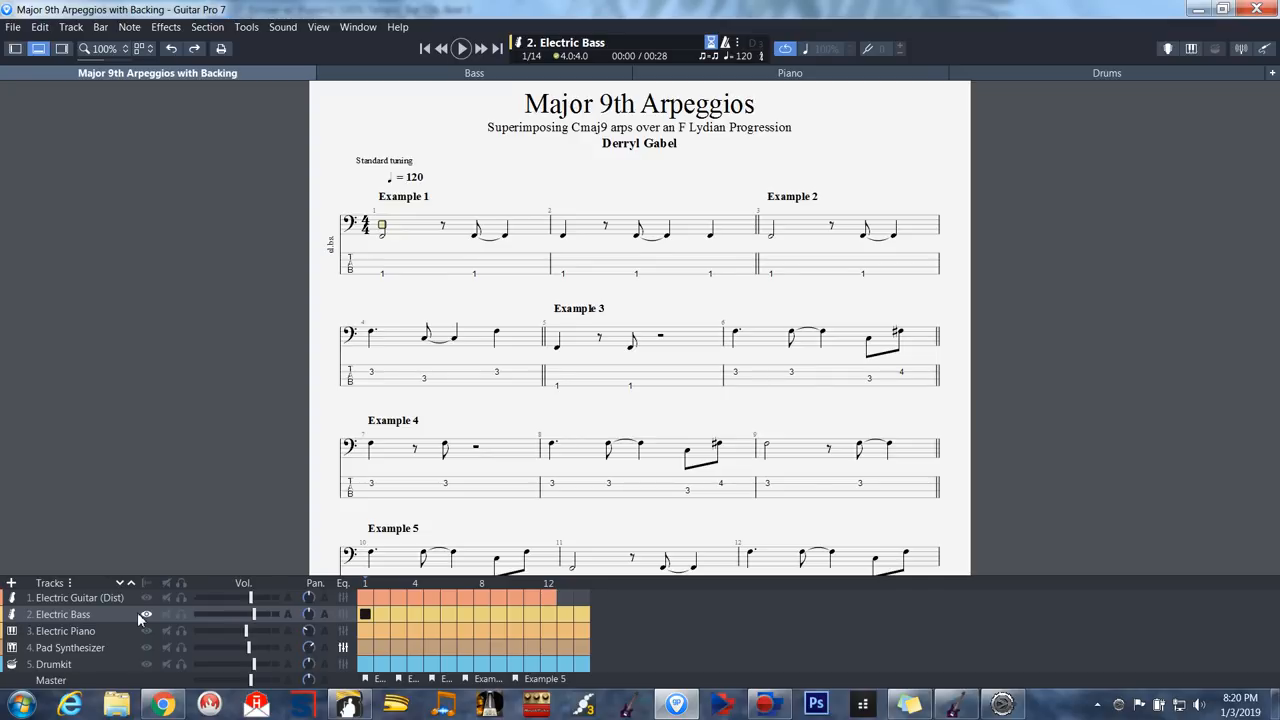
mouse_move(80, 622)
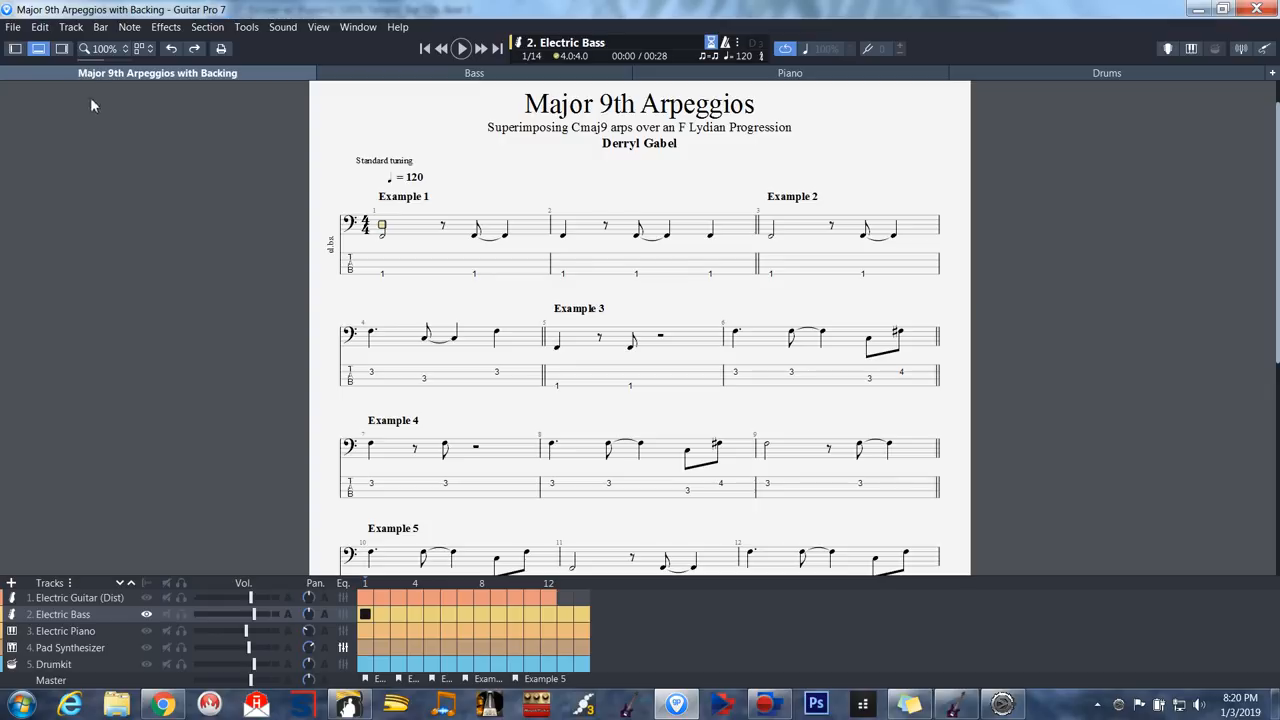
mouse_move(62, 49)
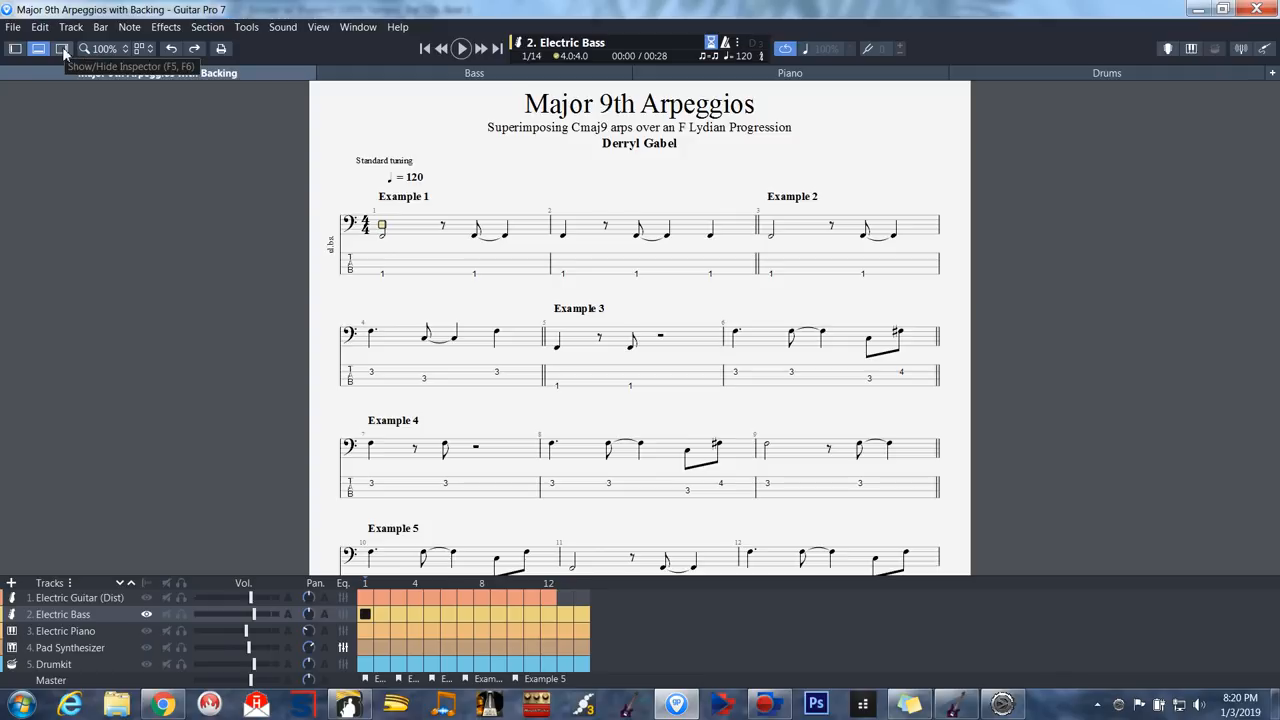
Step: Show the Inspector for Electric Bass and browse its Clean Bass sound presets
click(62, 49)
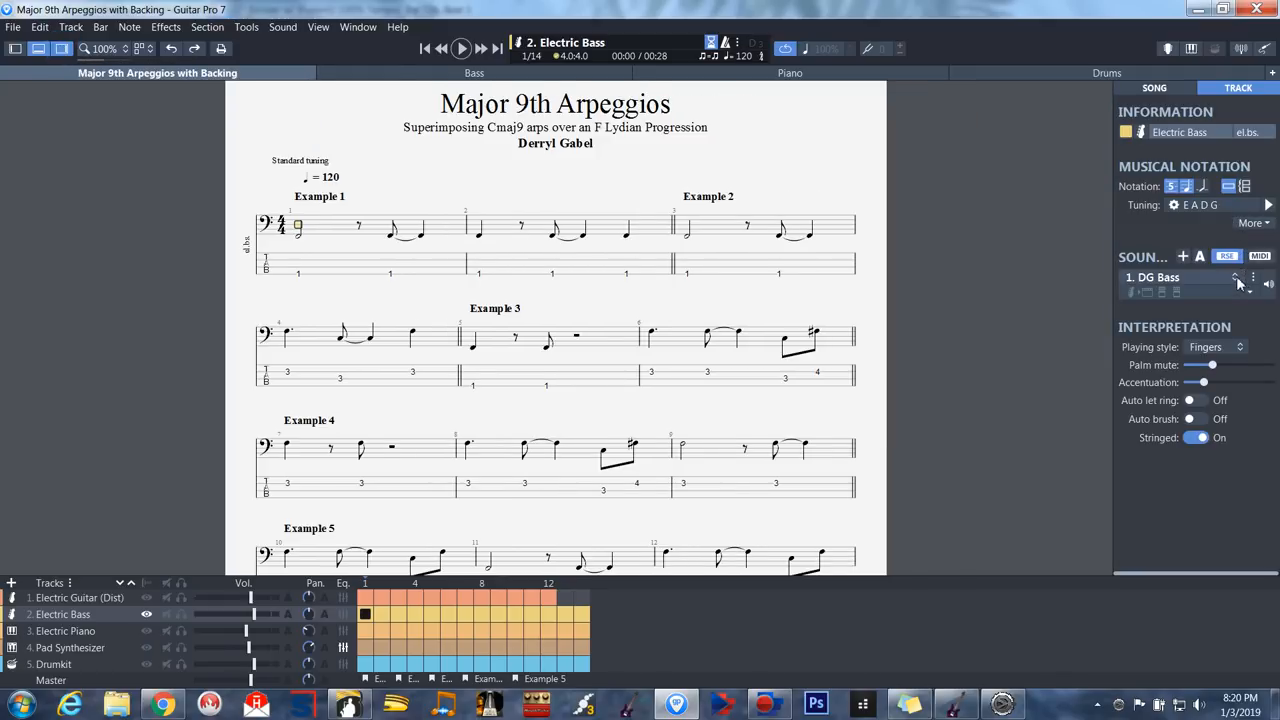
click(1235, 277)
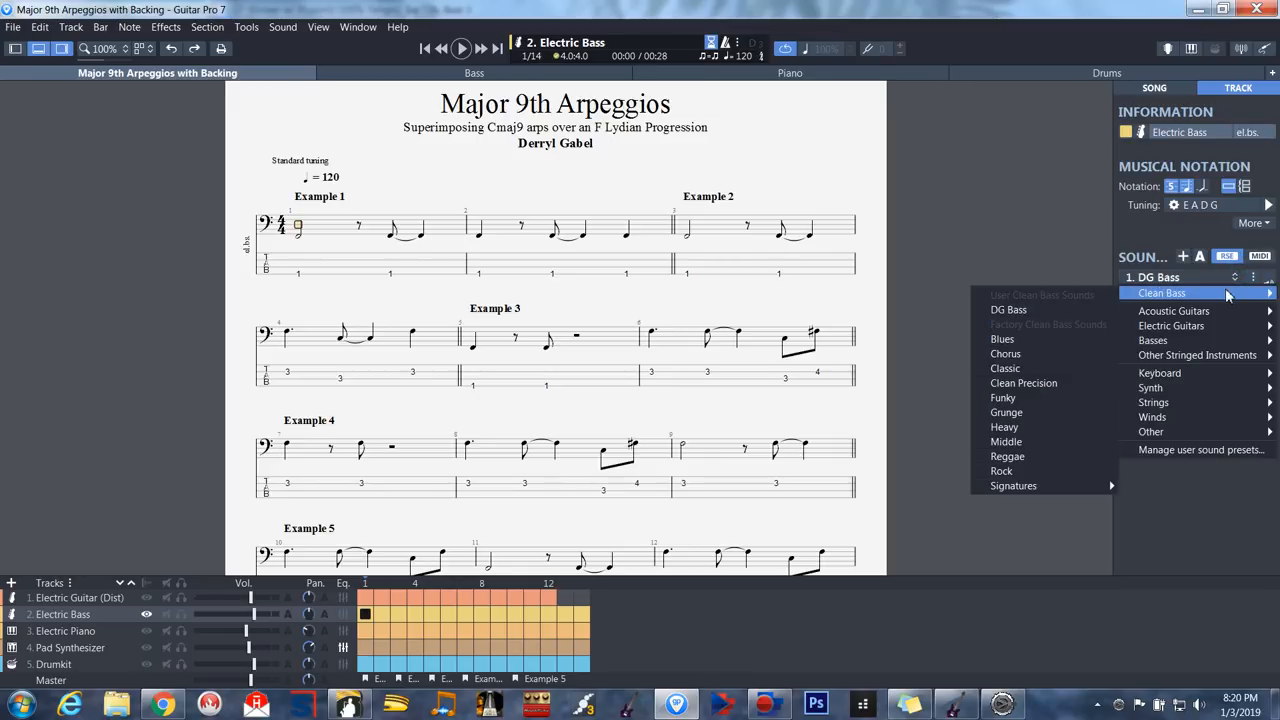
mouse_move(1006, 441)
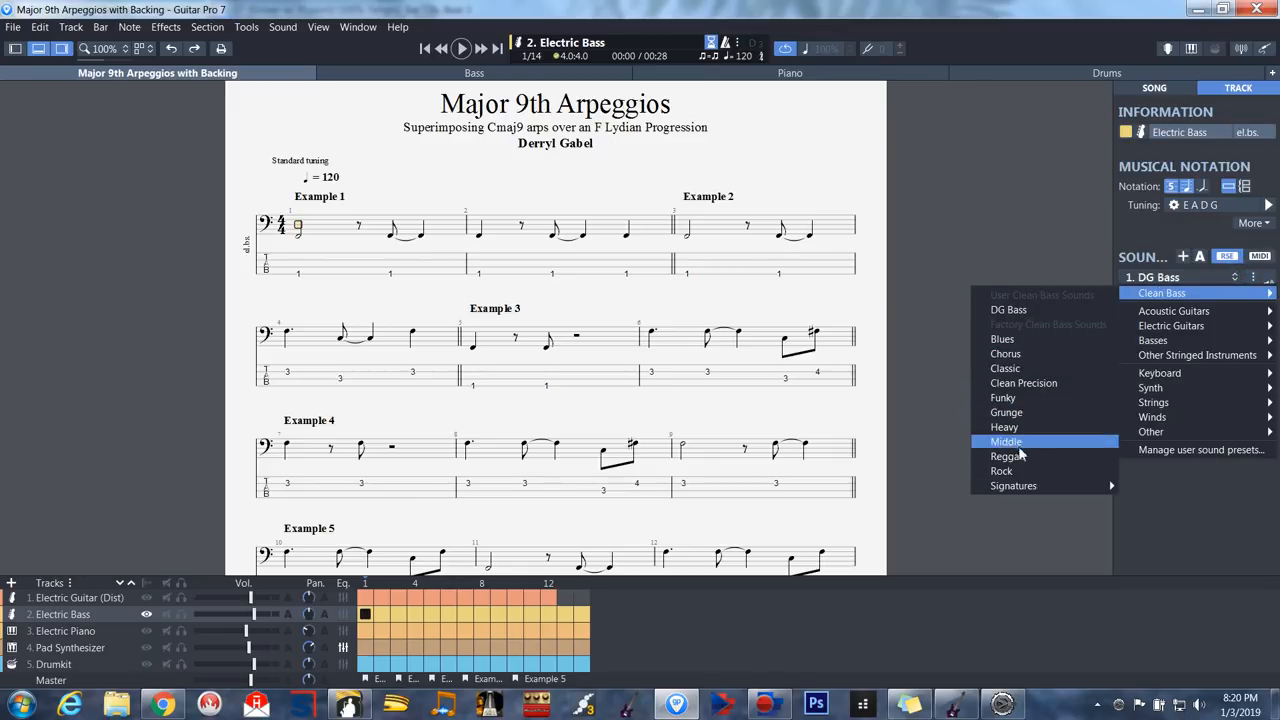
mouse_move(1004, 427)
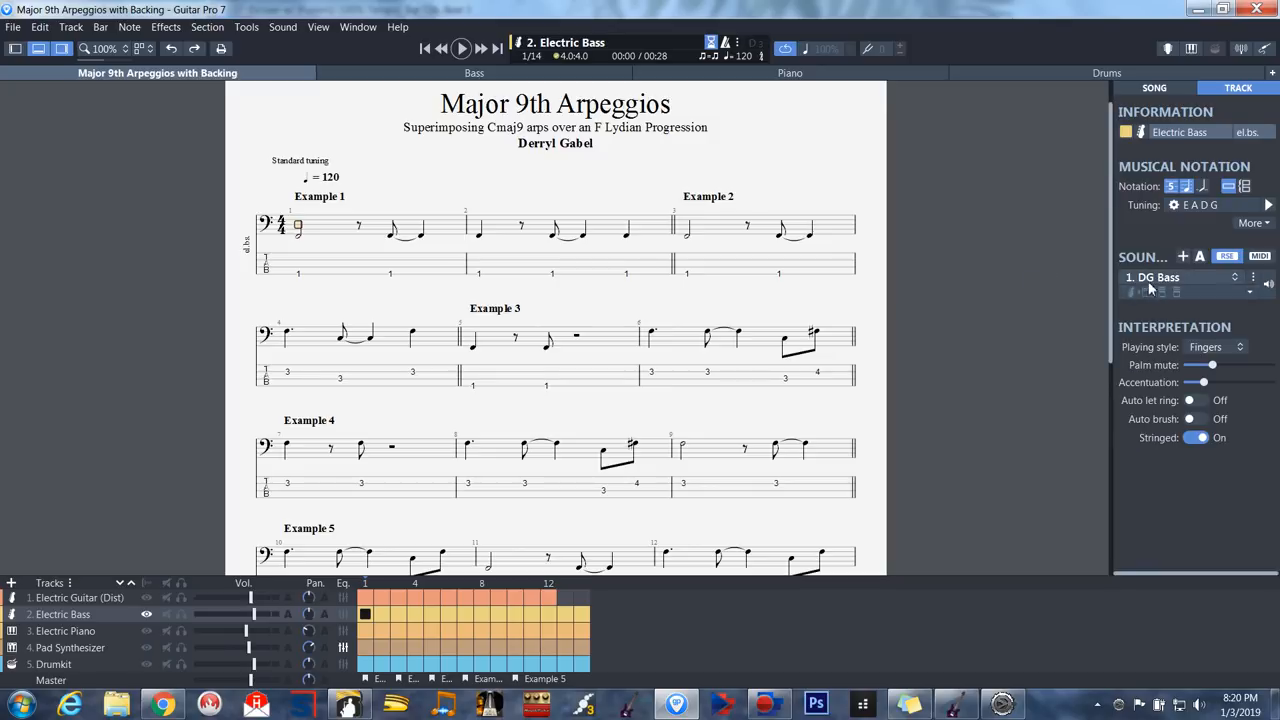
mouse_move(1150, 280)
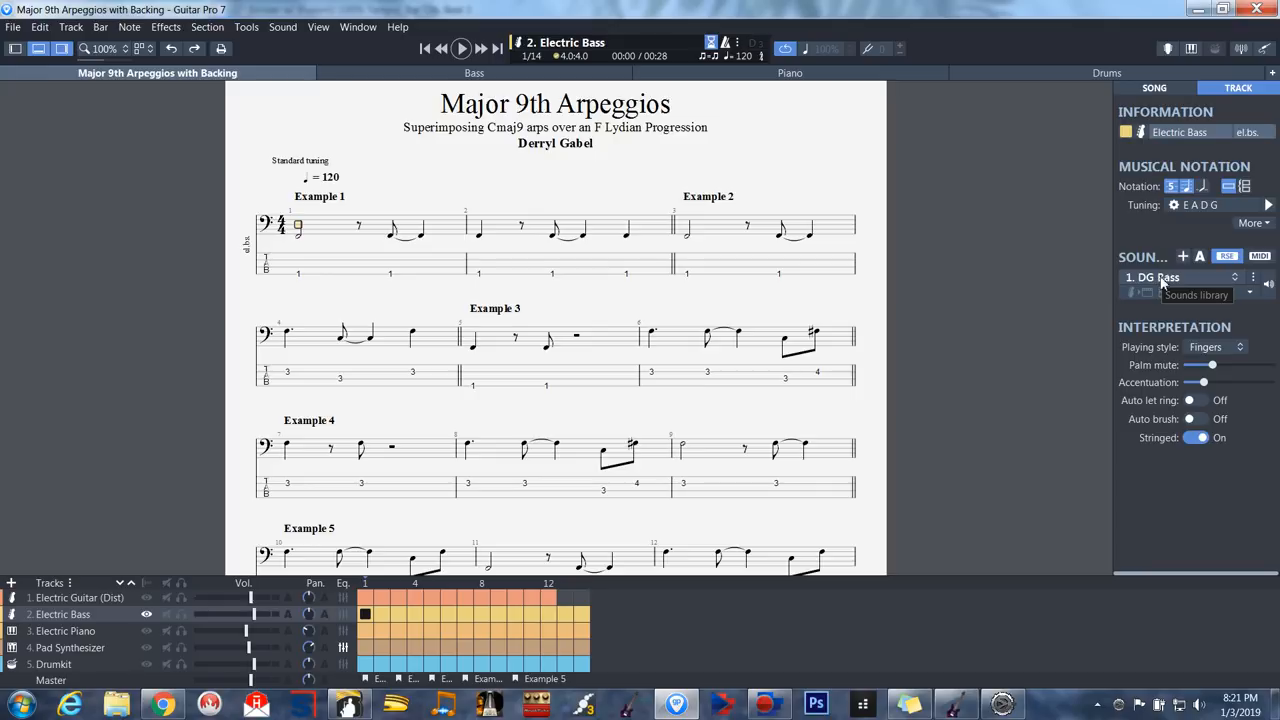
mouse_move(1163, 278)
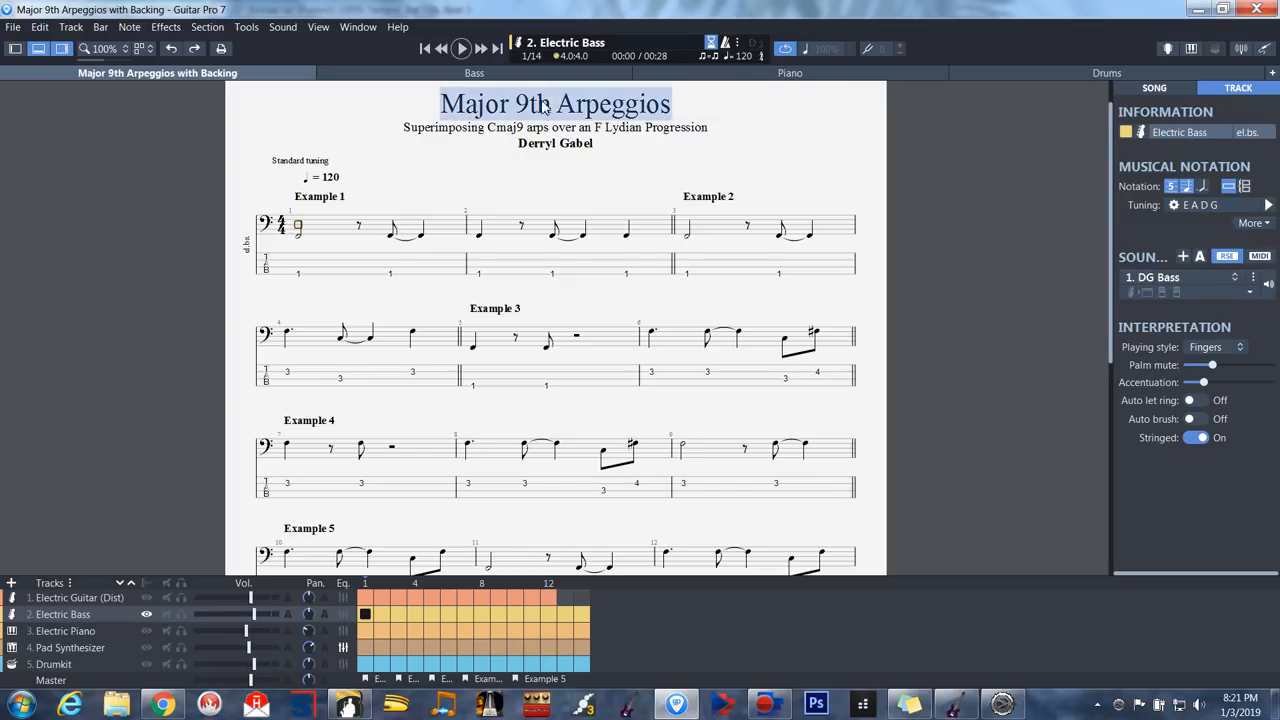
mouse_move(585, 72)
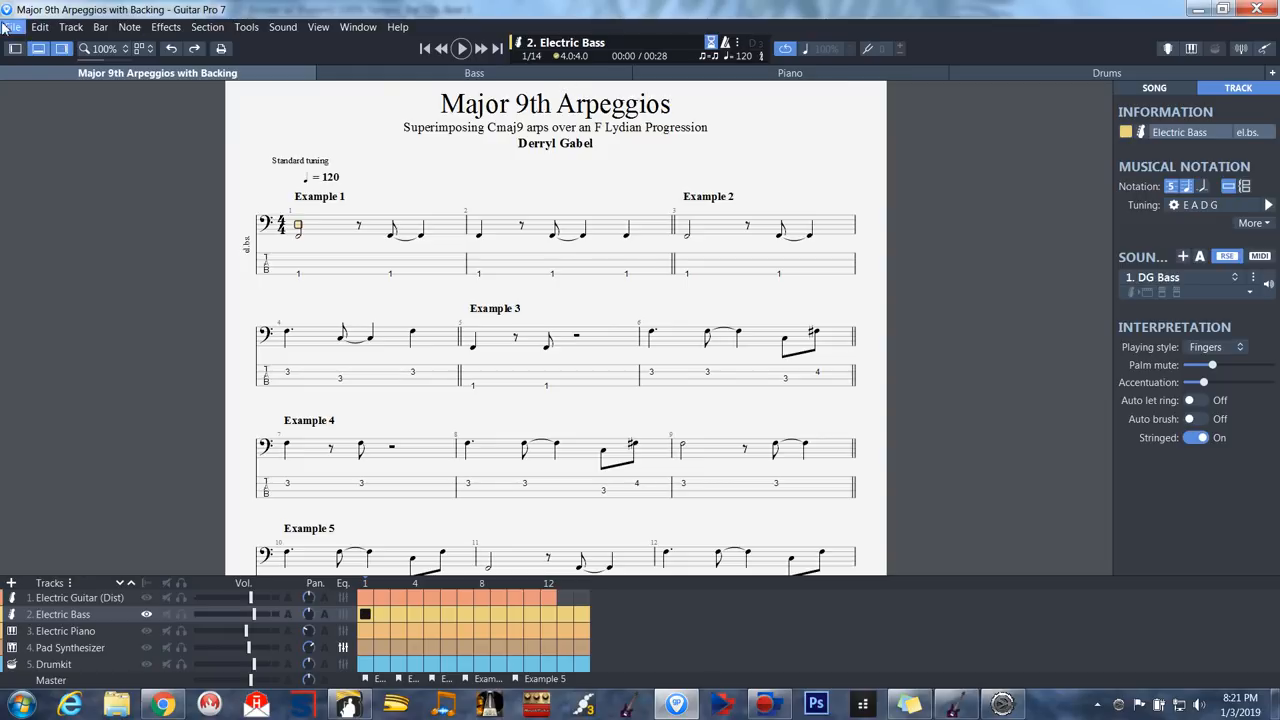
Step: Open Breath of Life.gpx from the recent files list
click(13, 27)
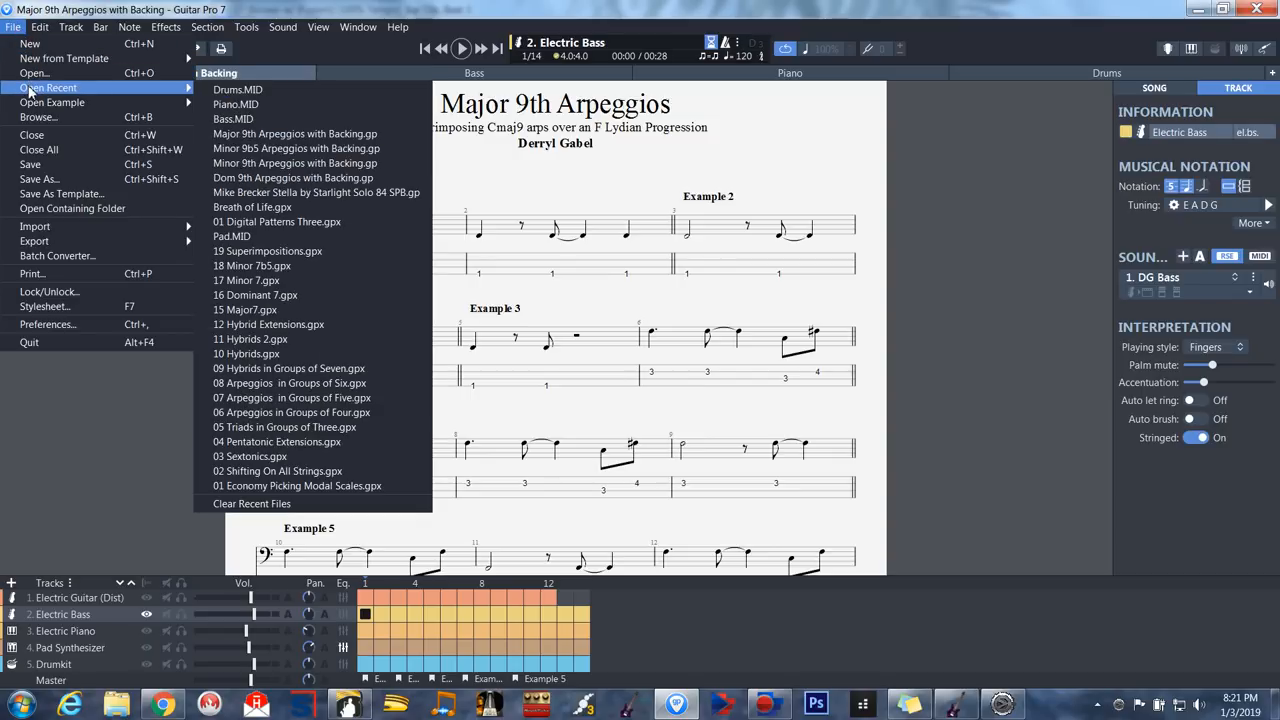
mouse_move(233, 118)
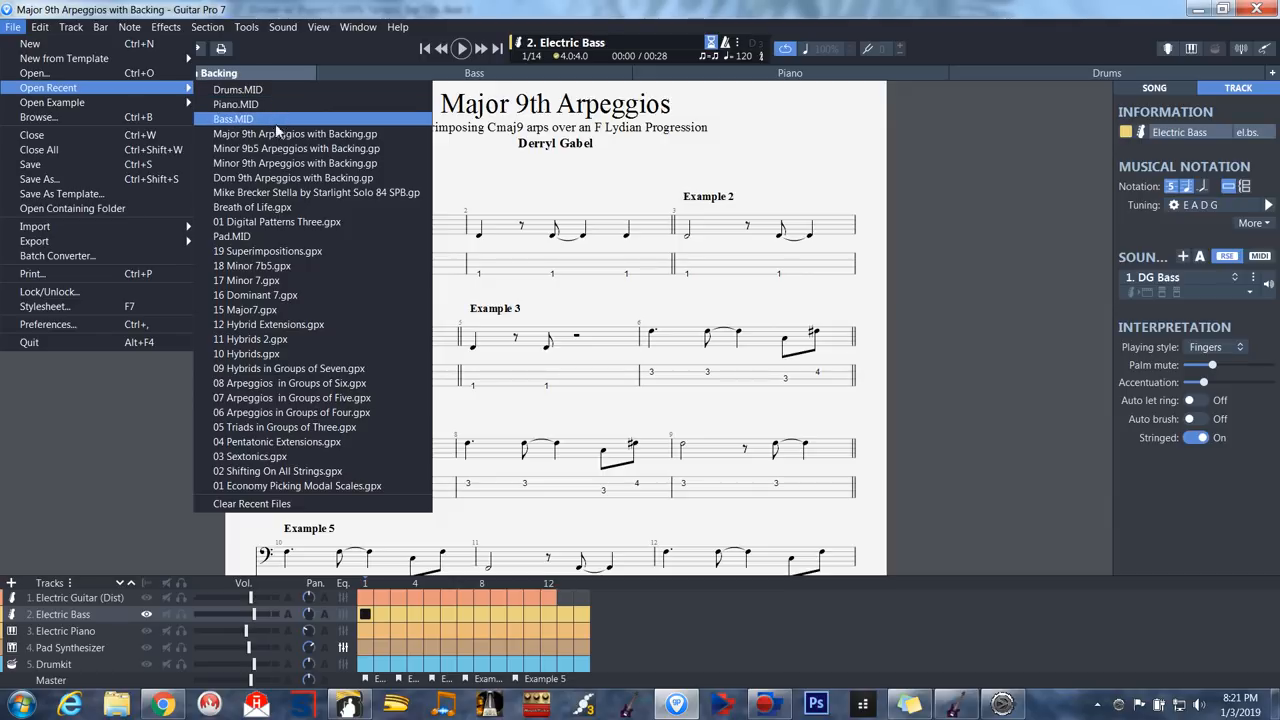
mouse_move(290, 368)
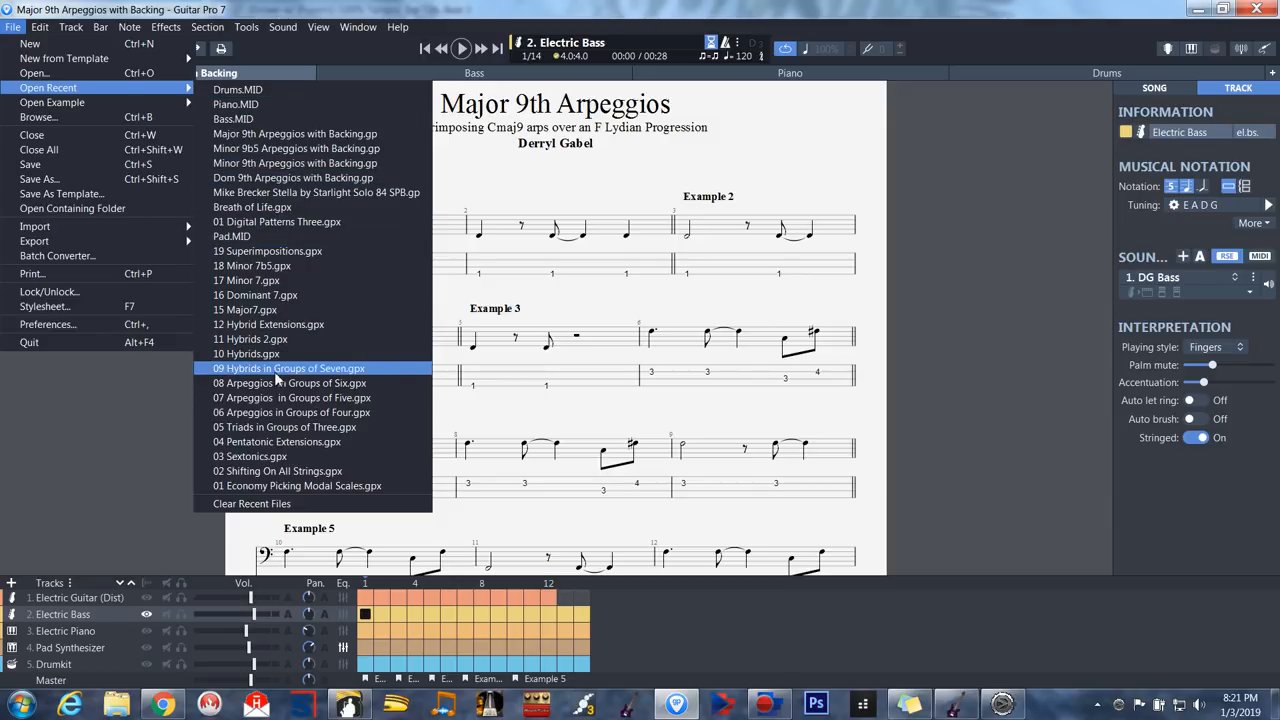
mouse_move(250, 119)
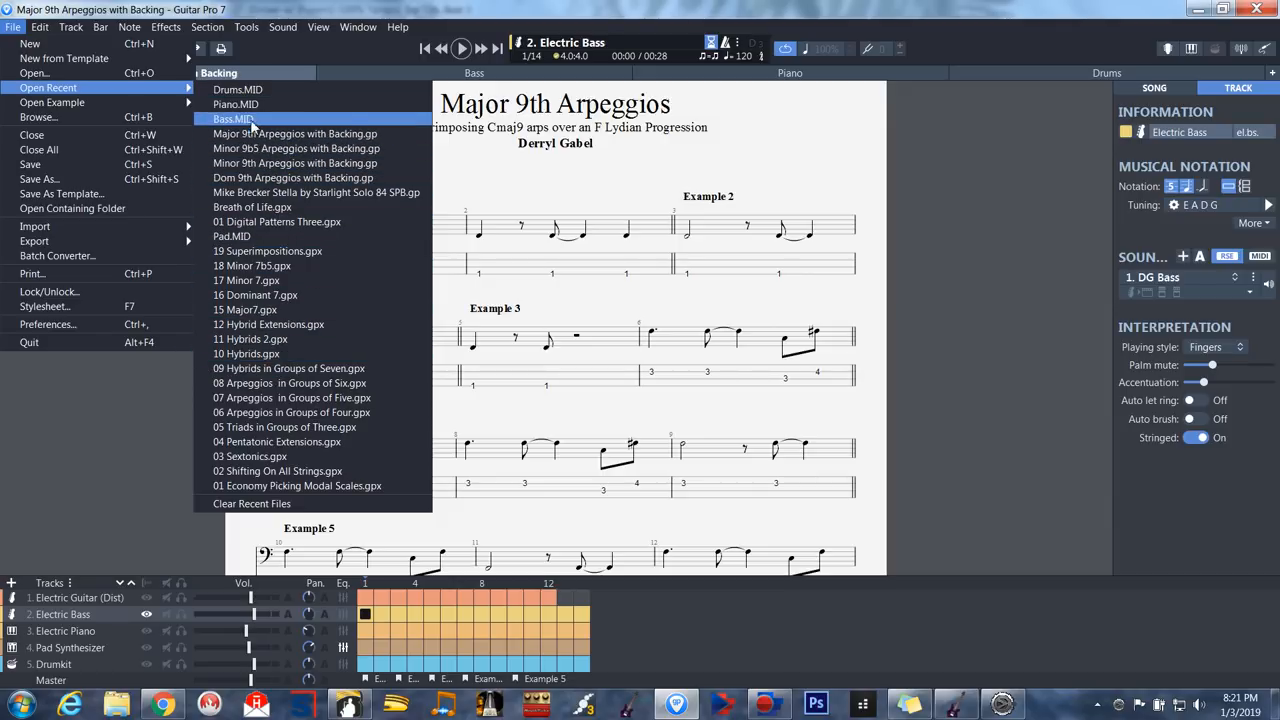
mouse_move(237, 89)
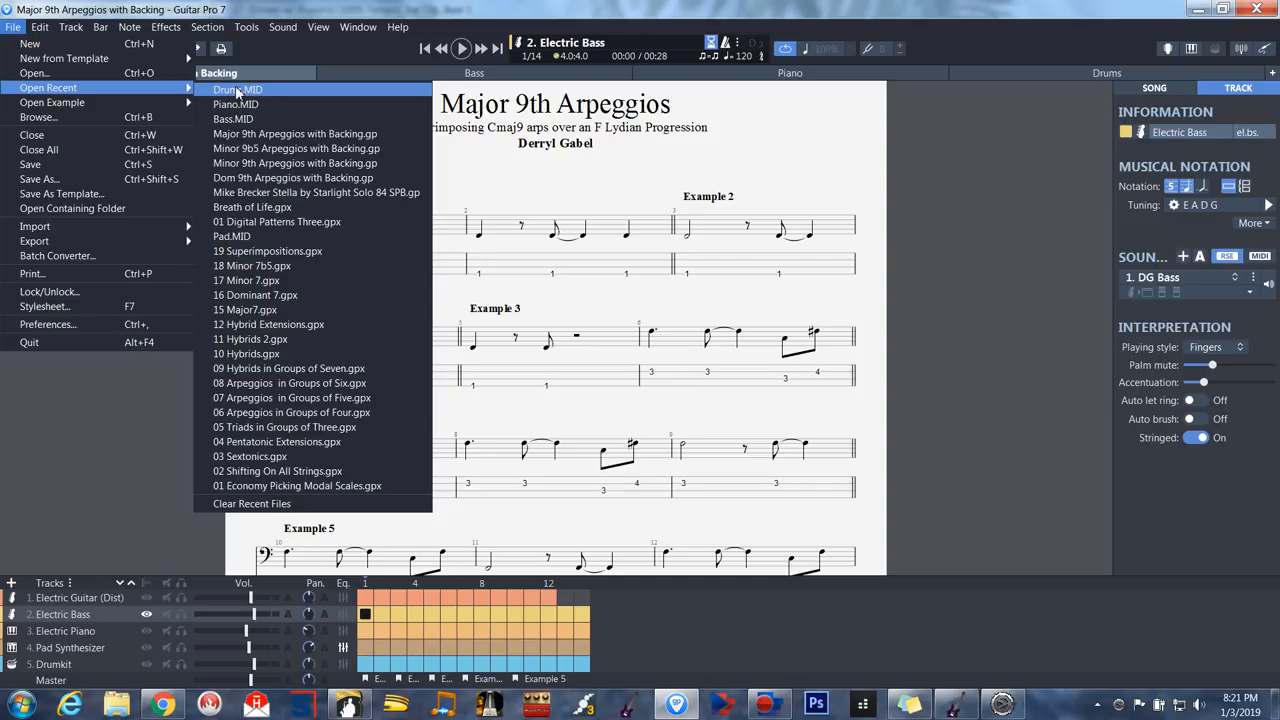
mouse_move(252, 207)
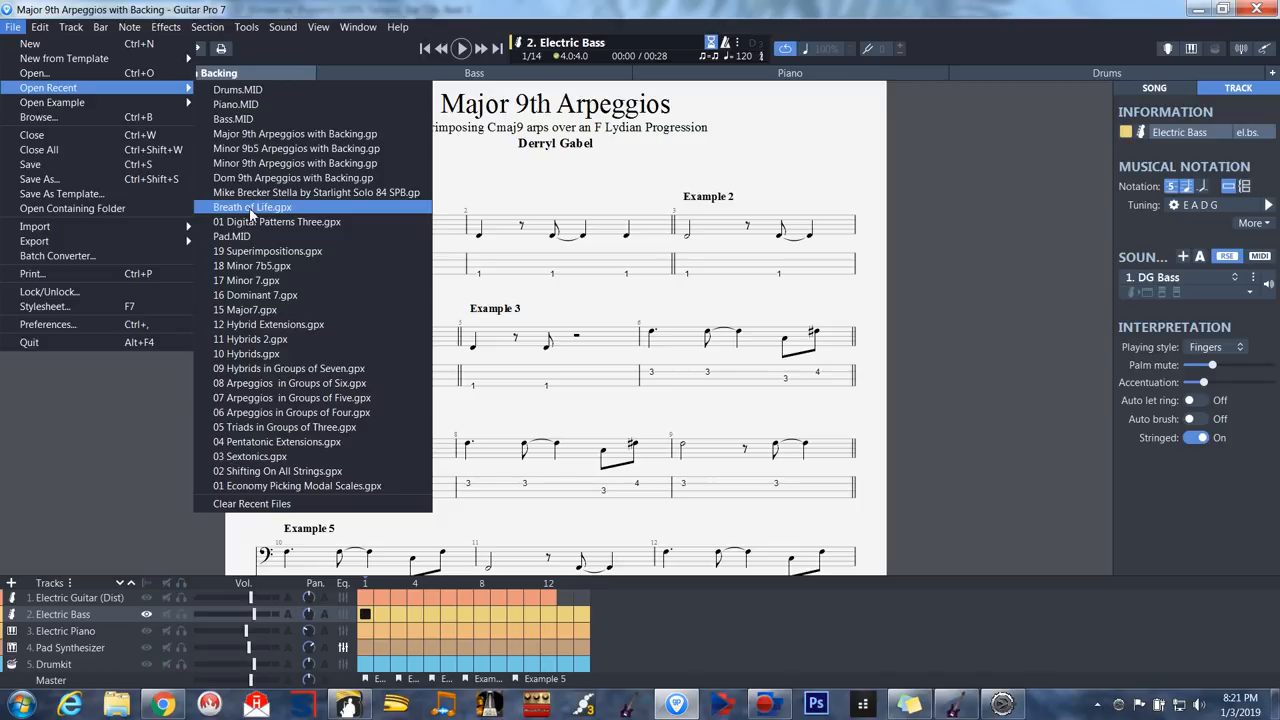
click(252, 207)
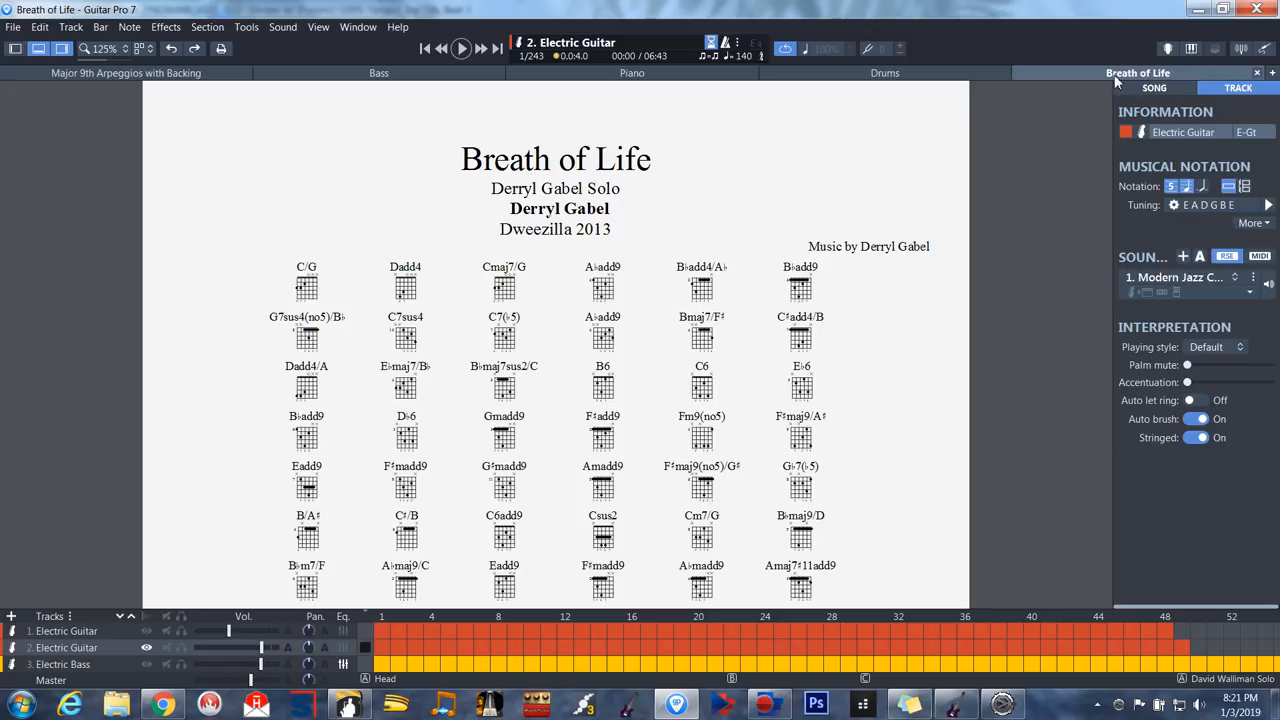
Step: Select Breath of Life's track 3 Electric Bass and review its Save as User Sound Preset option
scroll(down, 3)
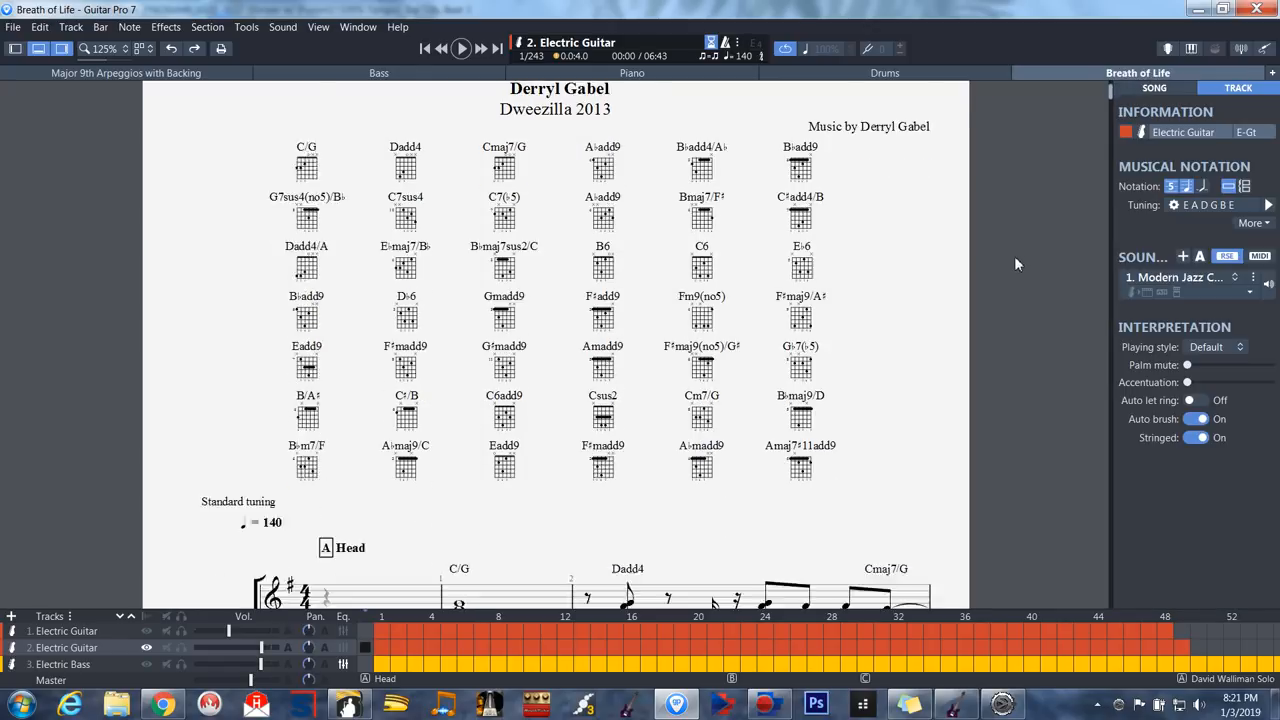
scroll(down, 3)
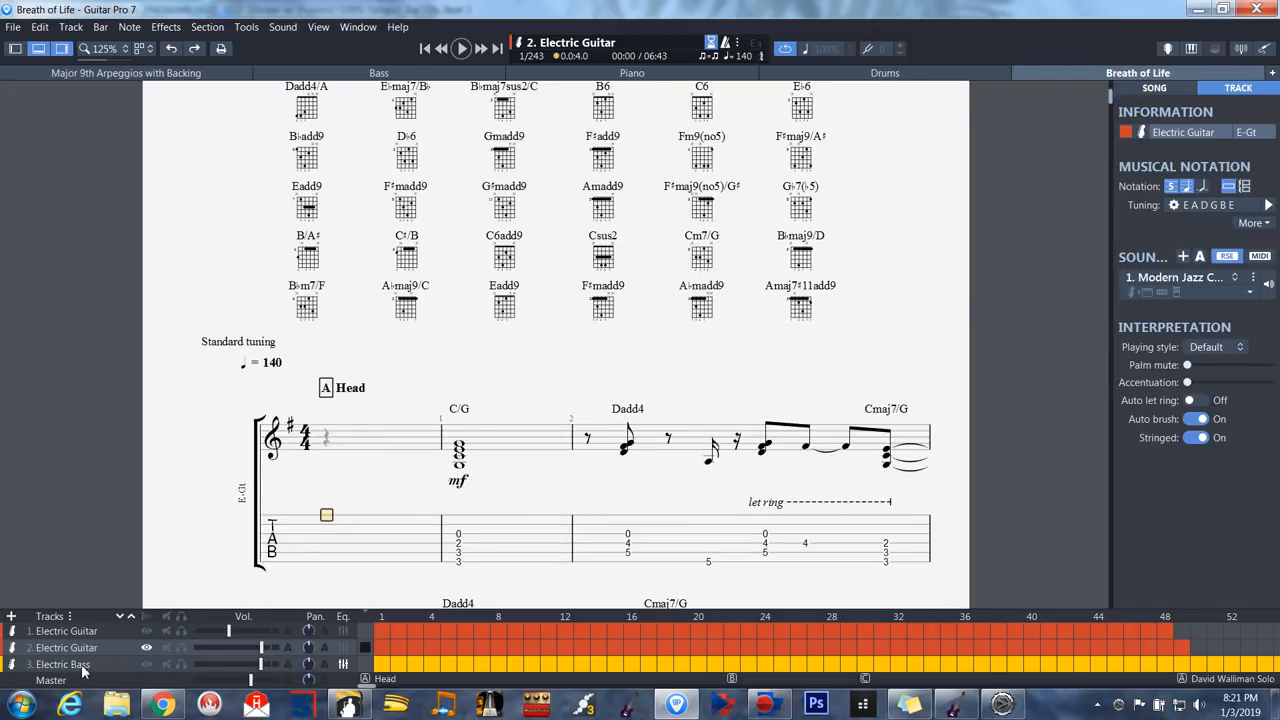
click(63, 664)
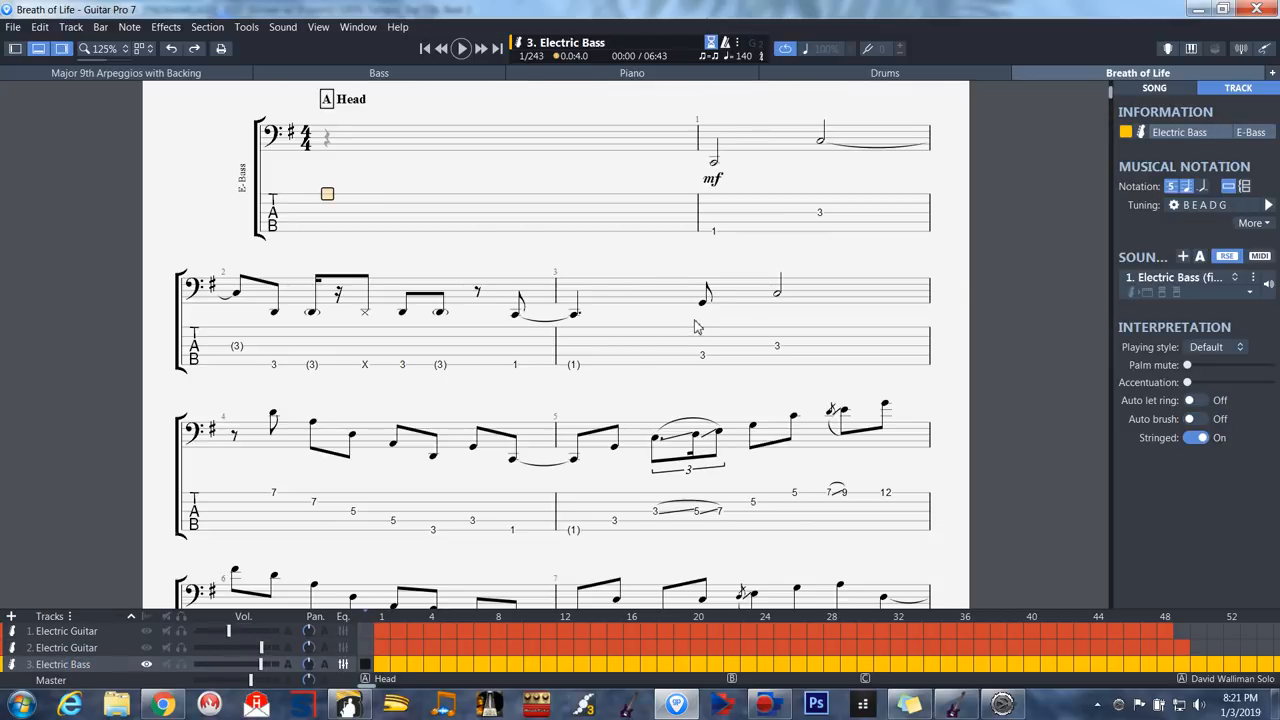
mouse_move(63, 680)
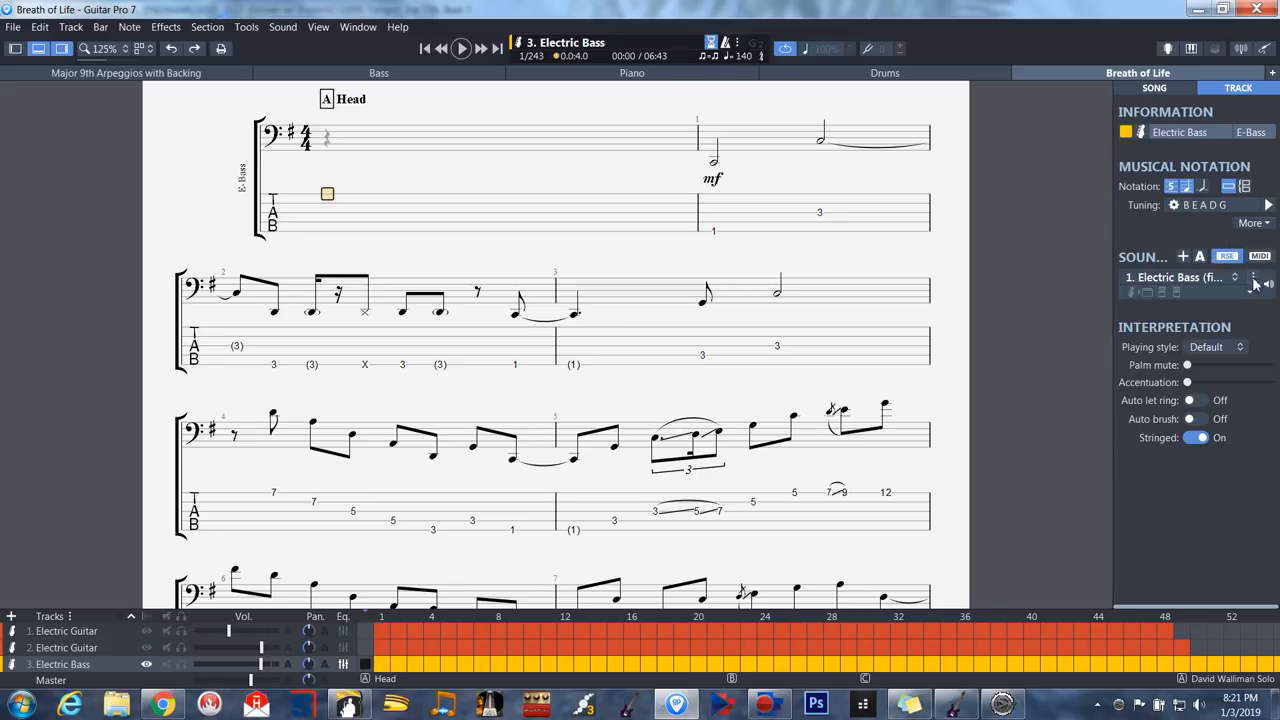
mouse_move(1258, 282)
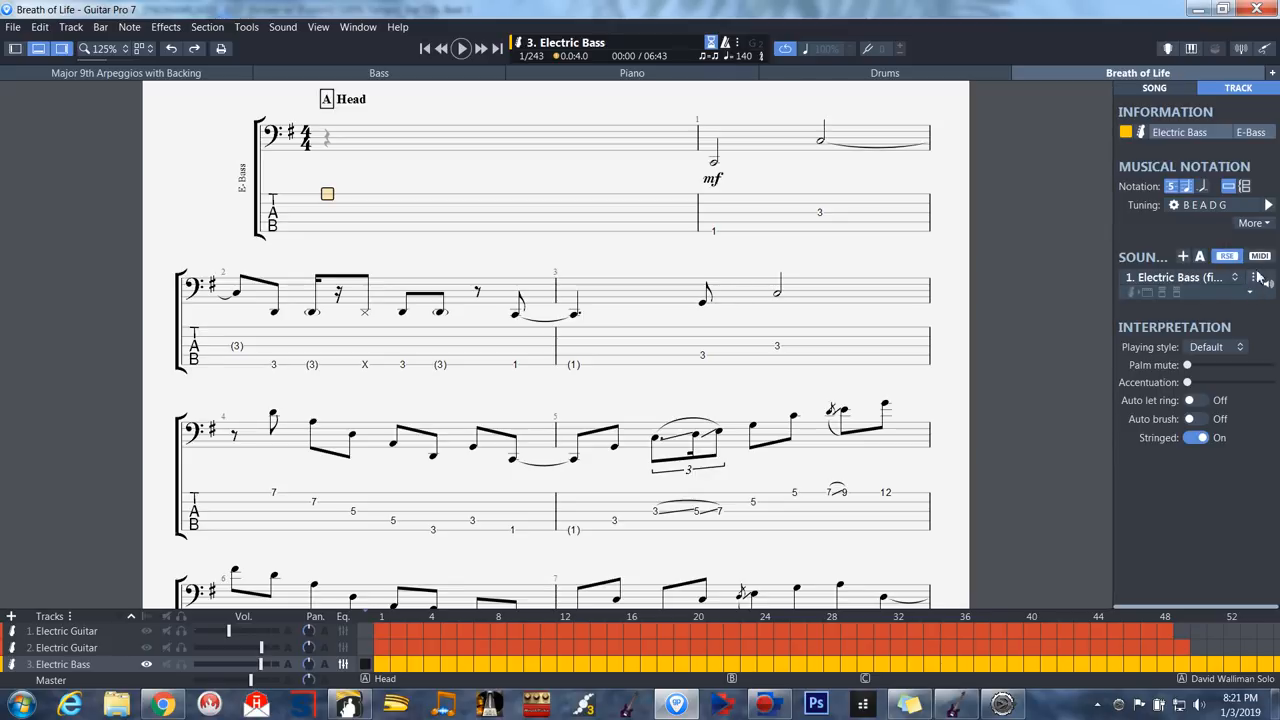
mouse_move(1262, 284)
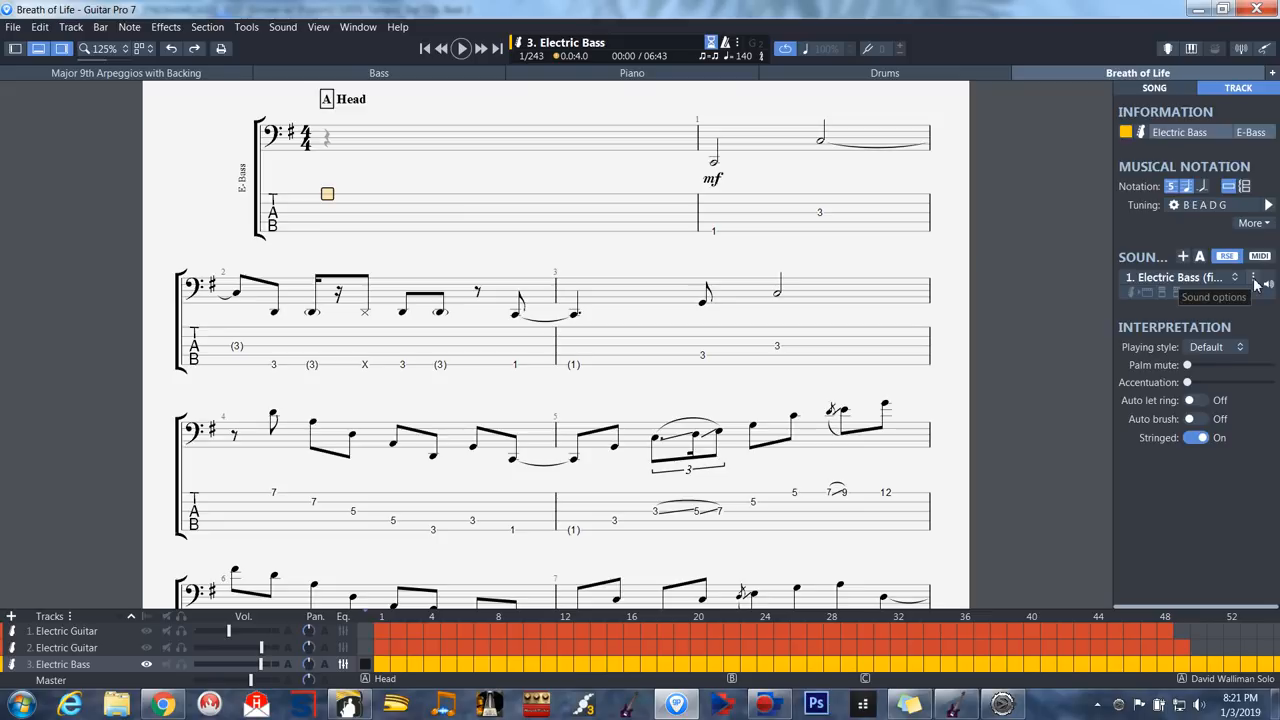
click(1251, 278)
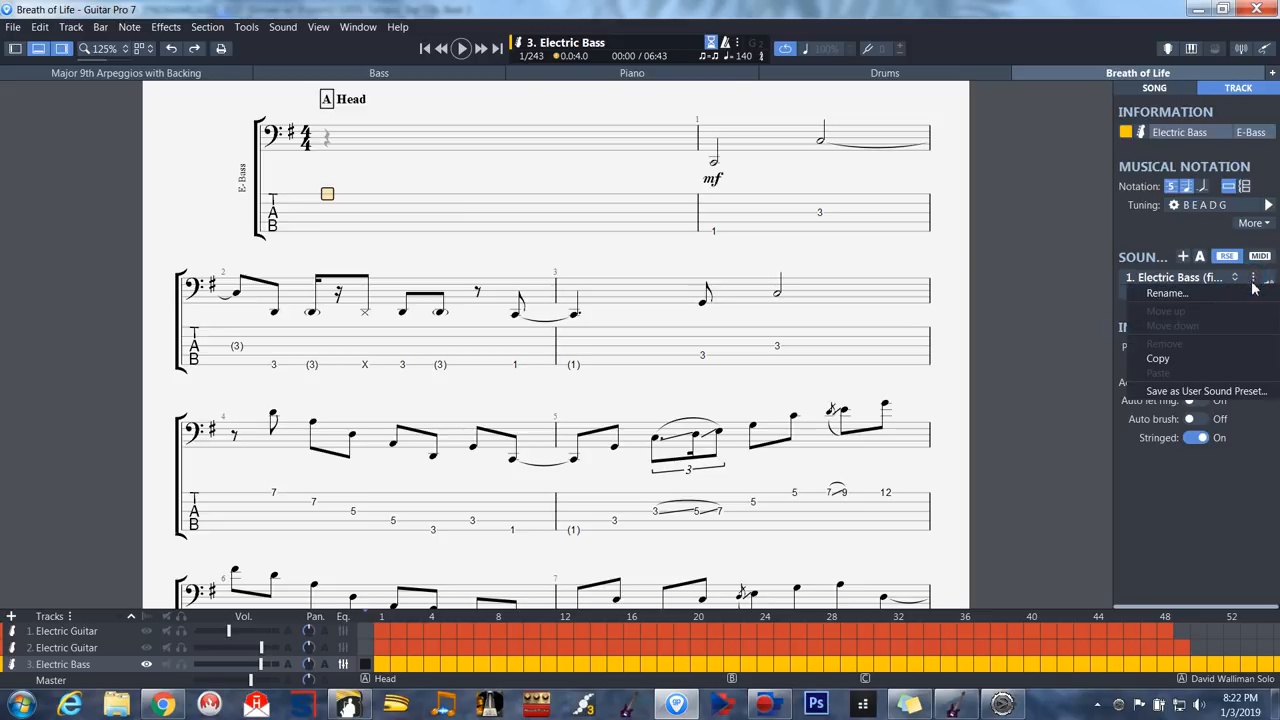
mouse_move(1205, 391)
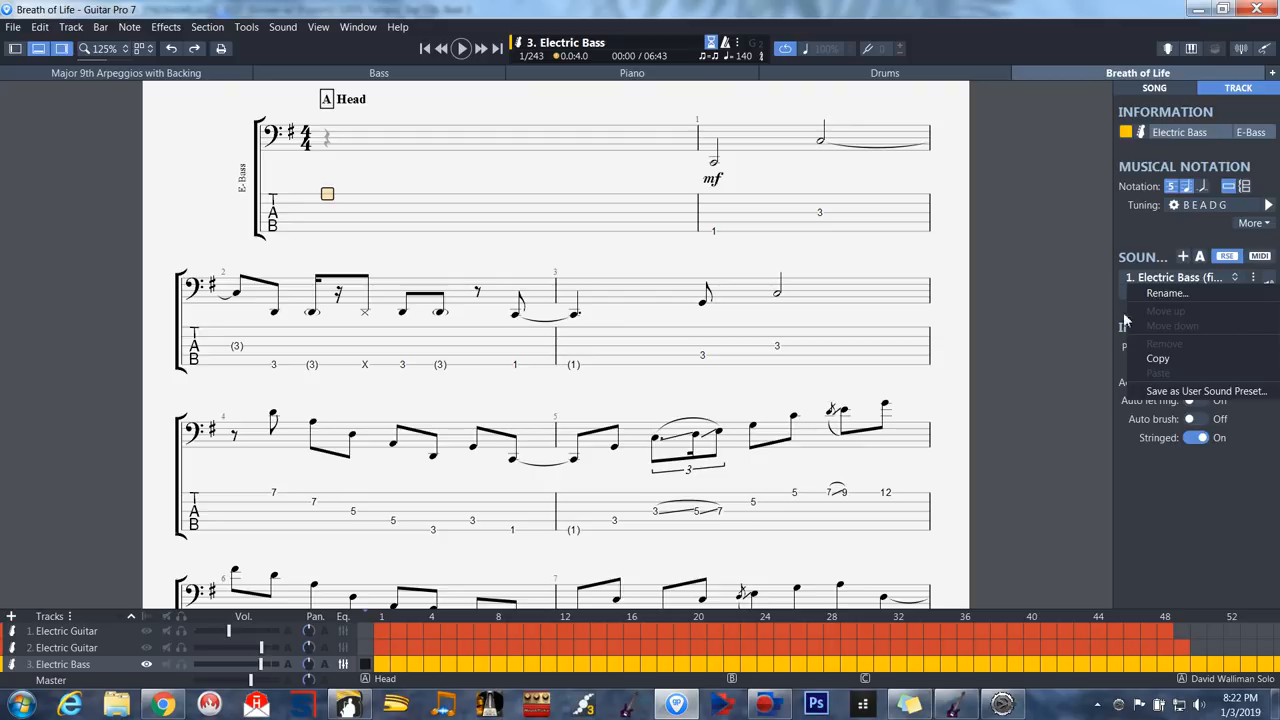
click(112, 134)
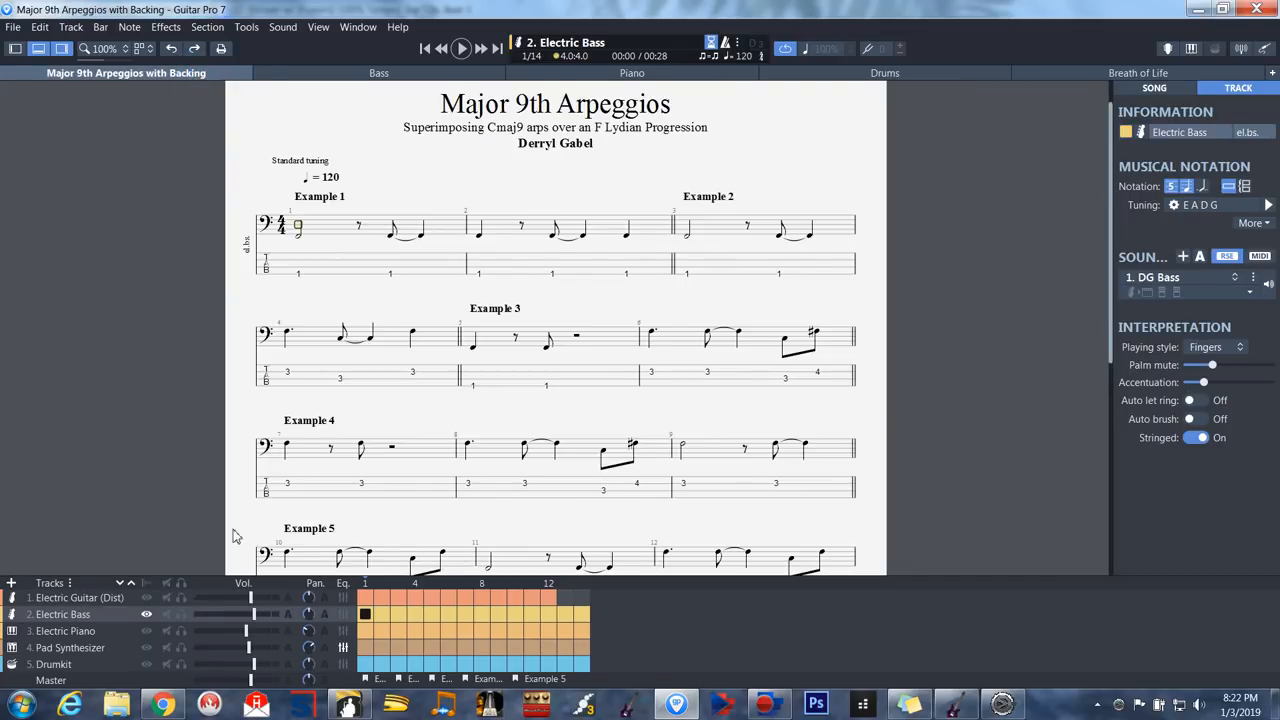
mouse_move(85, 622)
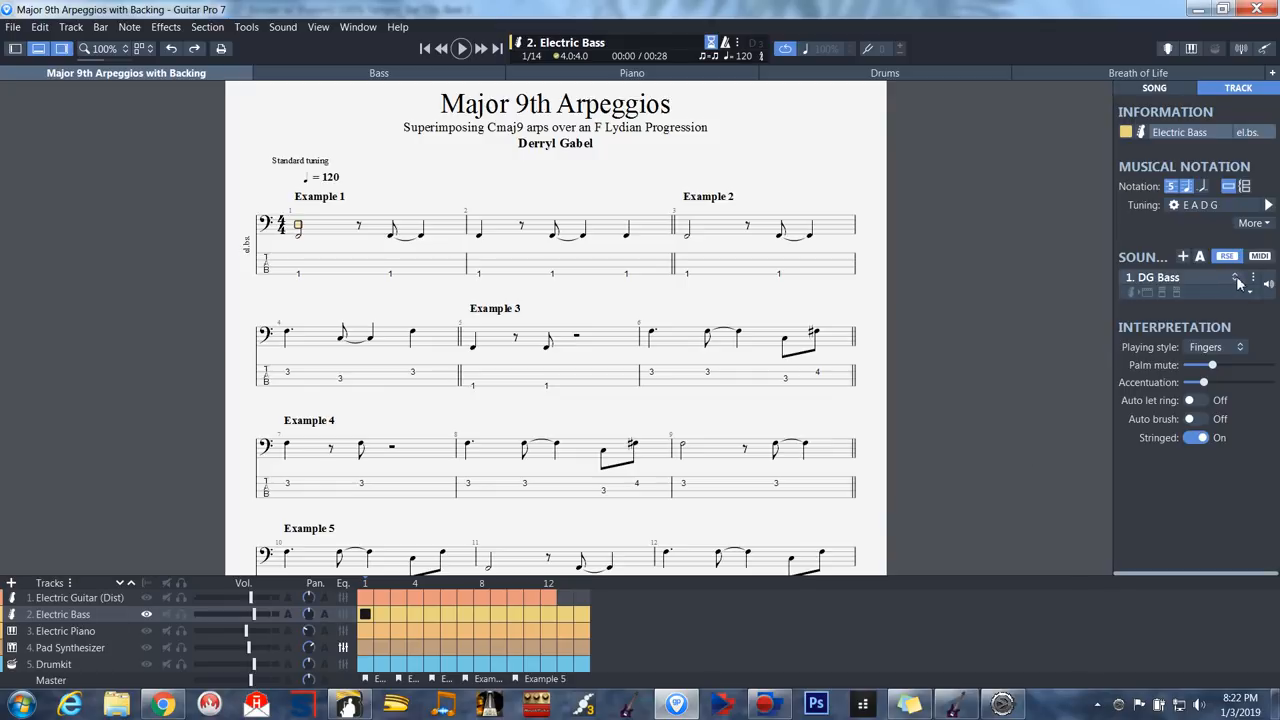
mouse_move(1235, 277)
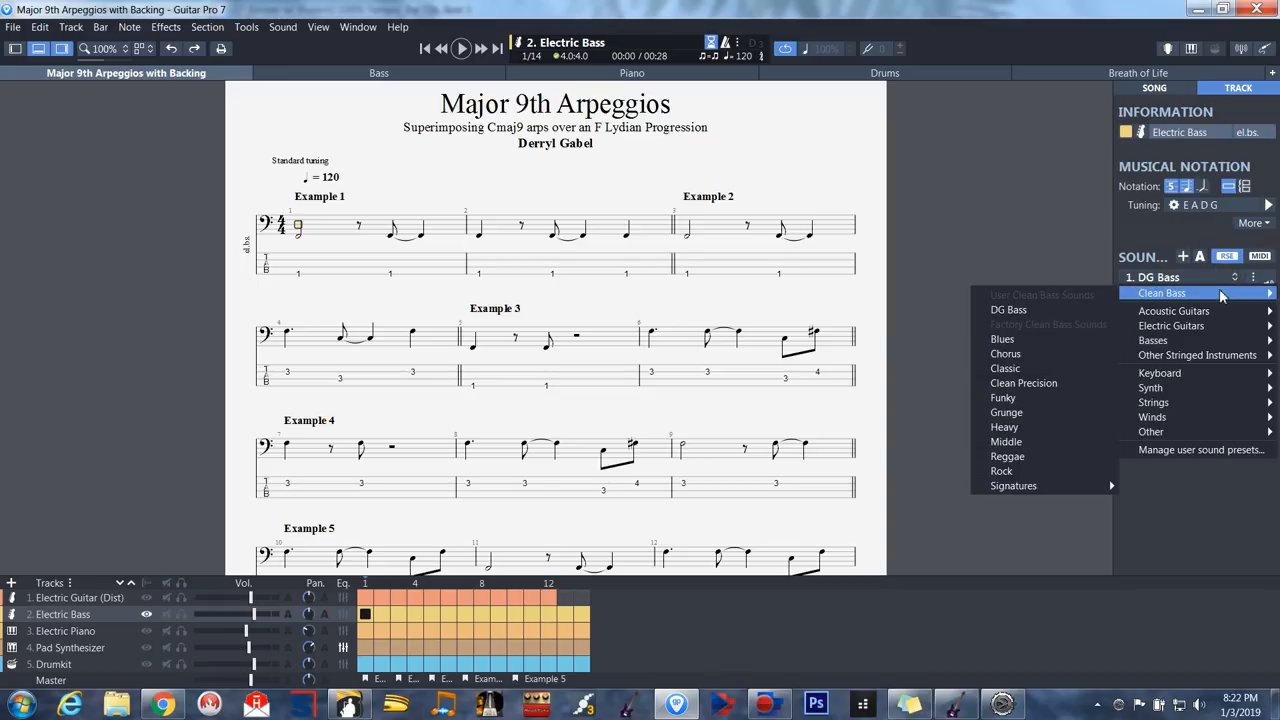
mouse_move(1008, 310)
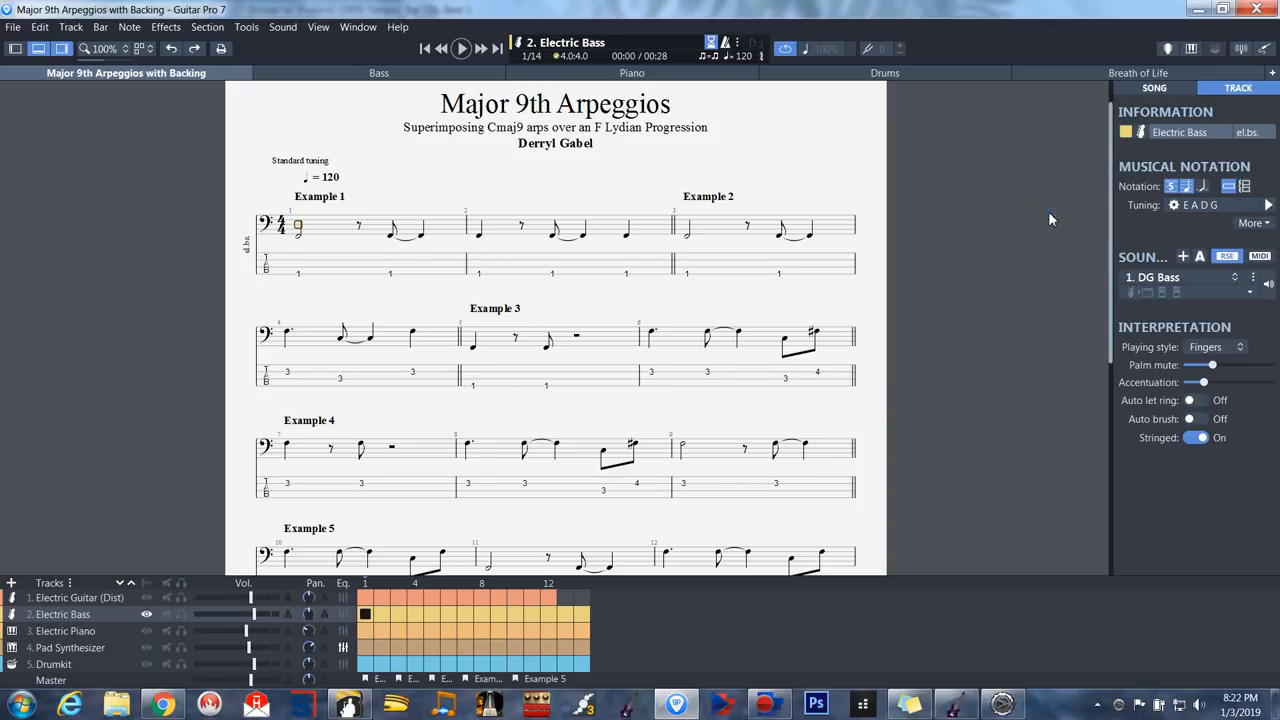
mouse_move(1055, 212)
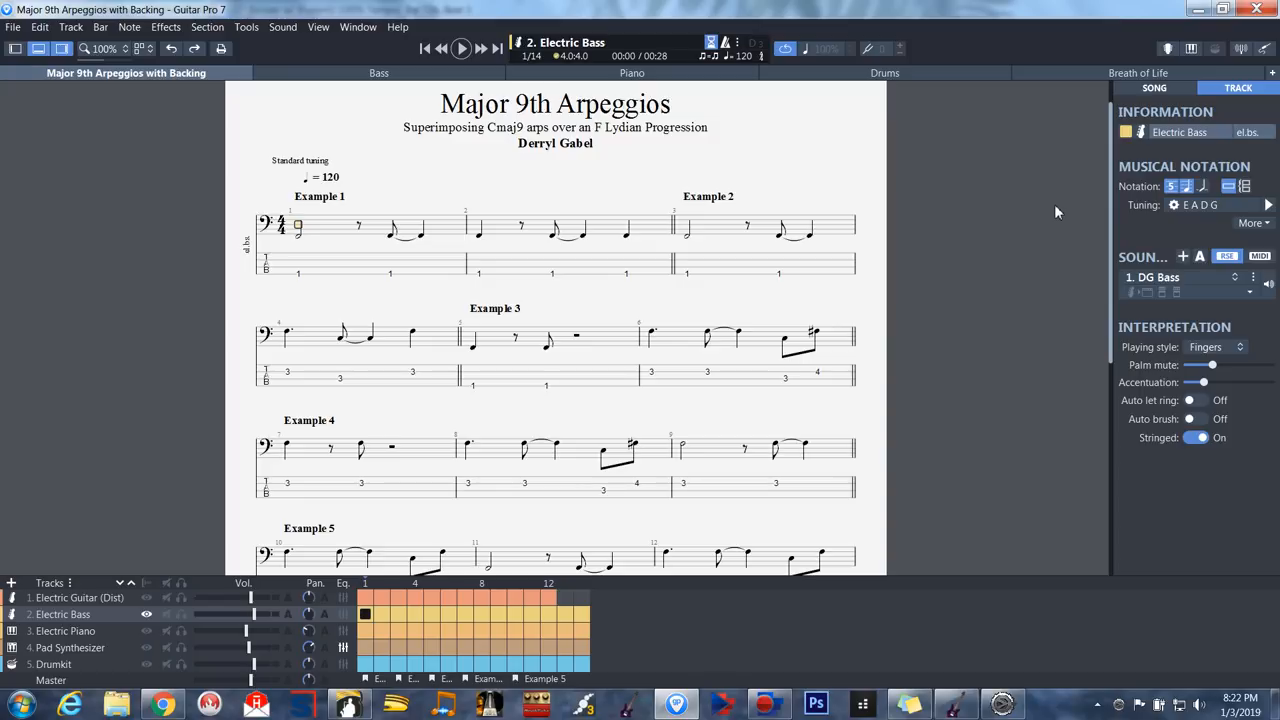
mouse_move(1147, 324)
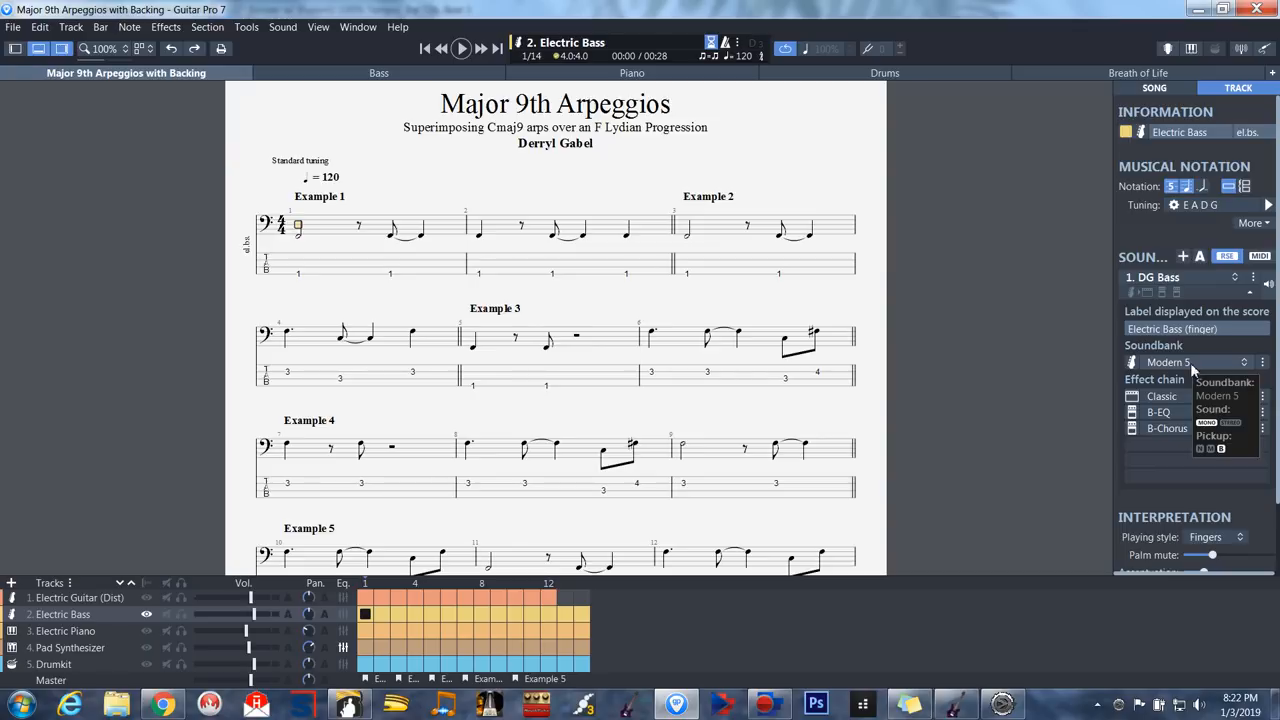
mouse_move(1166, 412)
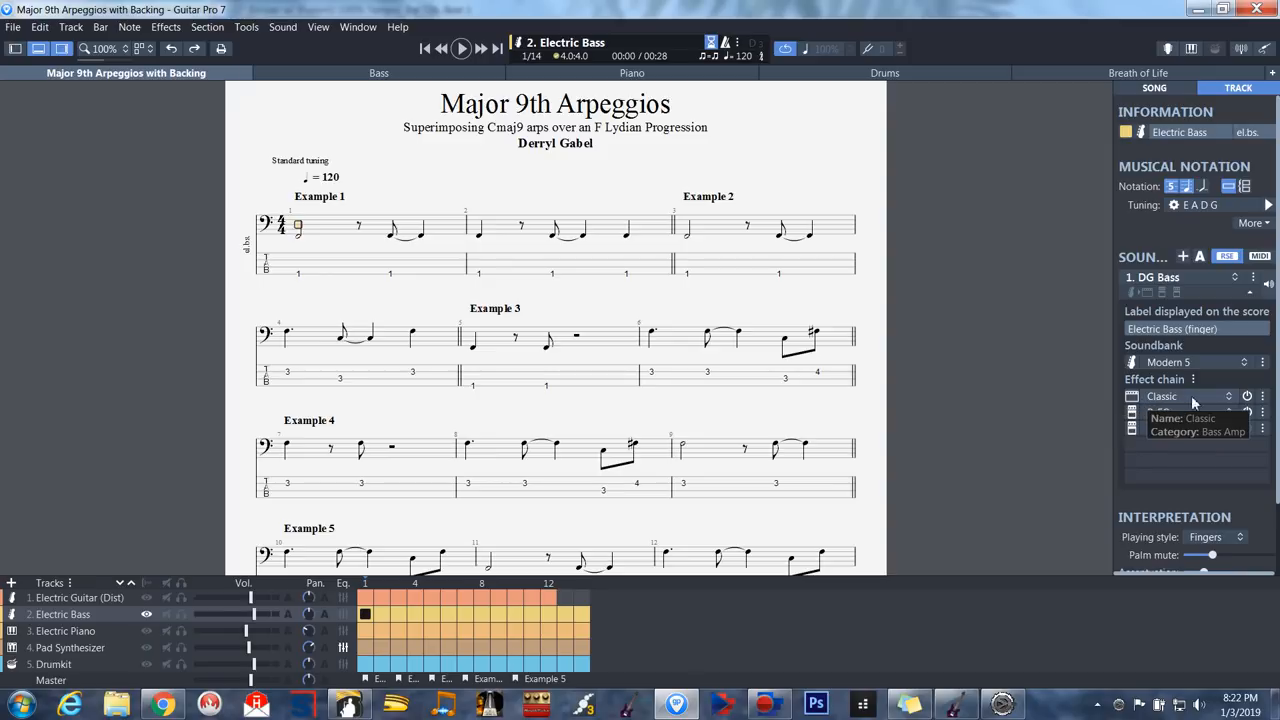
click(1229, 396)
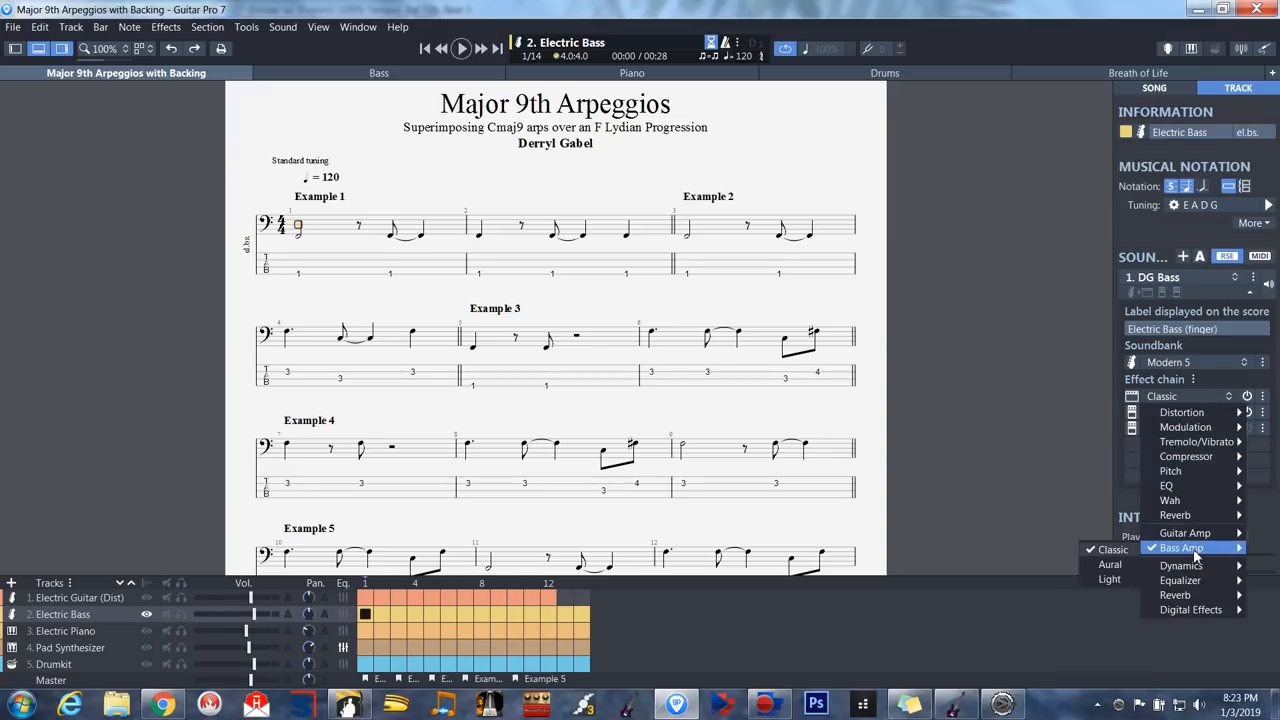
click(1183, 547)
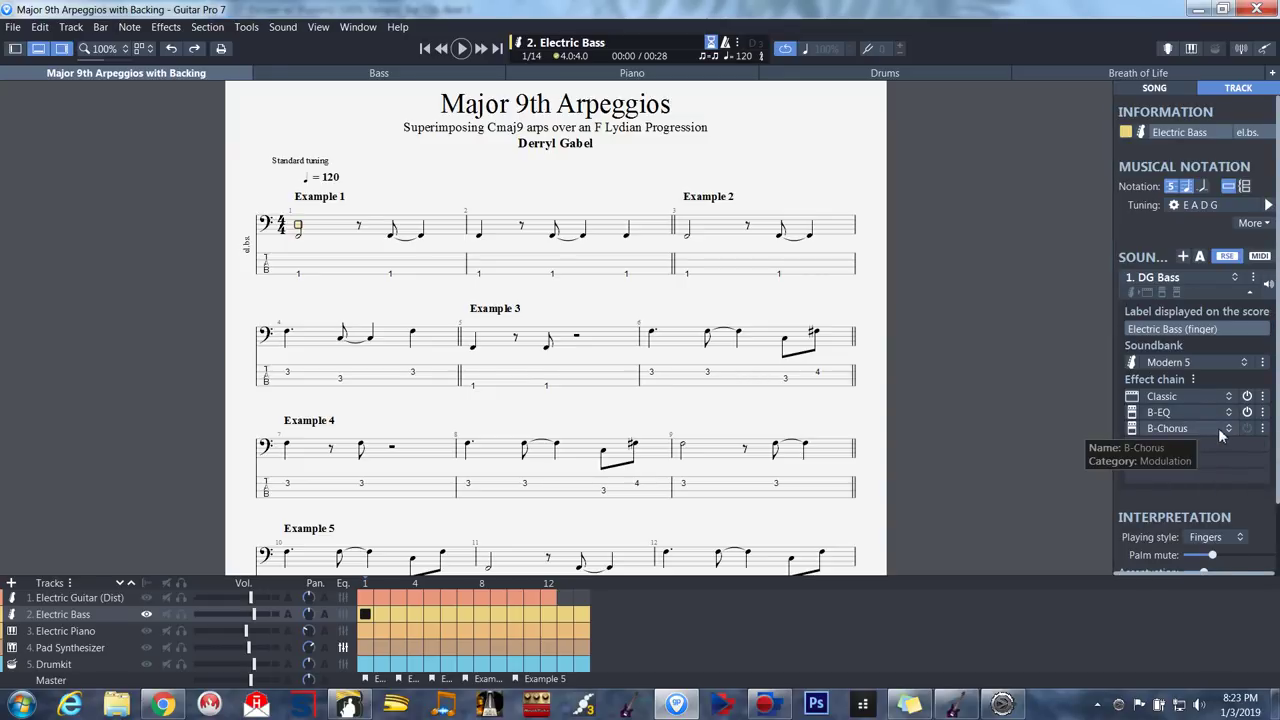
click(1229, 428)
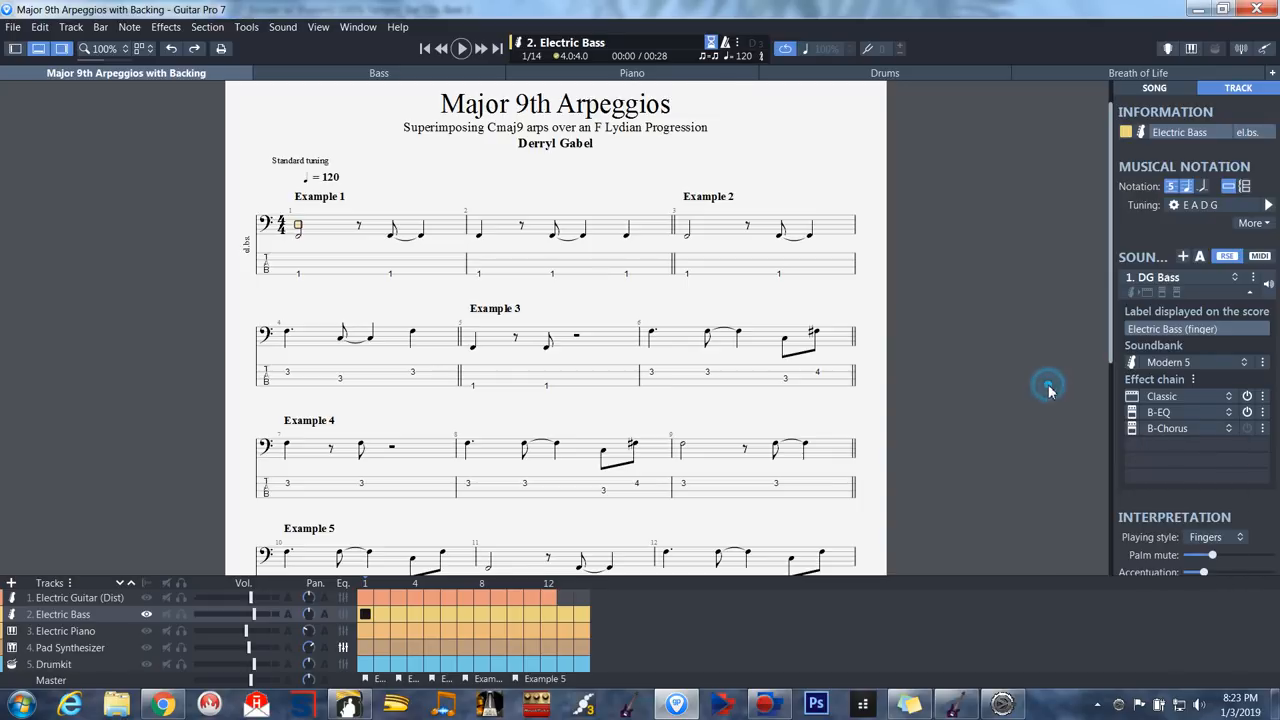
mouse_move(1251, 433)
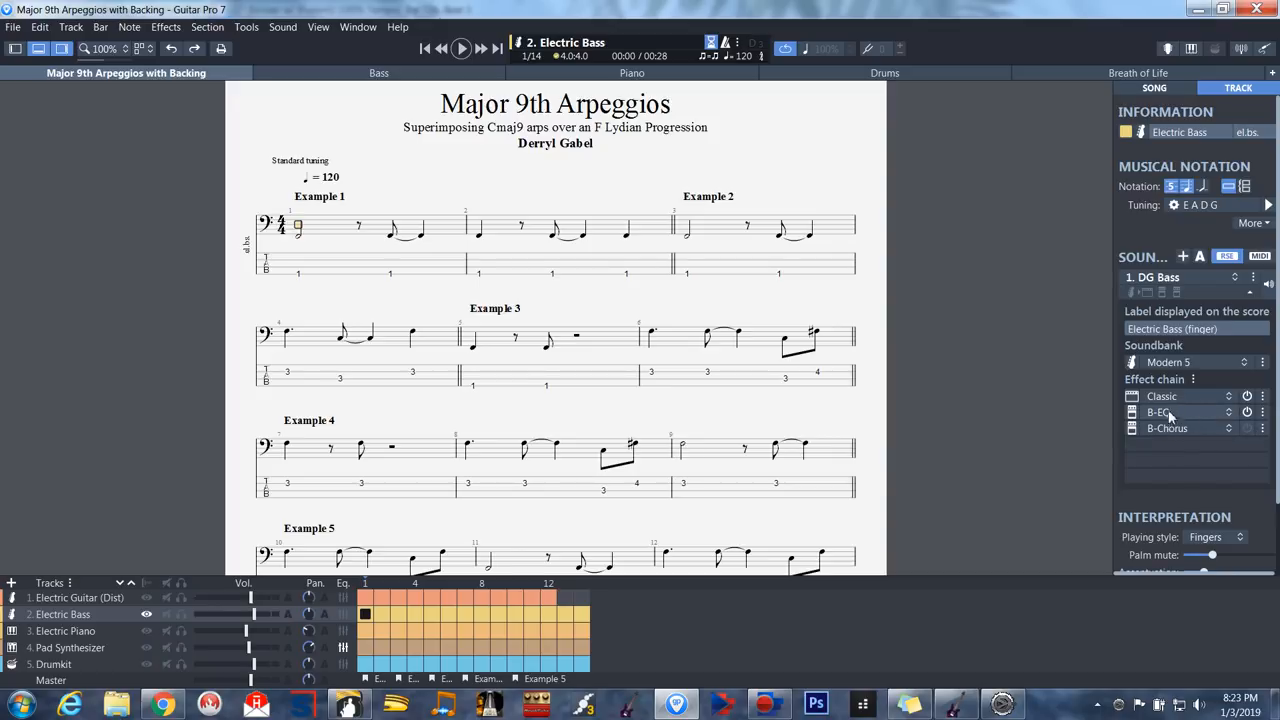
mouse_move(1190, 417)
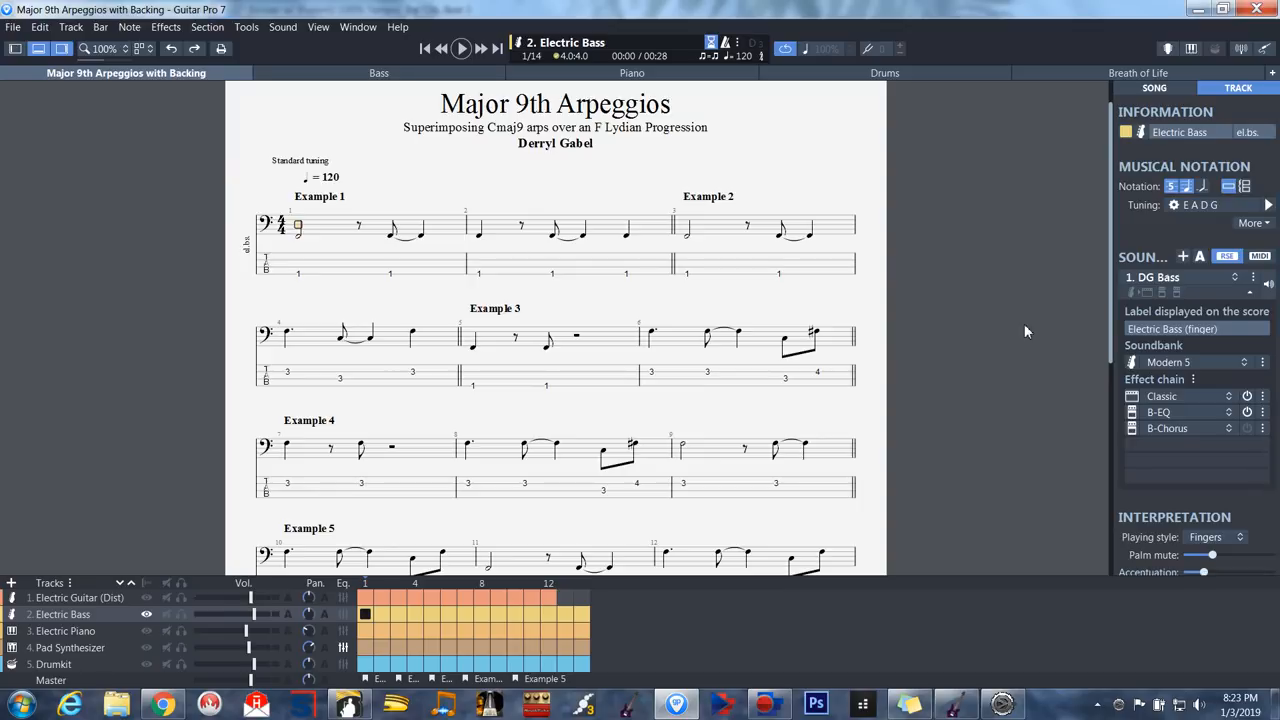
mouse_move(1033, 329)
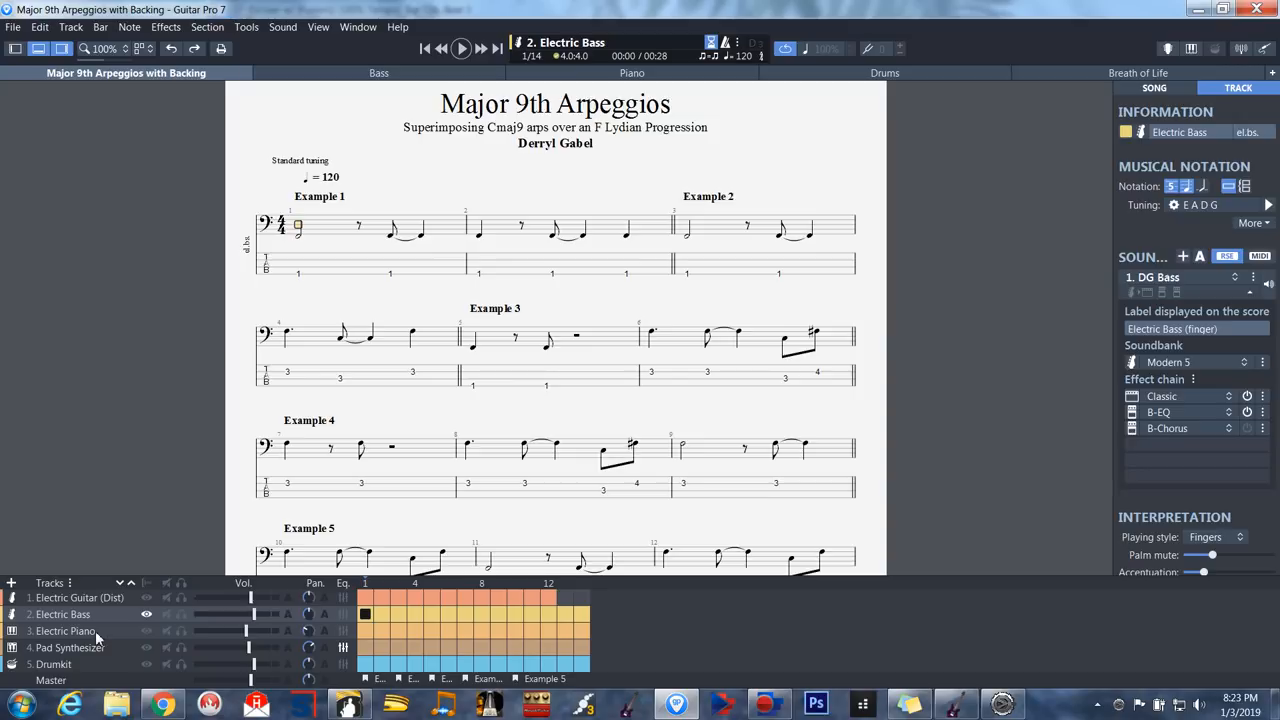
Step: Select the Electric Piano track, expand its sound, and add the D-Chorus digital effect
click(67, 631)
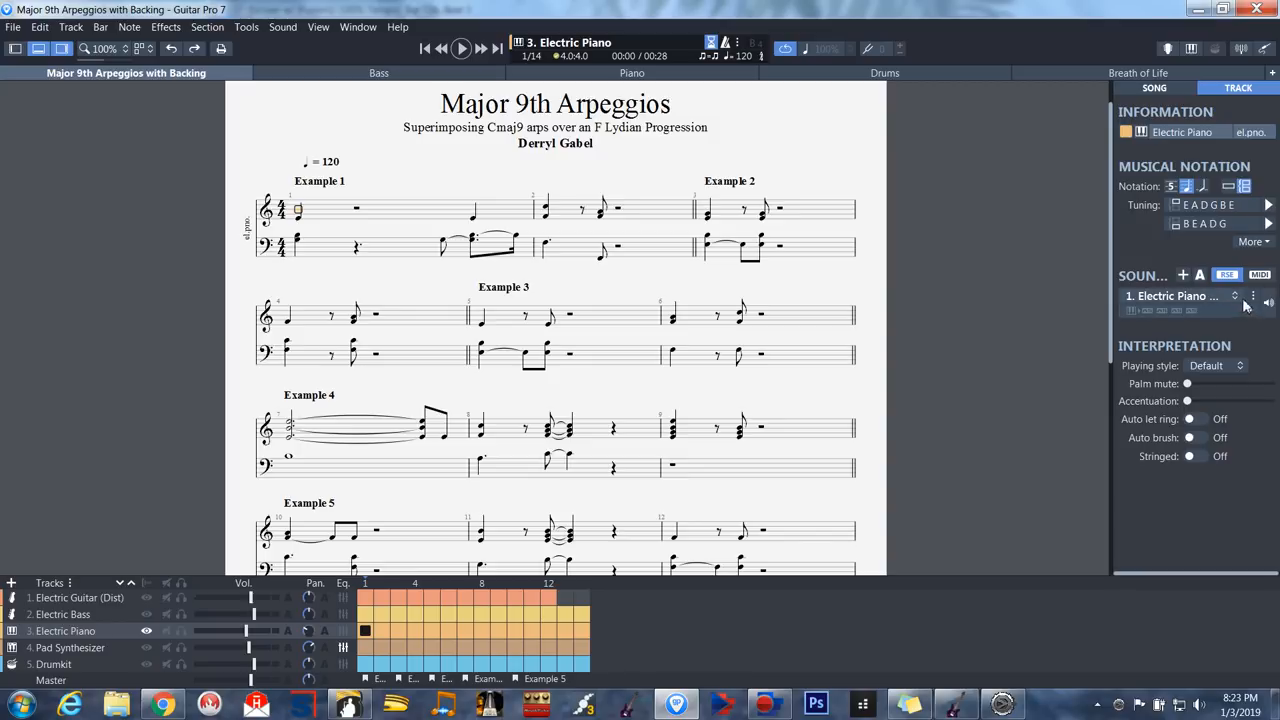
click(1235, 296)
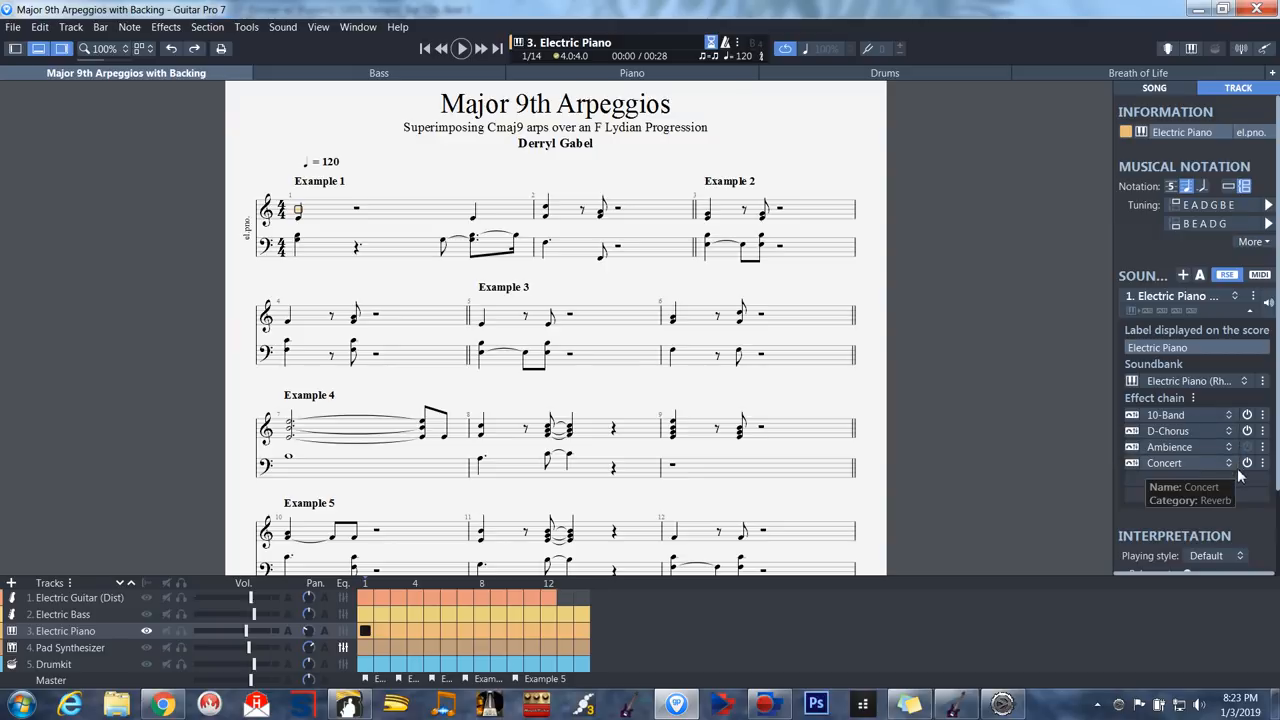
mouse_move(1180, 430)
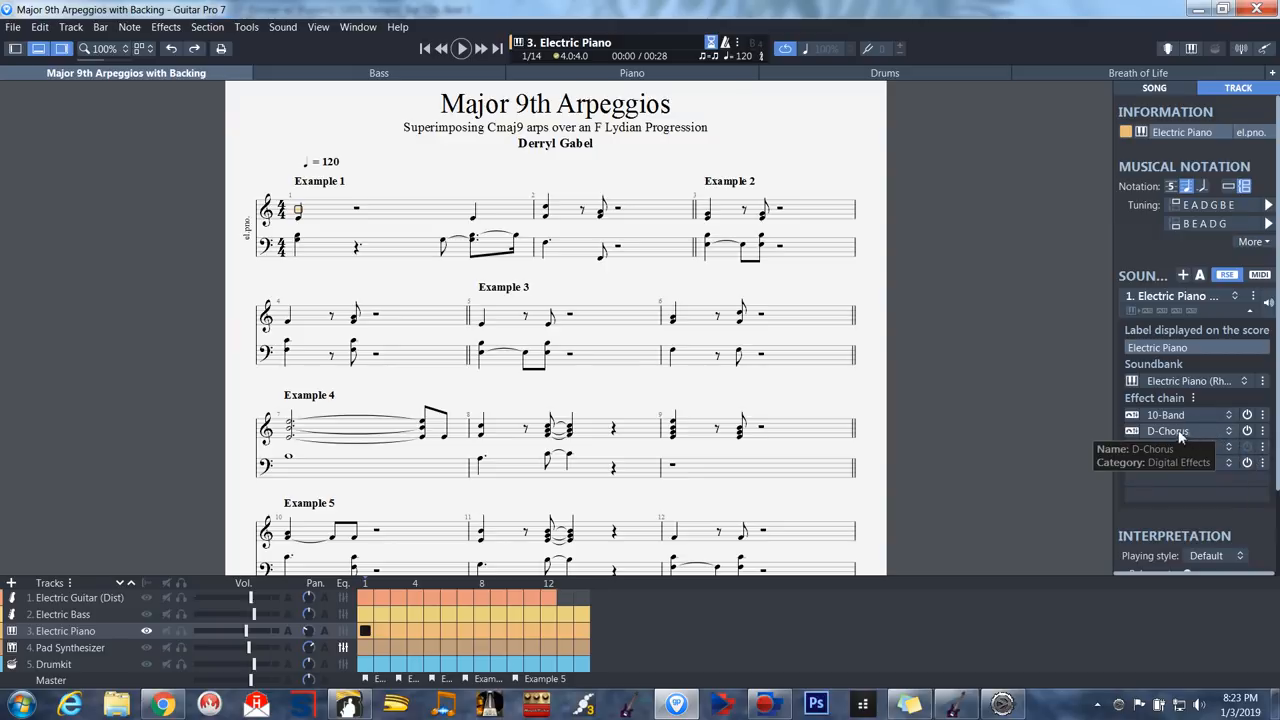
mouse_move(1232, 438)
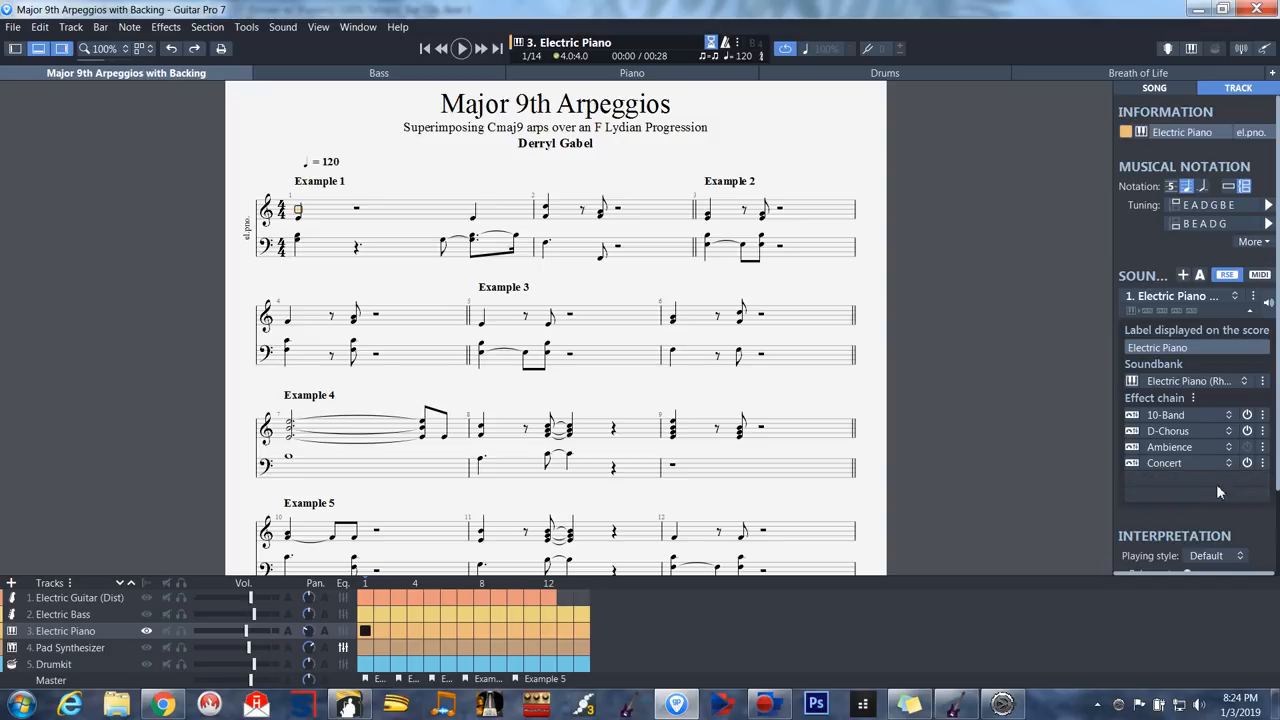
mouse_move(1188, 431)
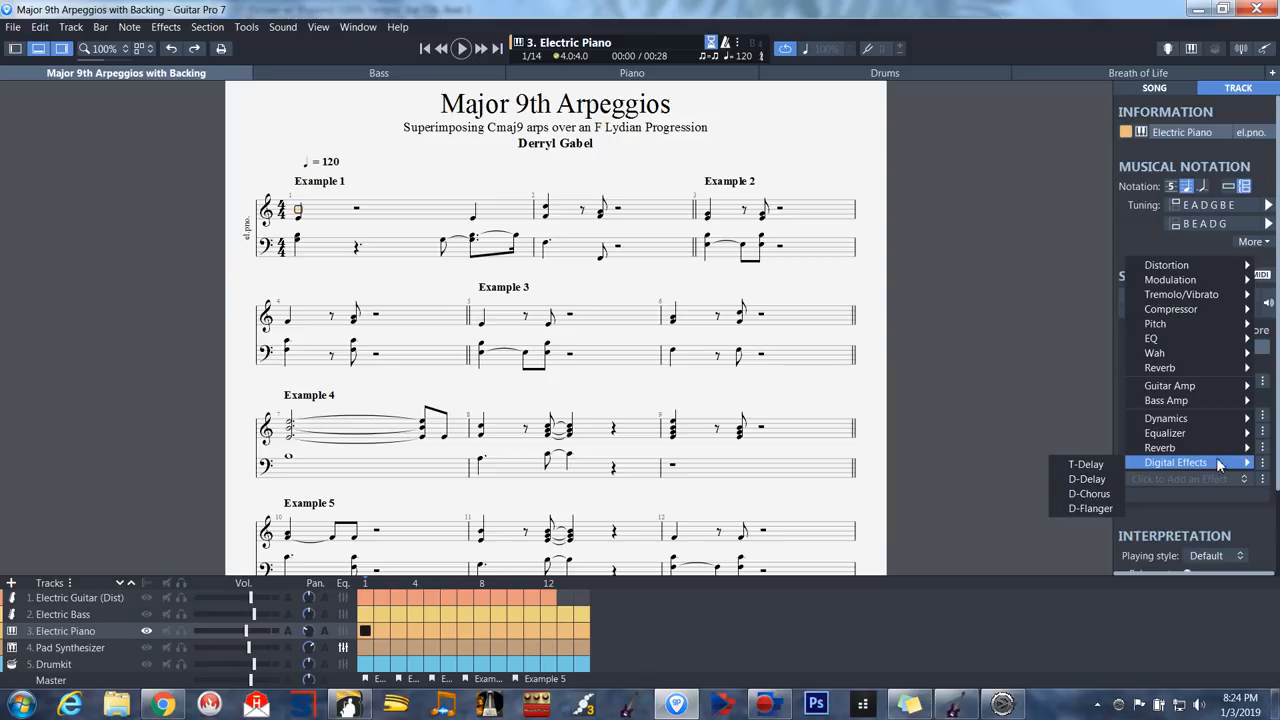
mouse_move(1089, 493)
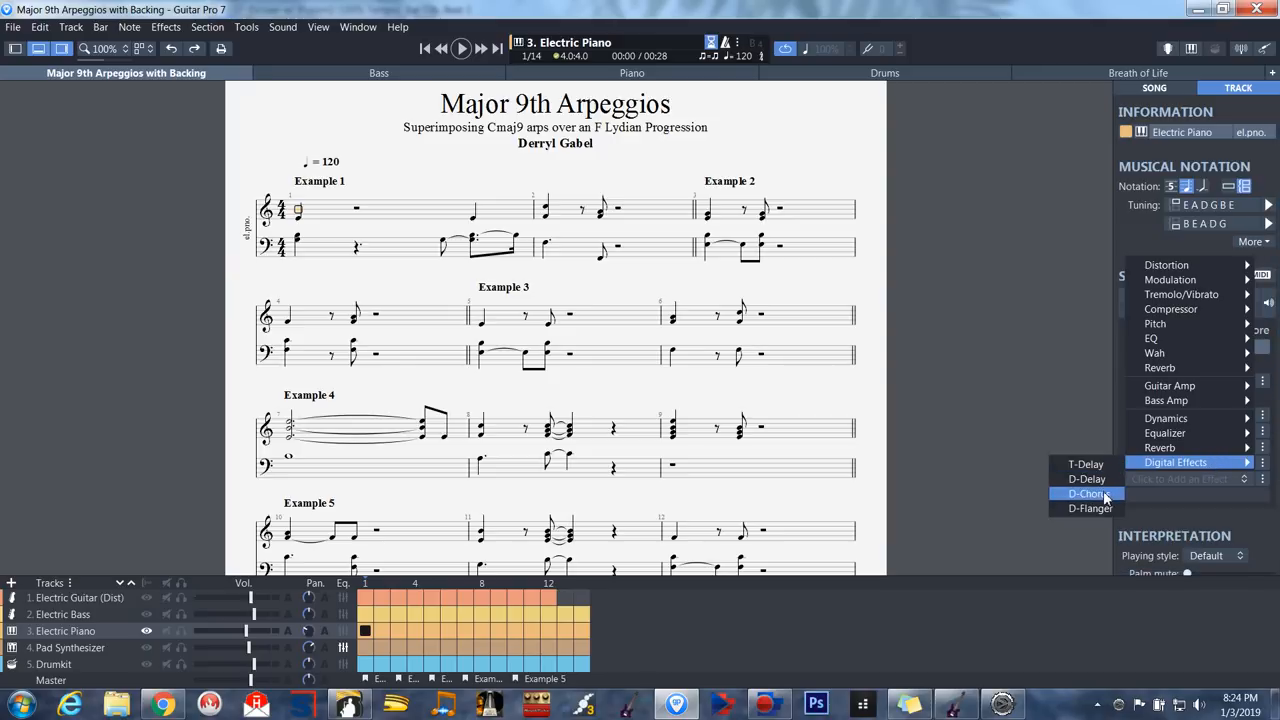
mouse_move(1108, 503)
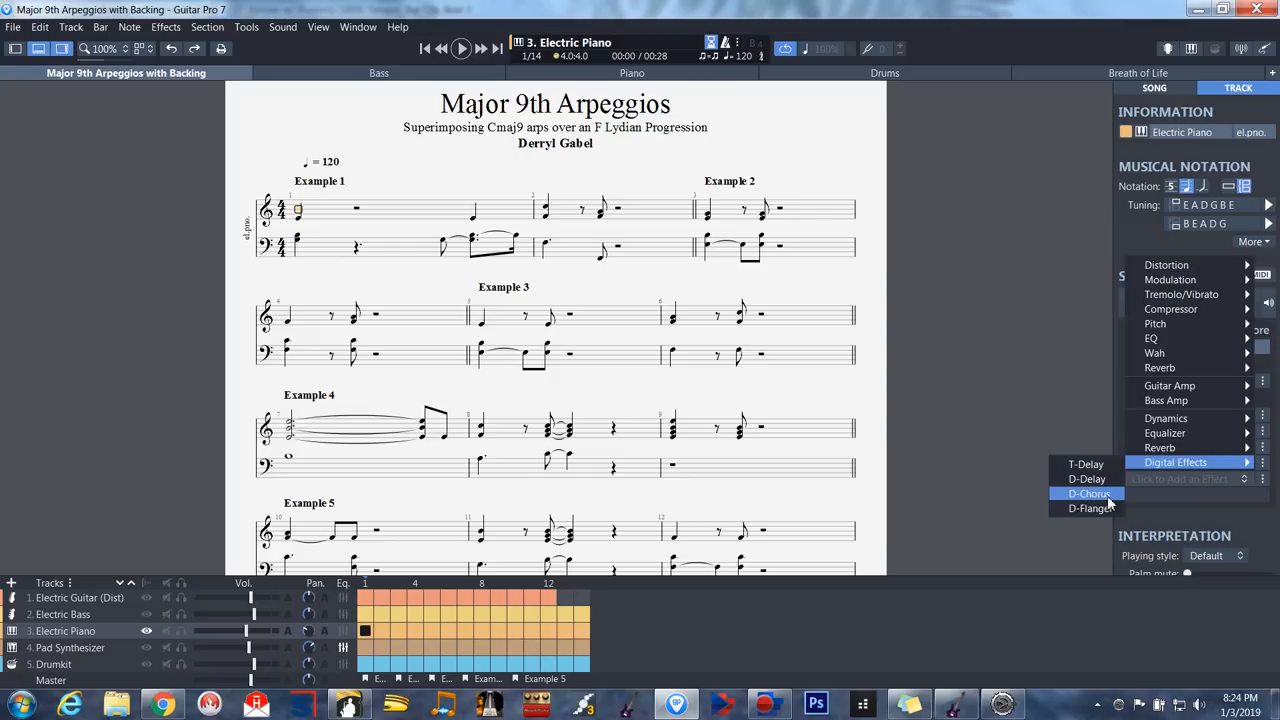
click(1089, 493)
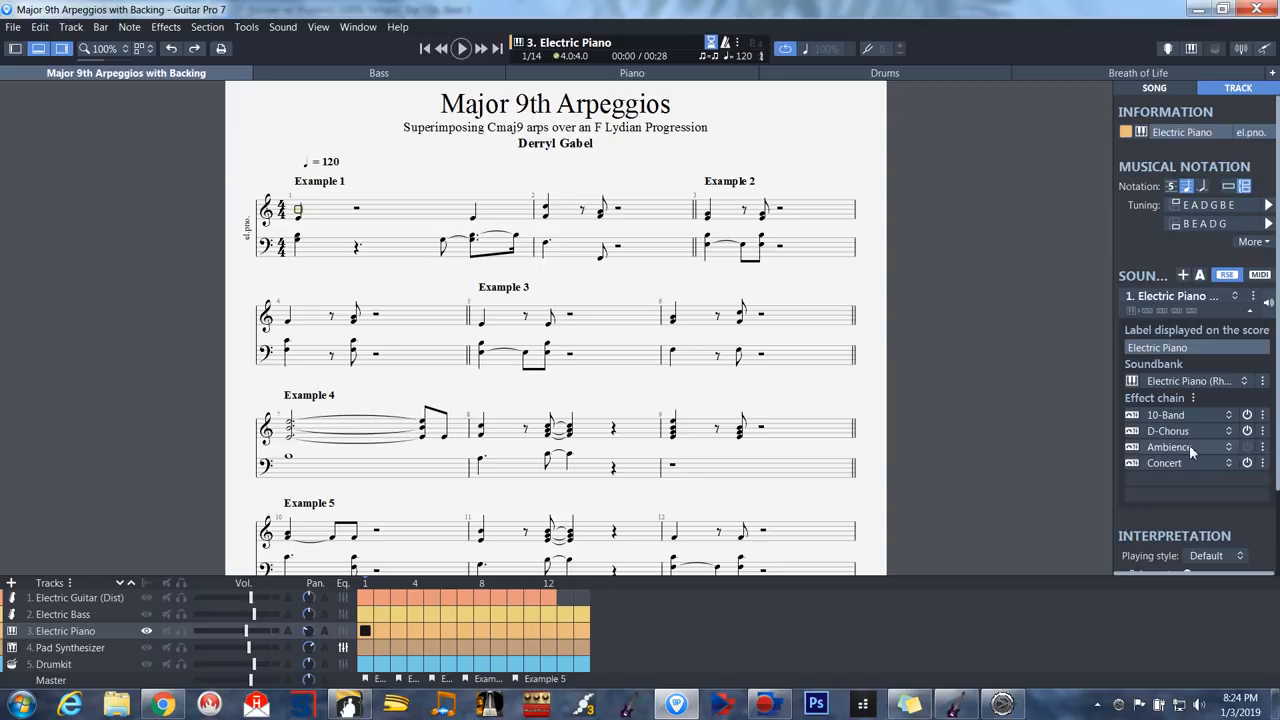
mouse_move(1168, 447)
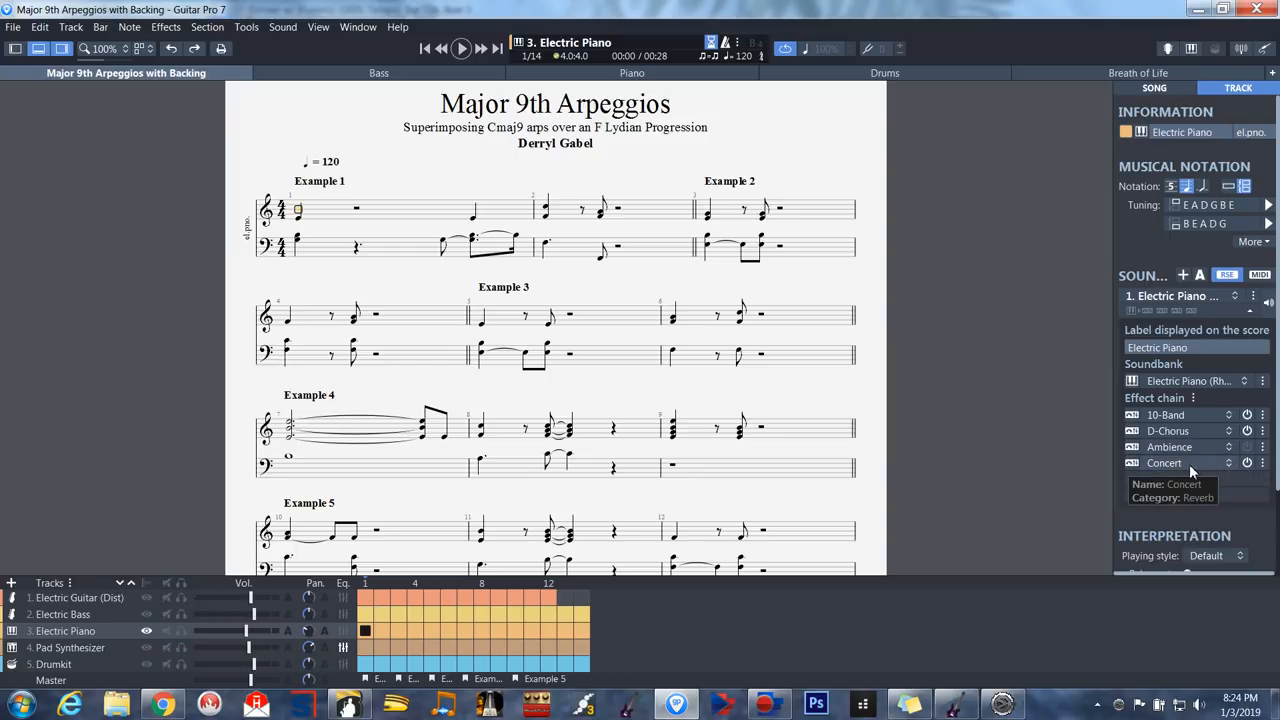
mouse_move(1230, 468)
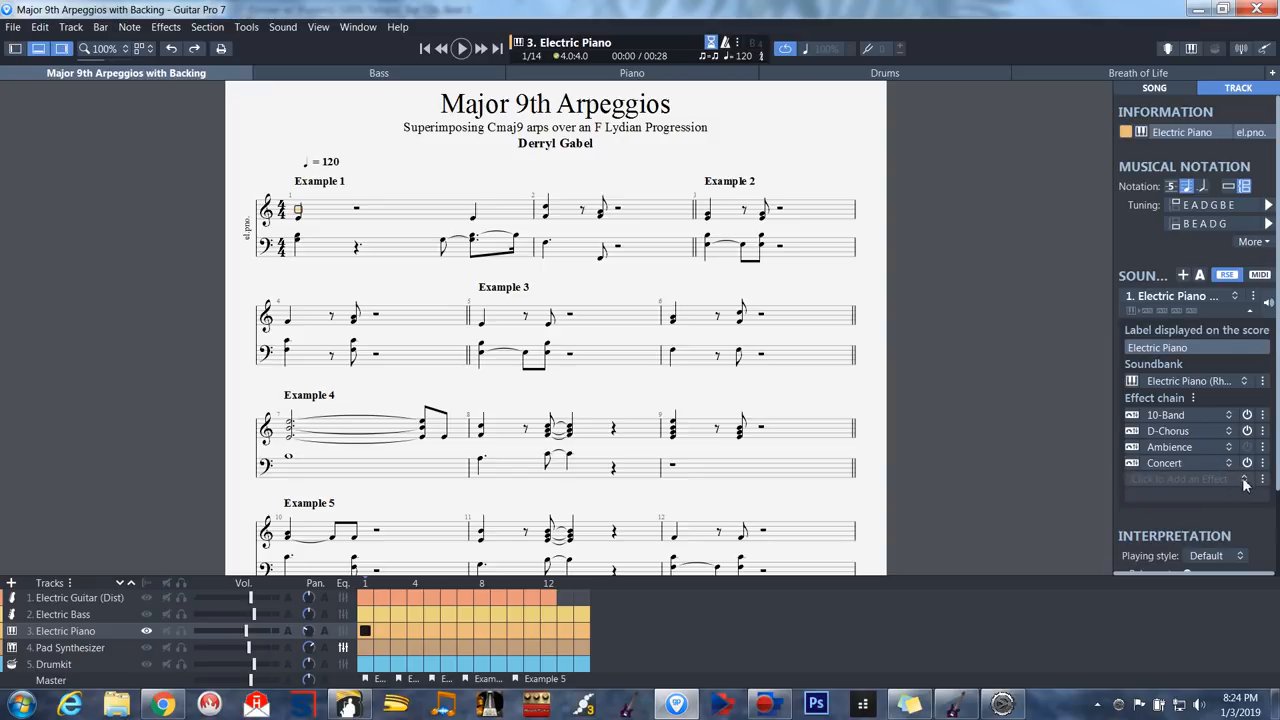
click(1245, 479)
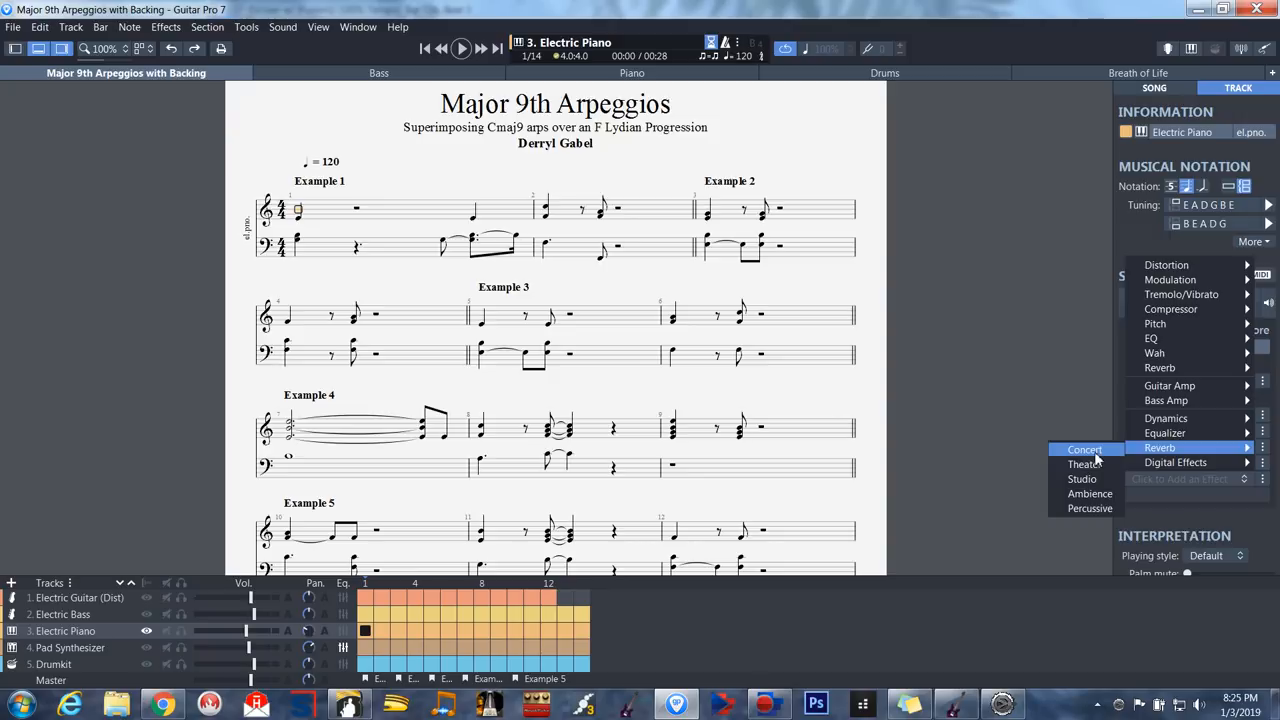
click(1085, 449)
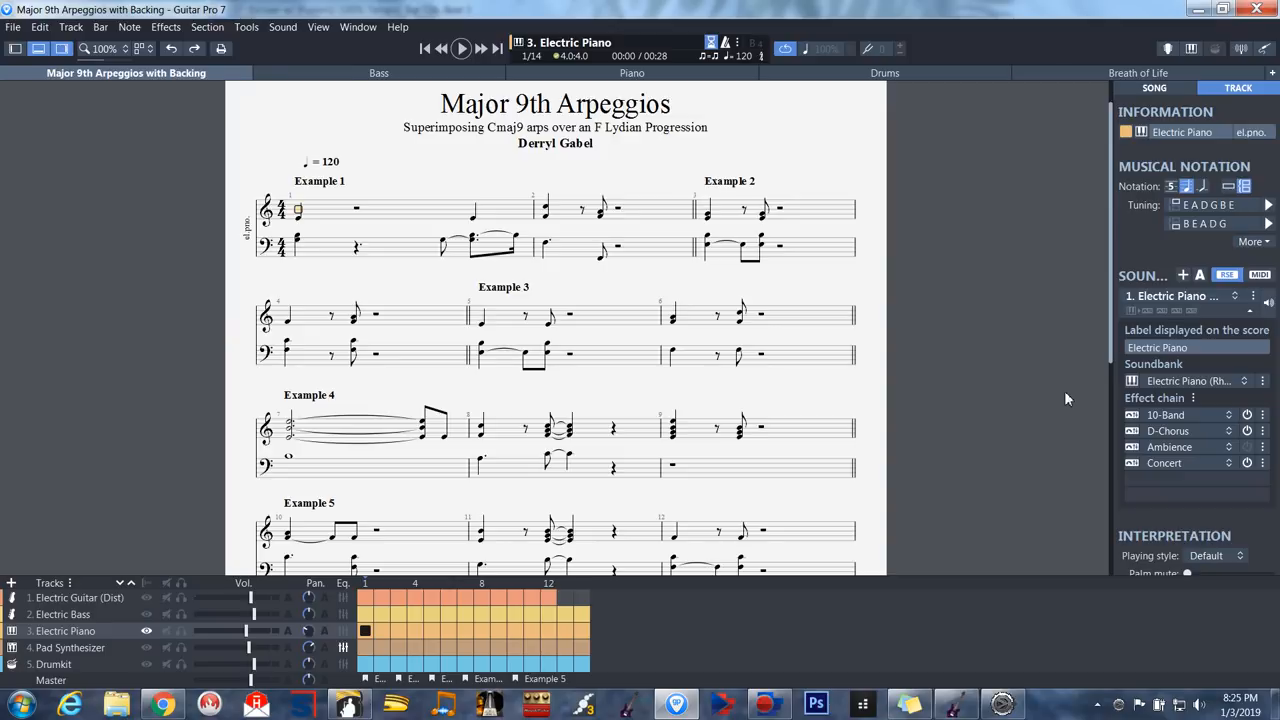
mouse_move(1024, 438)
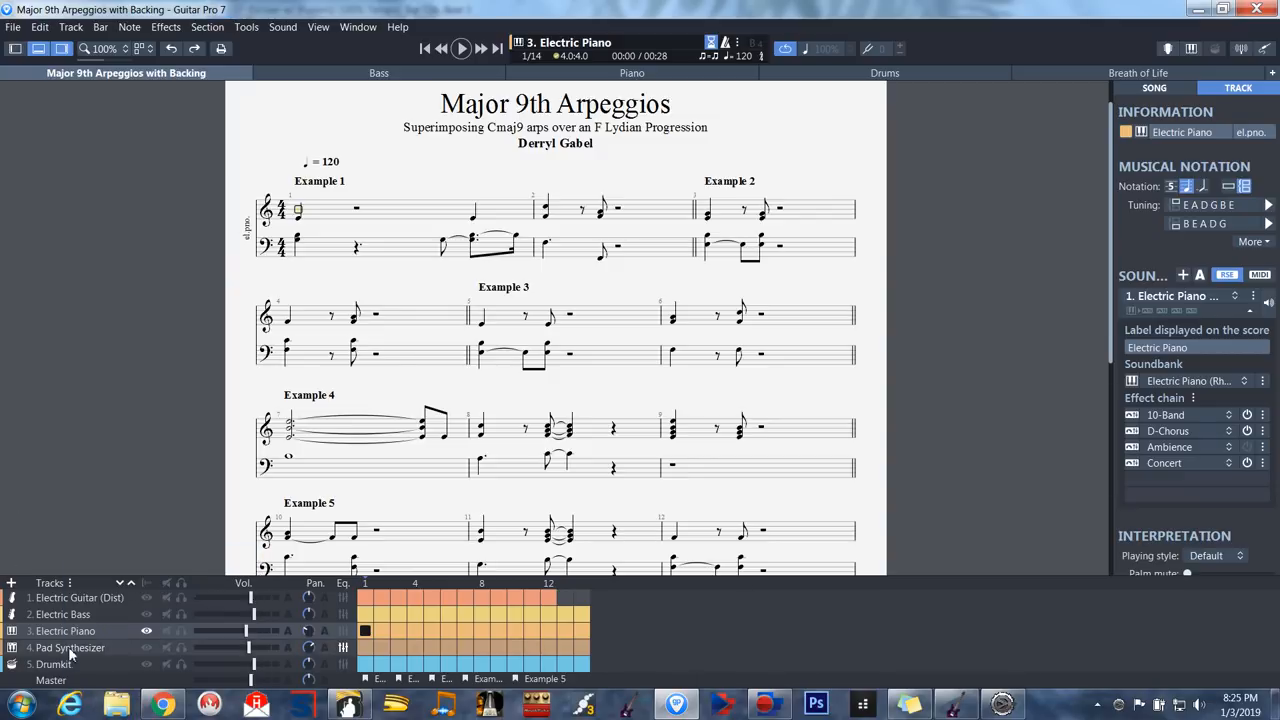
Step: View the Pad Synthesizer and Drumkit tracks, ending on Electric Guitar (Dist) with DG Lead
click(70, 647)
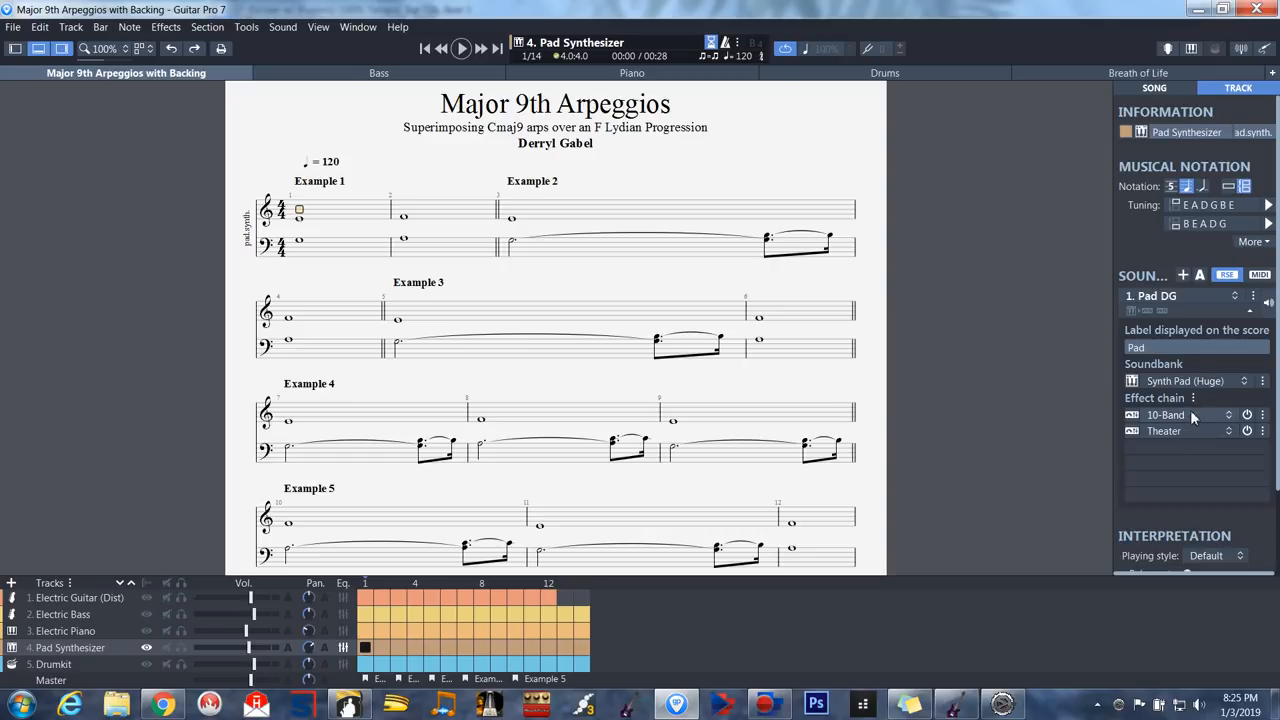
mouse_move(1164, 430)
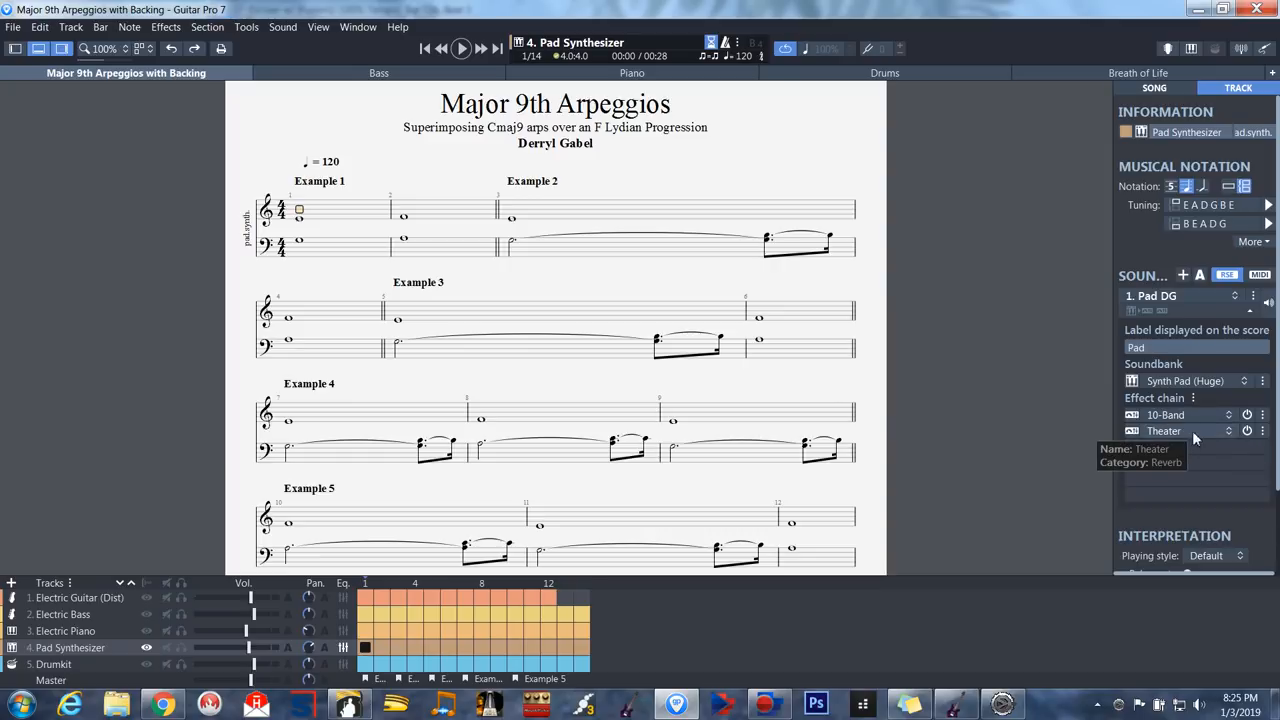
mouse_move(1185, 438)
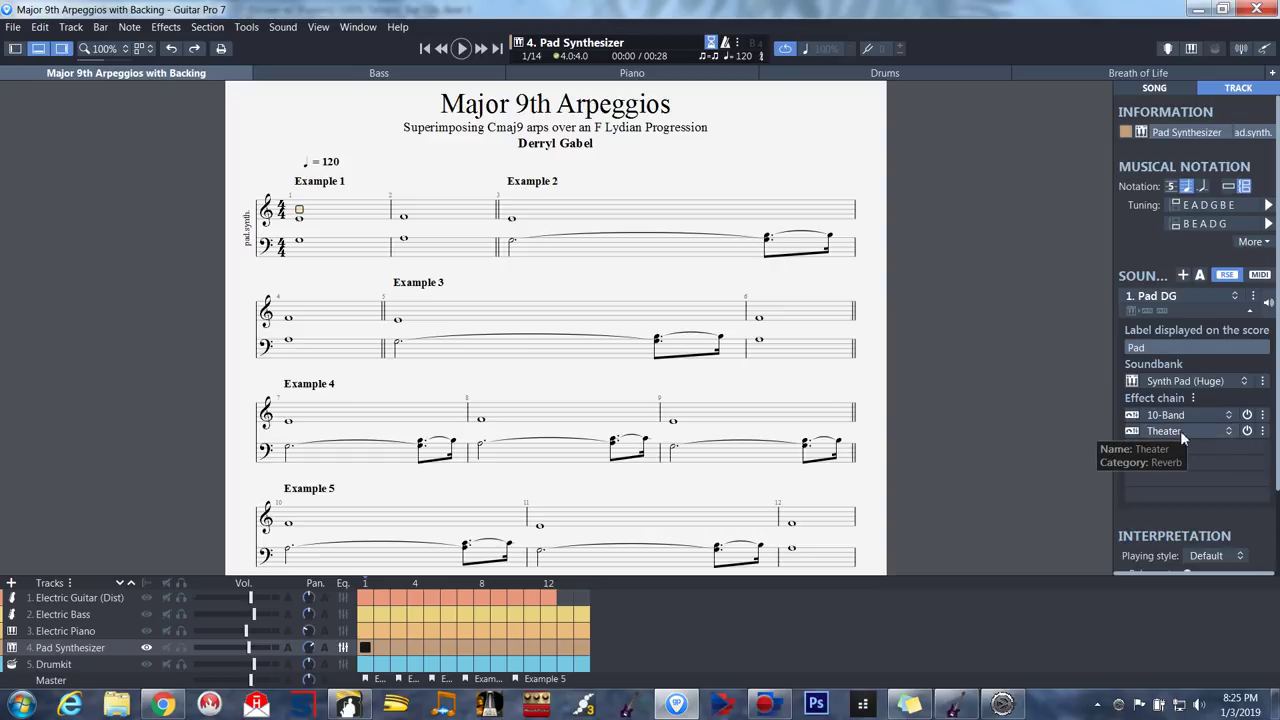
mouse_move(118, 670)
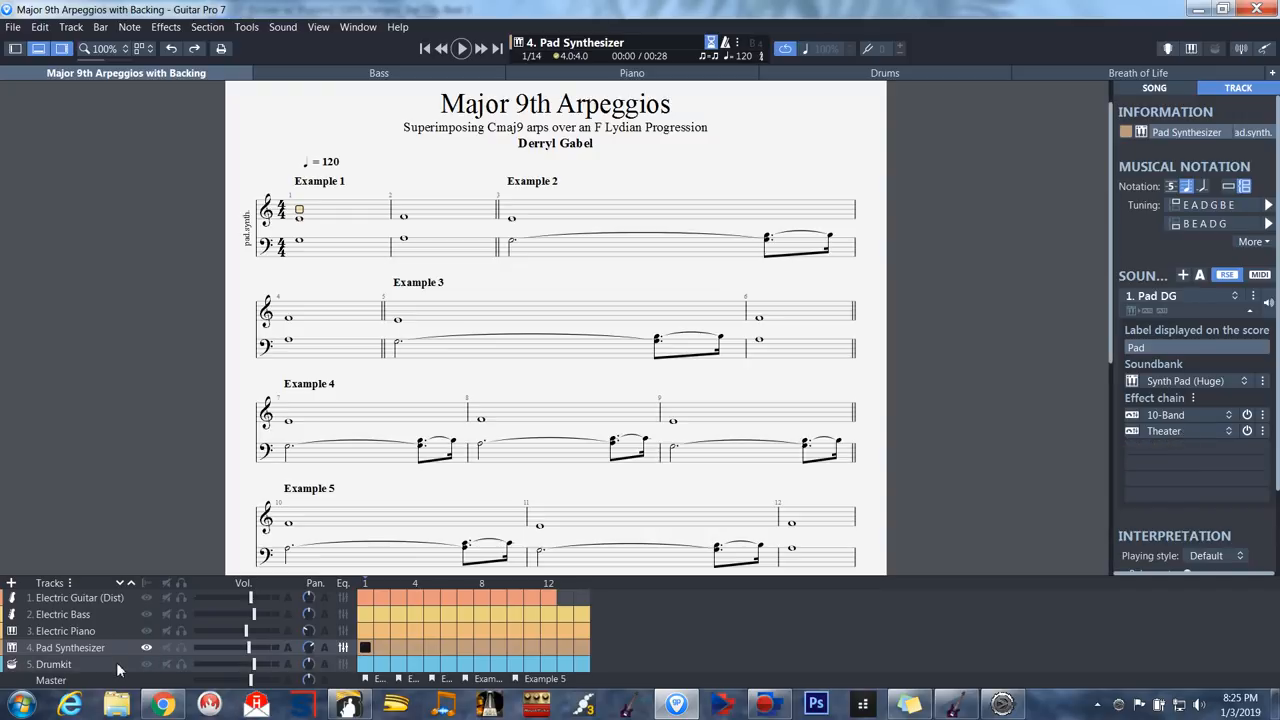
click(53, 664)
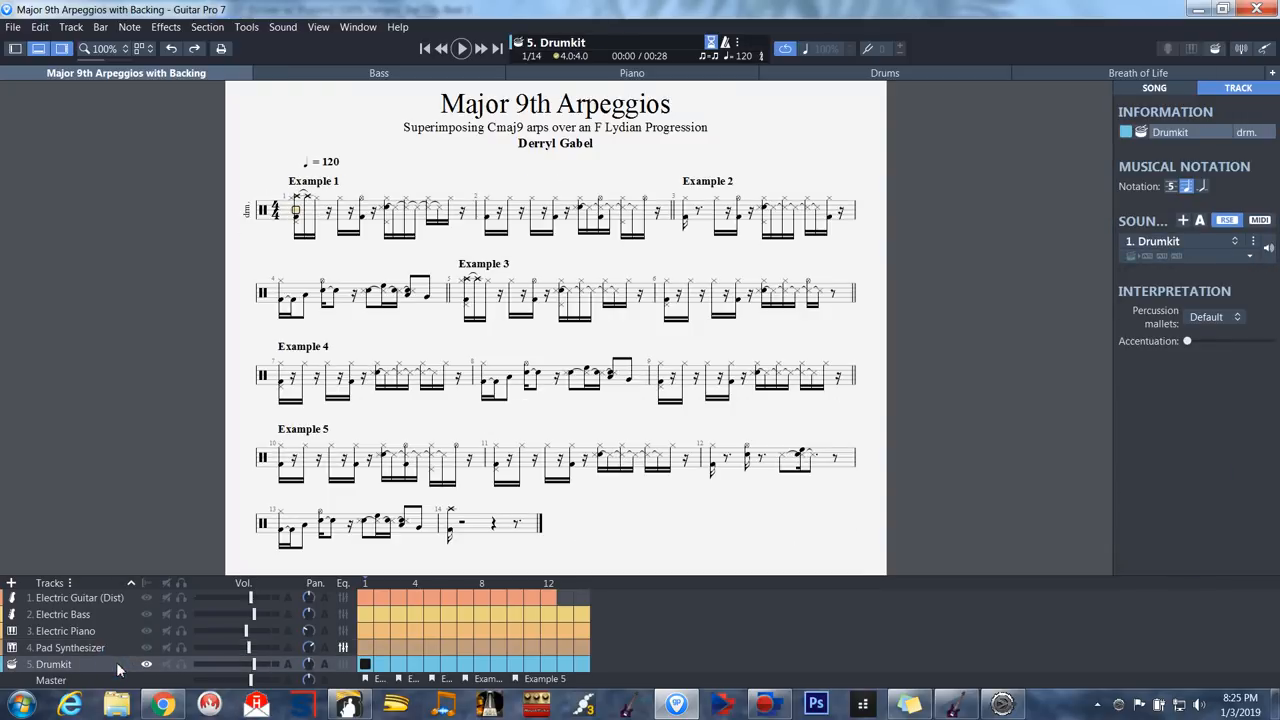
mouse_move(250, 647)
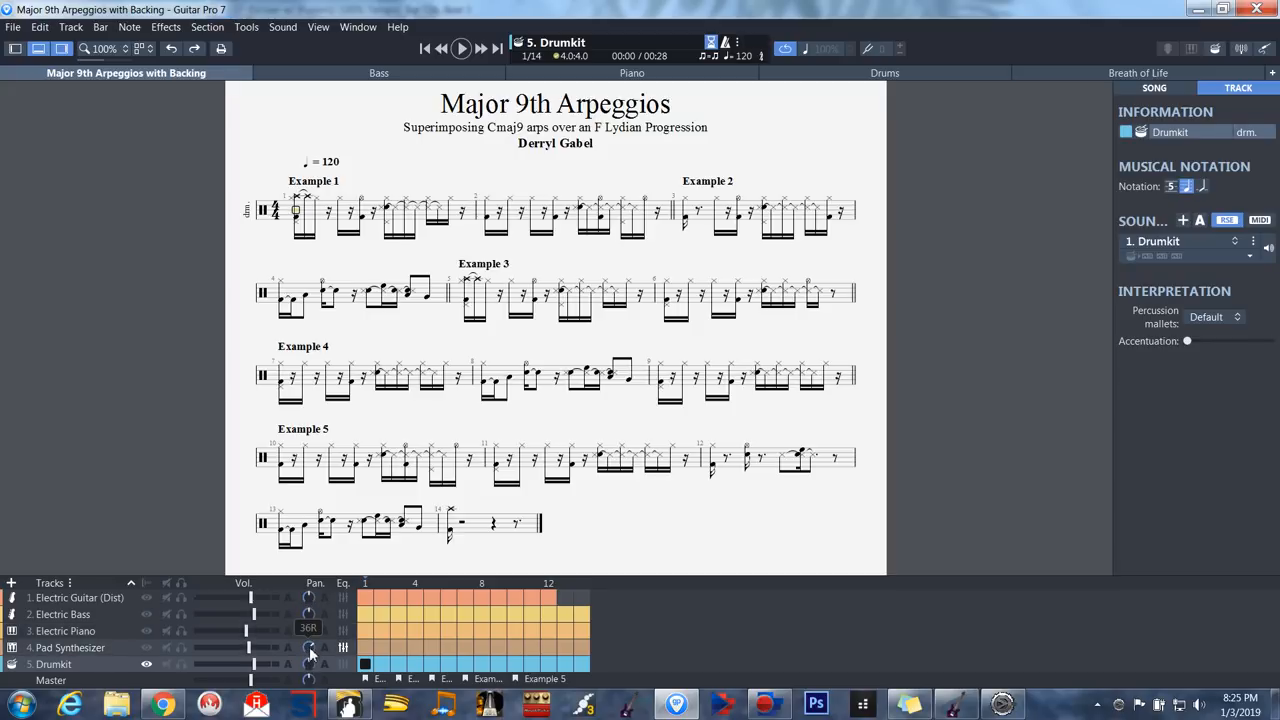
mouse_move(882, 634)
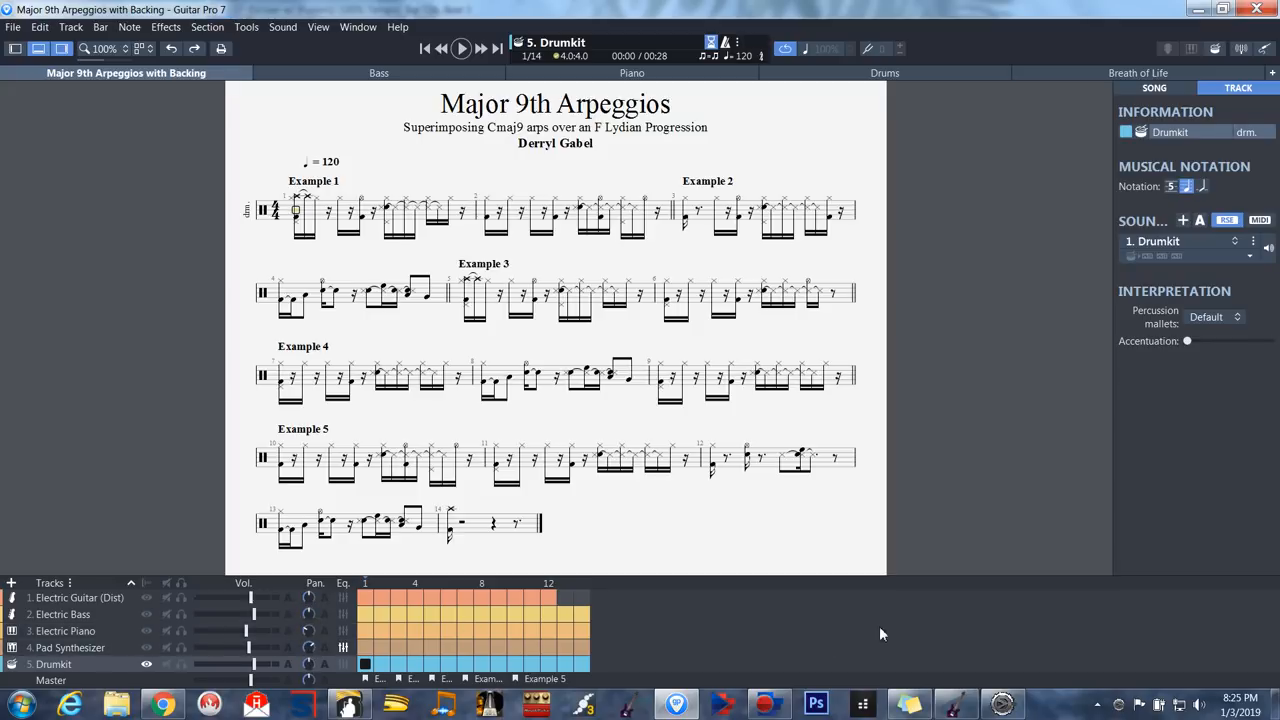
mouse_move(858, 636)
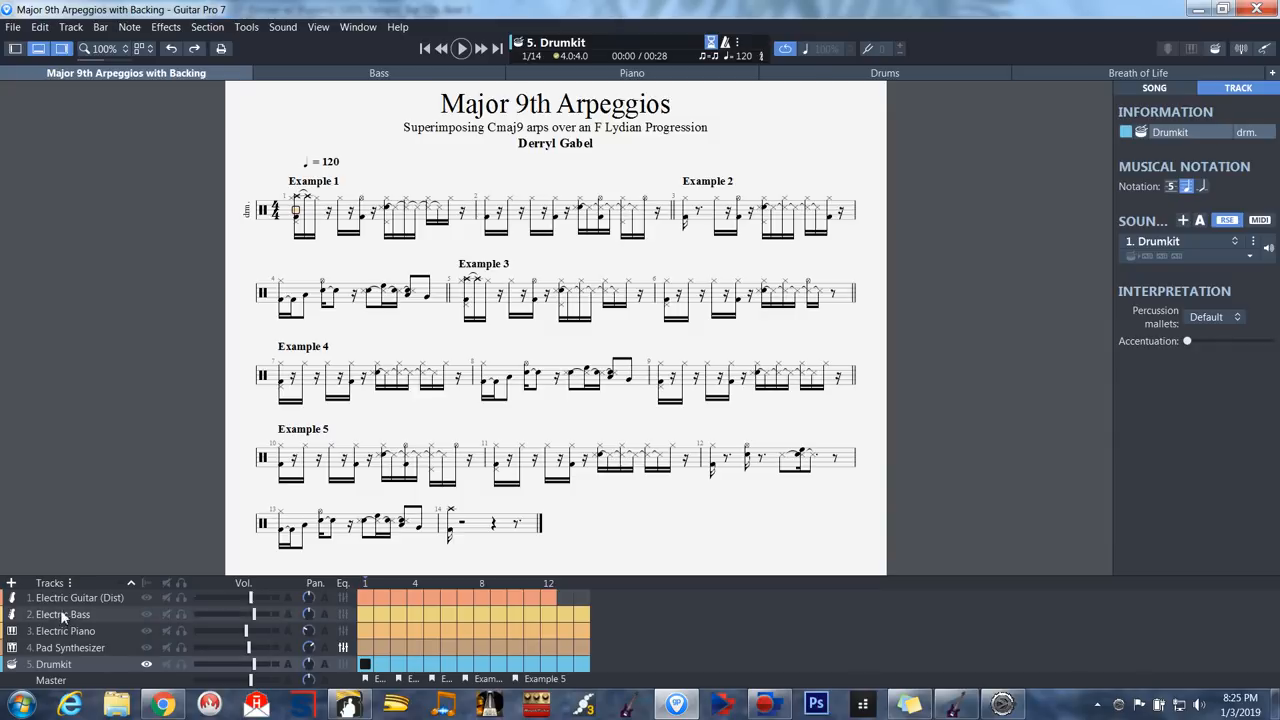
click(79, 597)
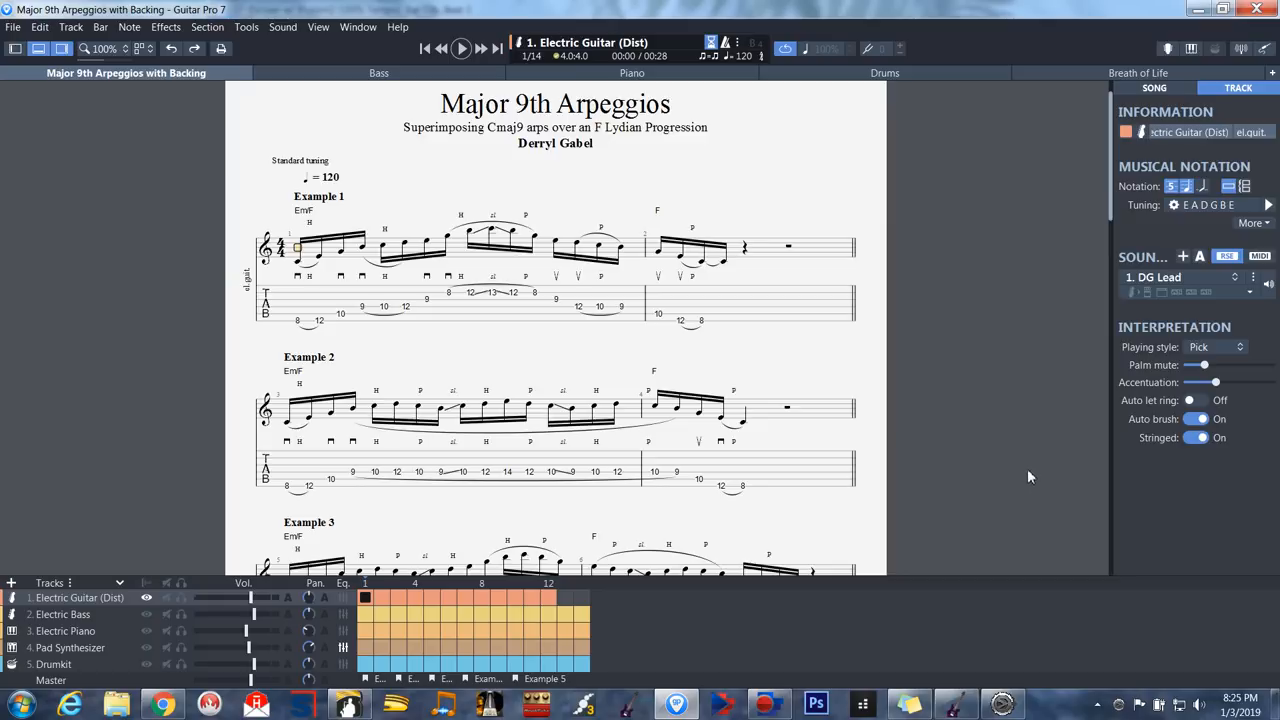
mouse_move(997, 482)
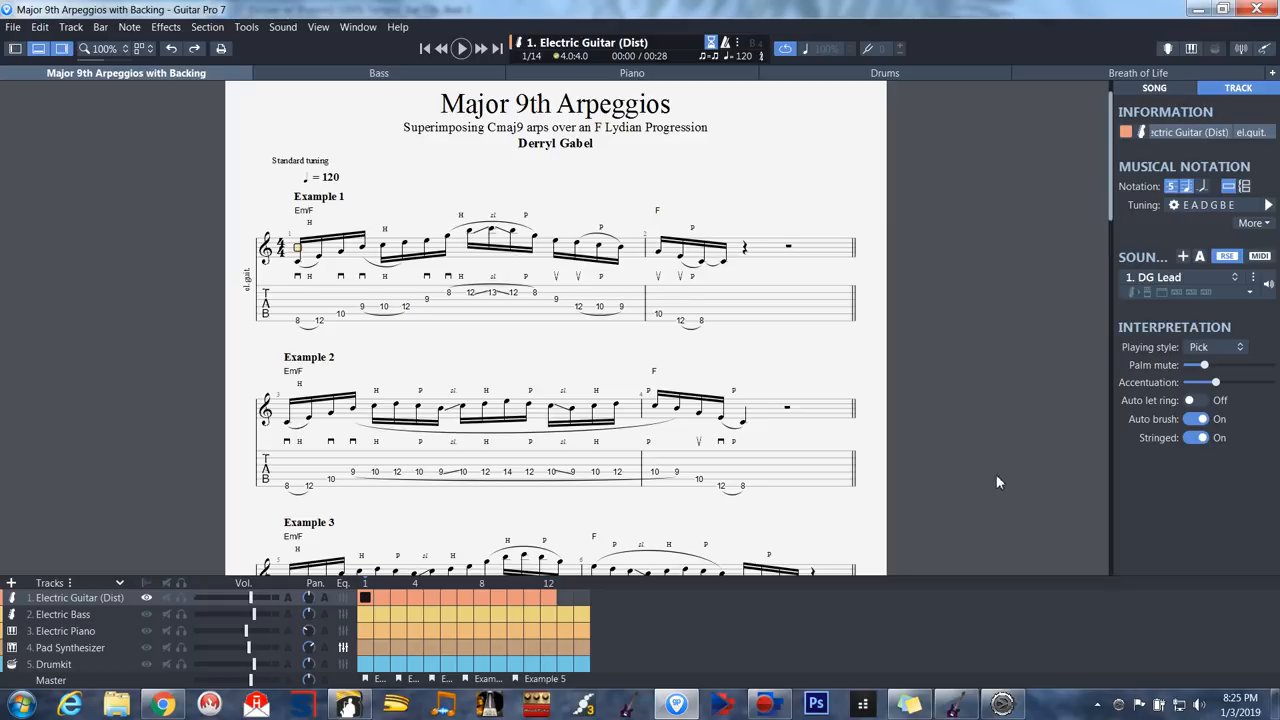